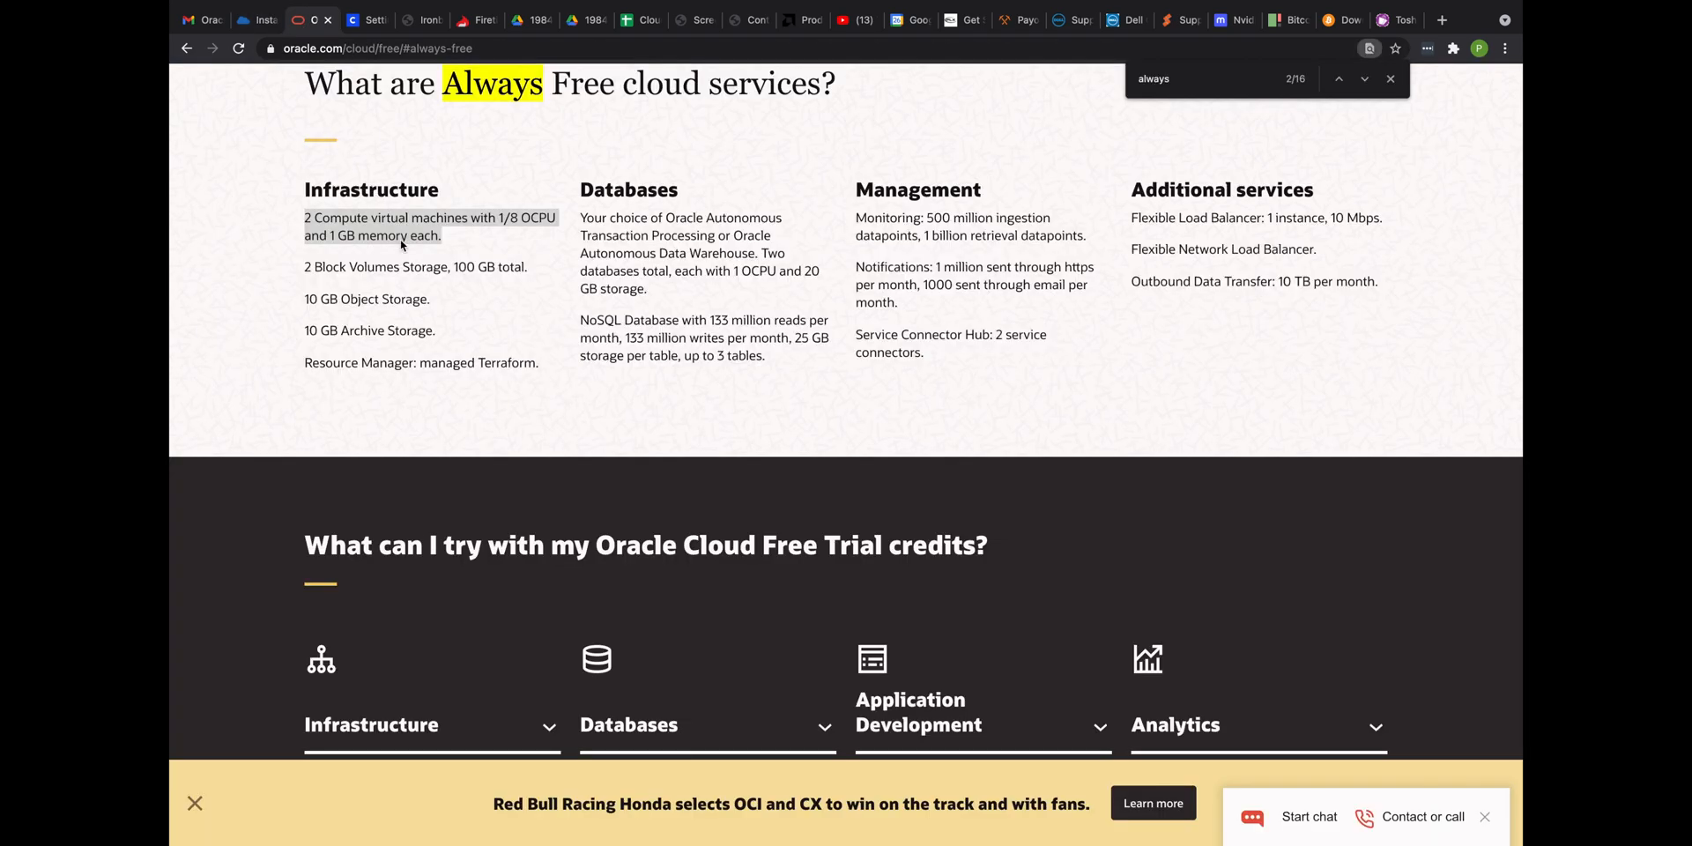
mouse_move(499, 221)
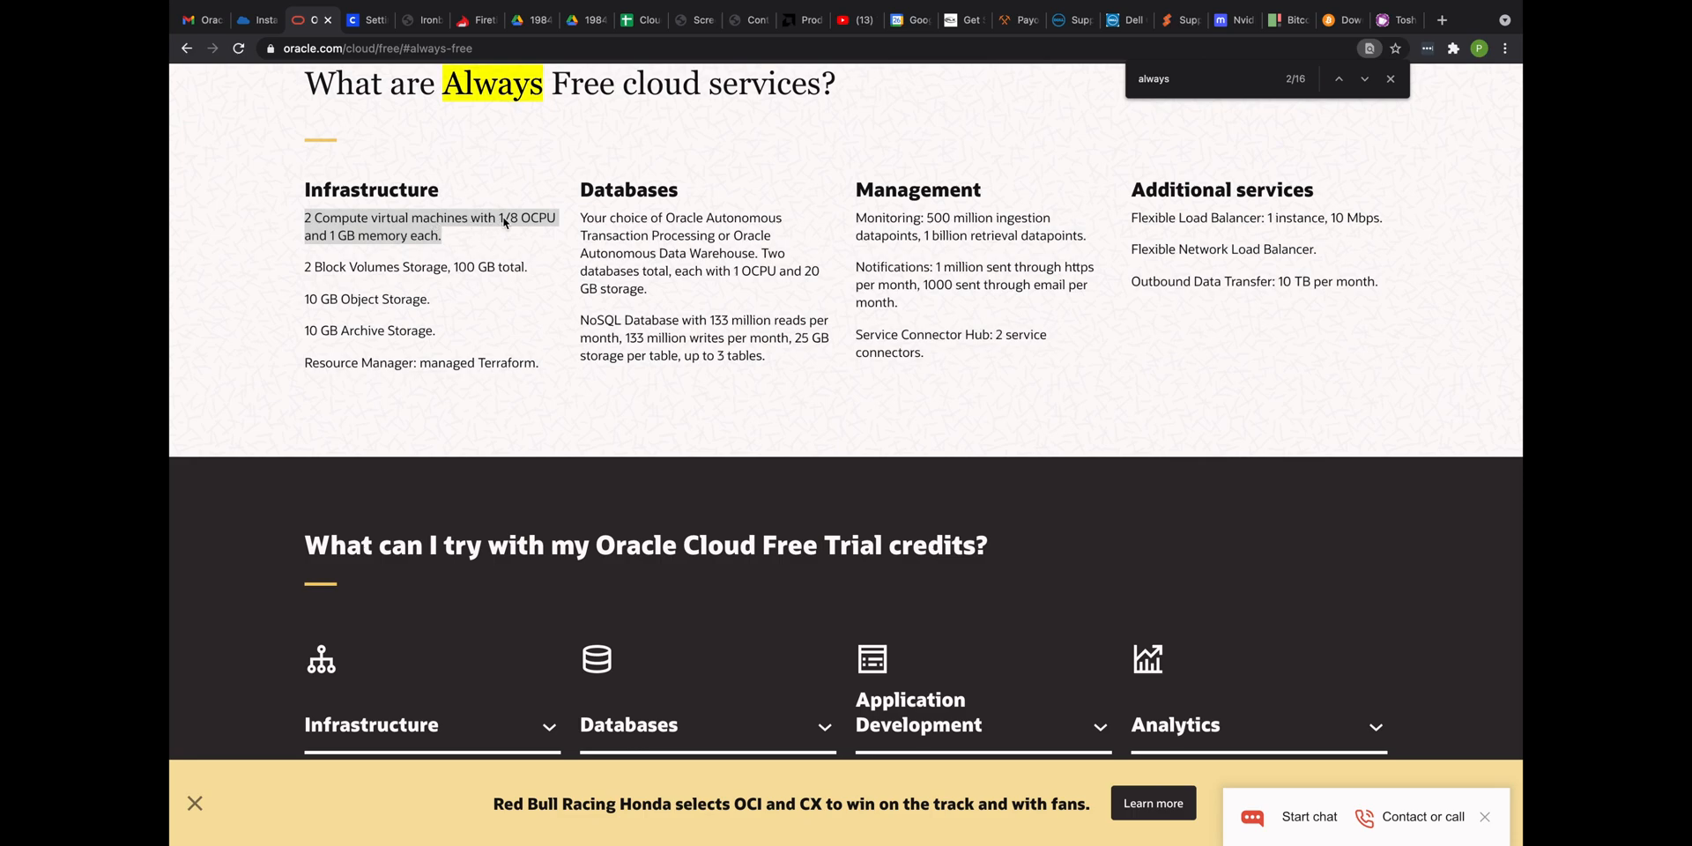
mouse_move(476, 250)
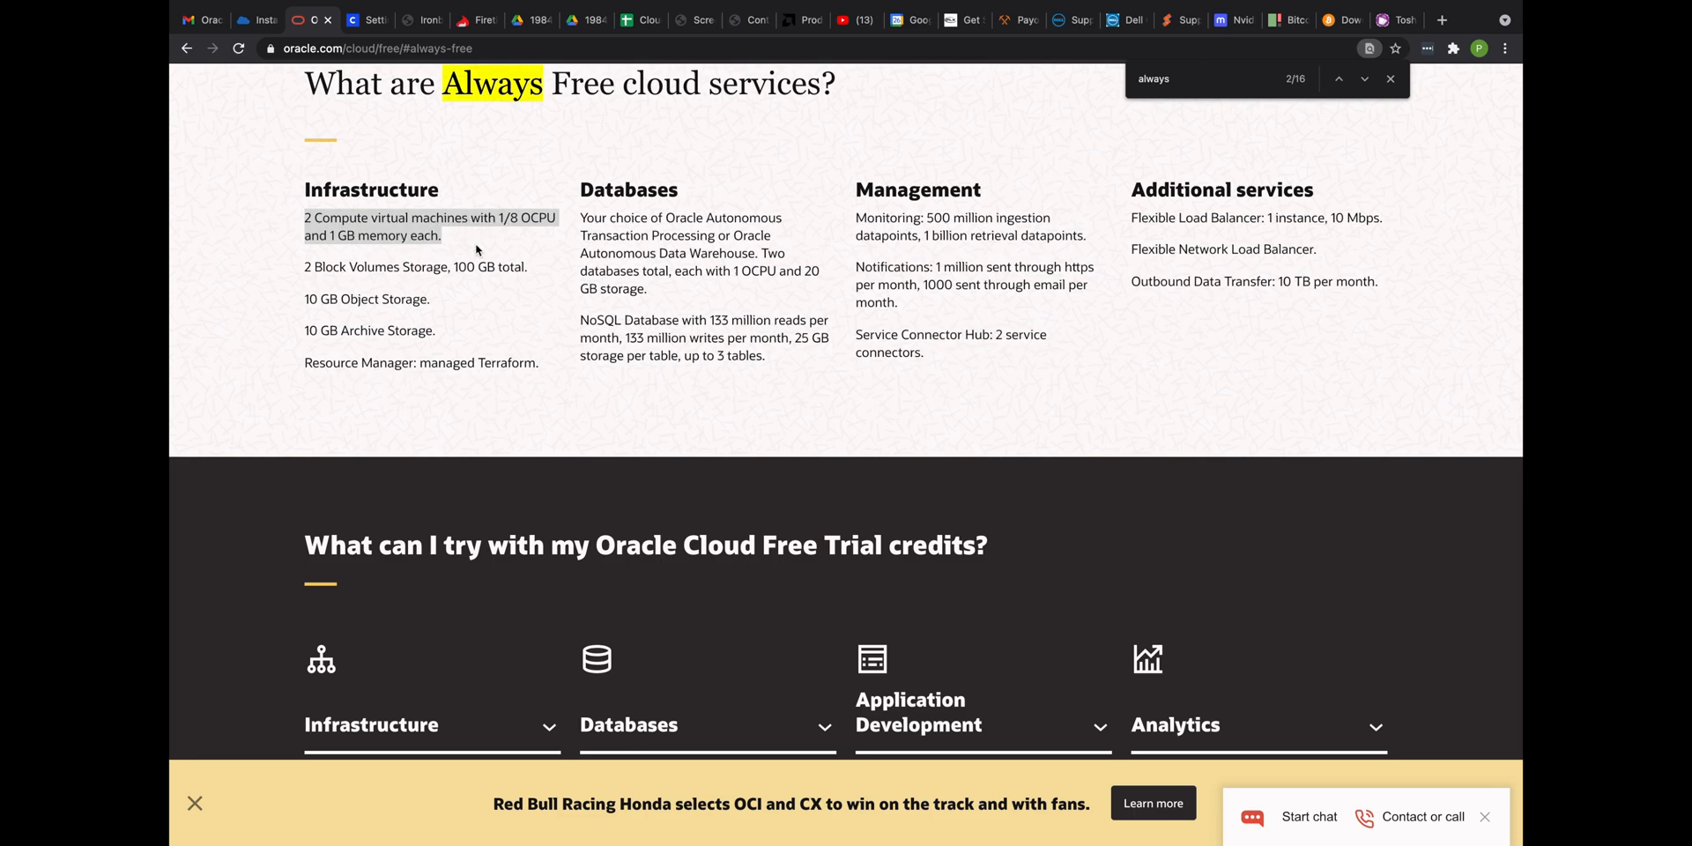
mouse_move(458, 169)
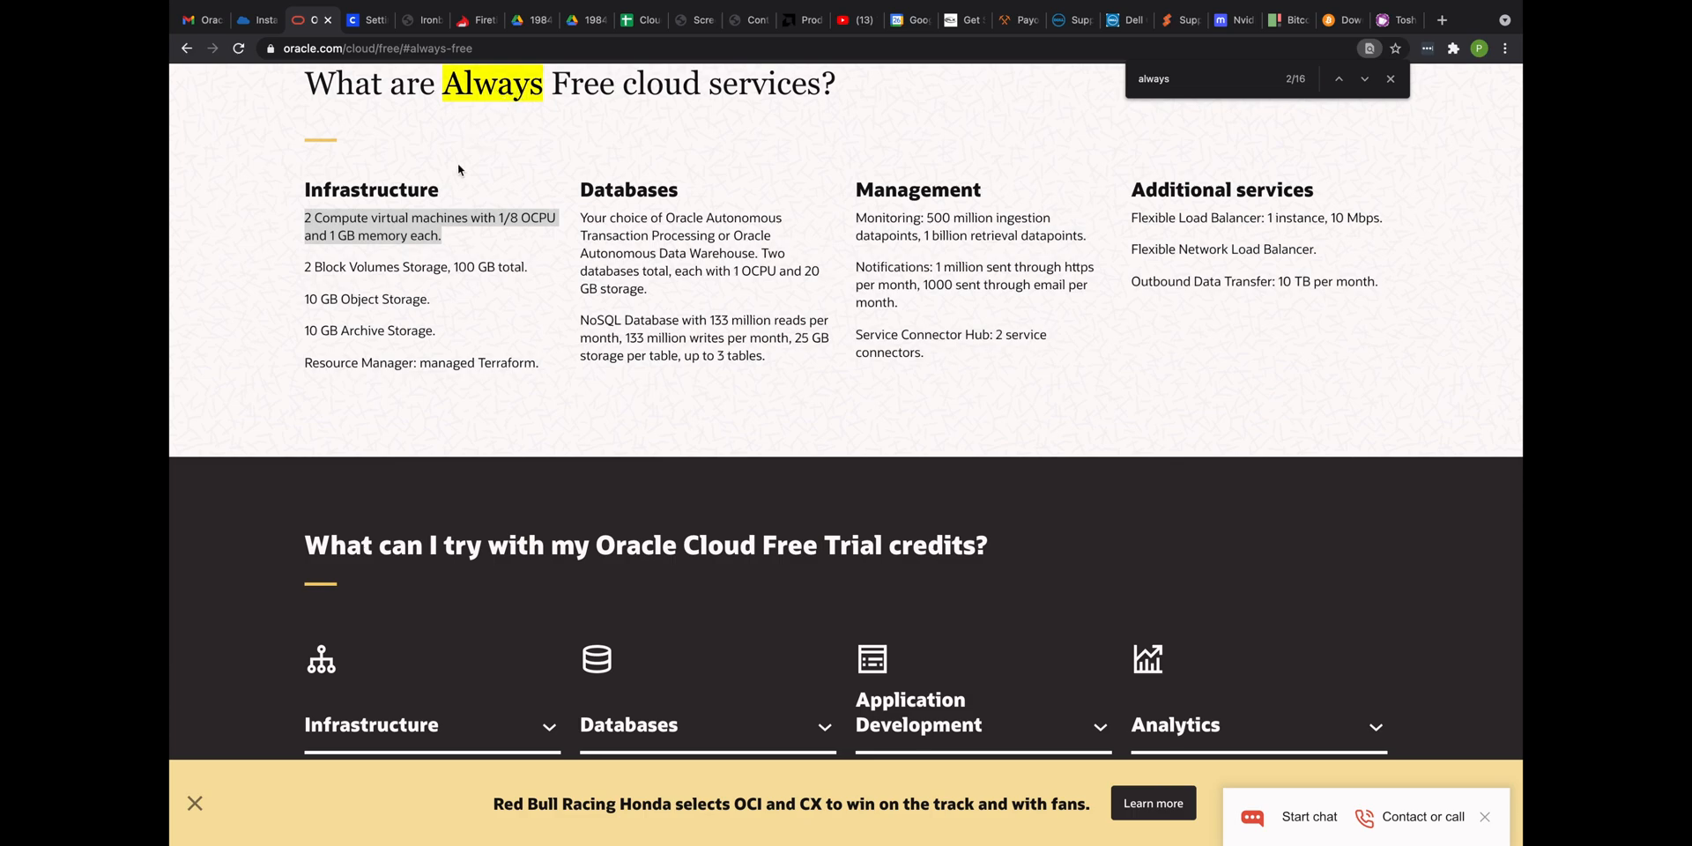
mouse_move(461, 275)
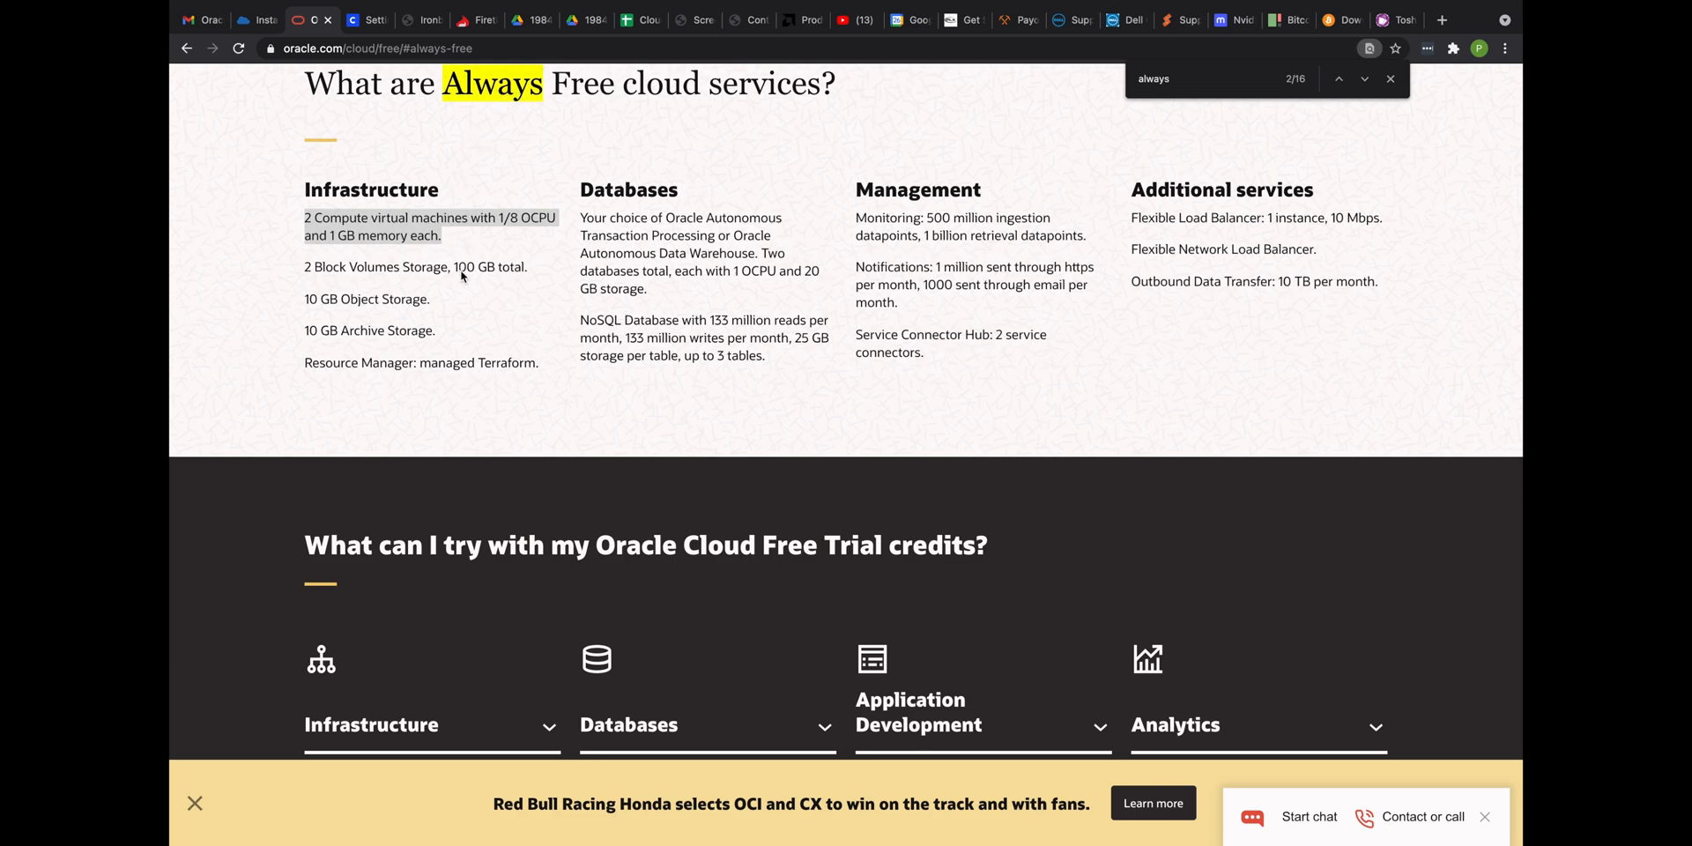
View the 'bitcoin' Always Free instance details: VM.Standard.E2.1.Micro, 1 OCPU, 1 GB memory
left_click(257, 20)
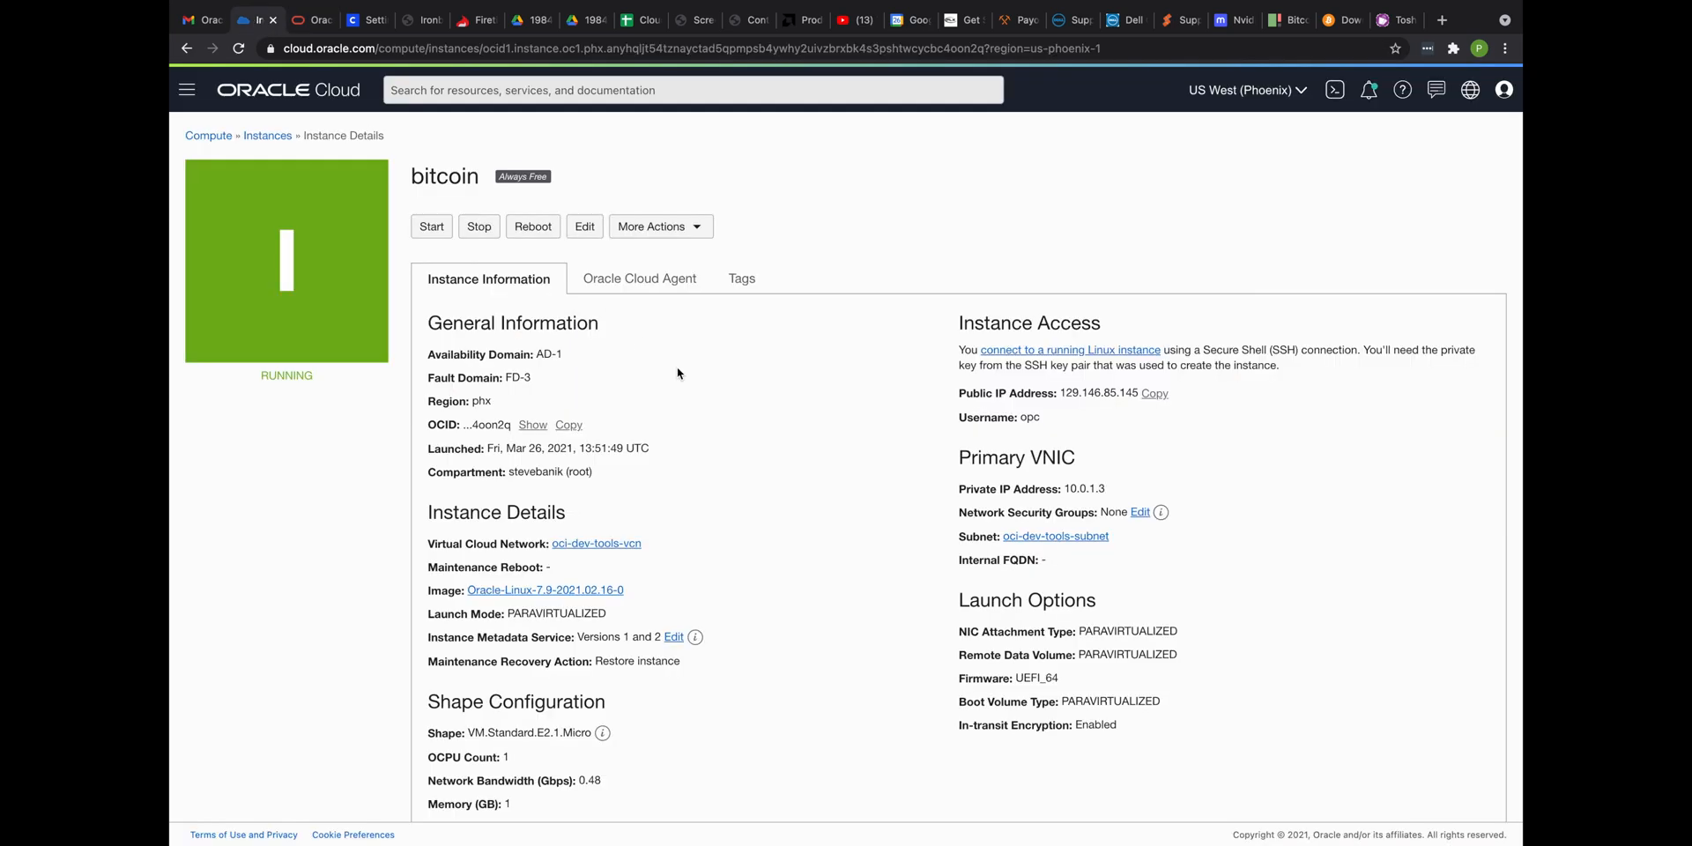
mouse_move(683, 402)
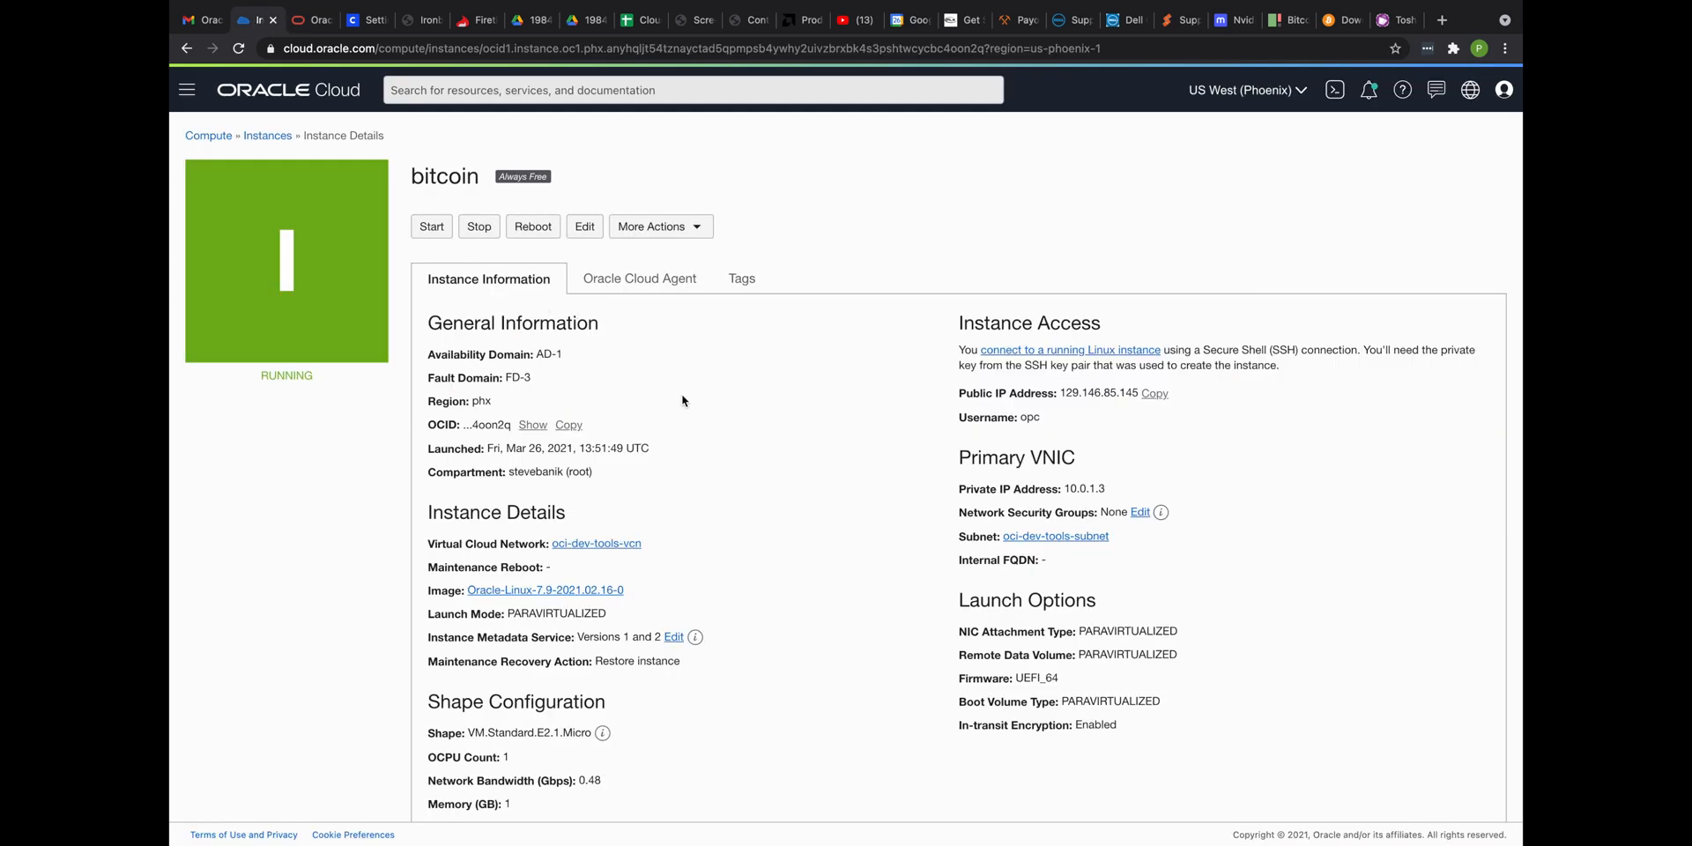
mouse_move(785, 455)
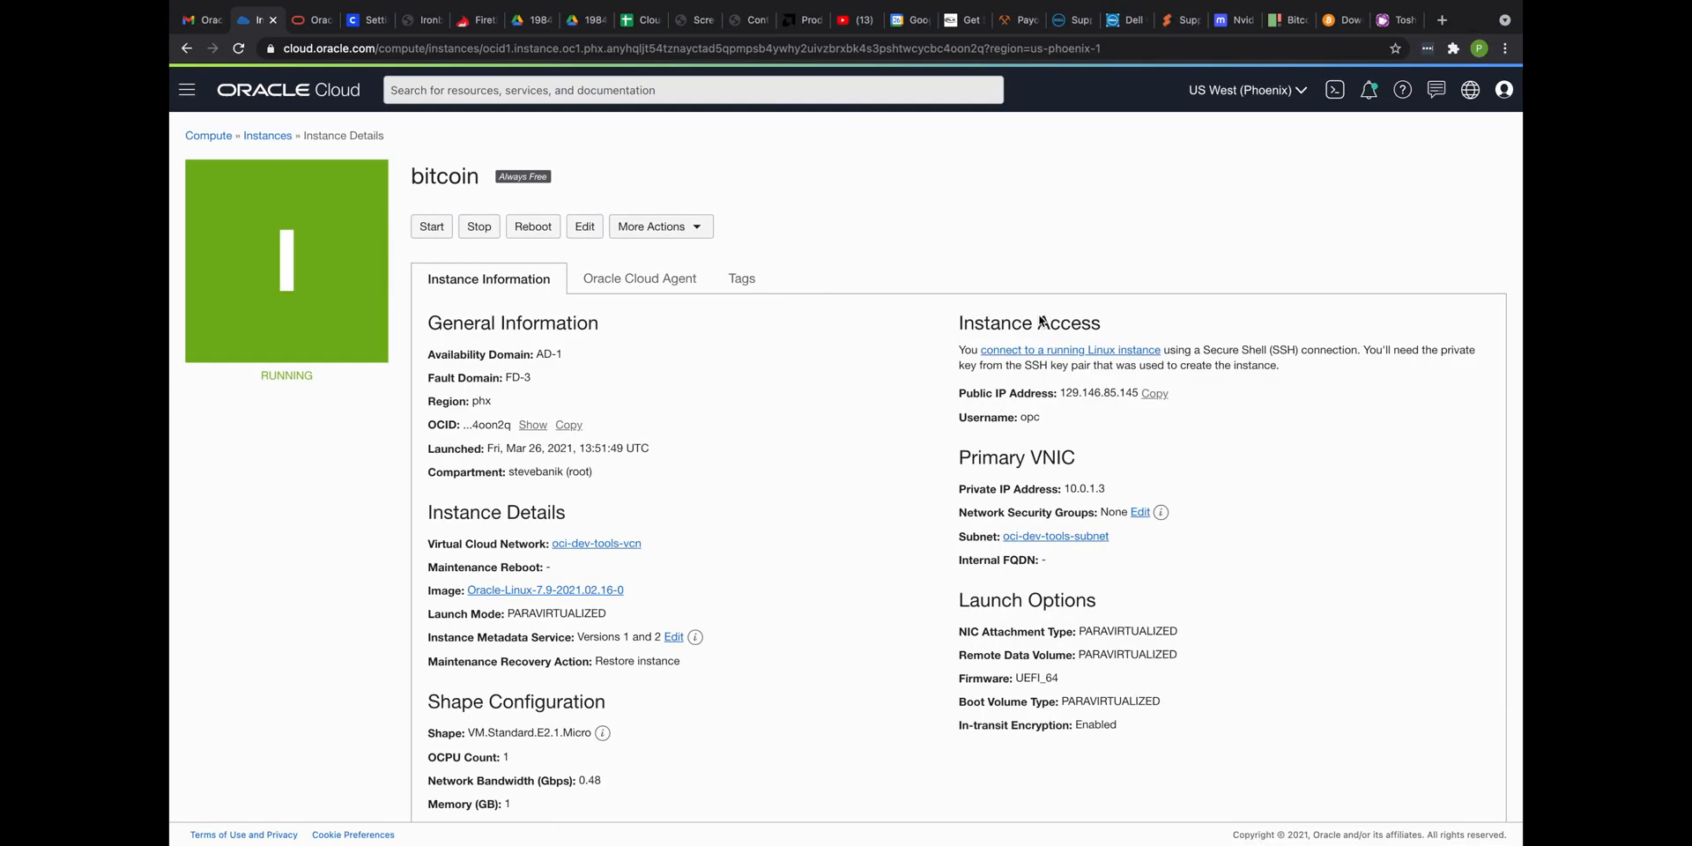
Copy the Bitcoin Core 0.21.0 Linux (tgz) download link from bitcoin.org
left_click(1342, 20)
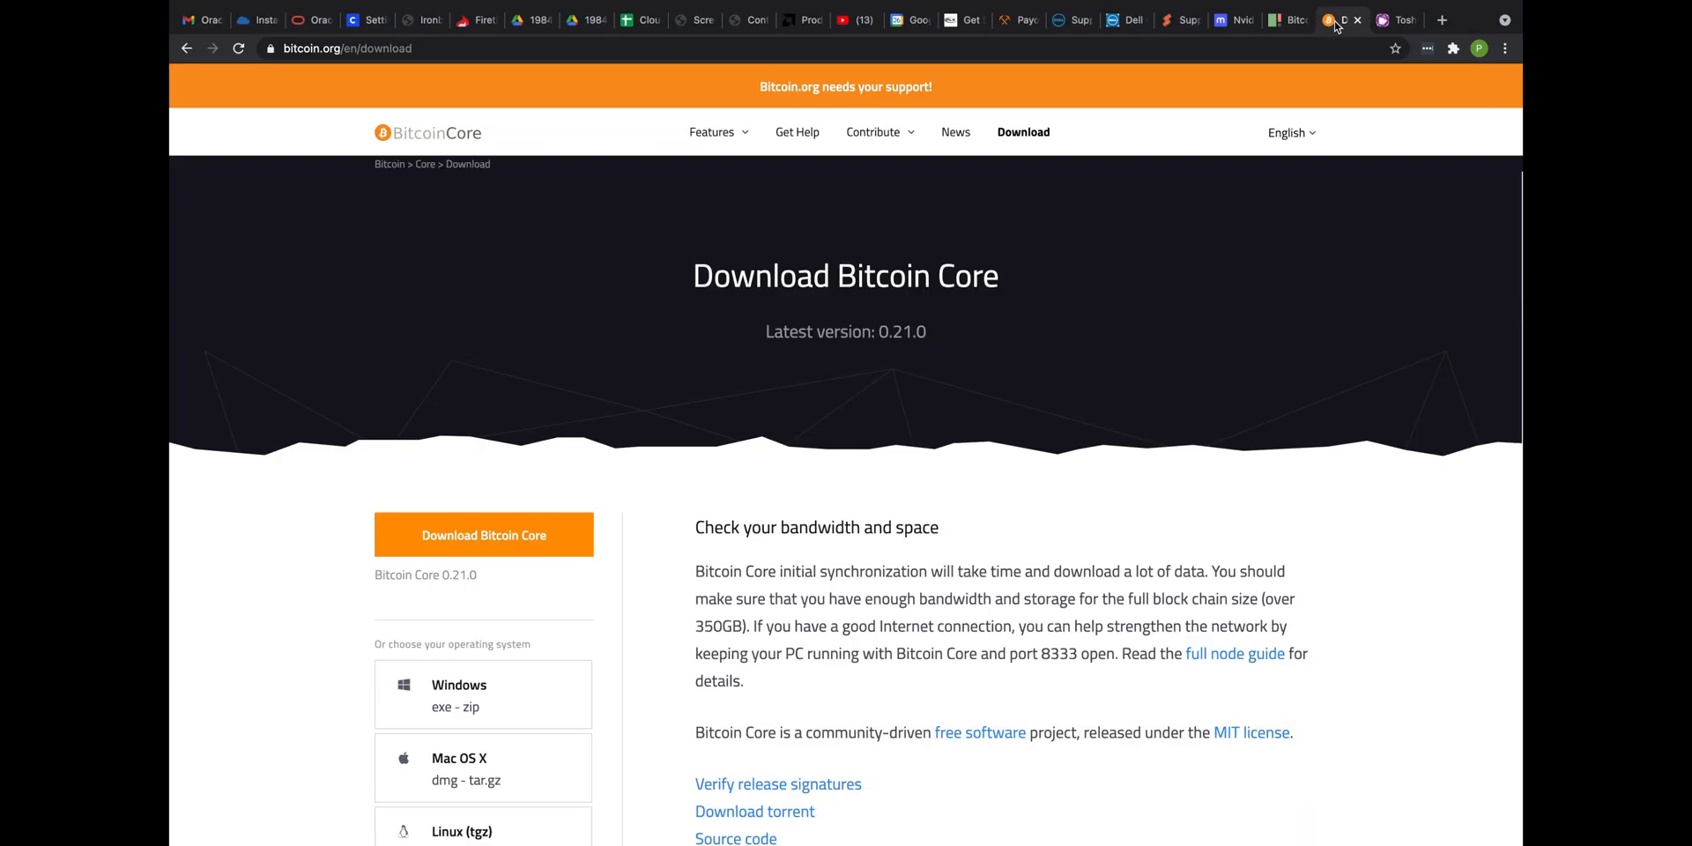
scroll("down", 3)
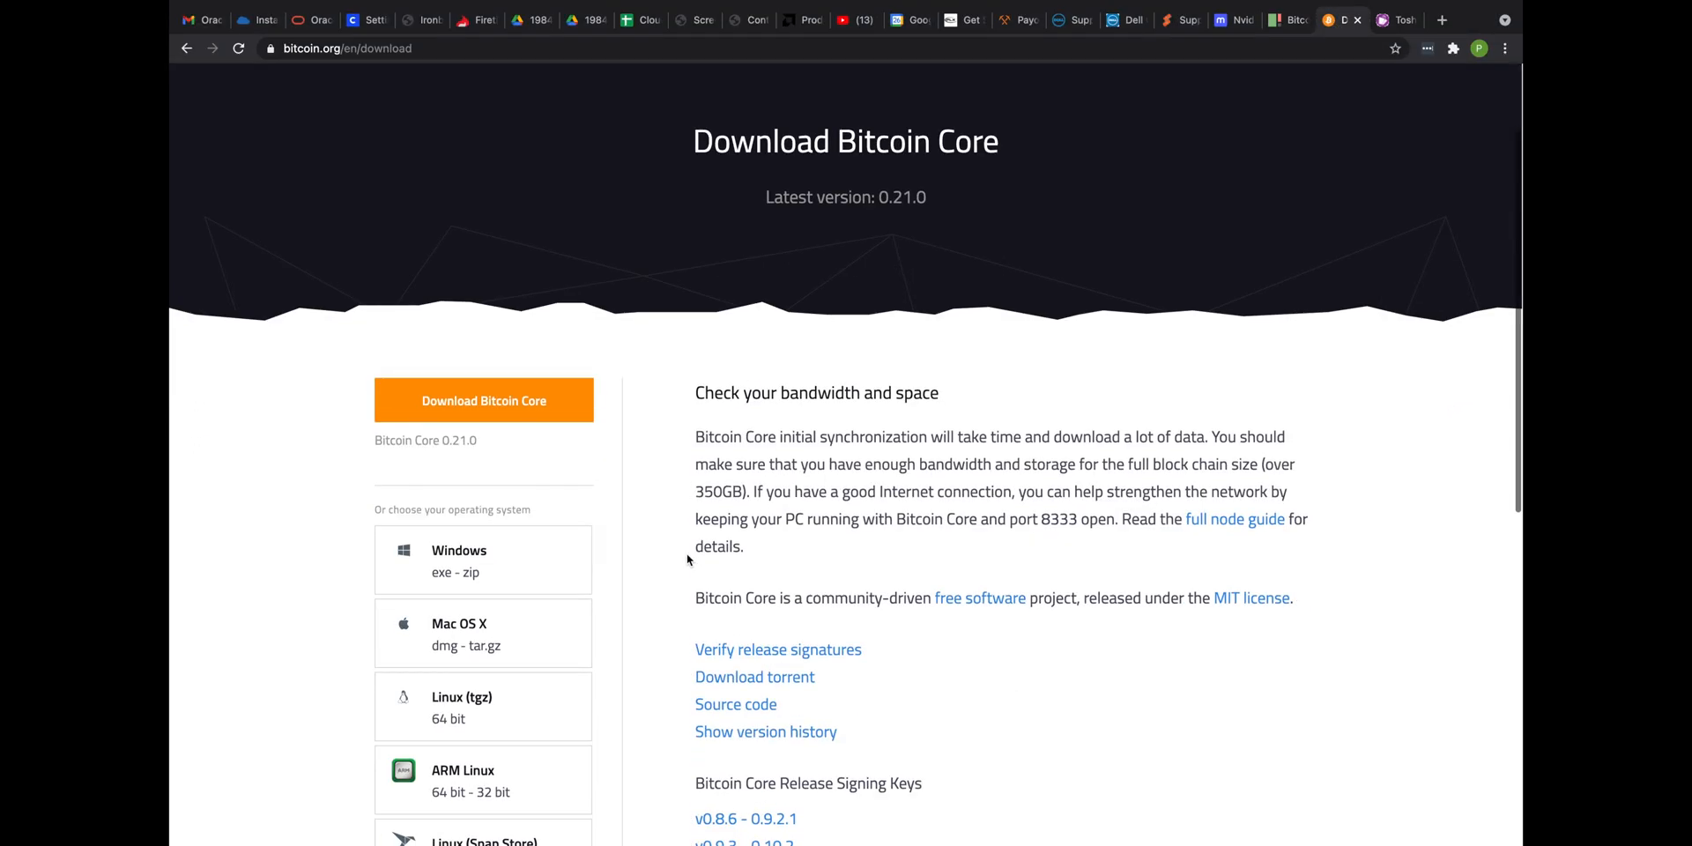
scroll("down", 3)
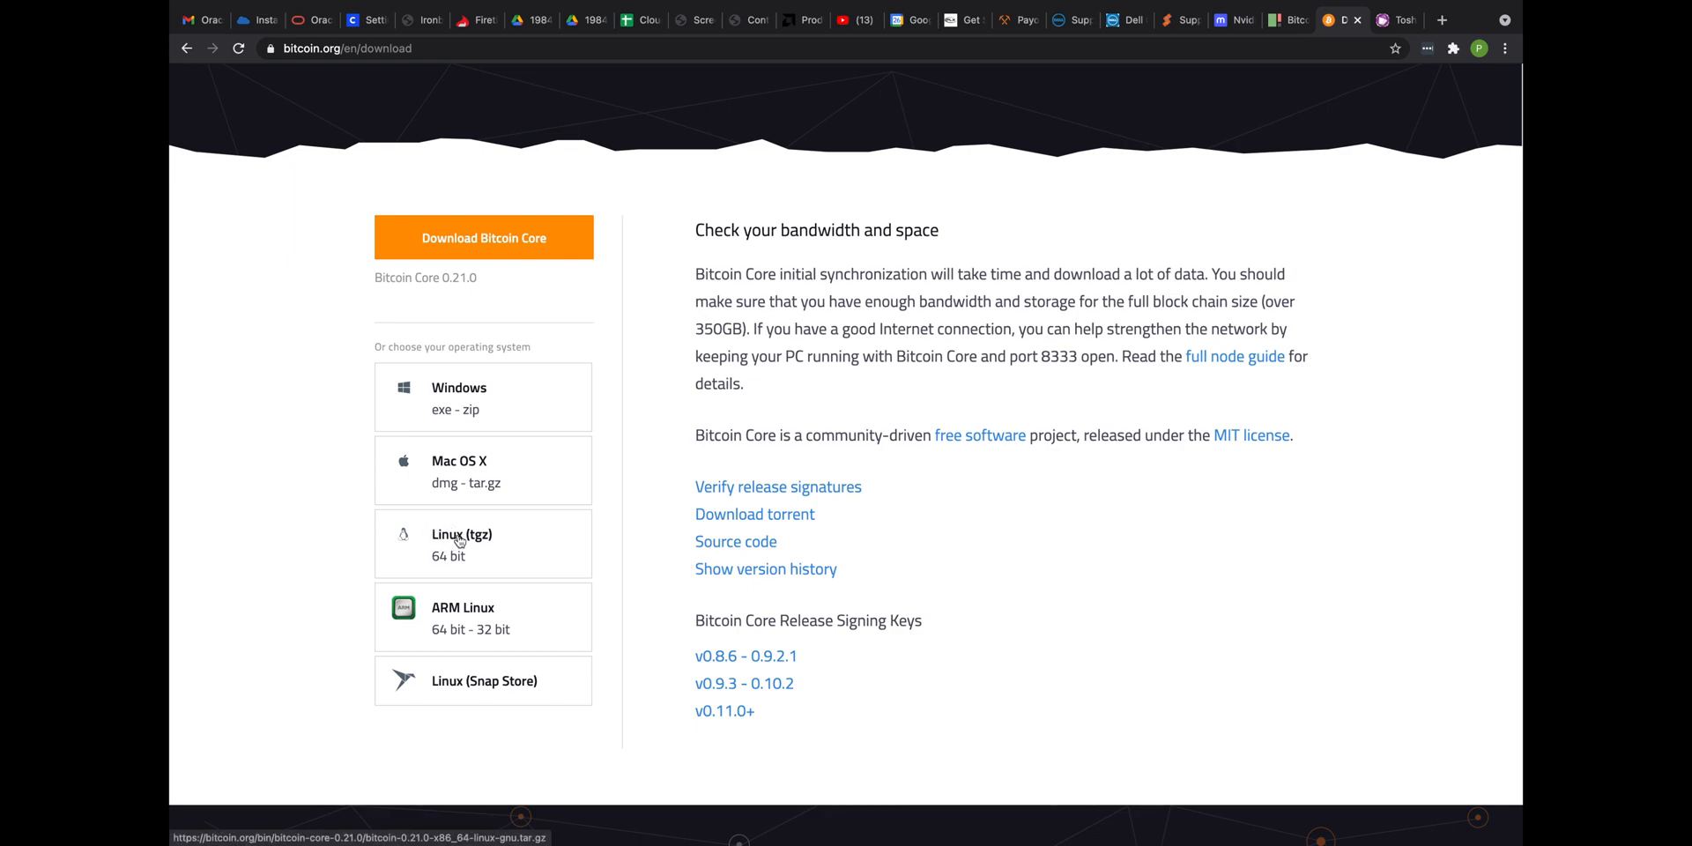
right_click(462, 538)
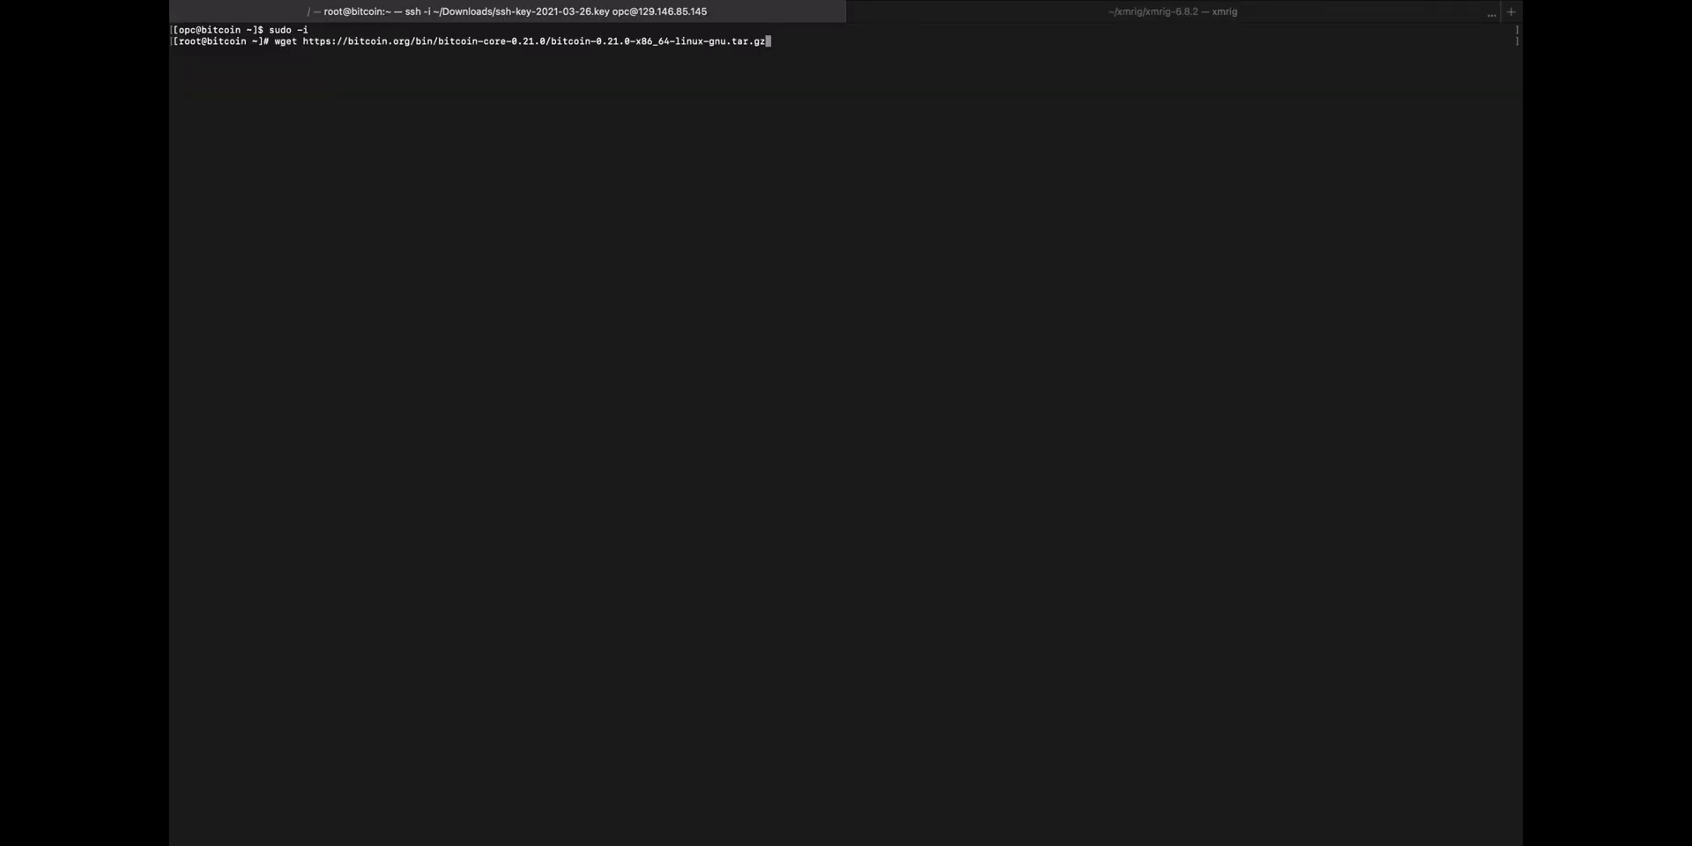
Start the root wget download of the Bitcoin Core 0.21.0 tarball on the VM
key("Return")
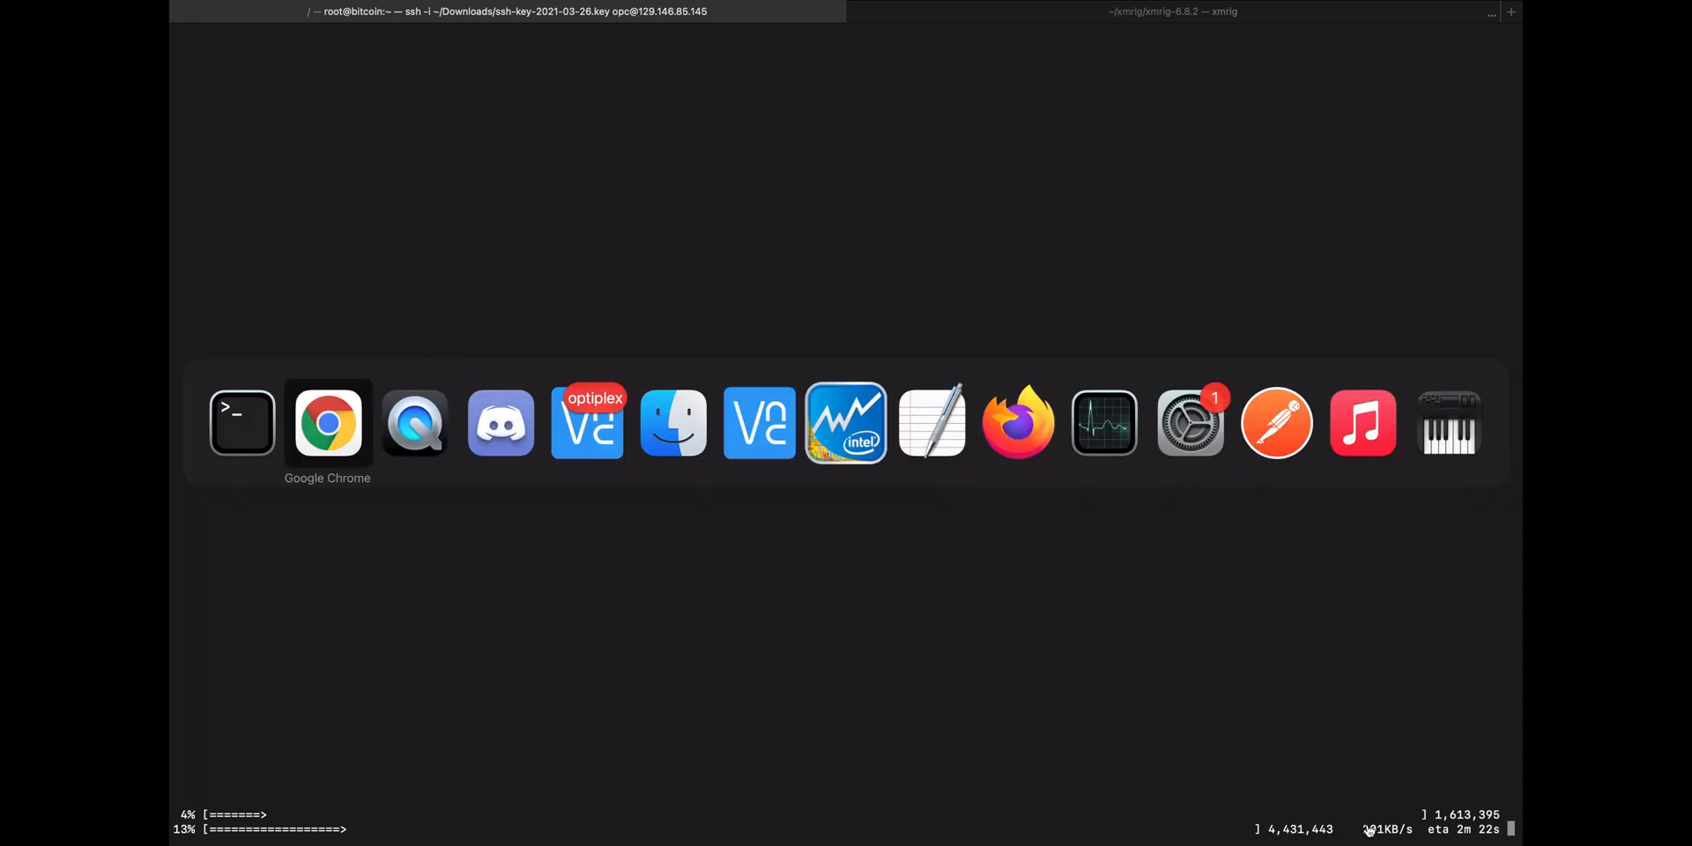
left_click(327, 422)
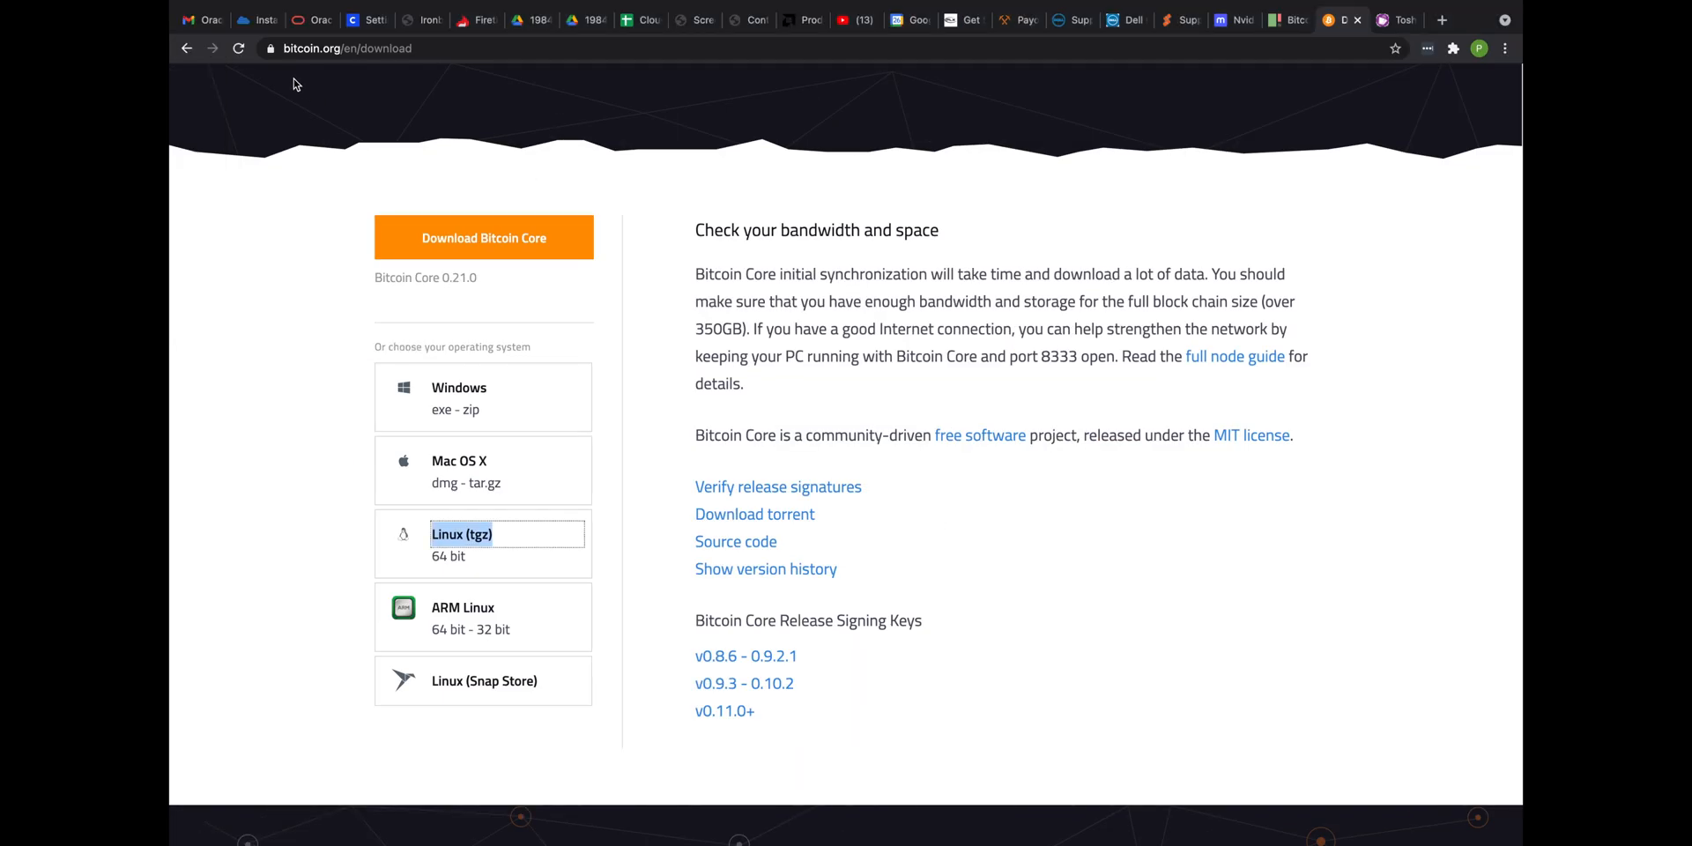
List the bitcoin instance's Attached VNICs, showing the primary VNIC in oci-dev-tools-subnet
left_click(256, 19)
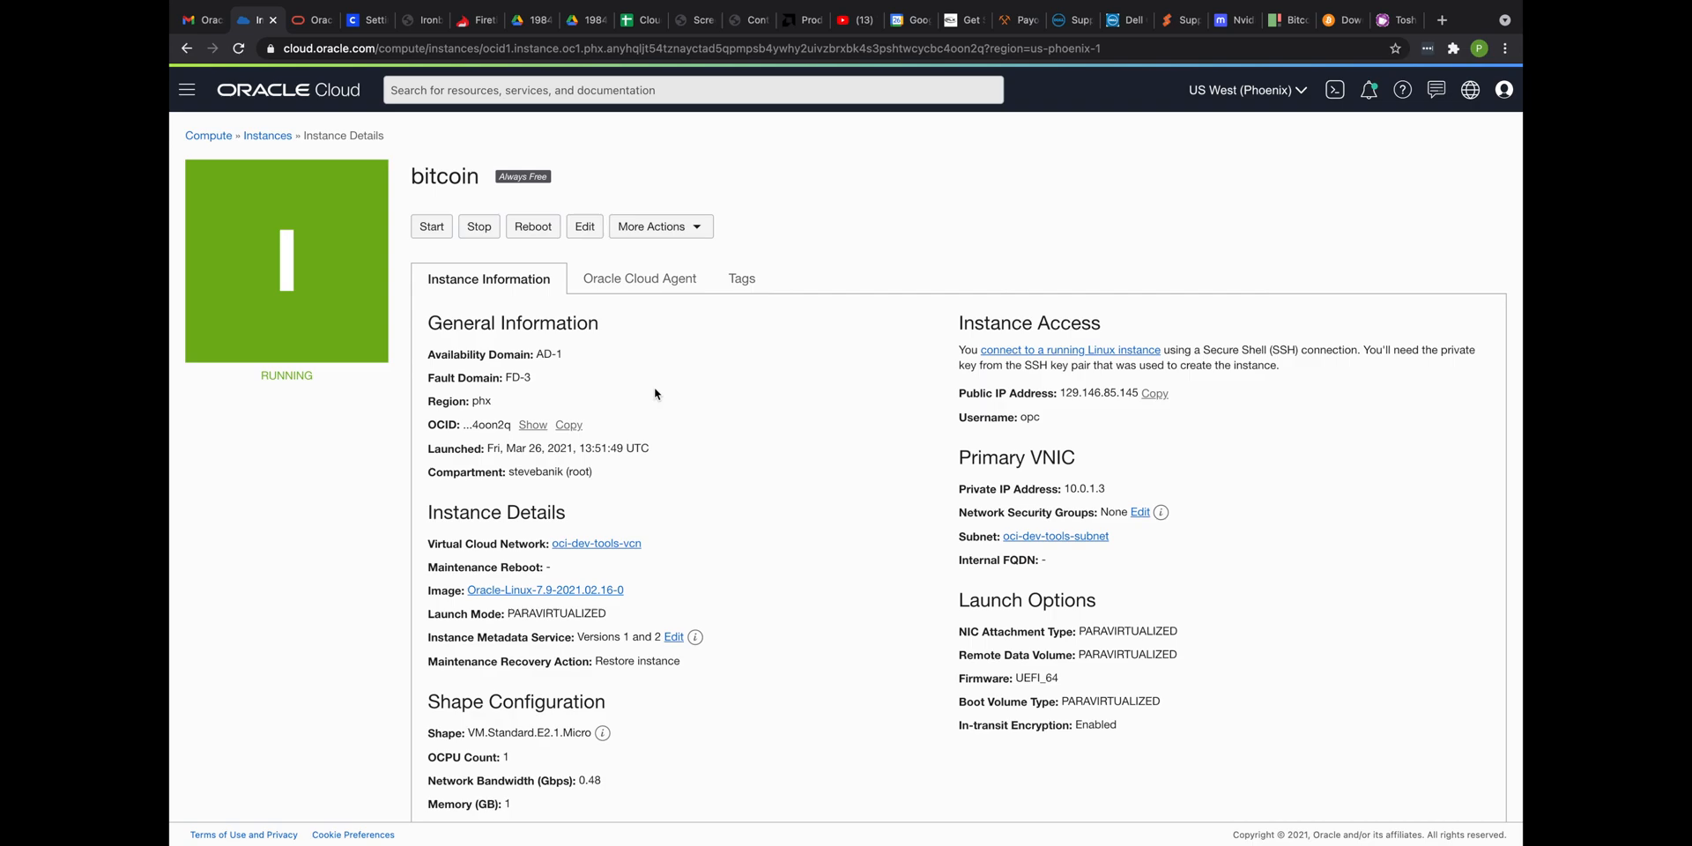
scroll("down", 3)
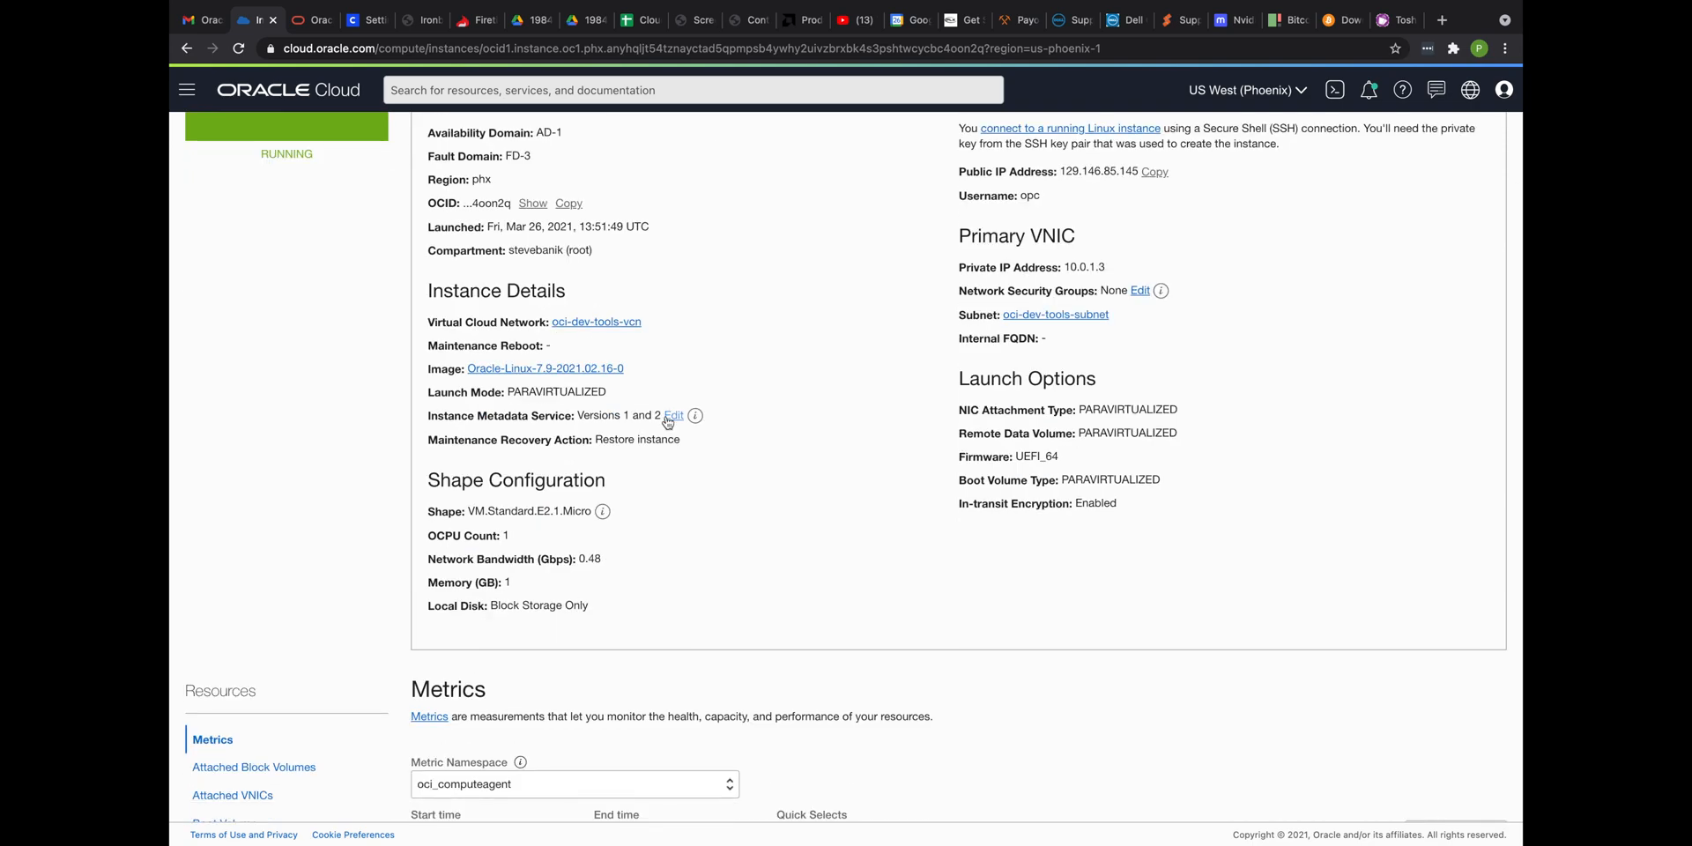
scroll("down", 3)
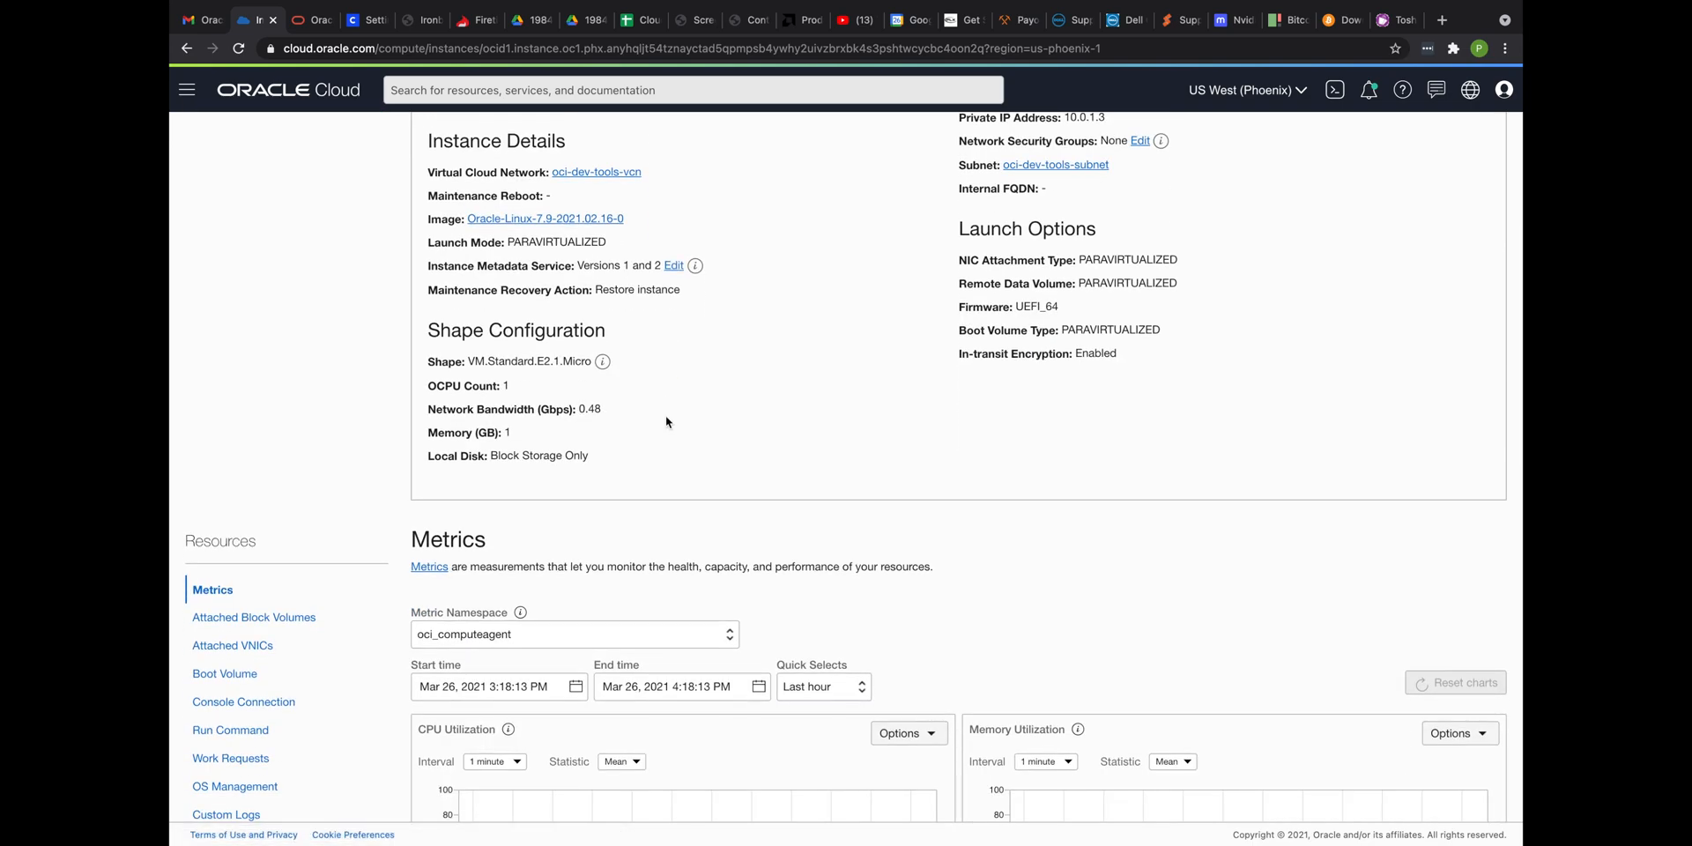
scroll("down", 3)
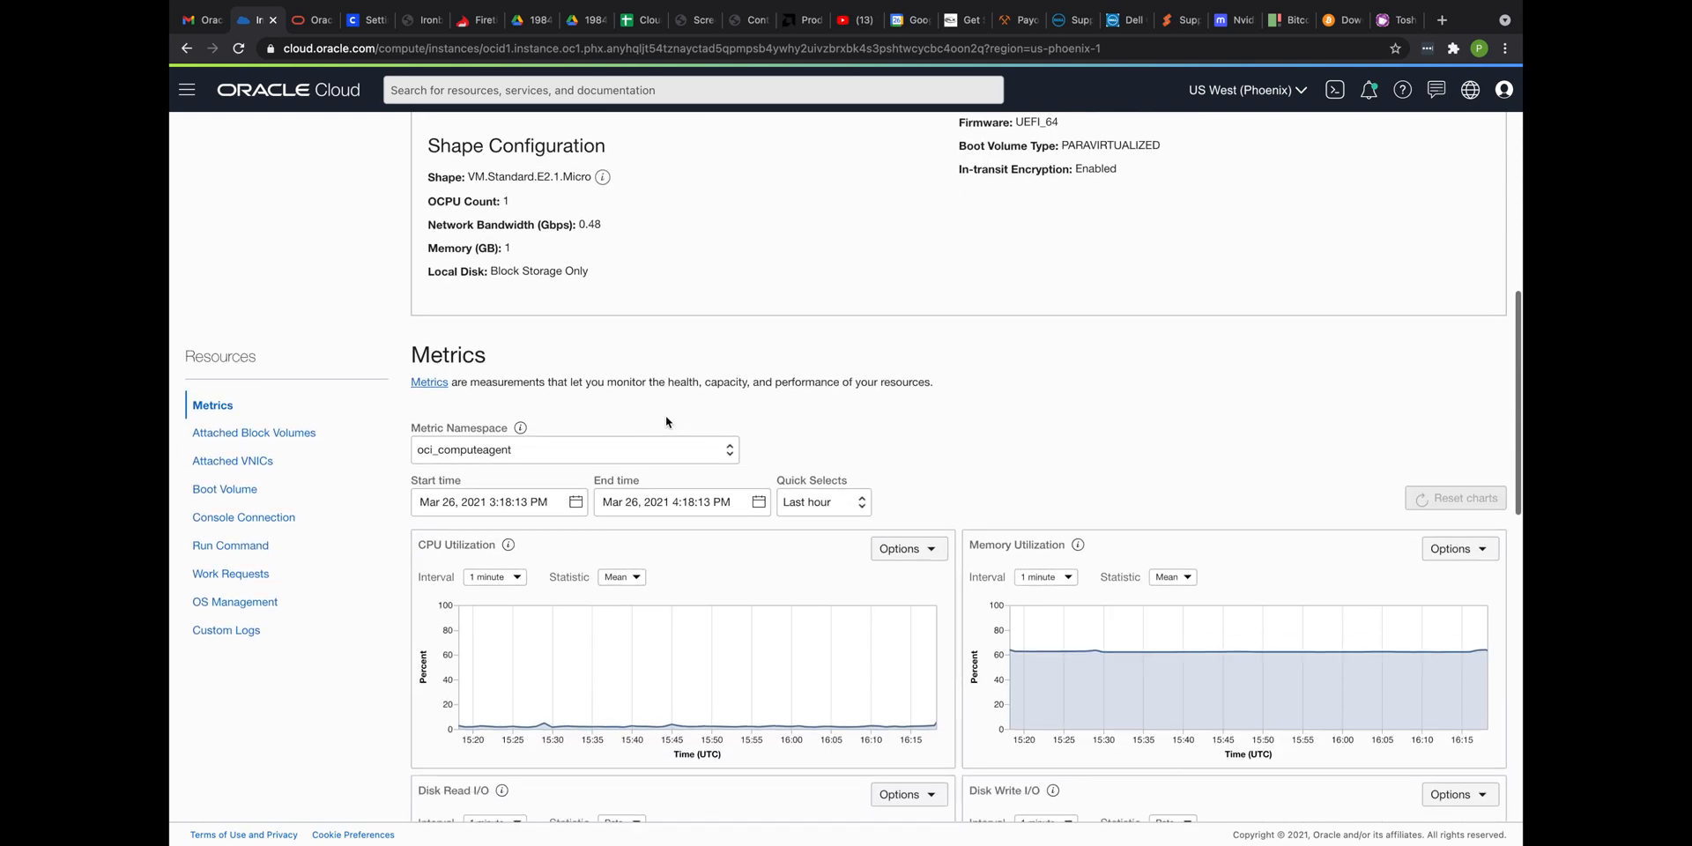
mouse_move(232, 461)
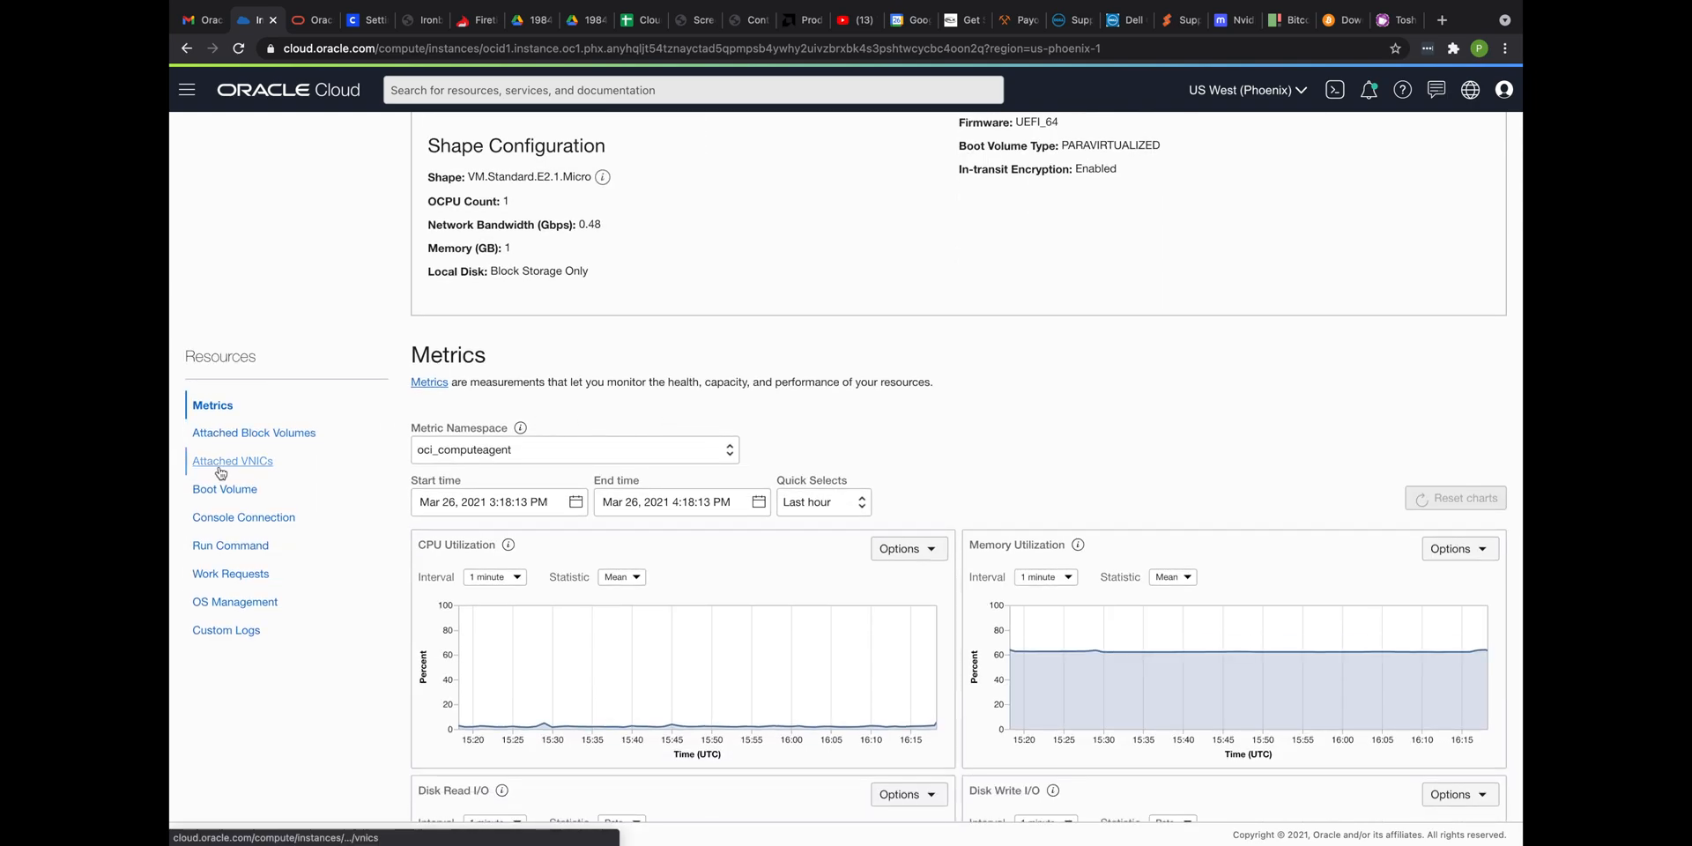
left_click(232, 461)
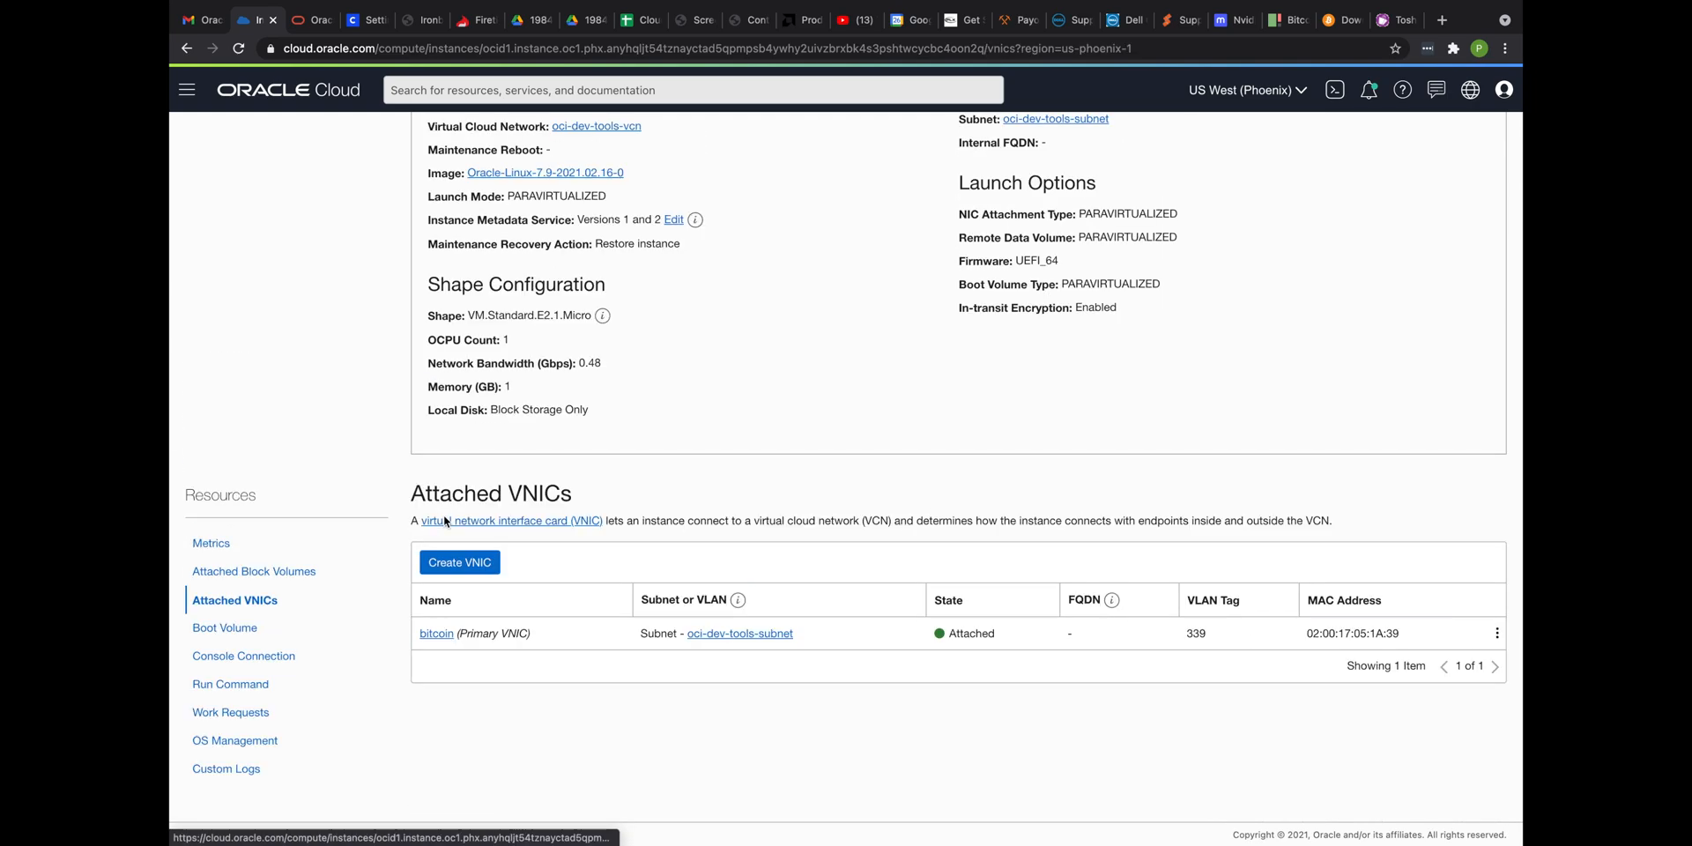
mouse_move(577, 621)
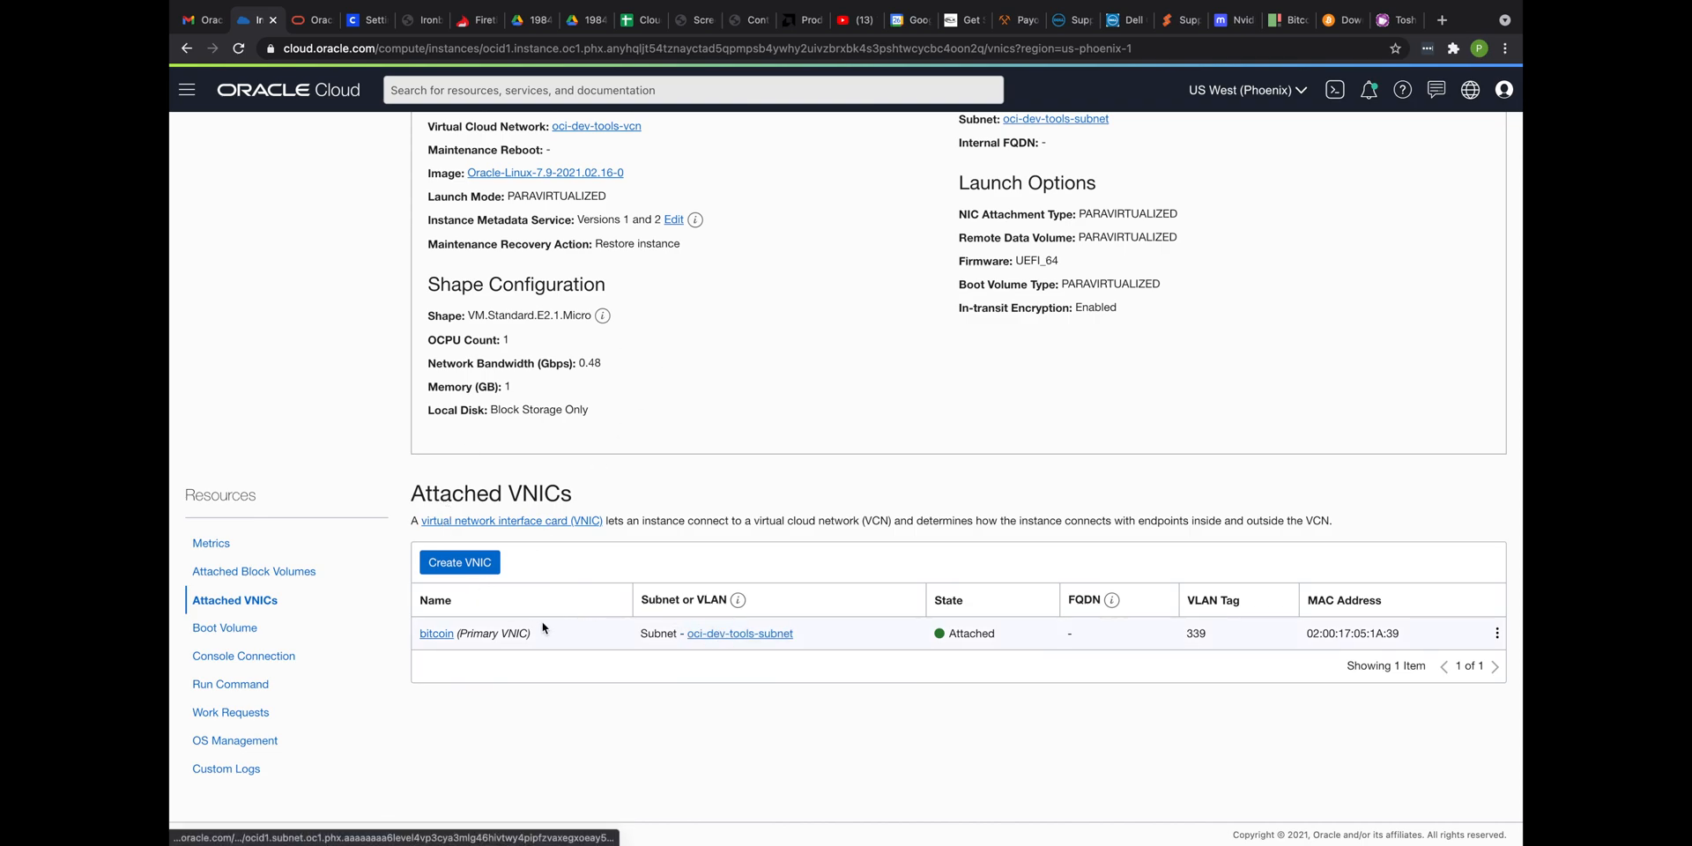
Open the bitcoin primary VNIC details and review private IP 10.0.1.3 and traffic charts
left_click(436, 634)
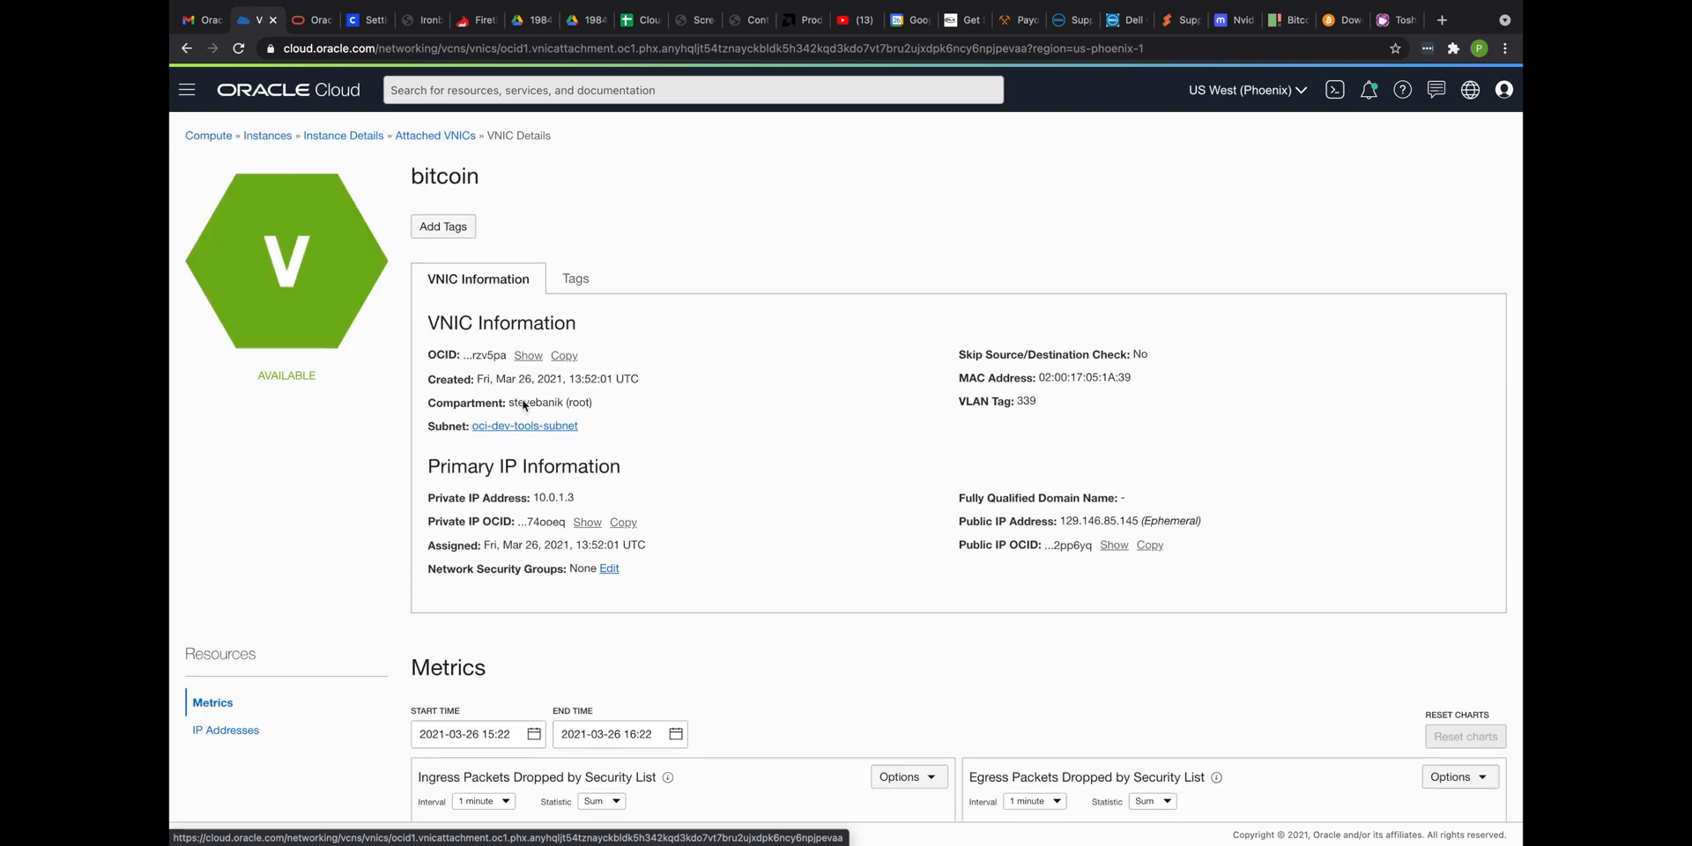
scroll("down", 3)
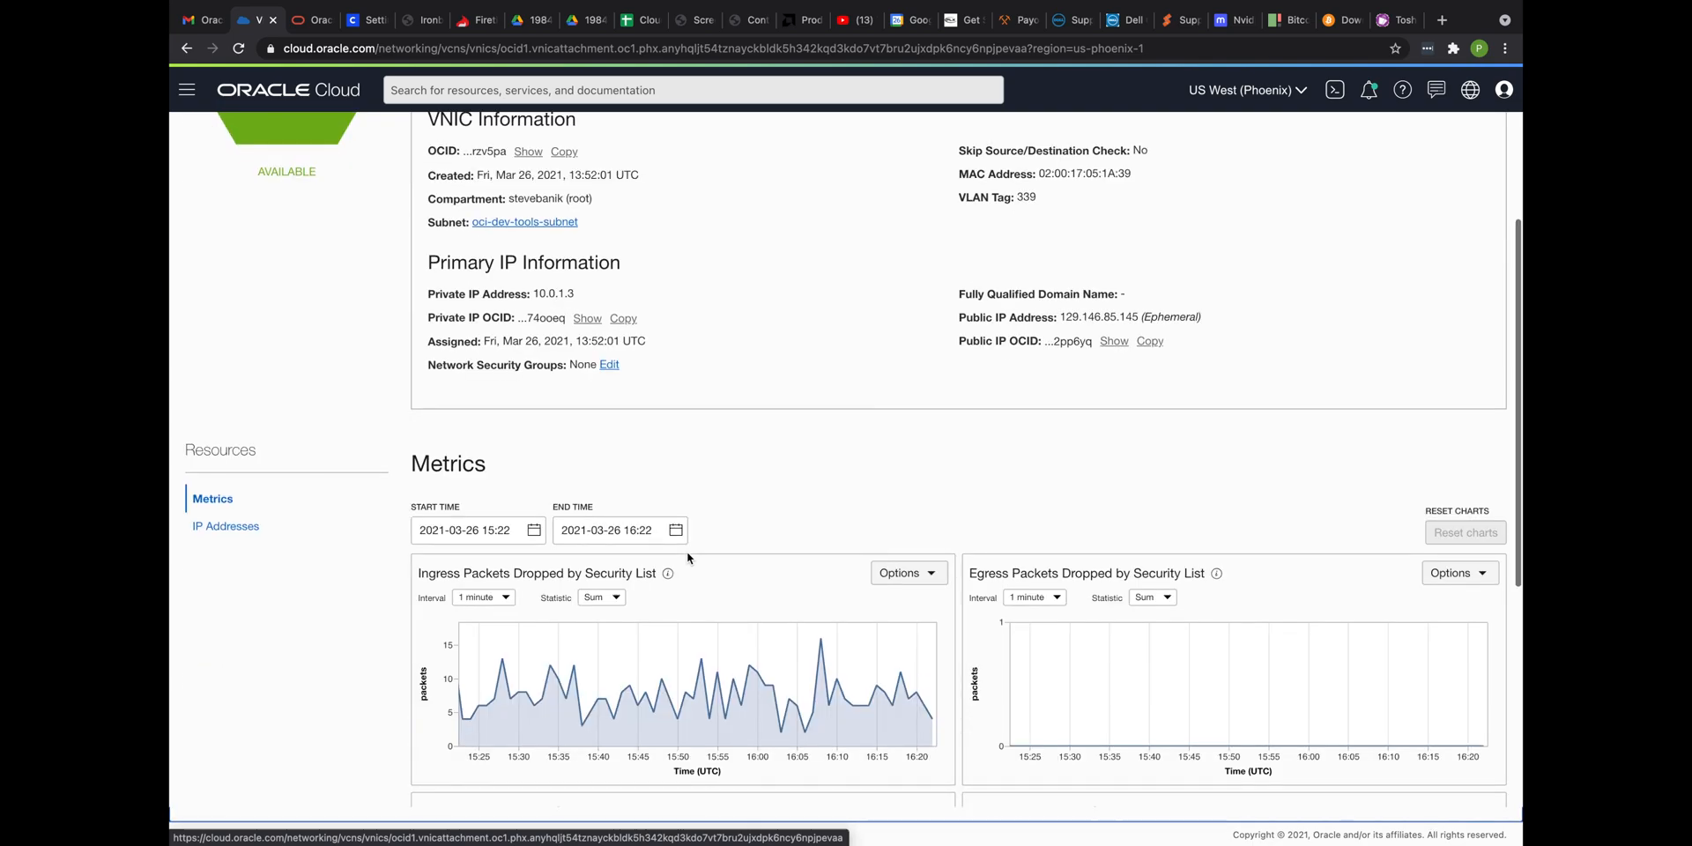
scroll("down", 3)
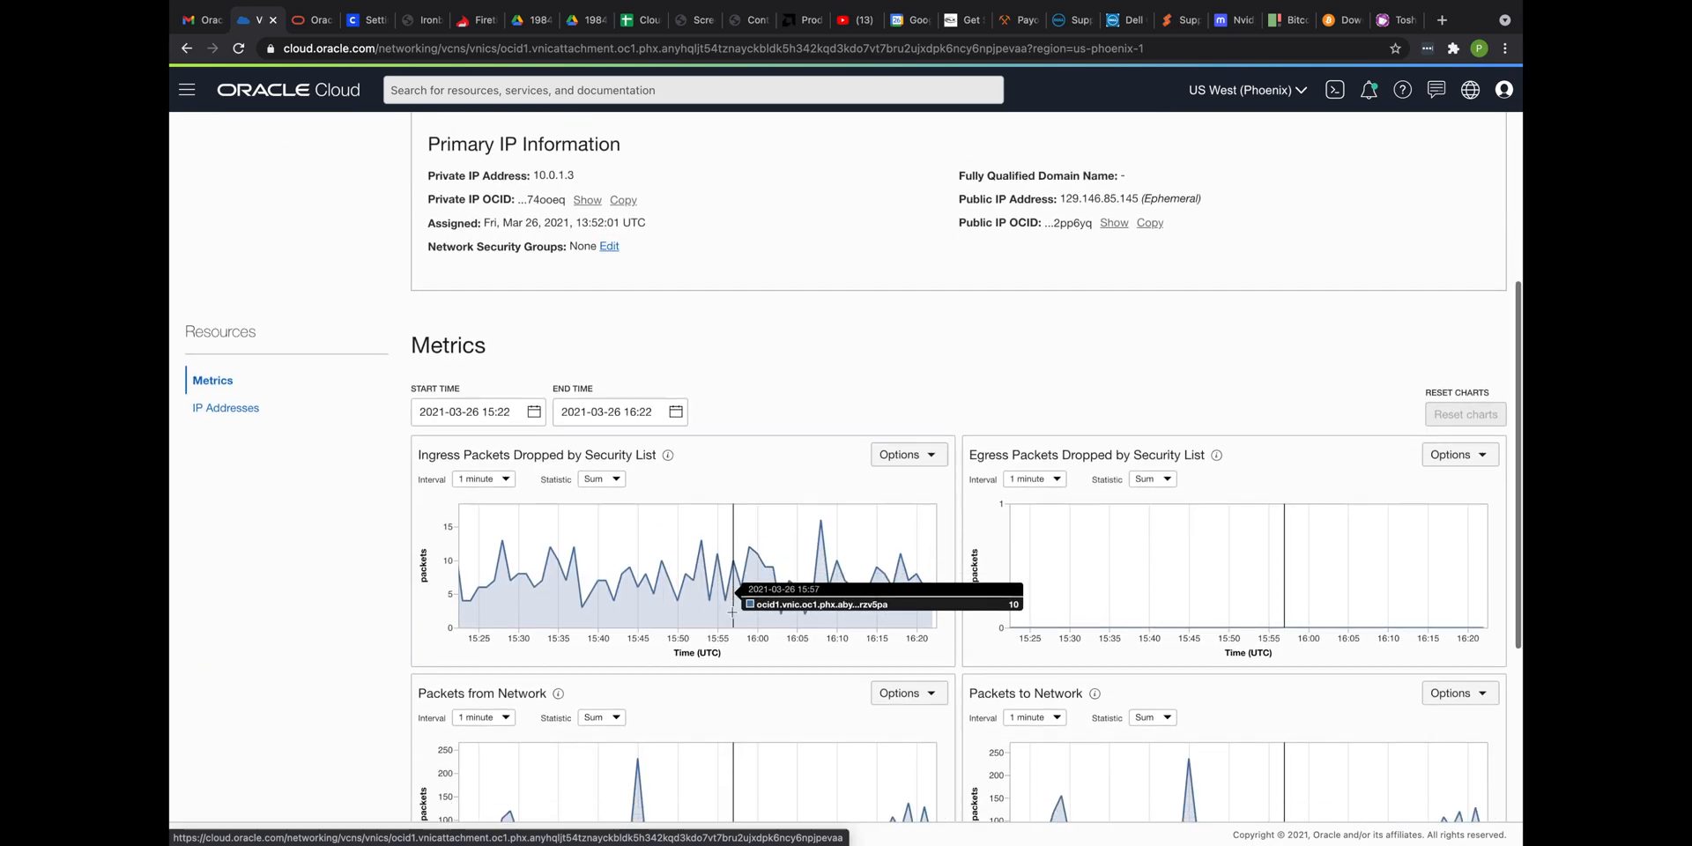
scroll("down", 3)
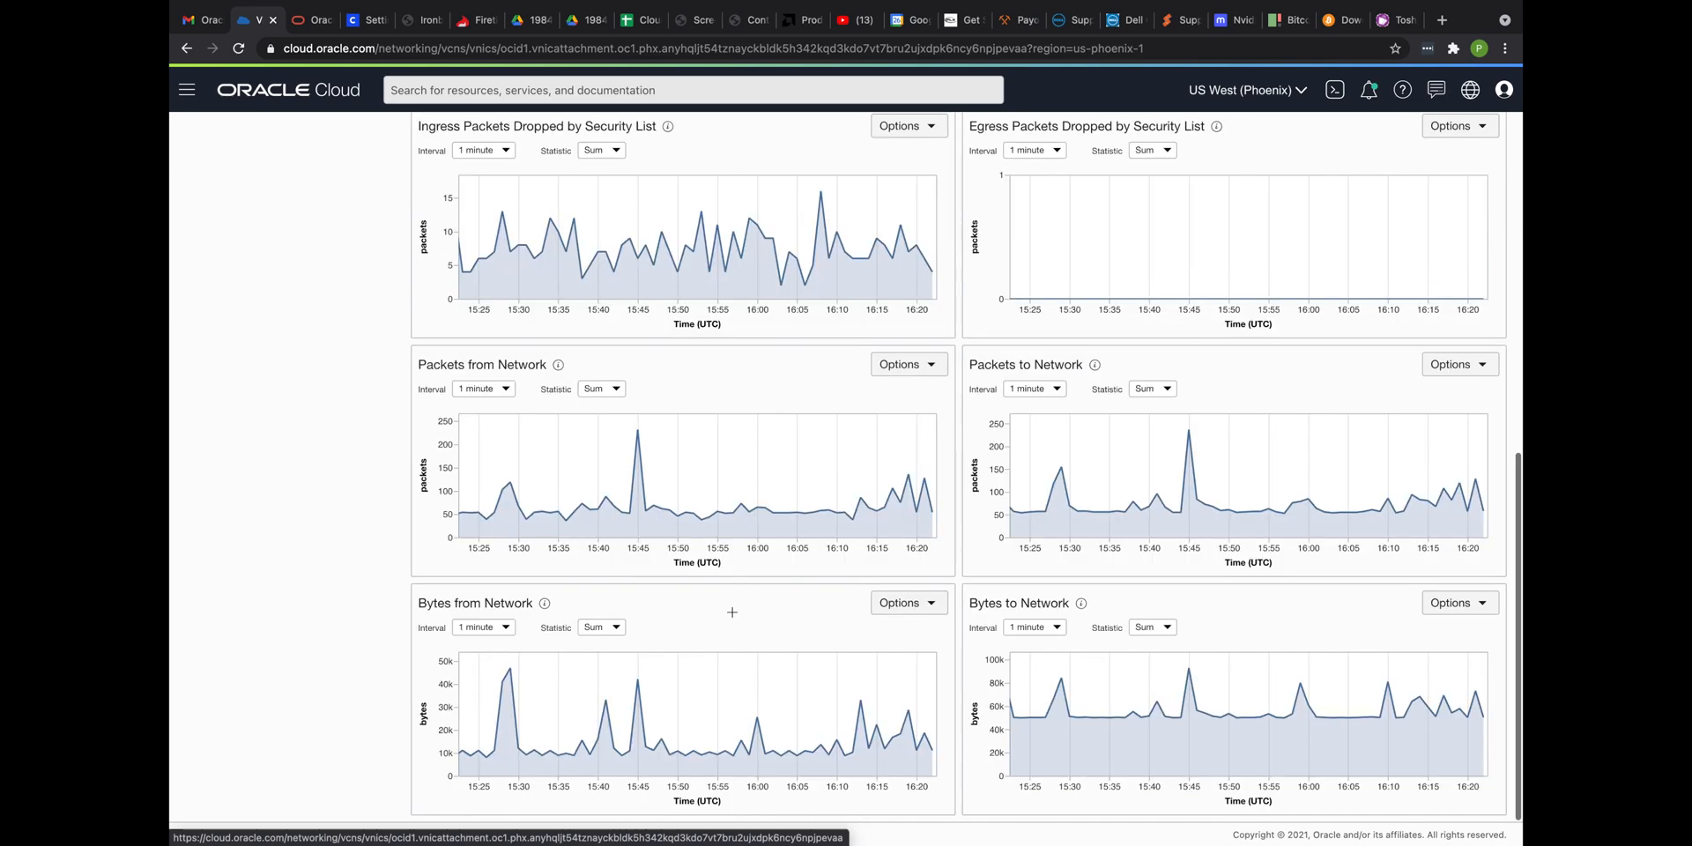
scroll("down", 3)
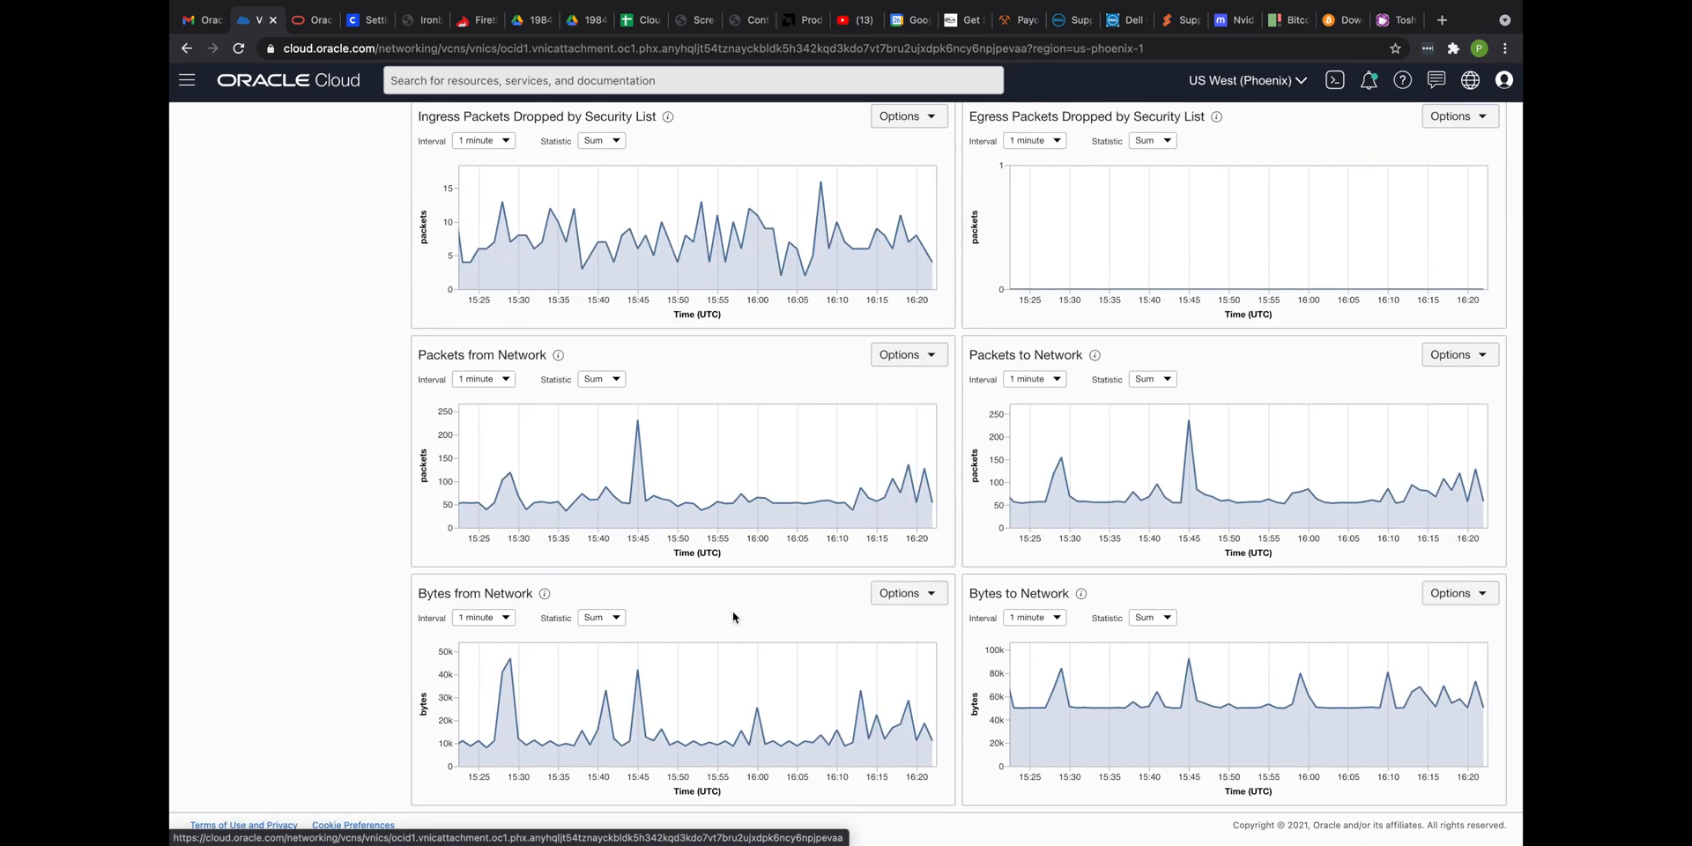
scroll("up", 3)
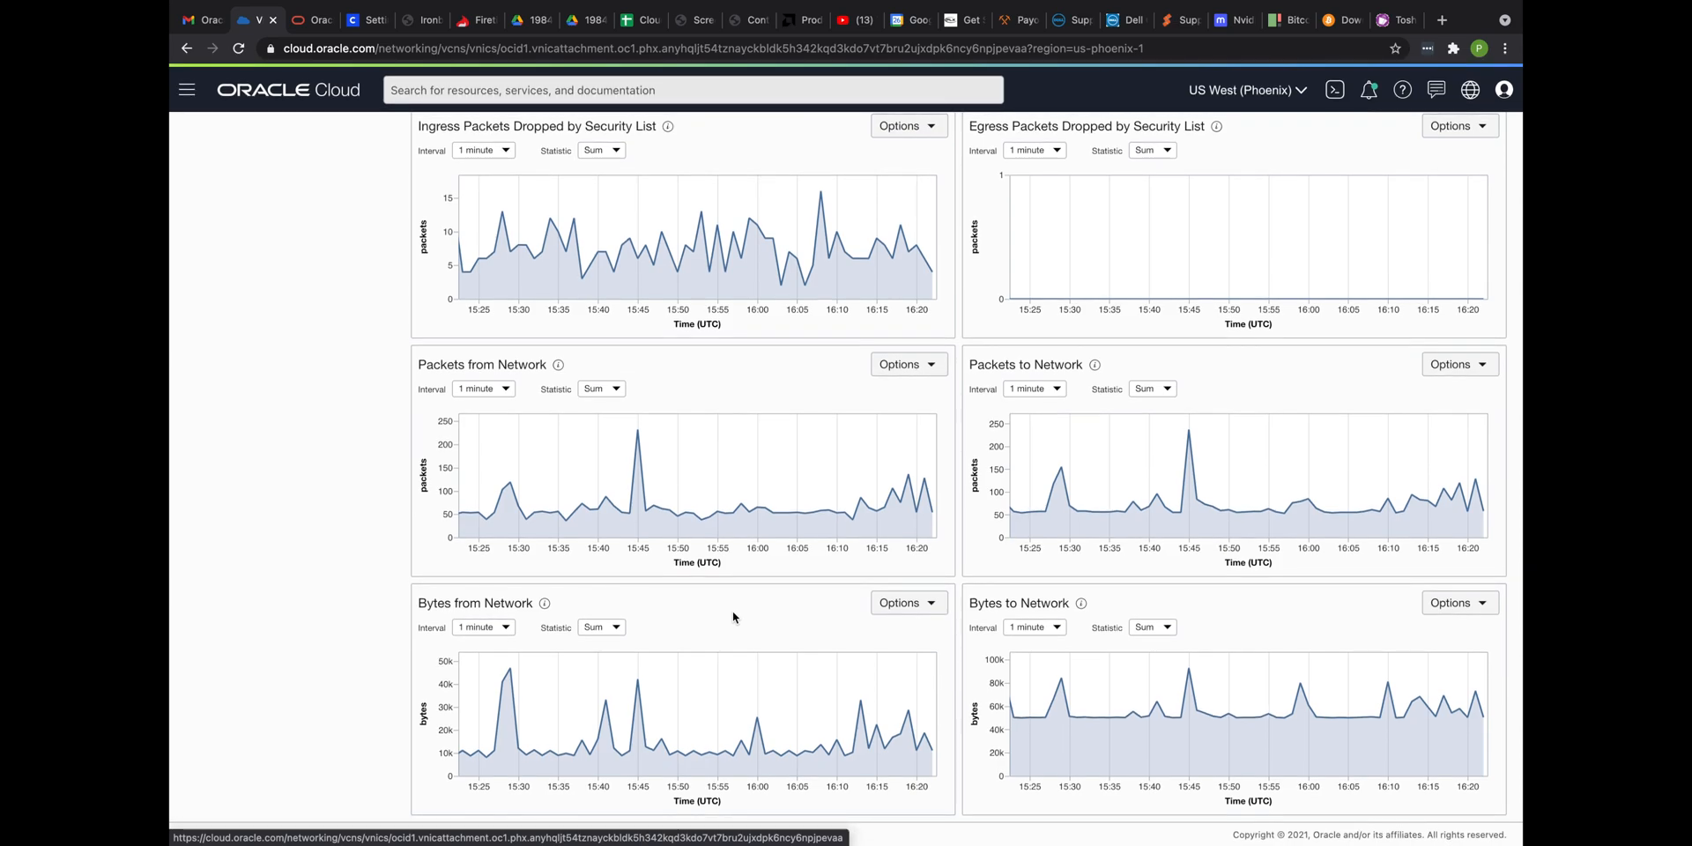
scroll("up", 3)
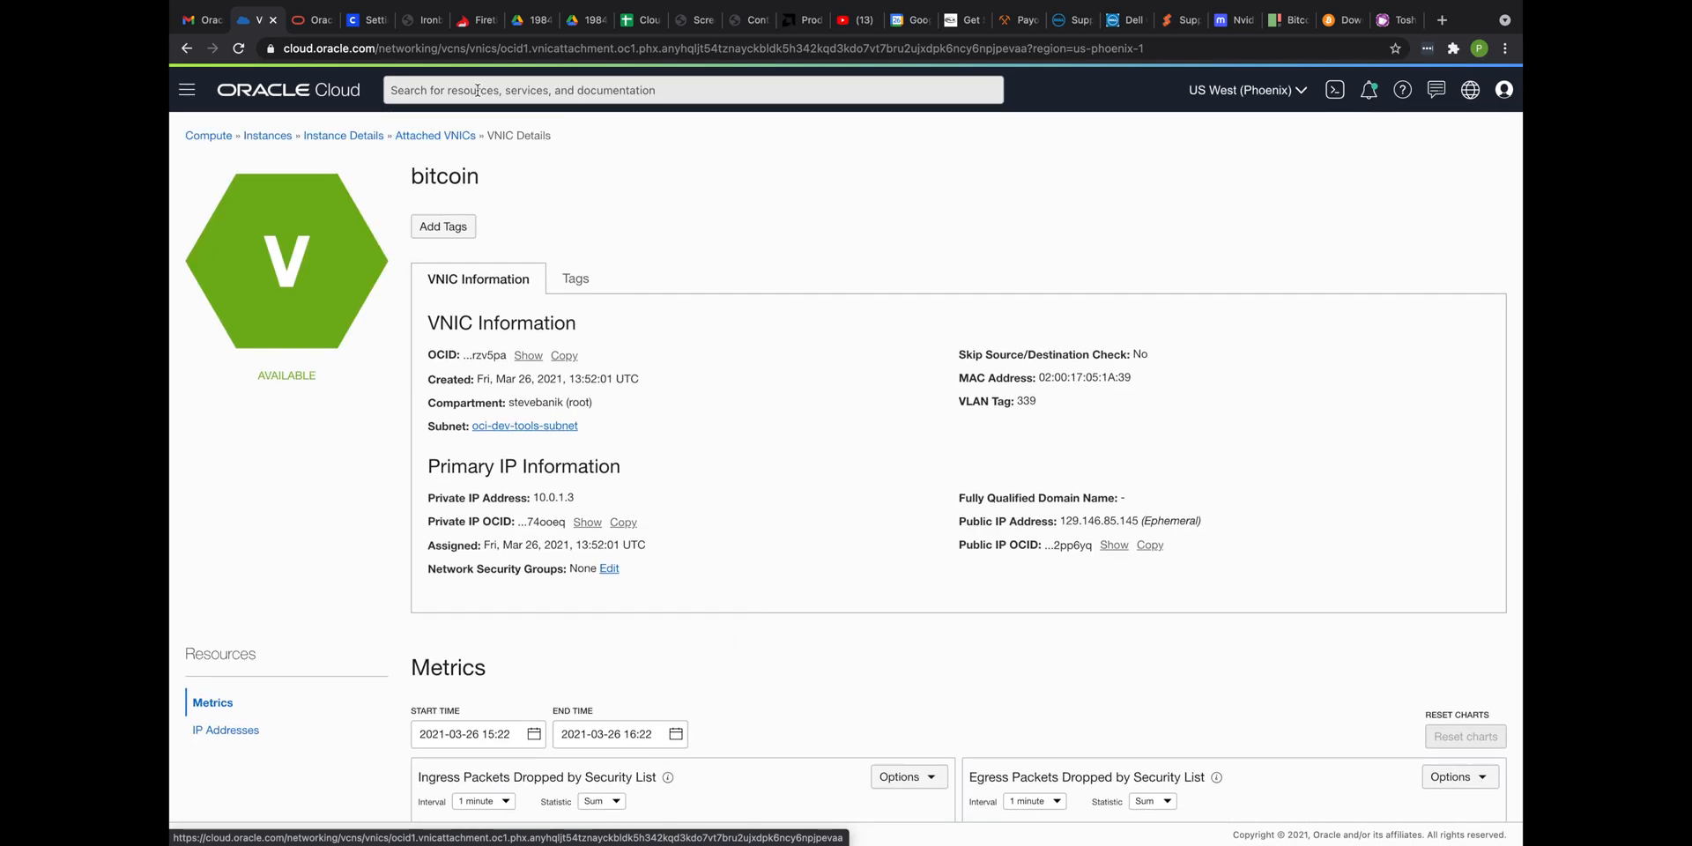
Return to the bitcoin instance details page in Oracle Cloud Console
left_click(342, 135)
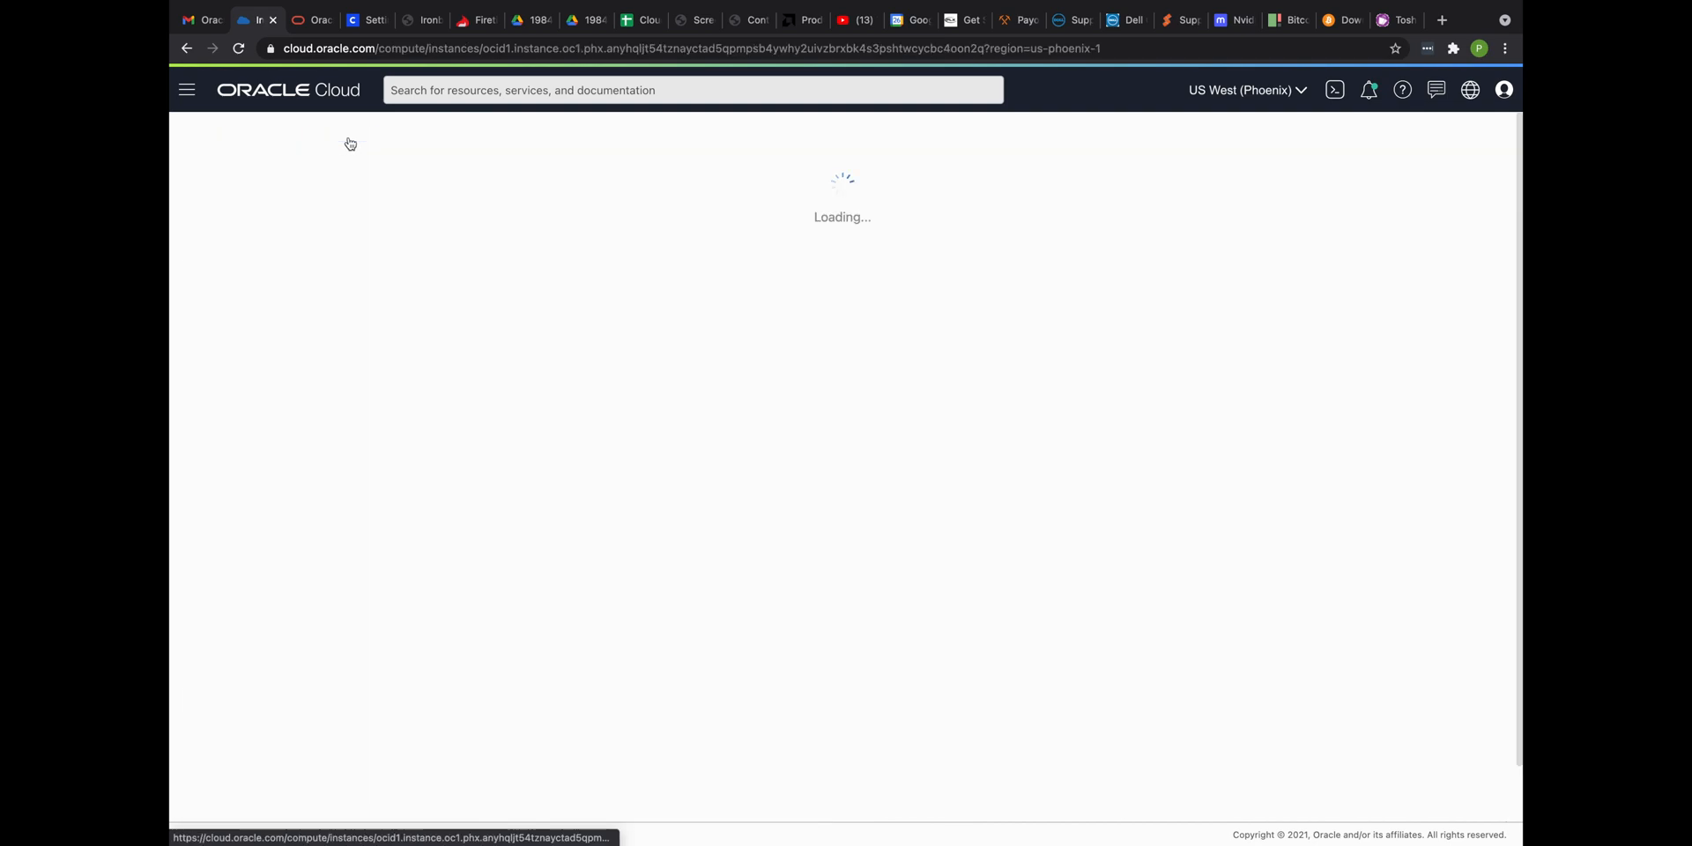
mouse_move(577, 297)
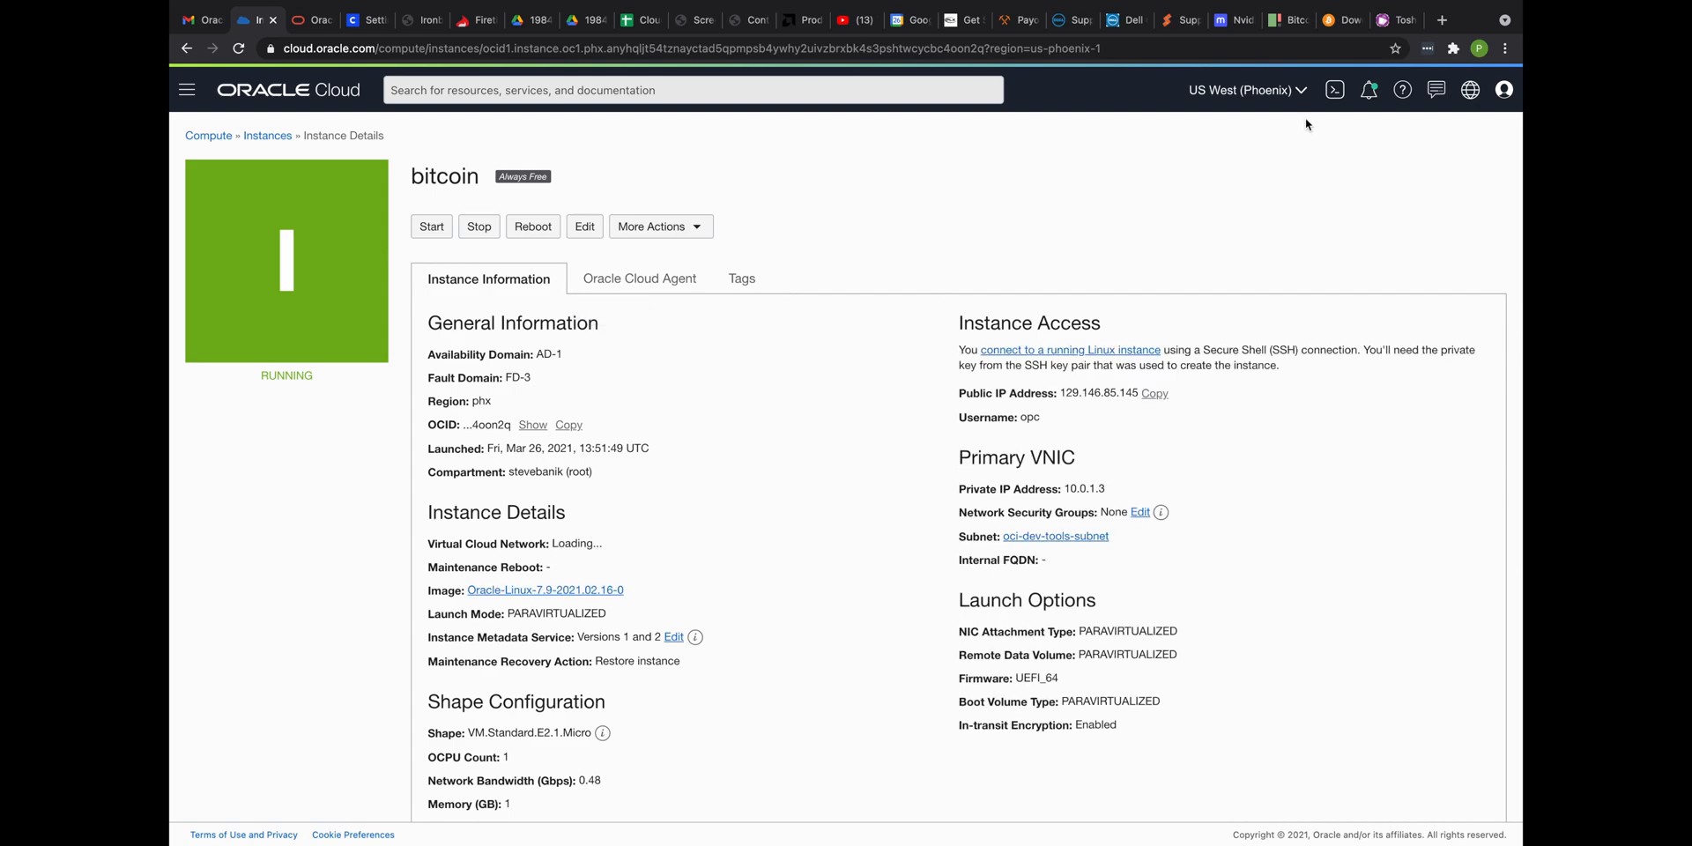
left_click(1336, 19)
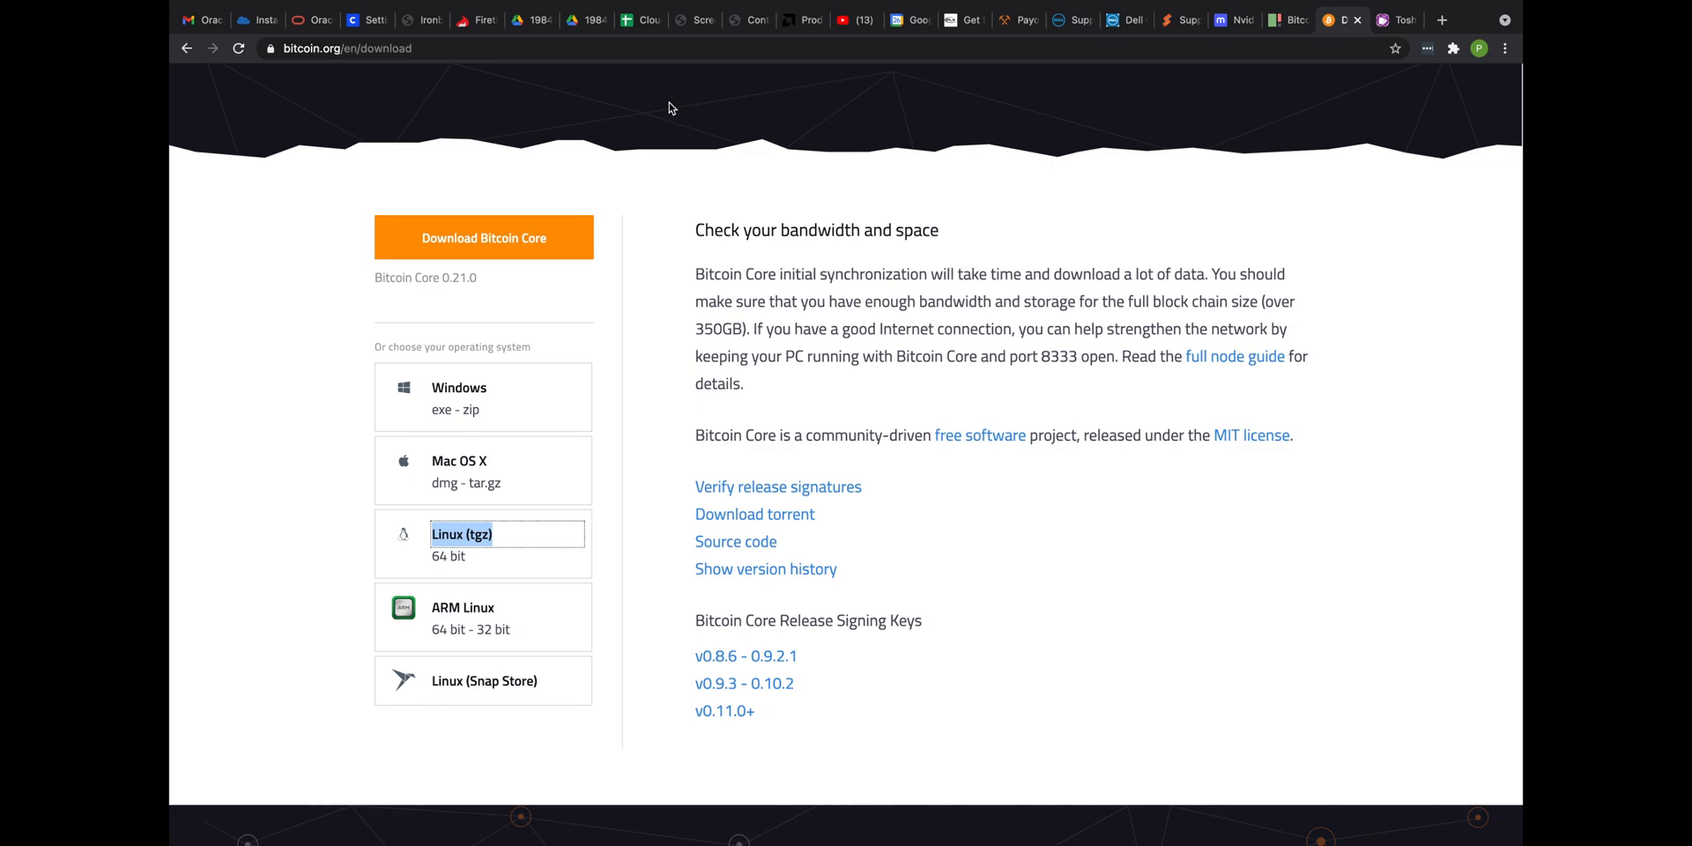
mouse_move(256, 19)
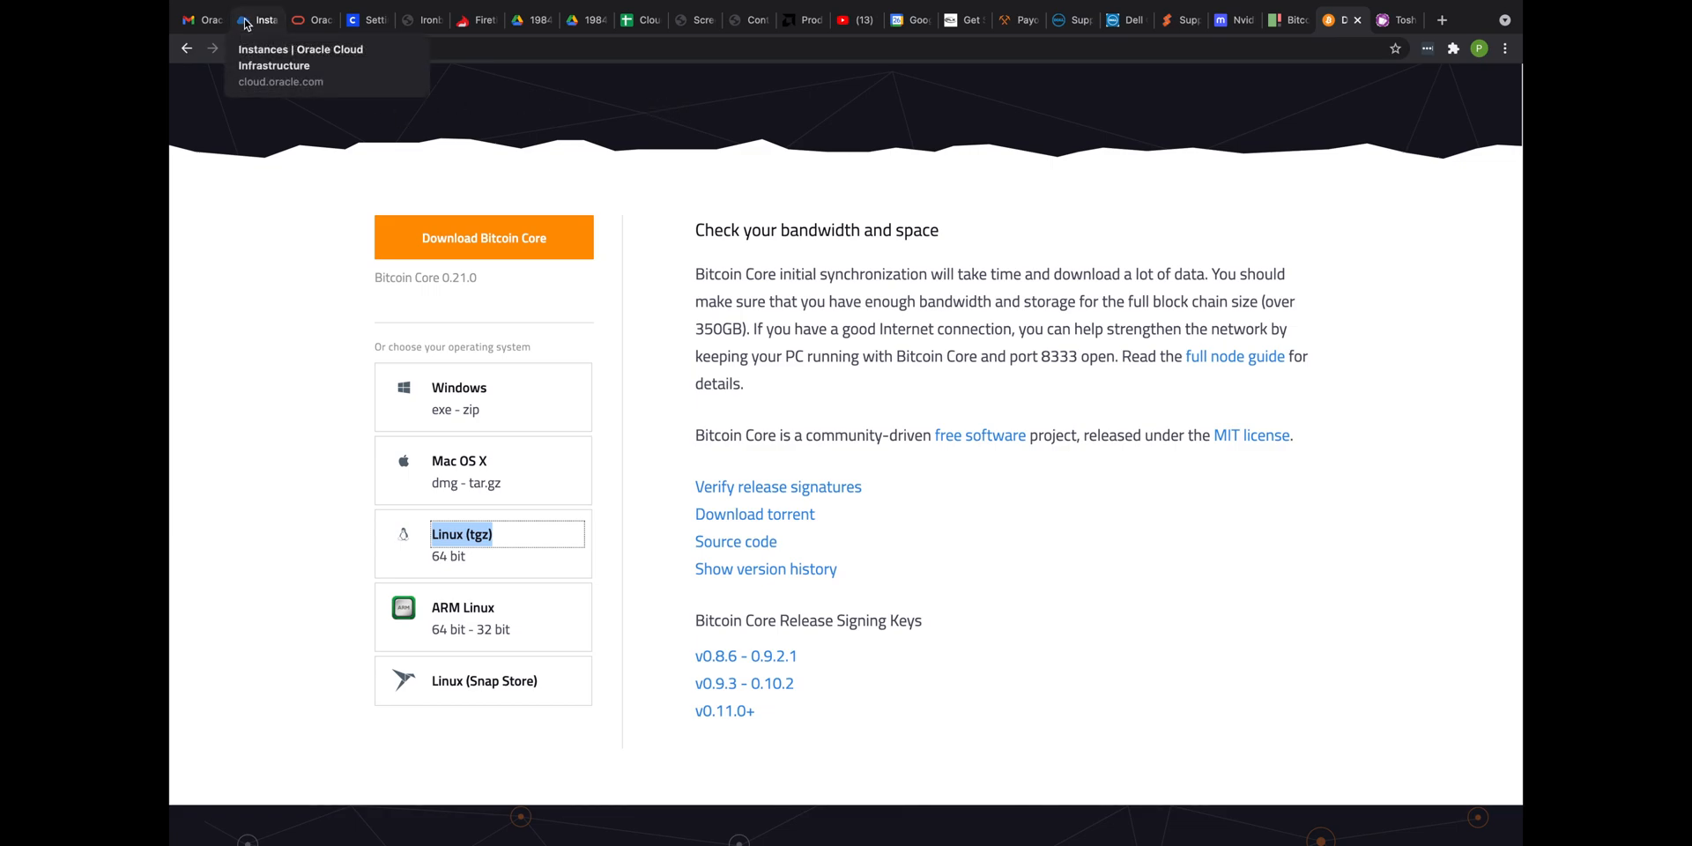
left_click(260, 20)
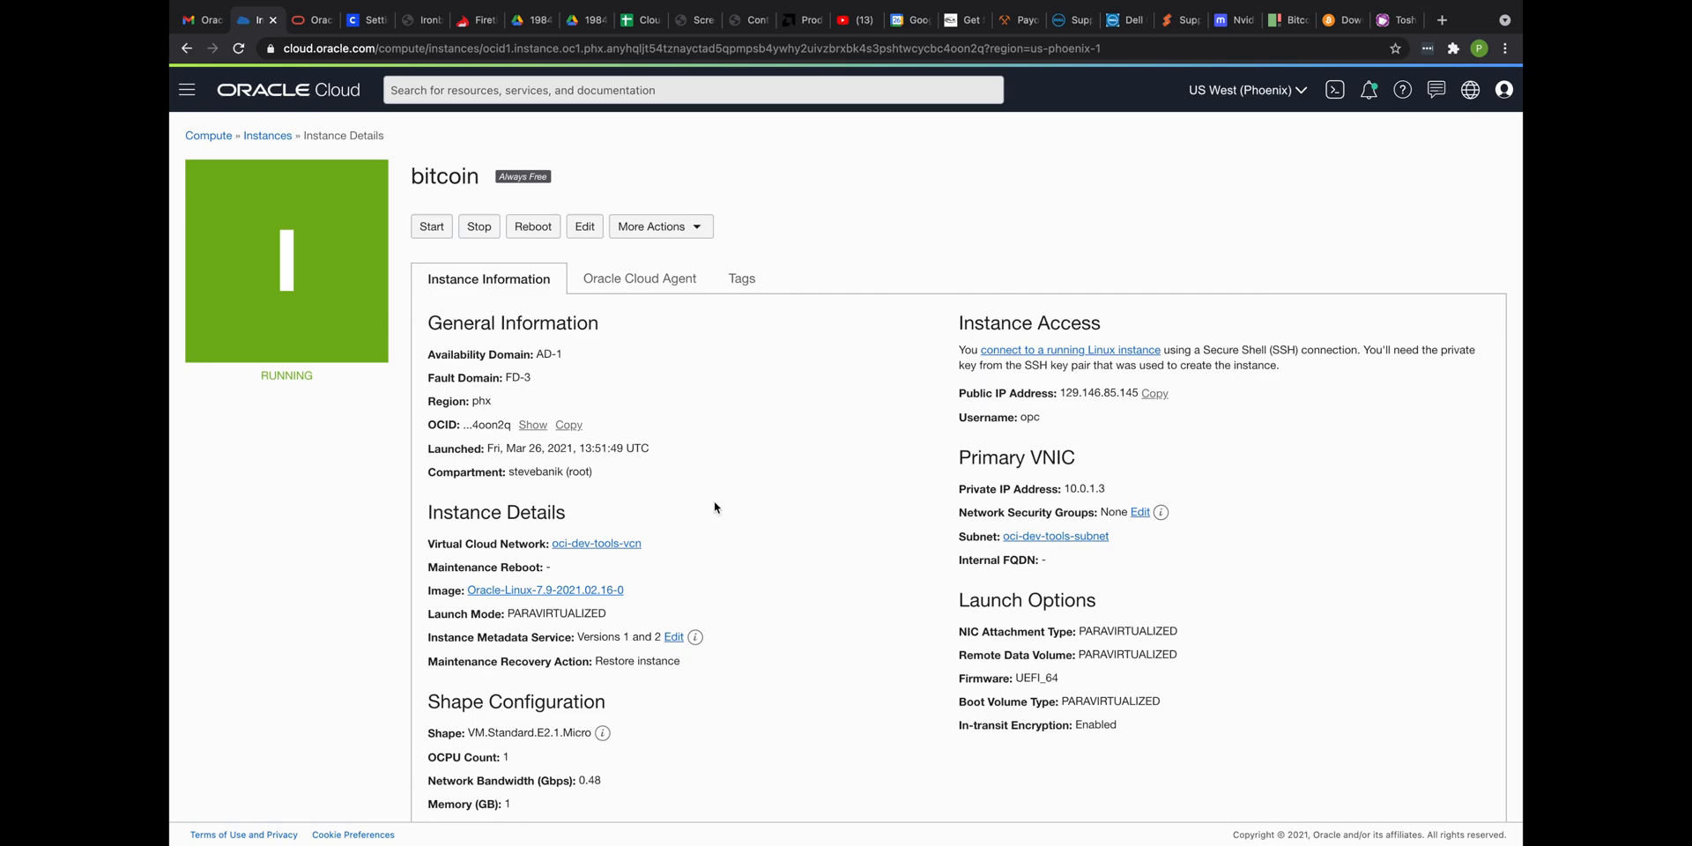
Review the instance's CPU, disk and network metrics, then confirm the tarball download finished
scroll("down", 3)
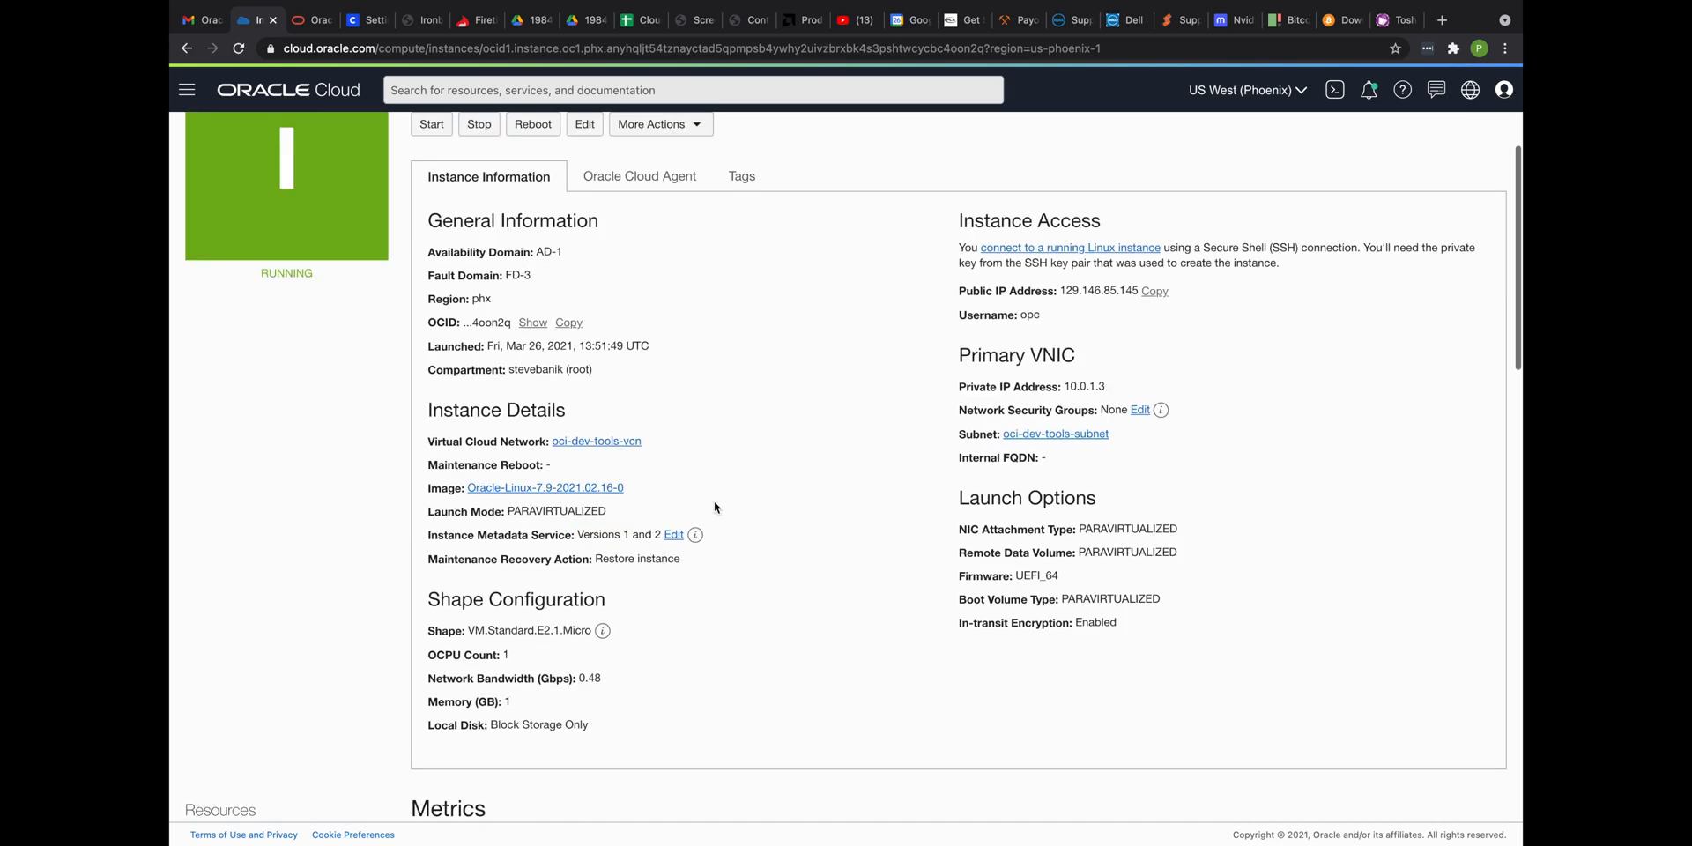
scroll("down", 3)
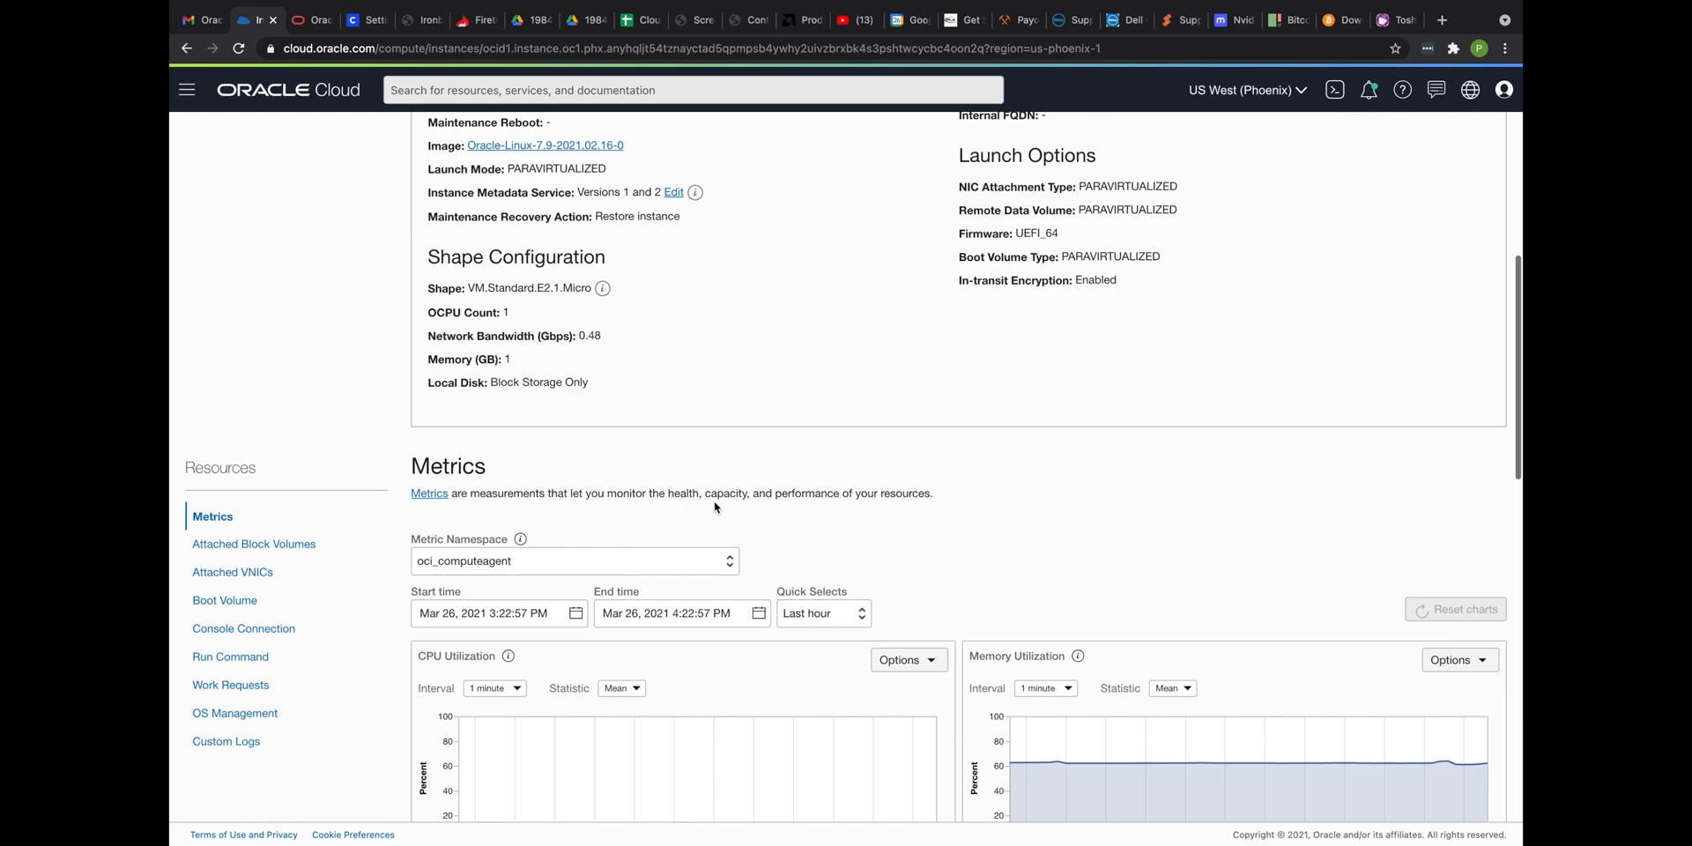
scroll("down", 3)
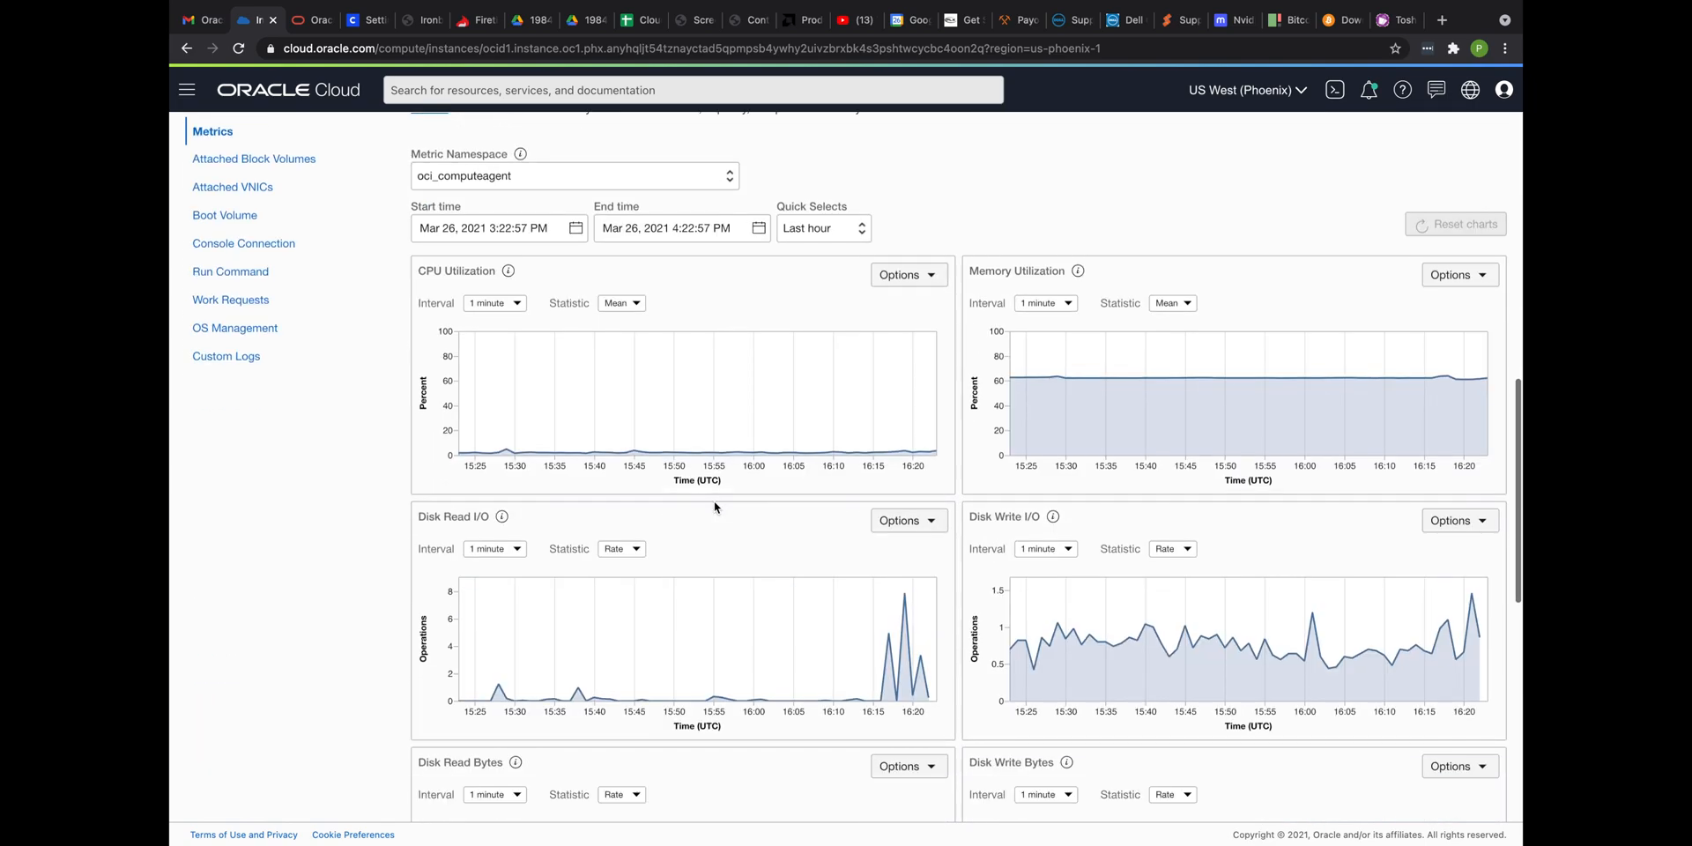
scroll("down", 3)
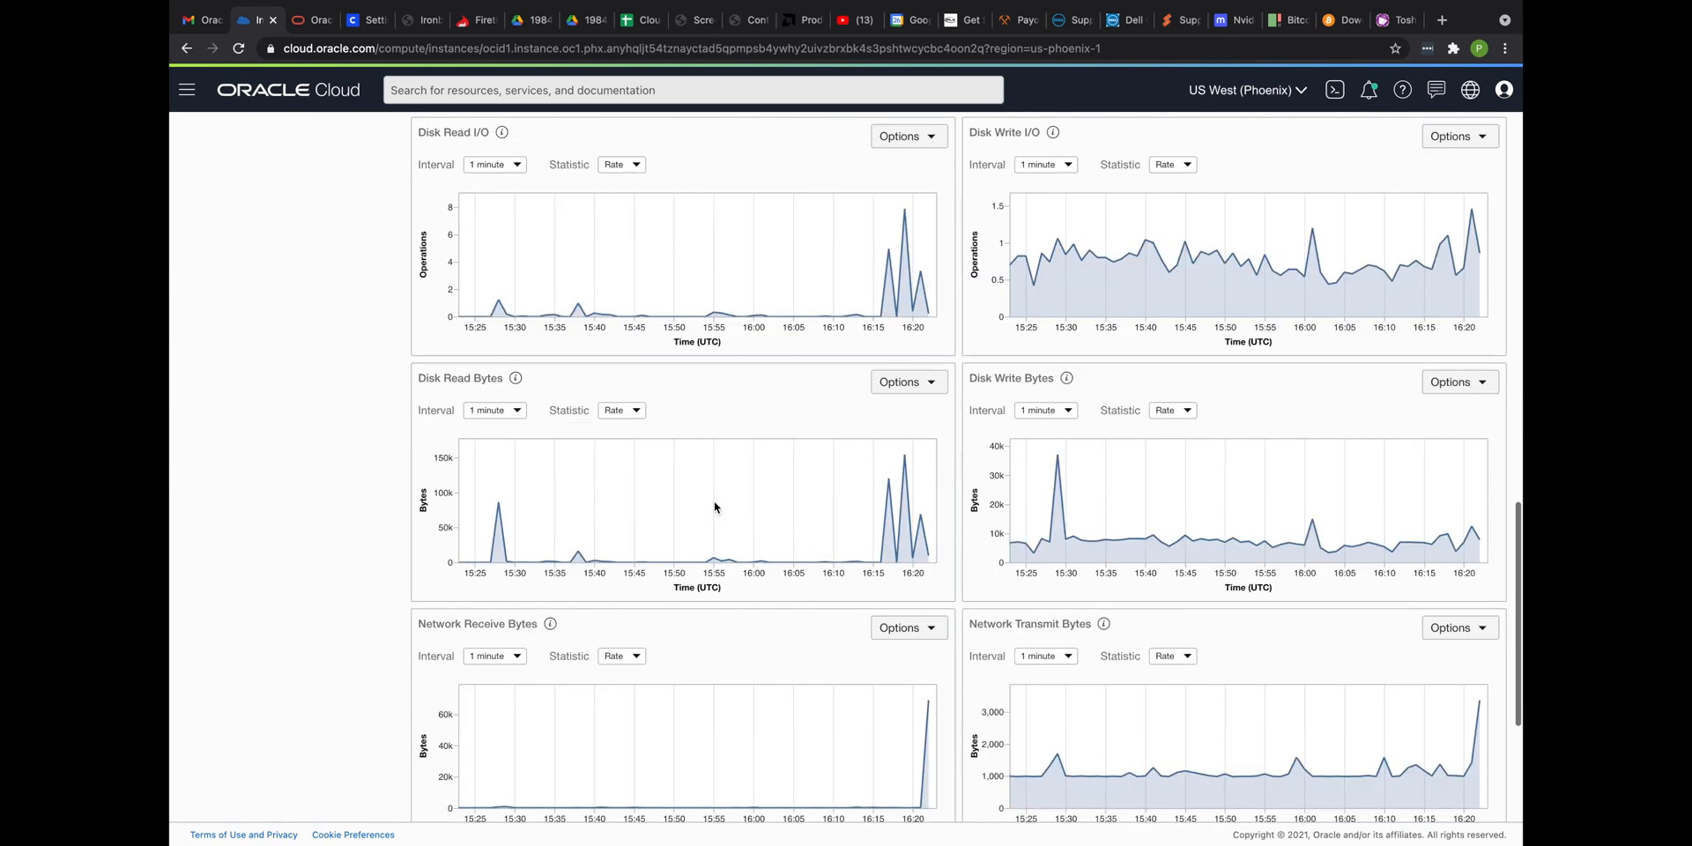
scroll("down", 3)
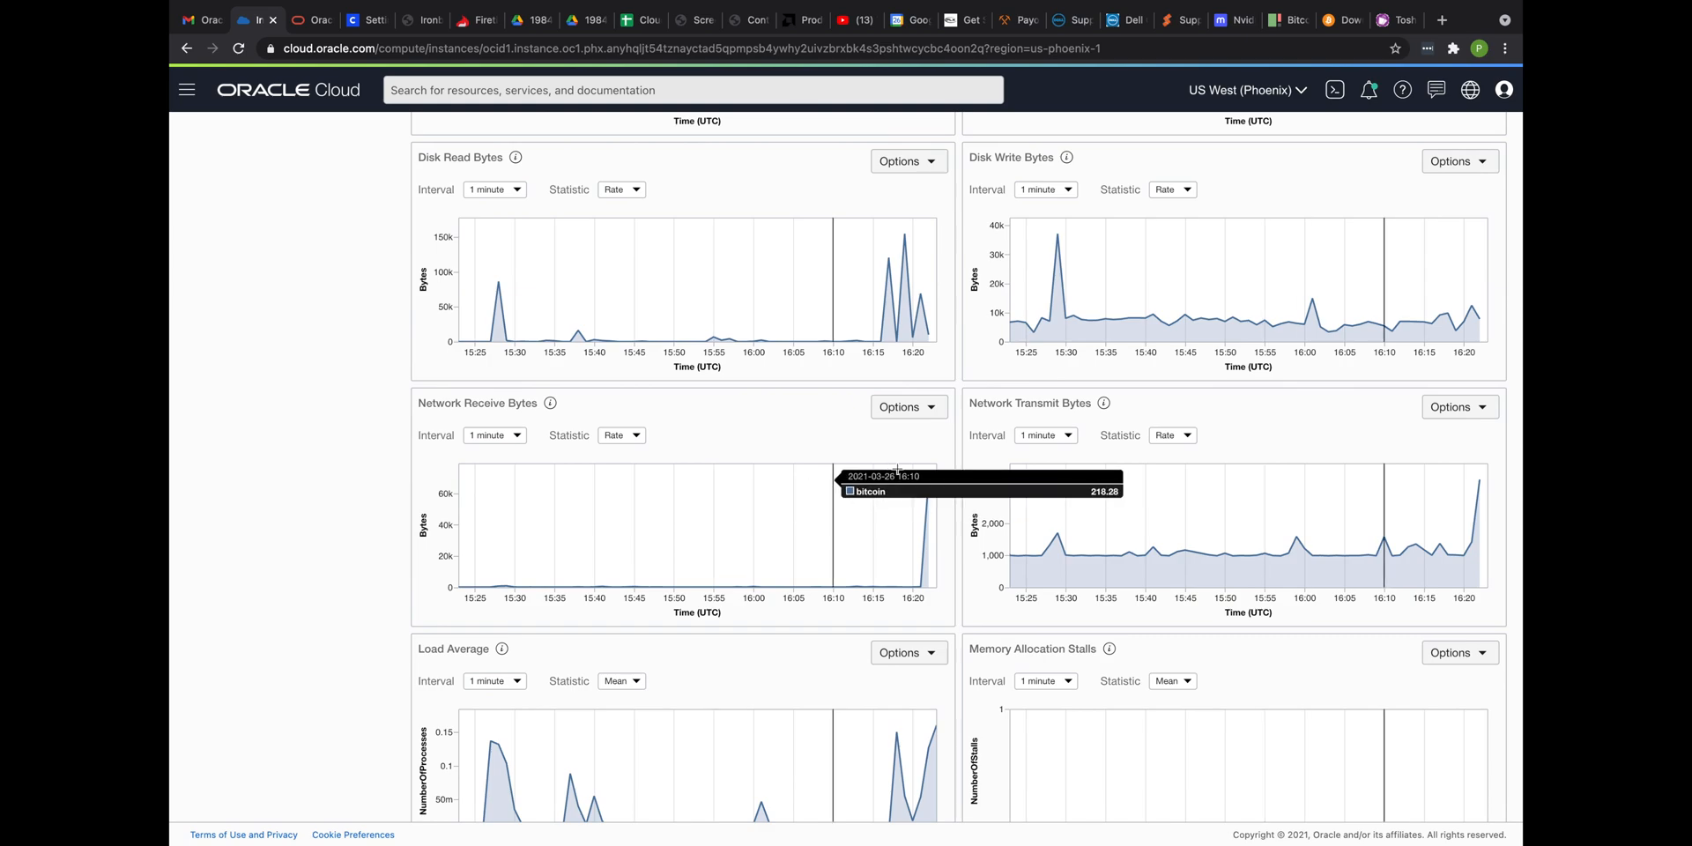
mouse_move(615, 429)
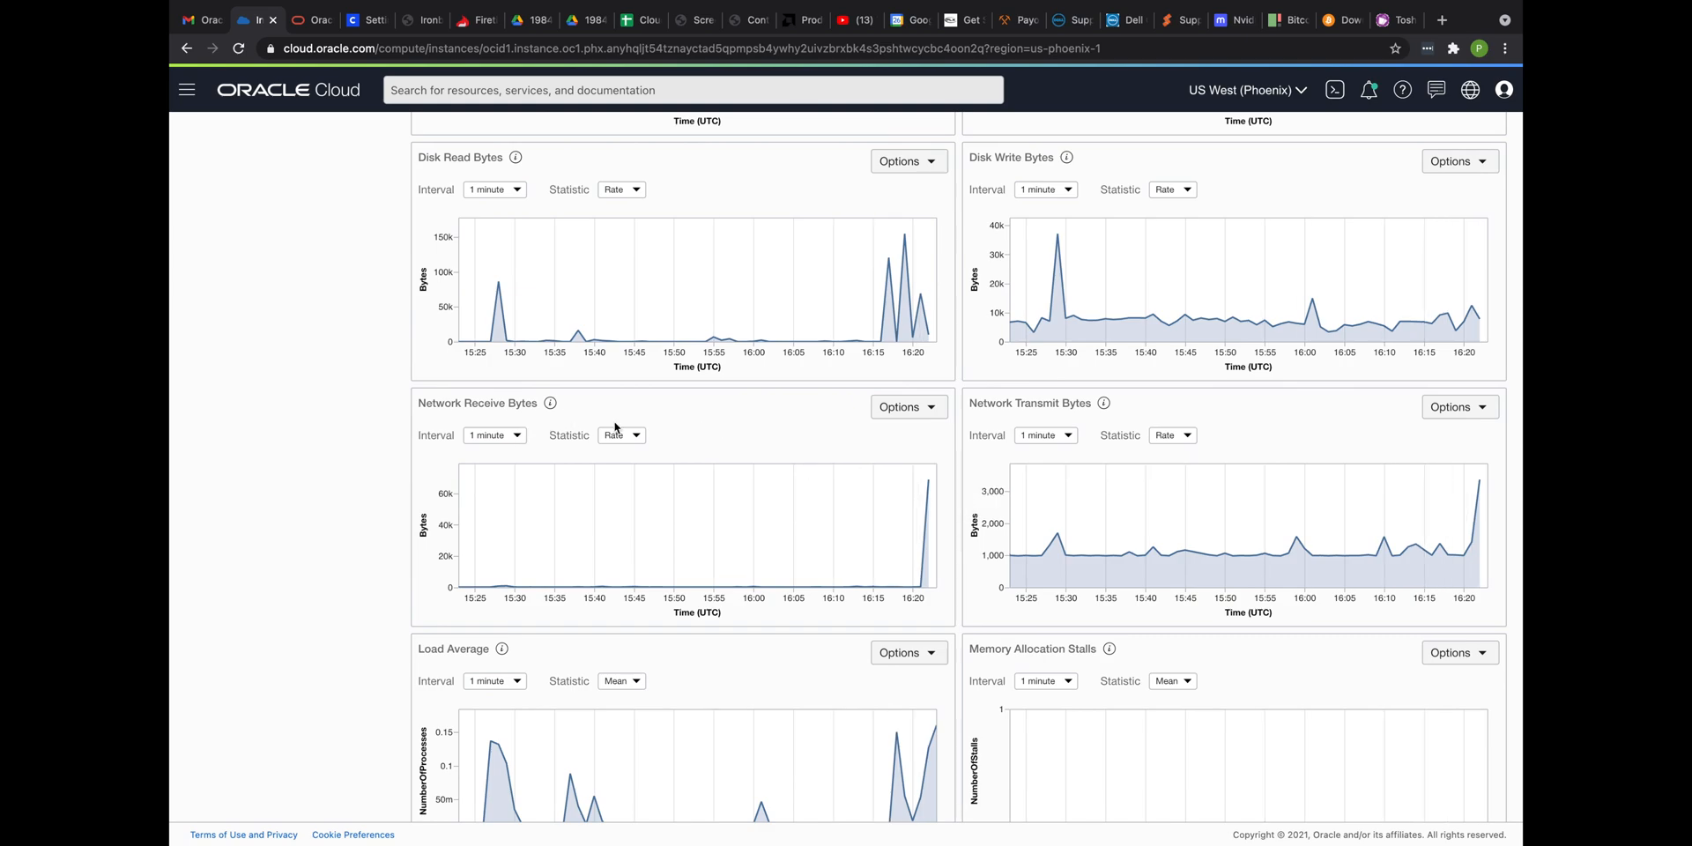
left_click(901, 407)
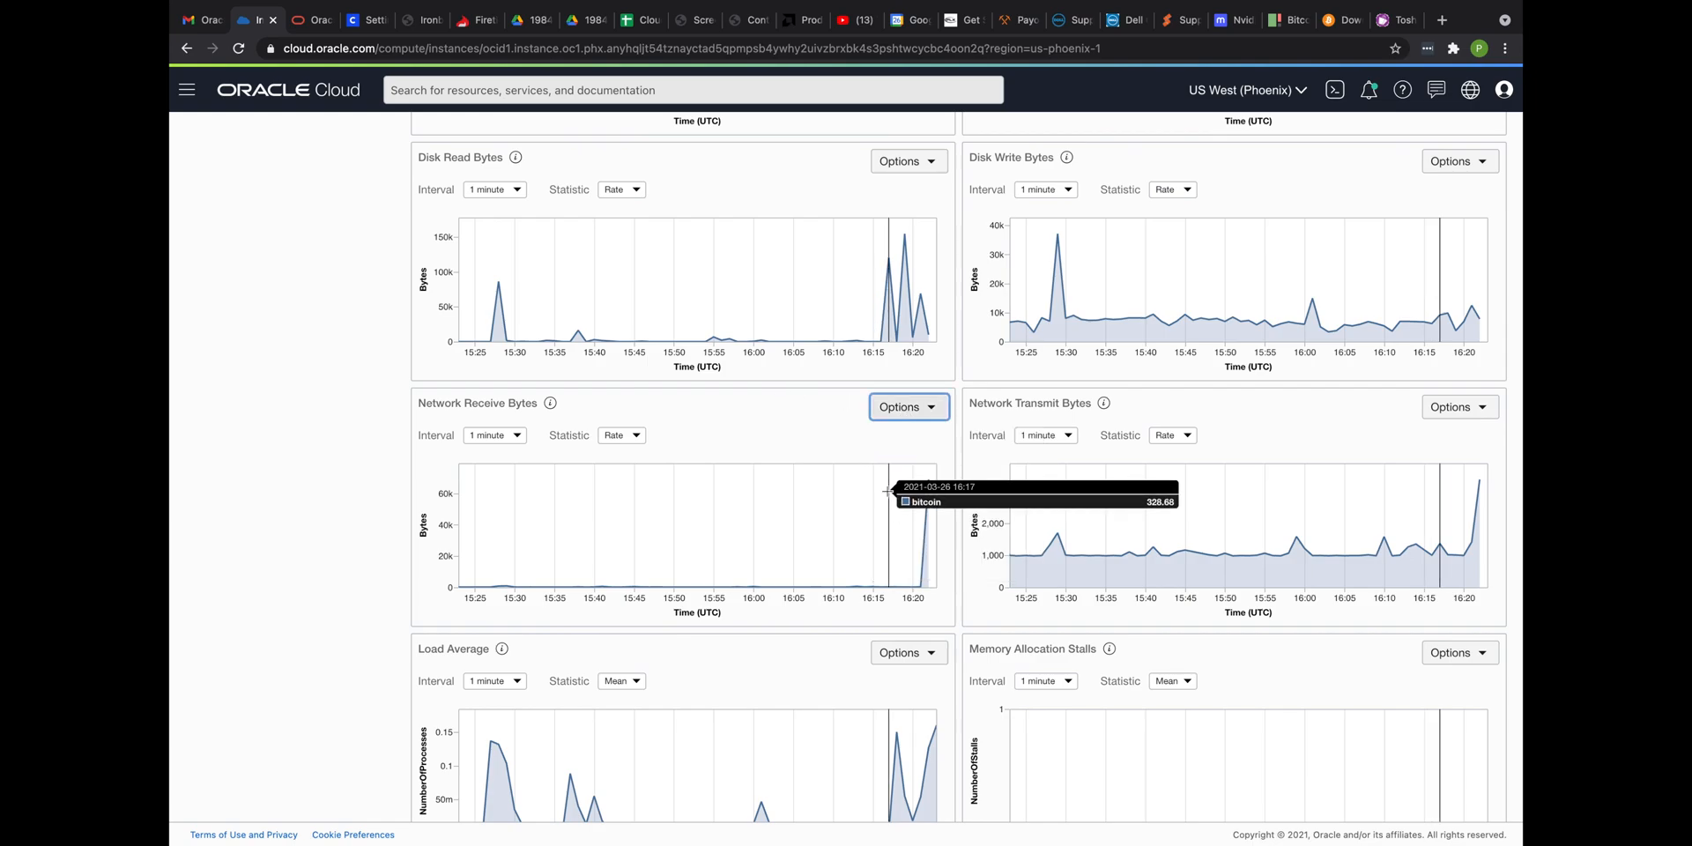
scroll("down", 3)
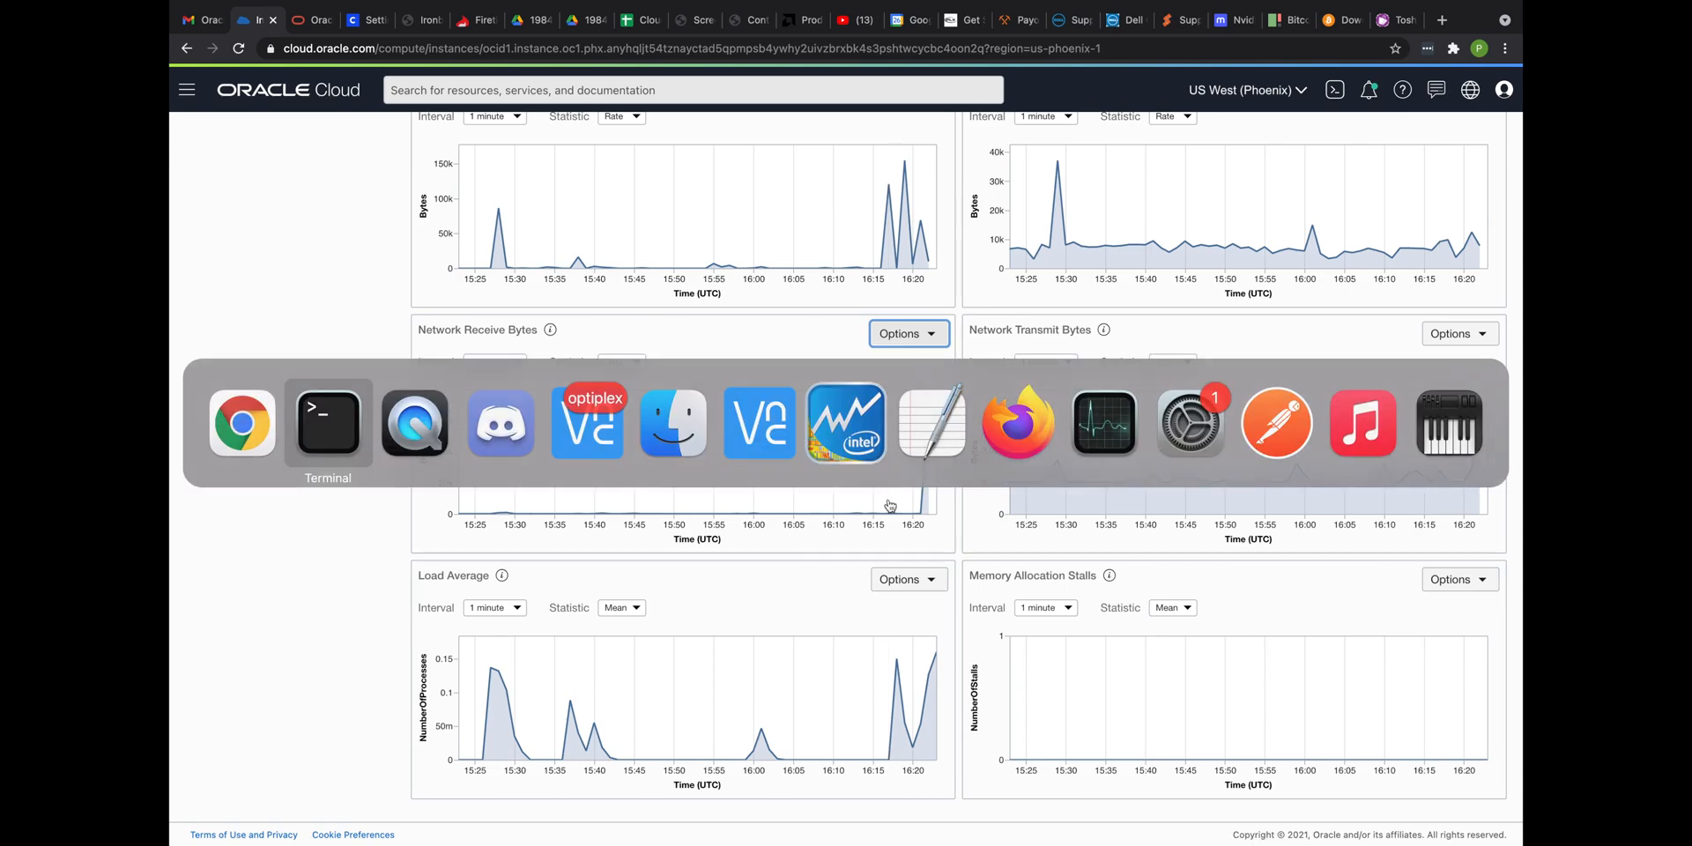
left_click(327, 422)
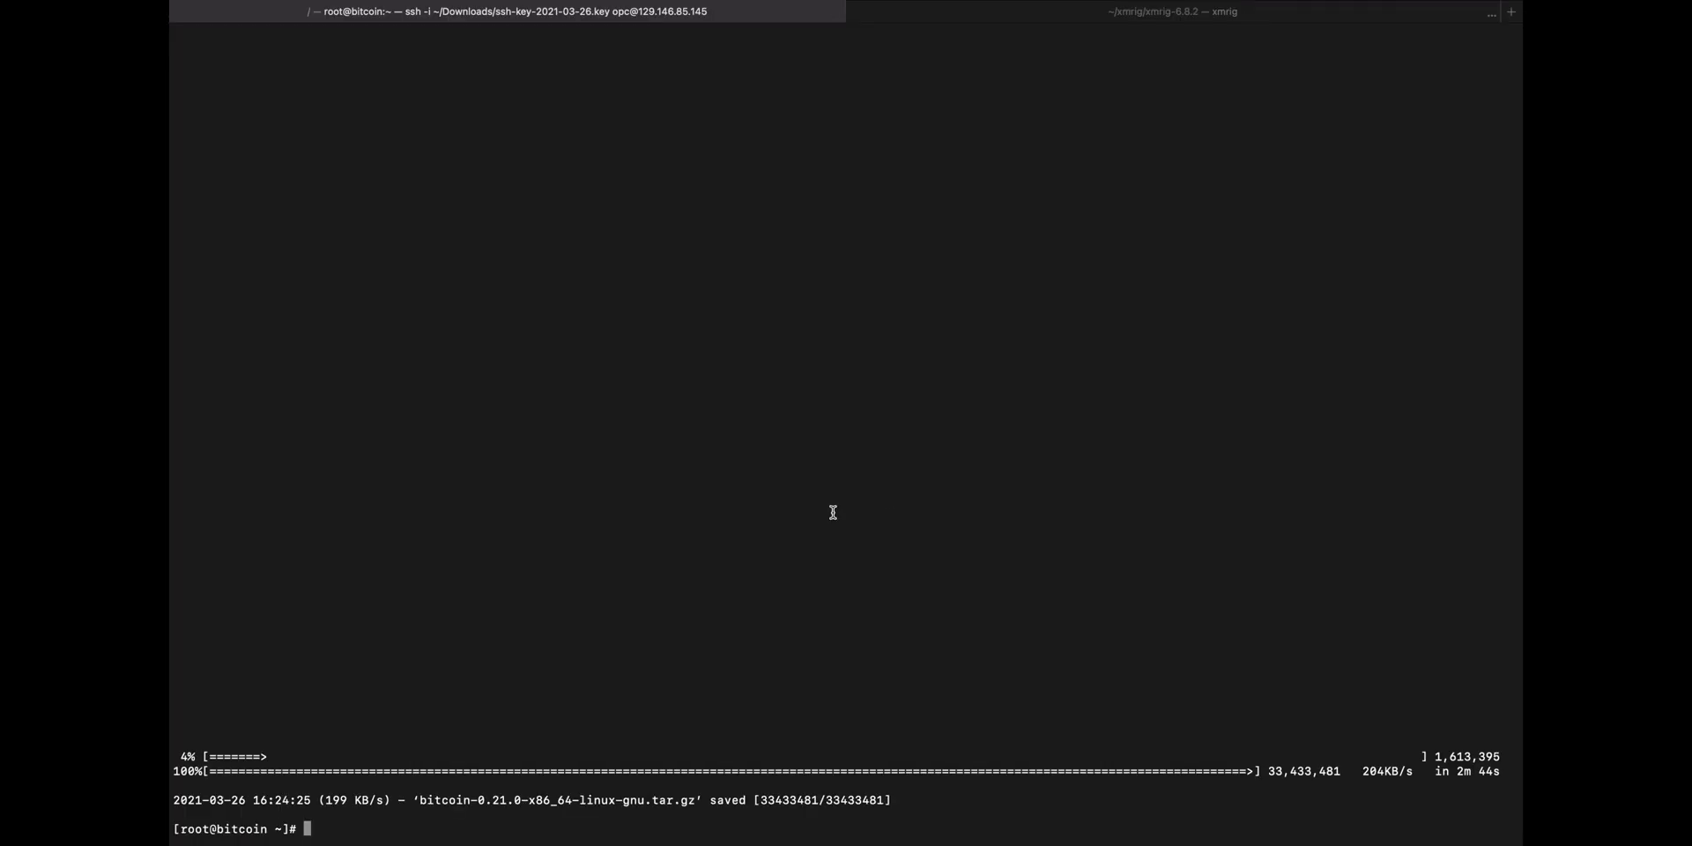
mouse_move(422, 831)
type("gunzip bitcoin-0.21.0-x86_64-linux-gnu.tar.gz")
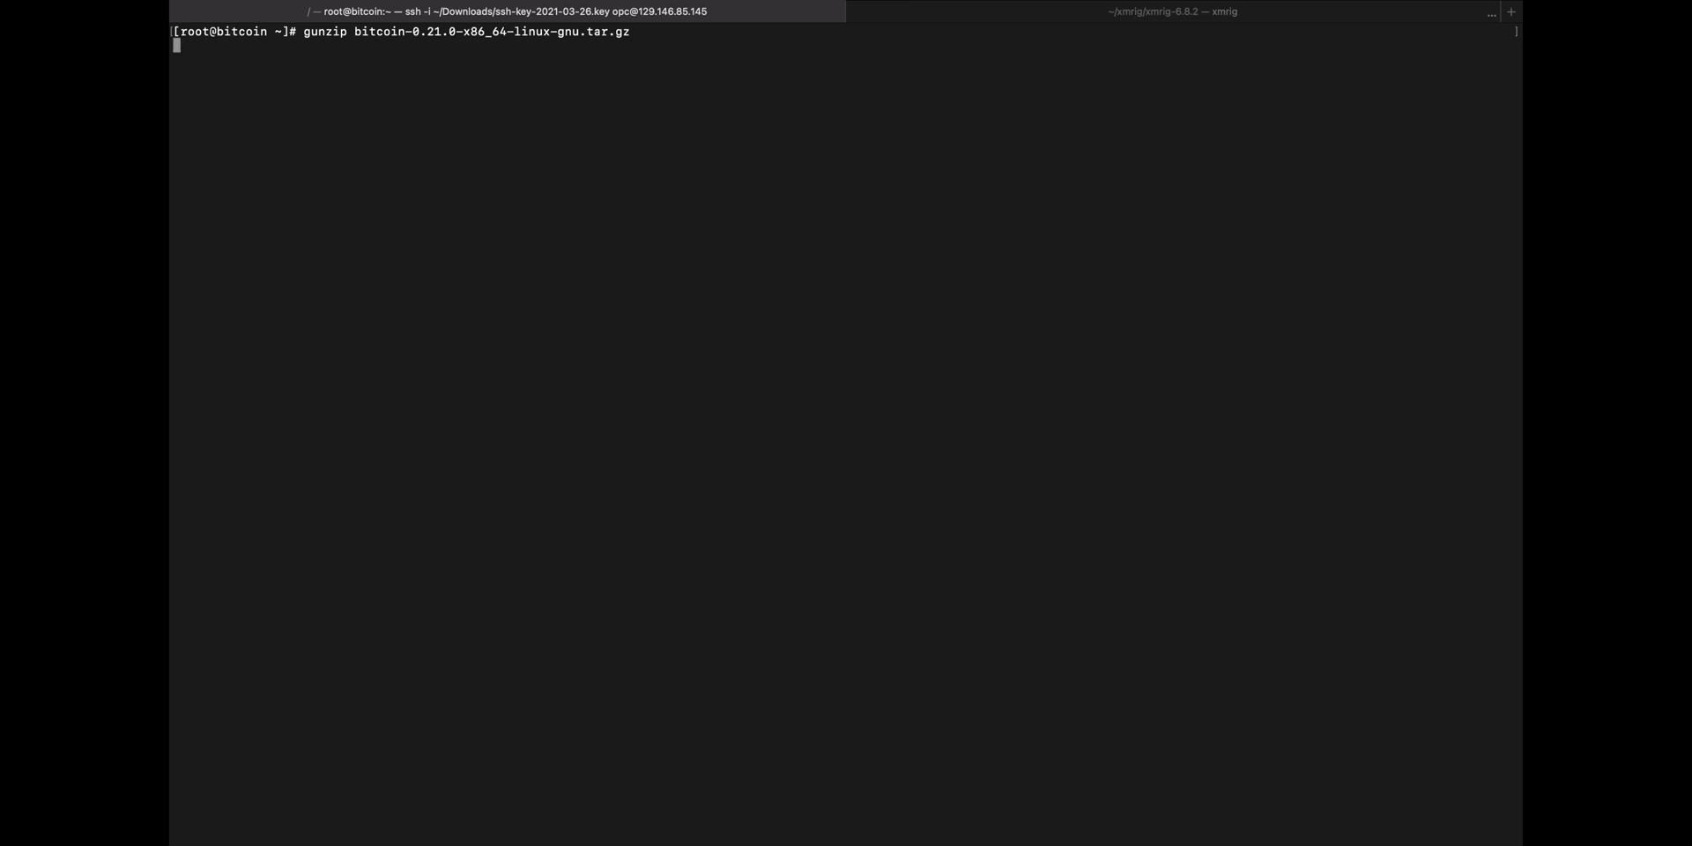
Gunzip the Bitcoin Core 0.21.0 archive and extract it with tar xvf into bitcoin-0.21.0
key("Return")
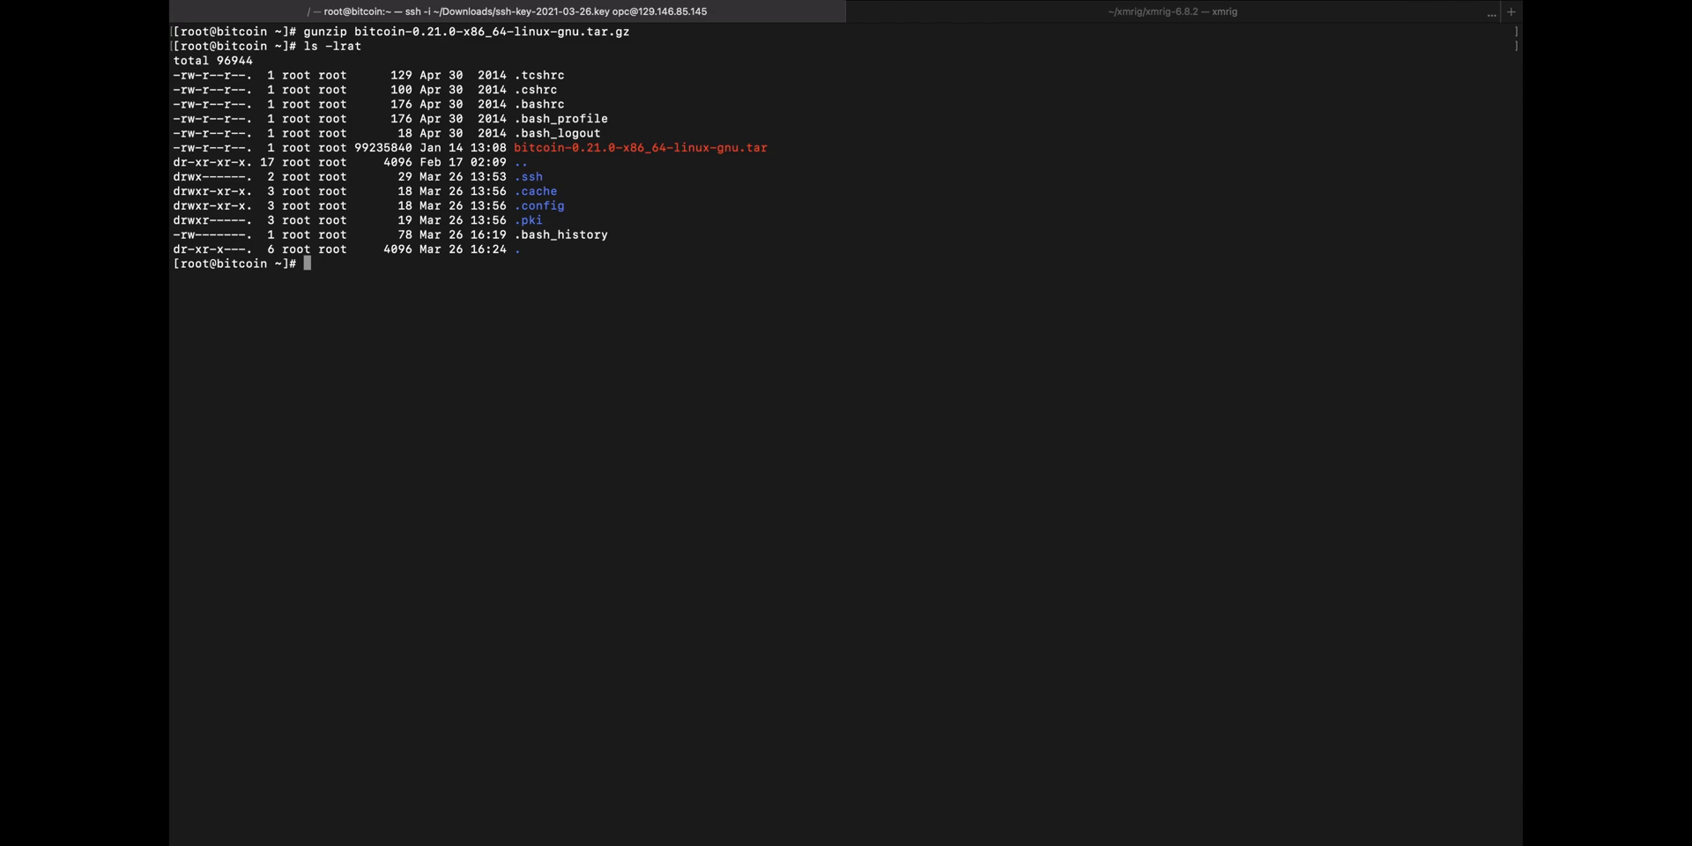
type("tar xvfg")
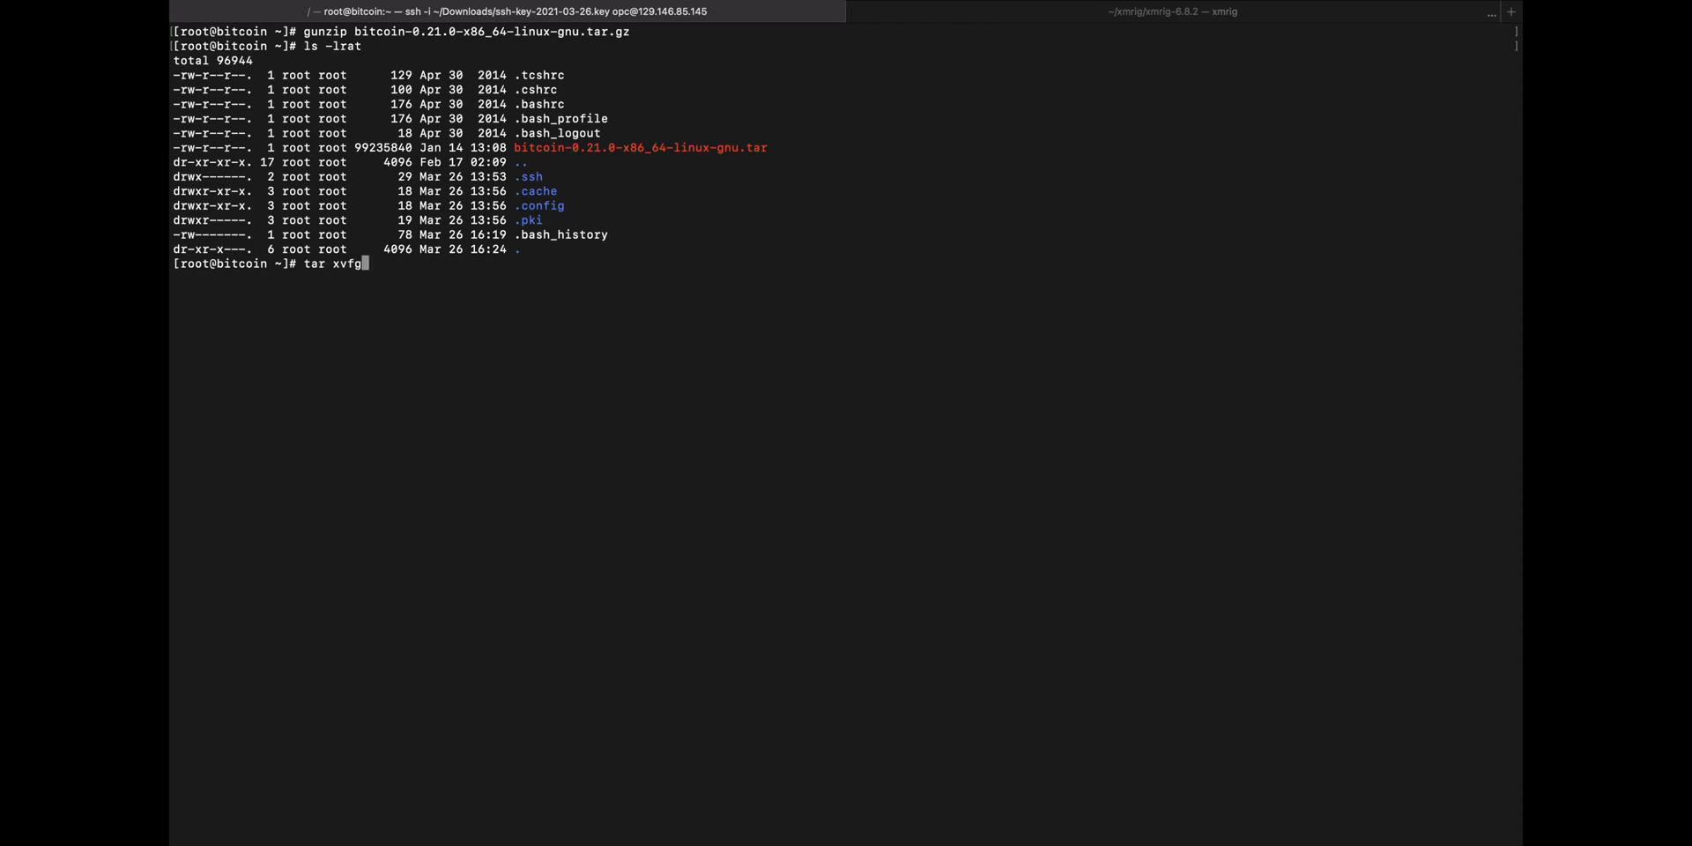
key("Backspace")
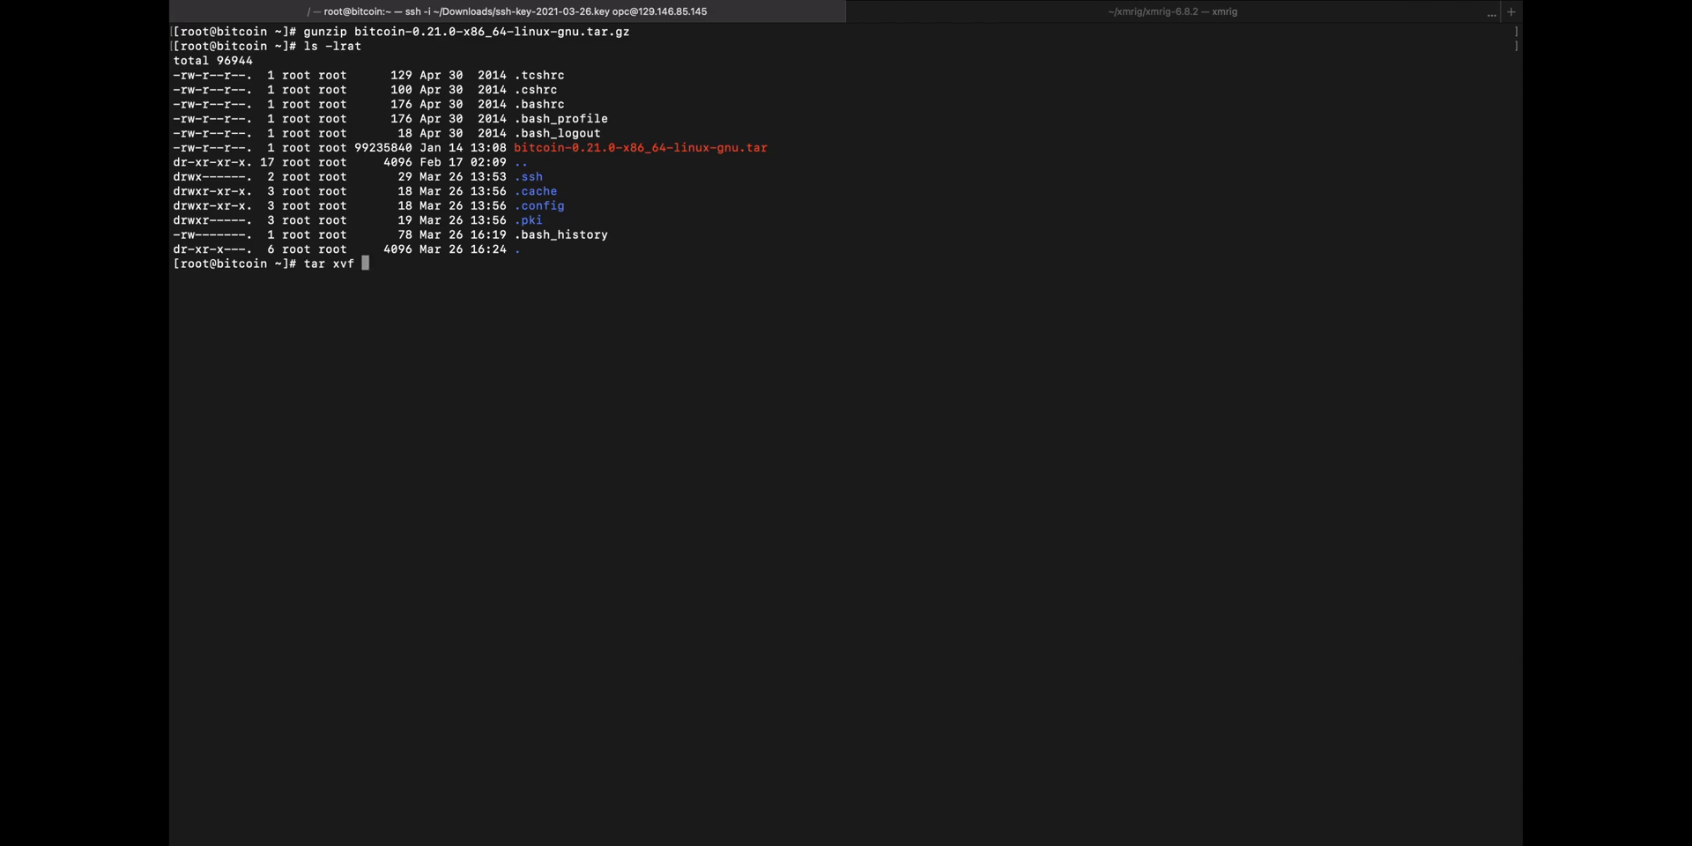
type(" bitcoin-0.21.0-x86_64-linux-gnu.tar")
key("Return")
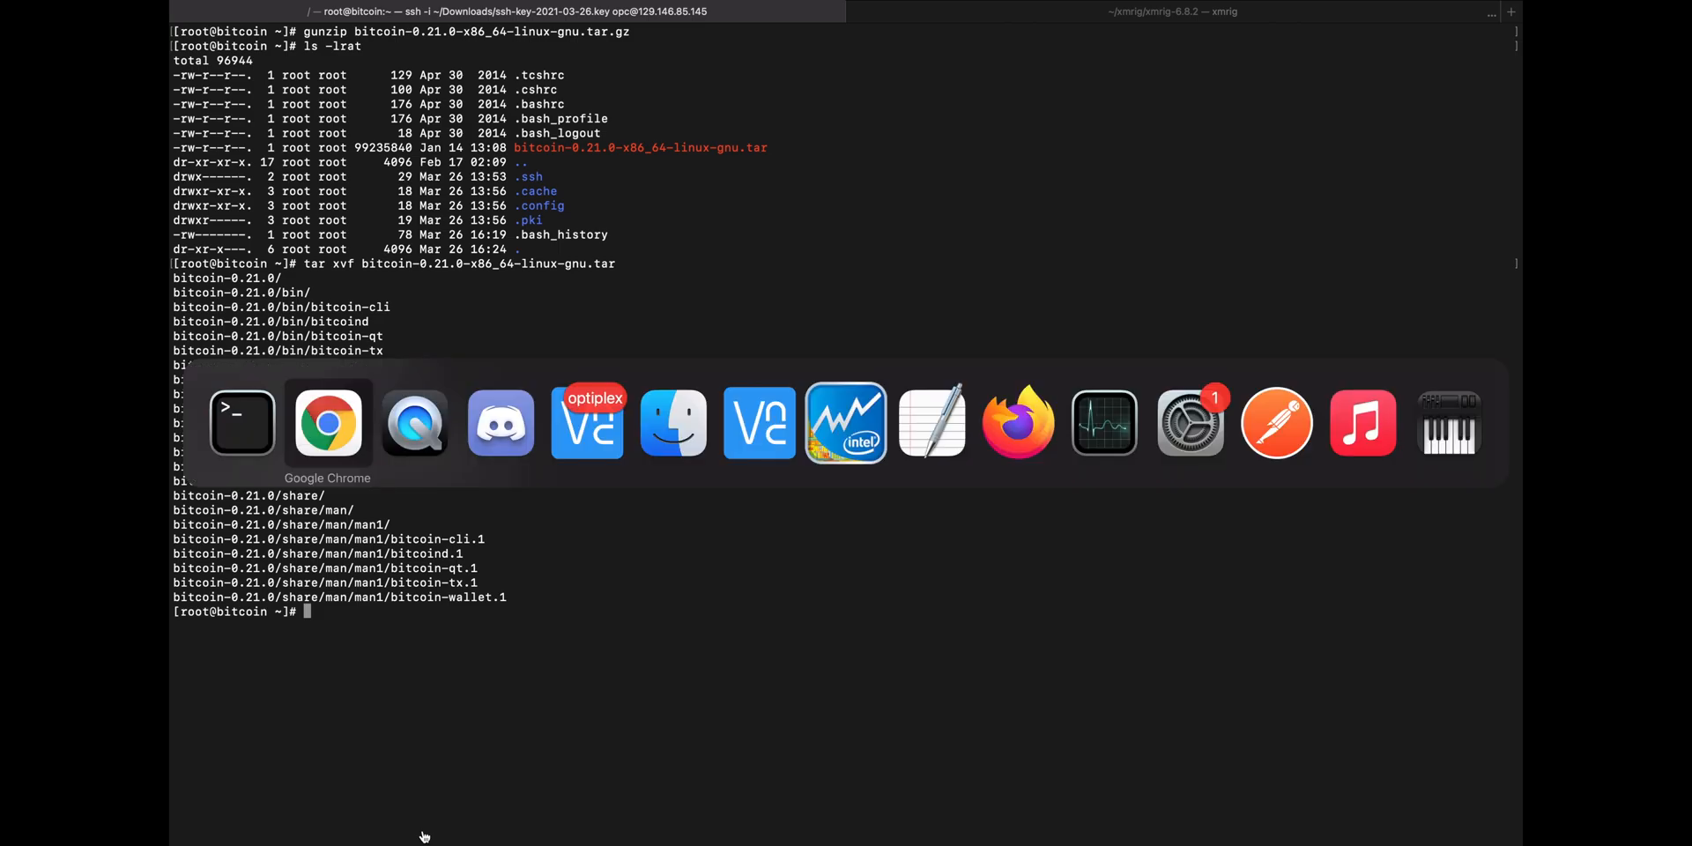
left_click(327, 424)
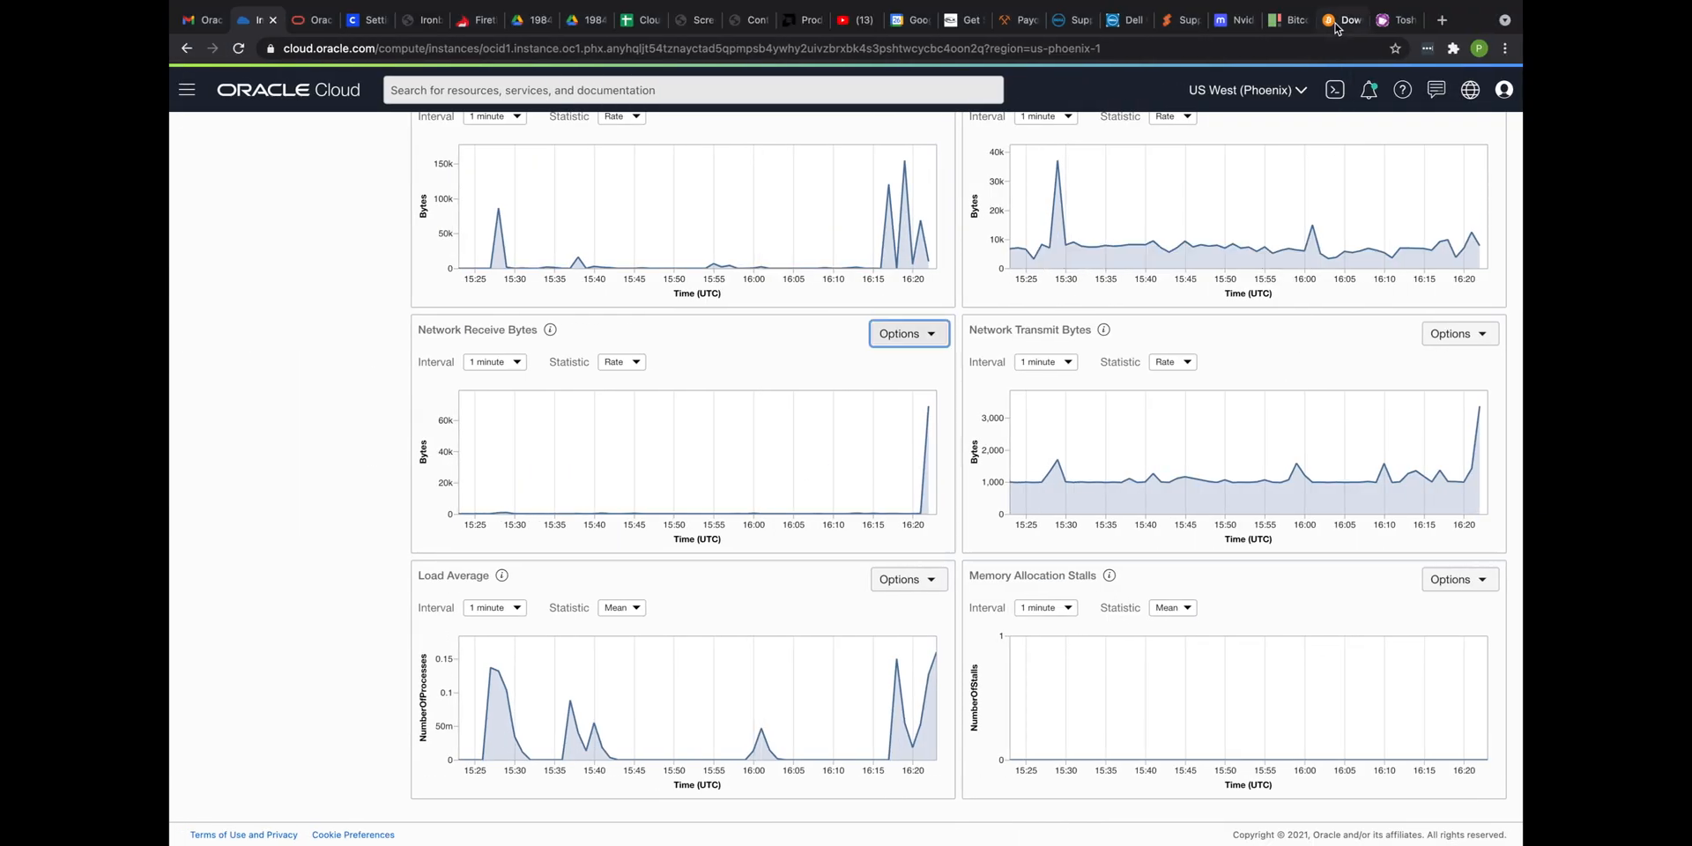
Copy the 'sudo install -m 0755 …' line from bitcoin.org's Linux full-node guide
left_click(1342, 19)
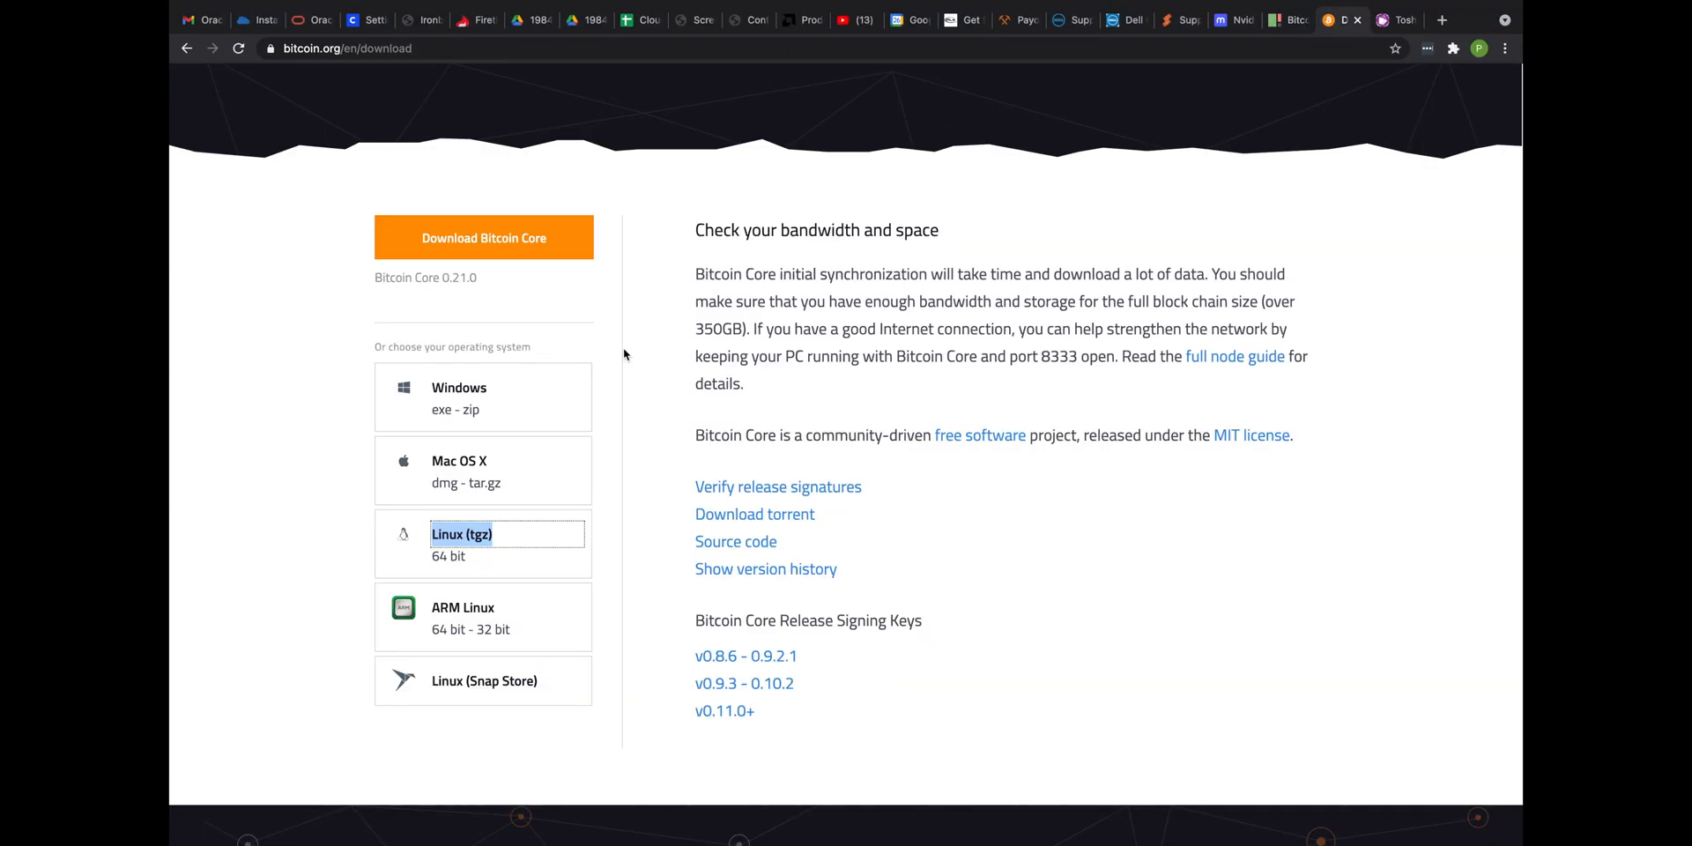
left_click(1235, 356)
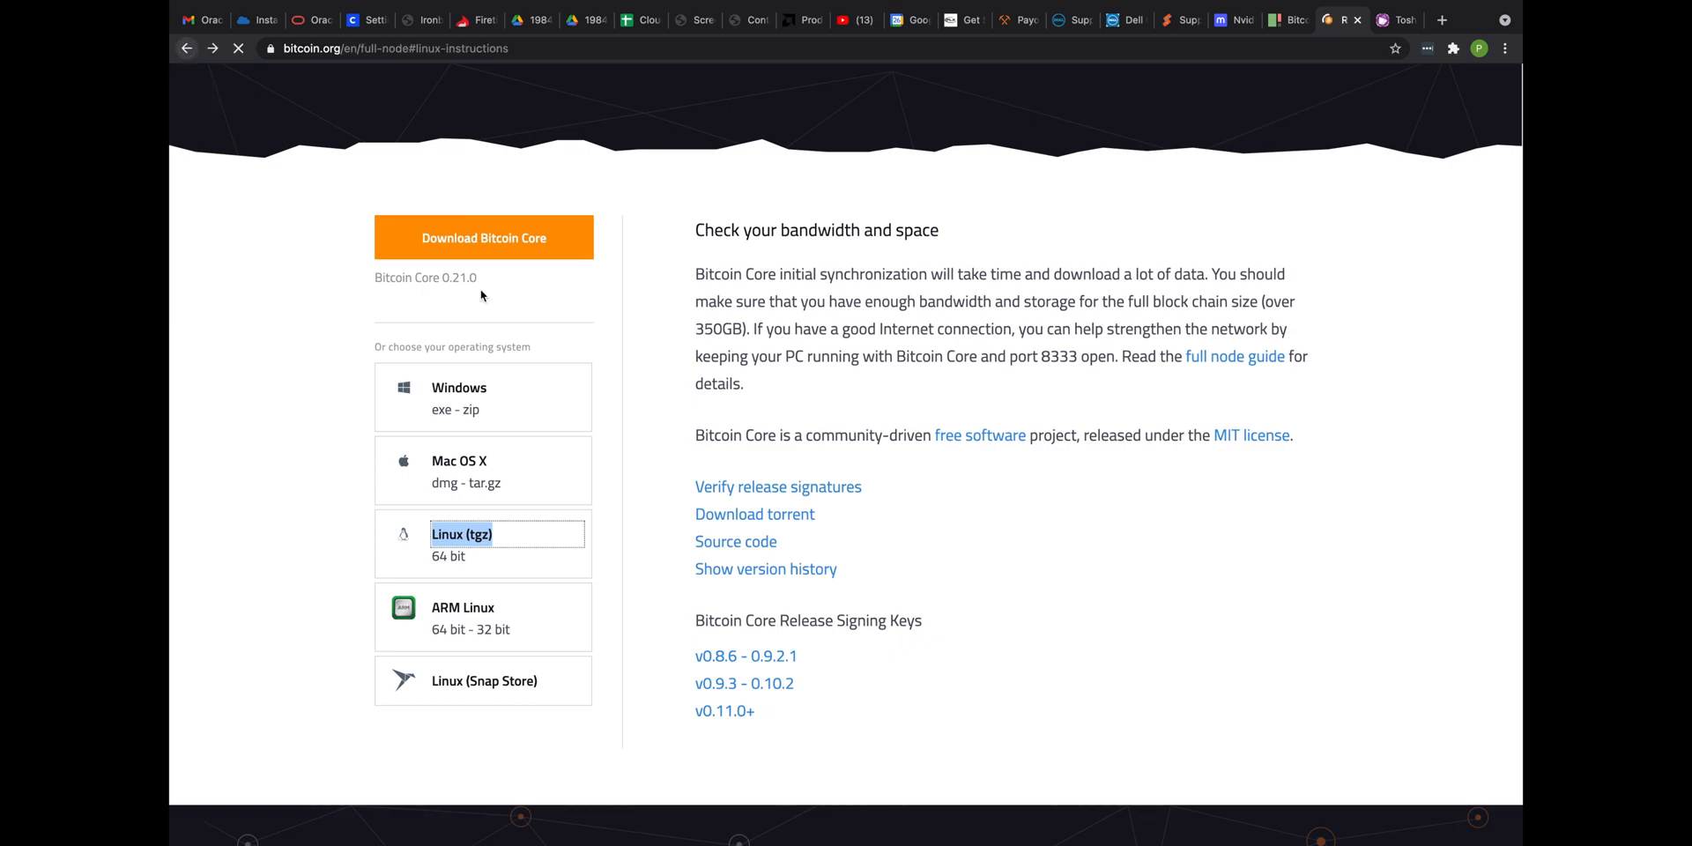
scroll("down", 3)
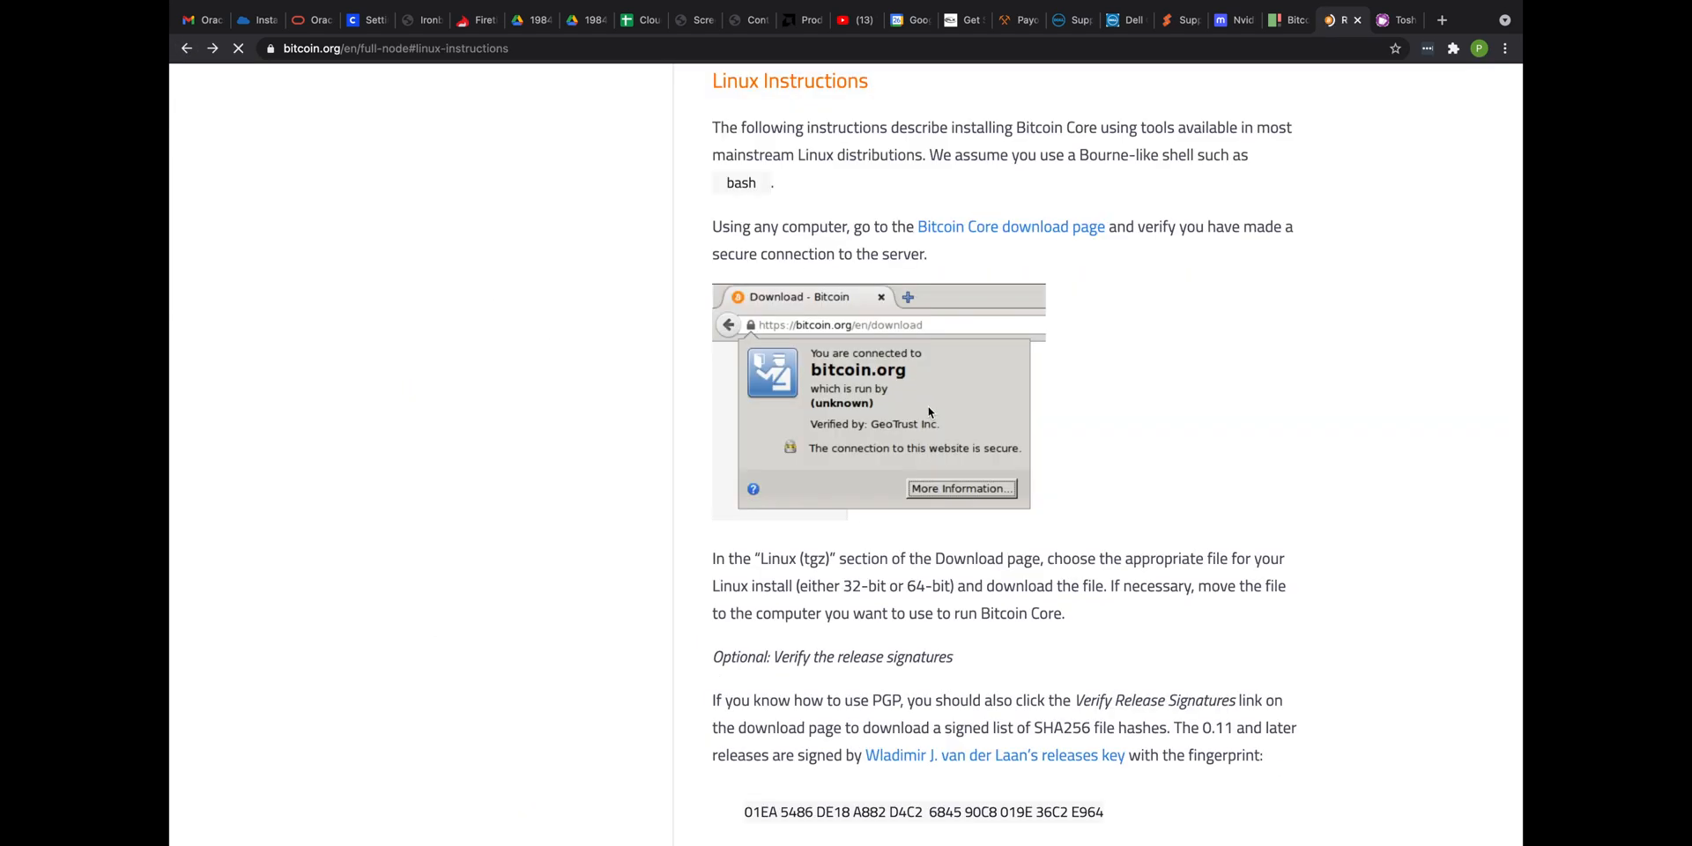
scroll("down", 3)
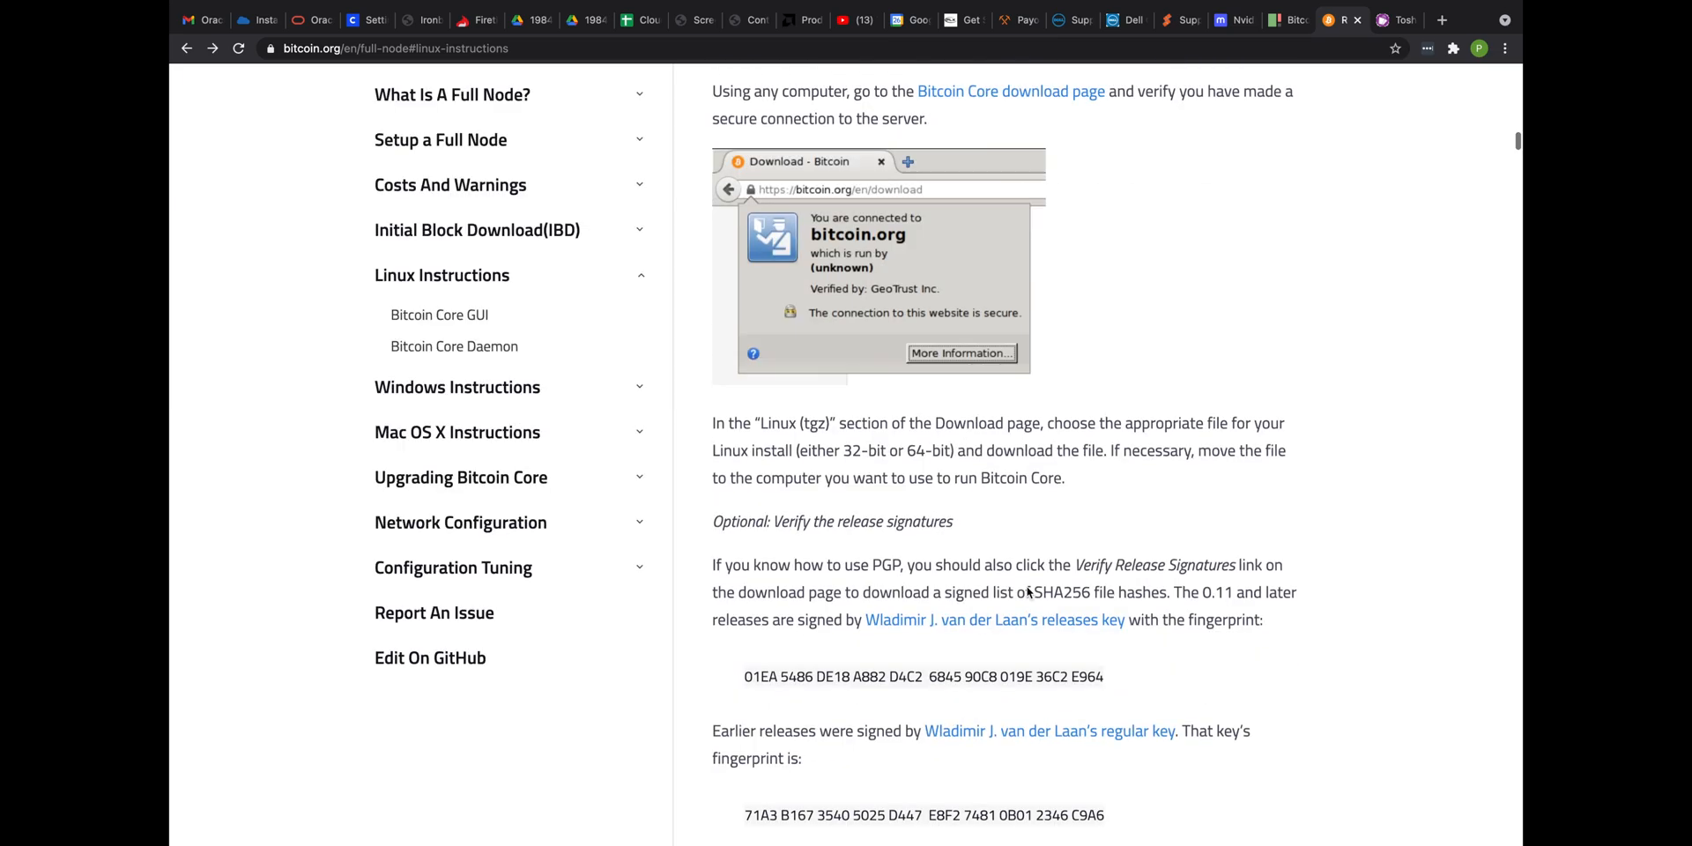
scroll("down", 3)
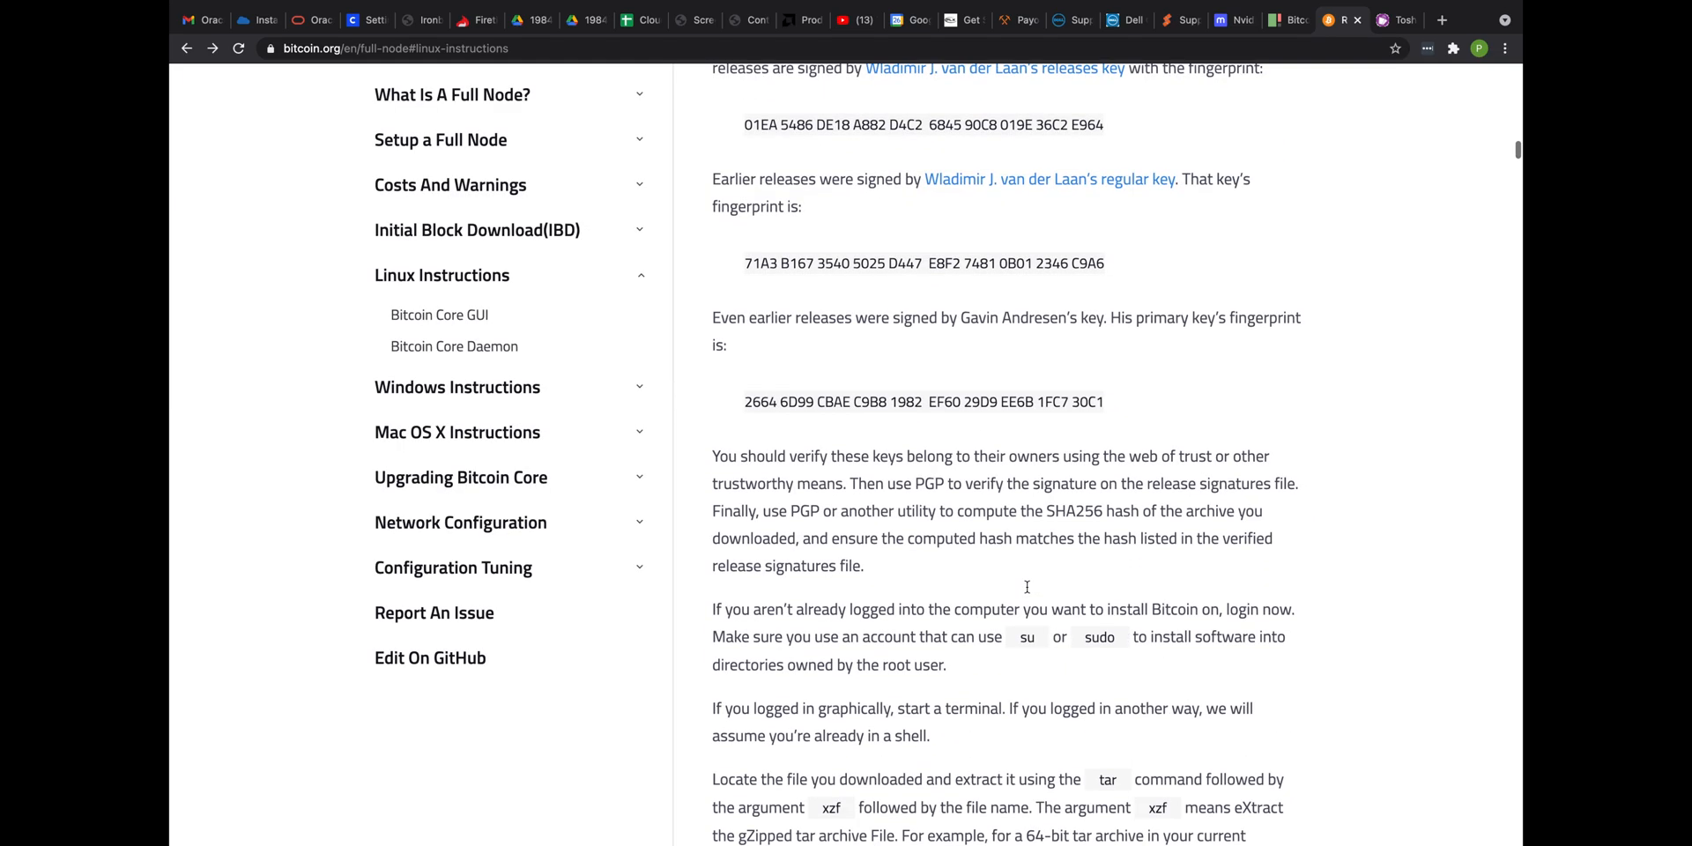
scroll("down", 3)
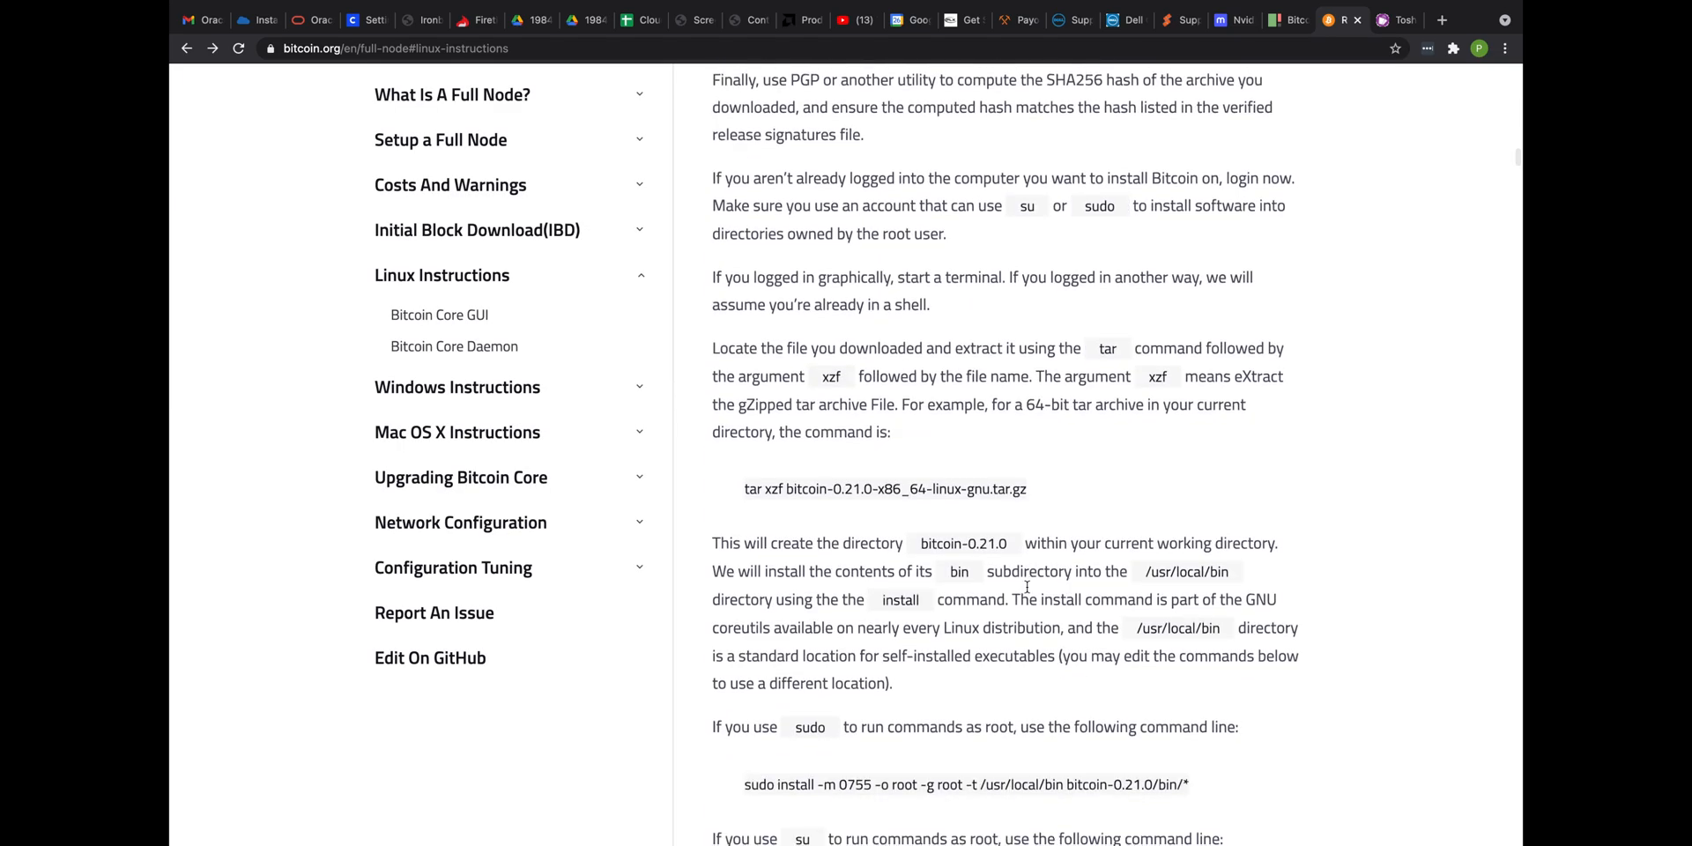
scroll("down", 3)
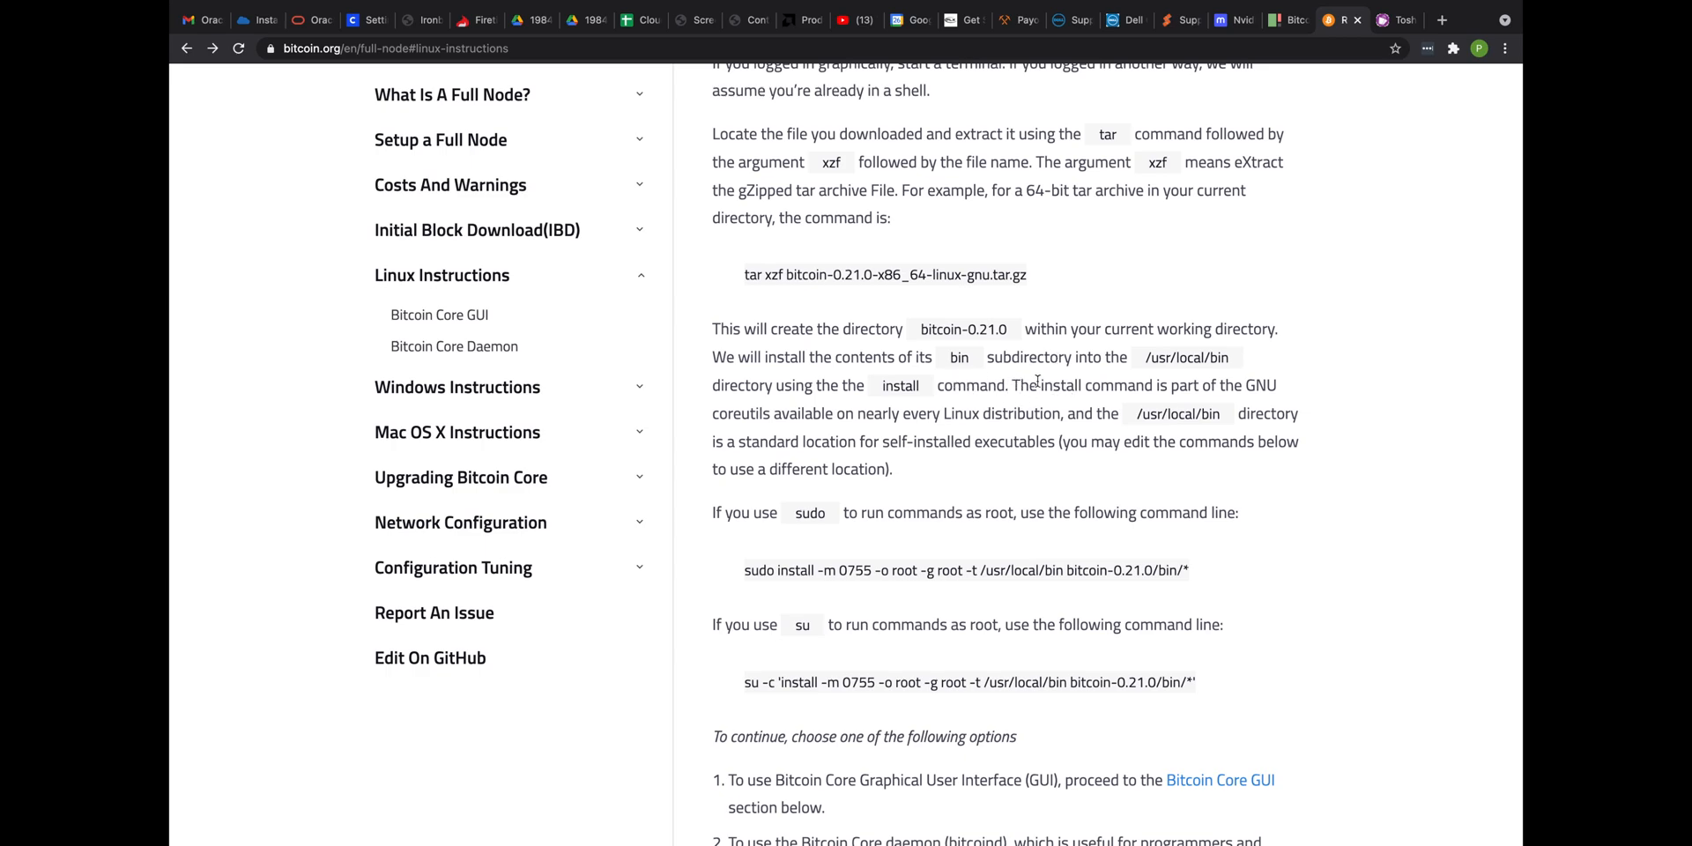
mouse_move(931, 495)
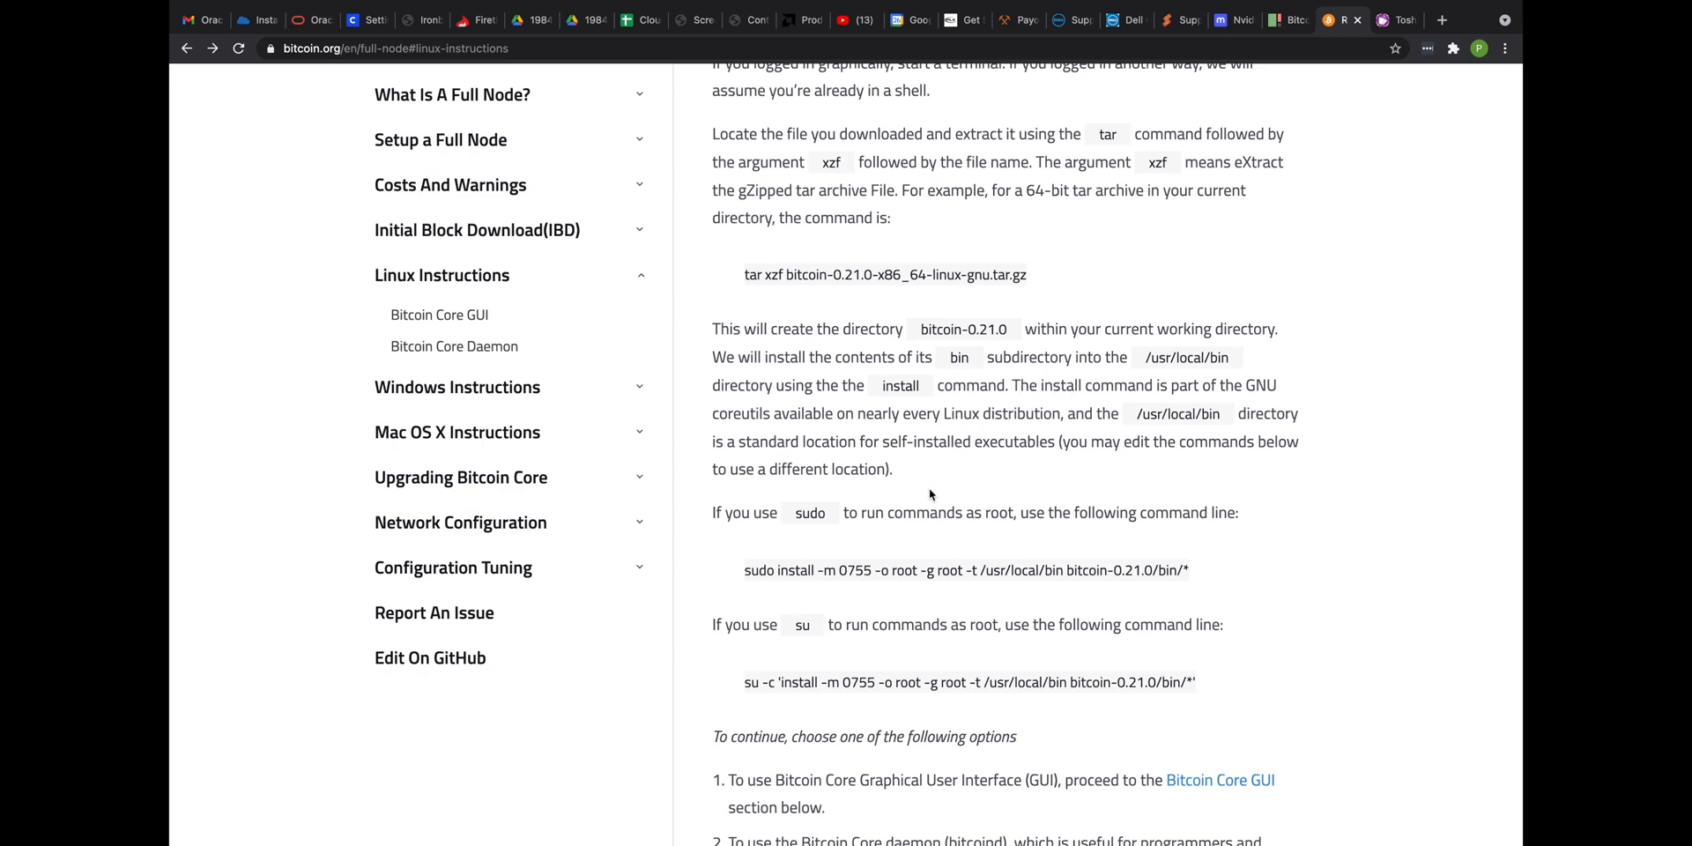
mouse_move(904, 568)
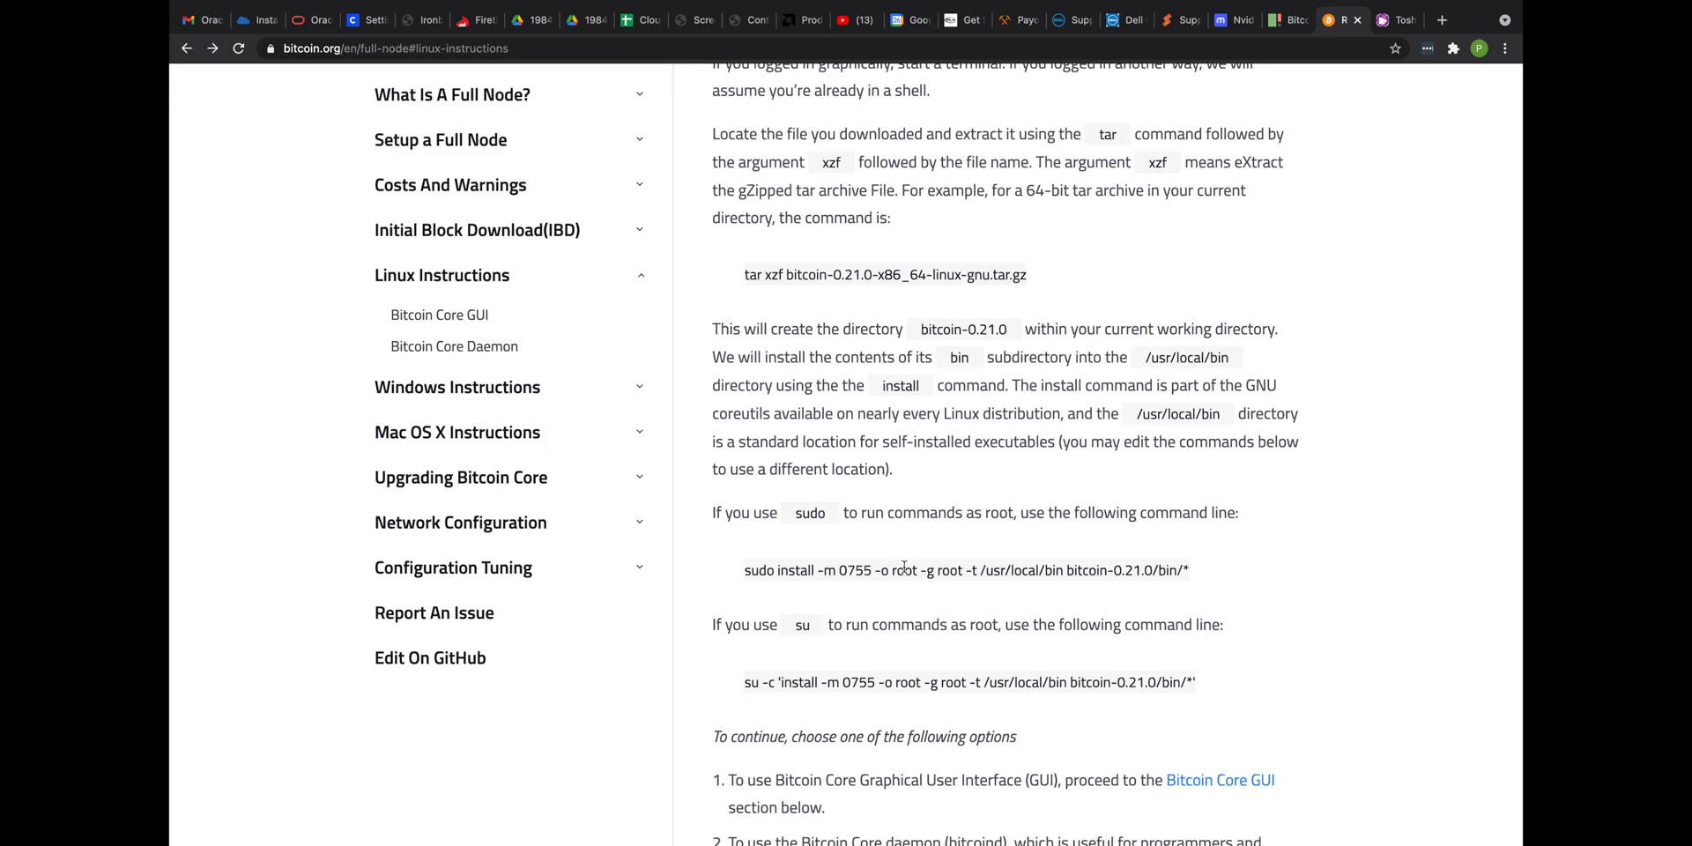
triple_click(966, 570)
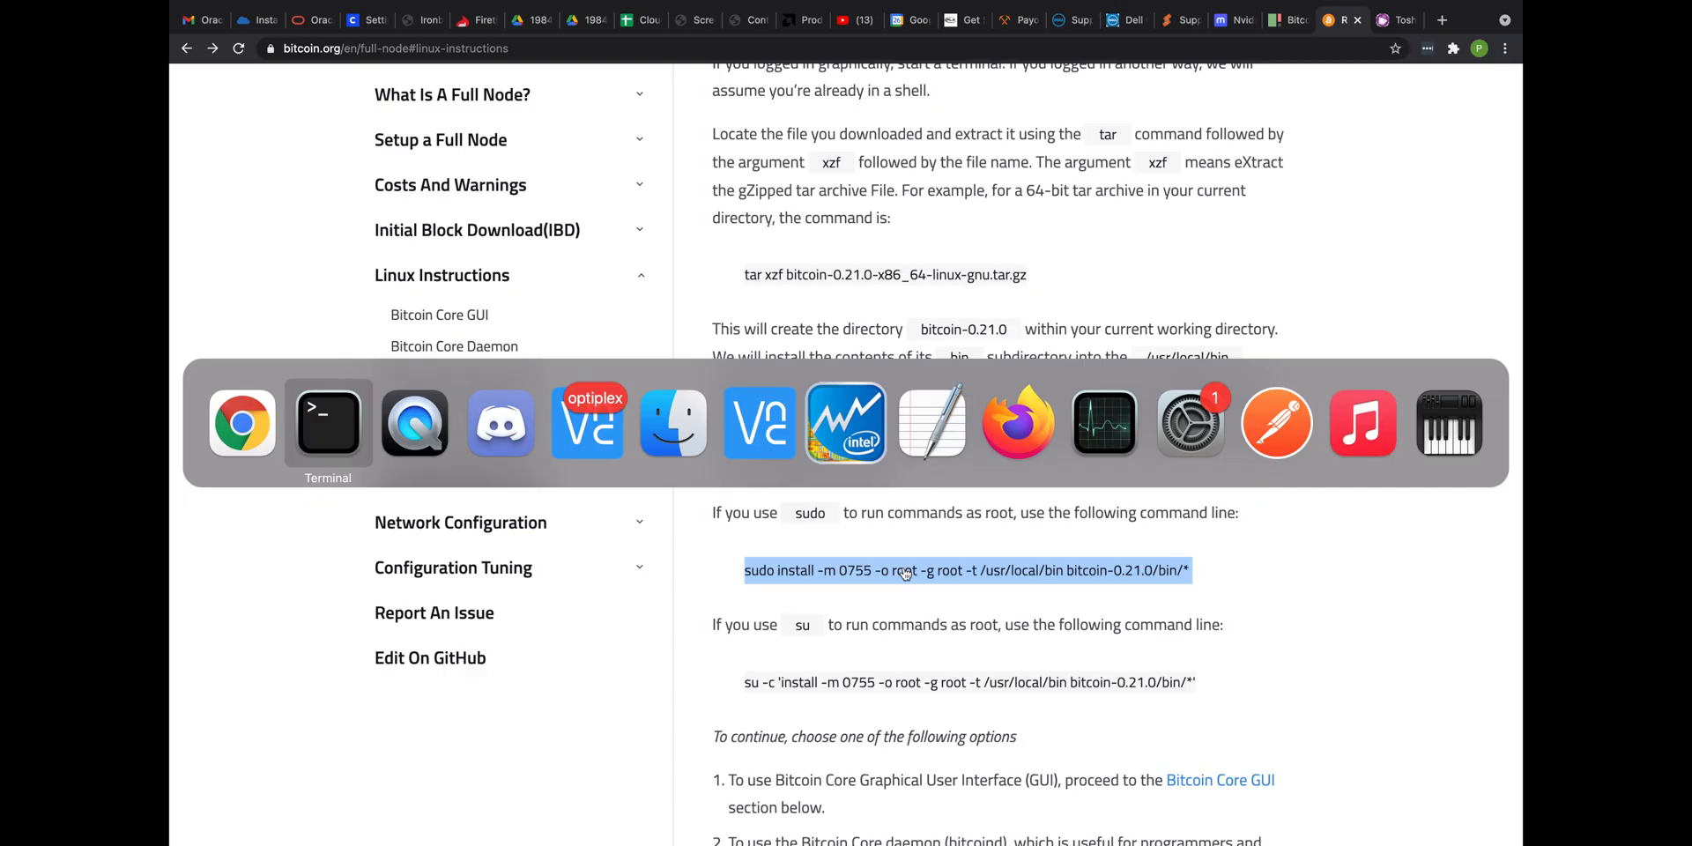
left_click(327, 421)
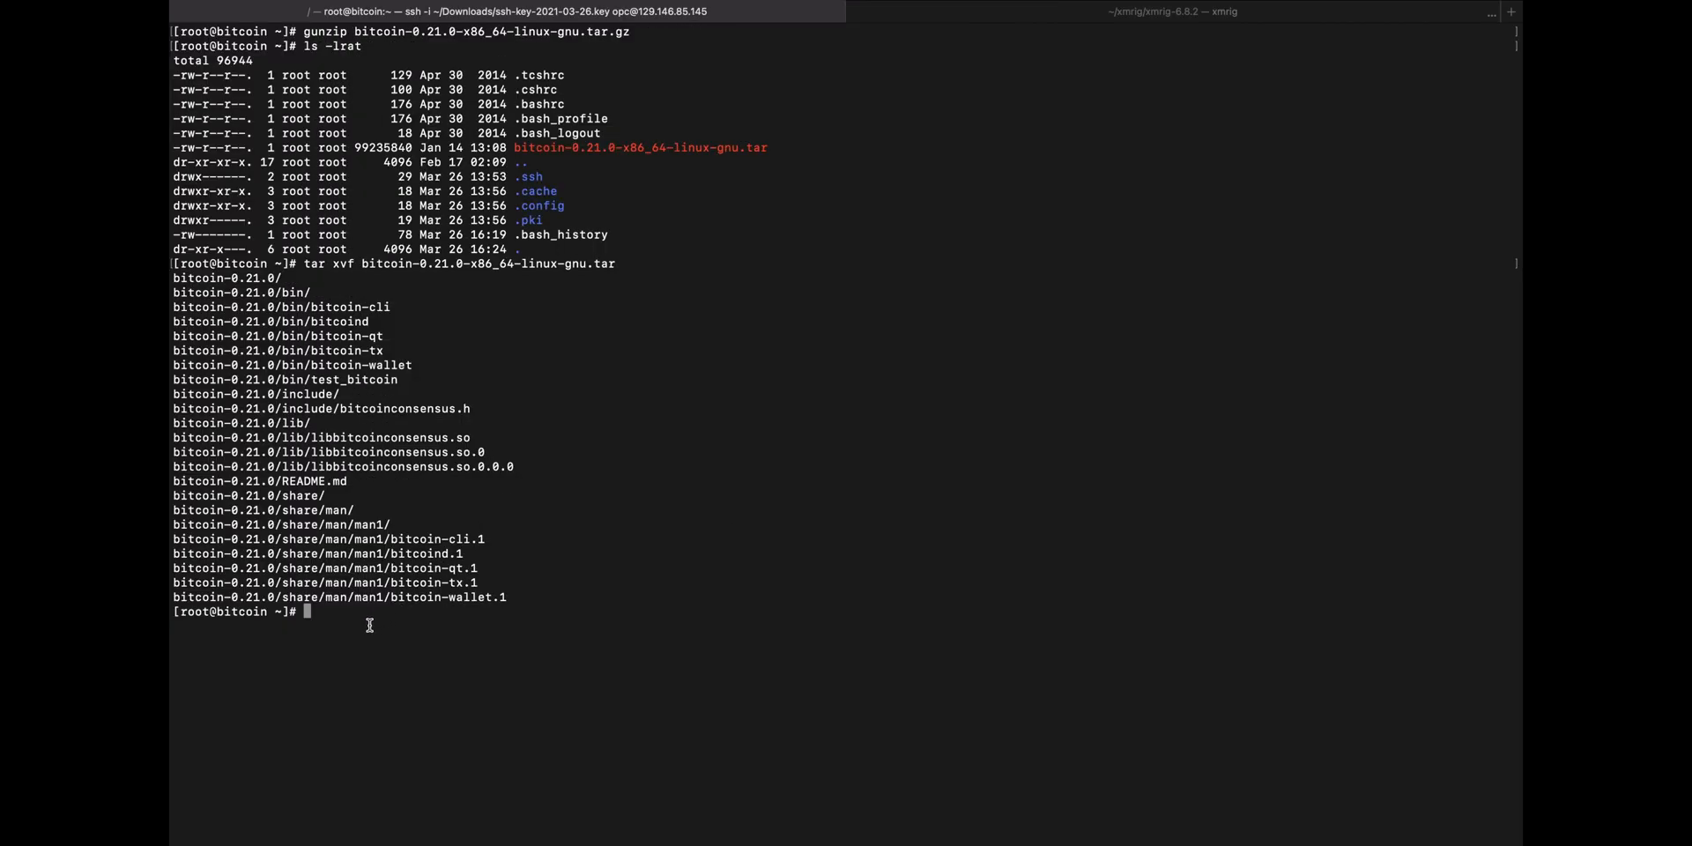
Run 'sudo install -m 0755 -o root -g root -t /usr/local/bin bitcoin-0.21.0/bin/*'
type("sudo install -m 0755 -o root -g root -t /usr/local/bin bitcoin-0.21.0/bin/*")
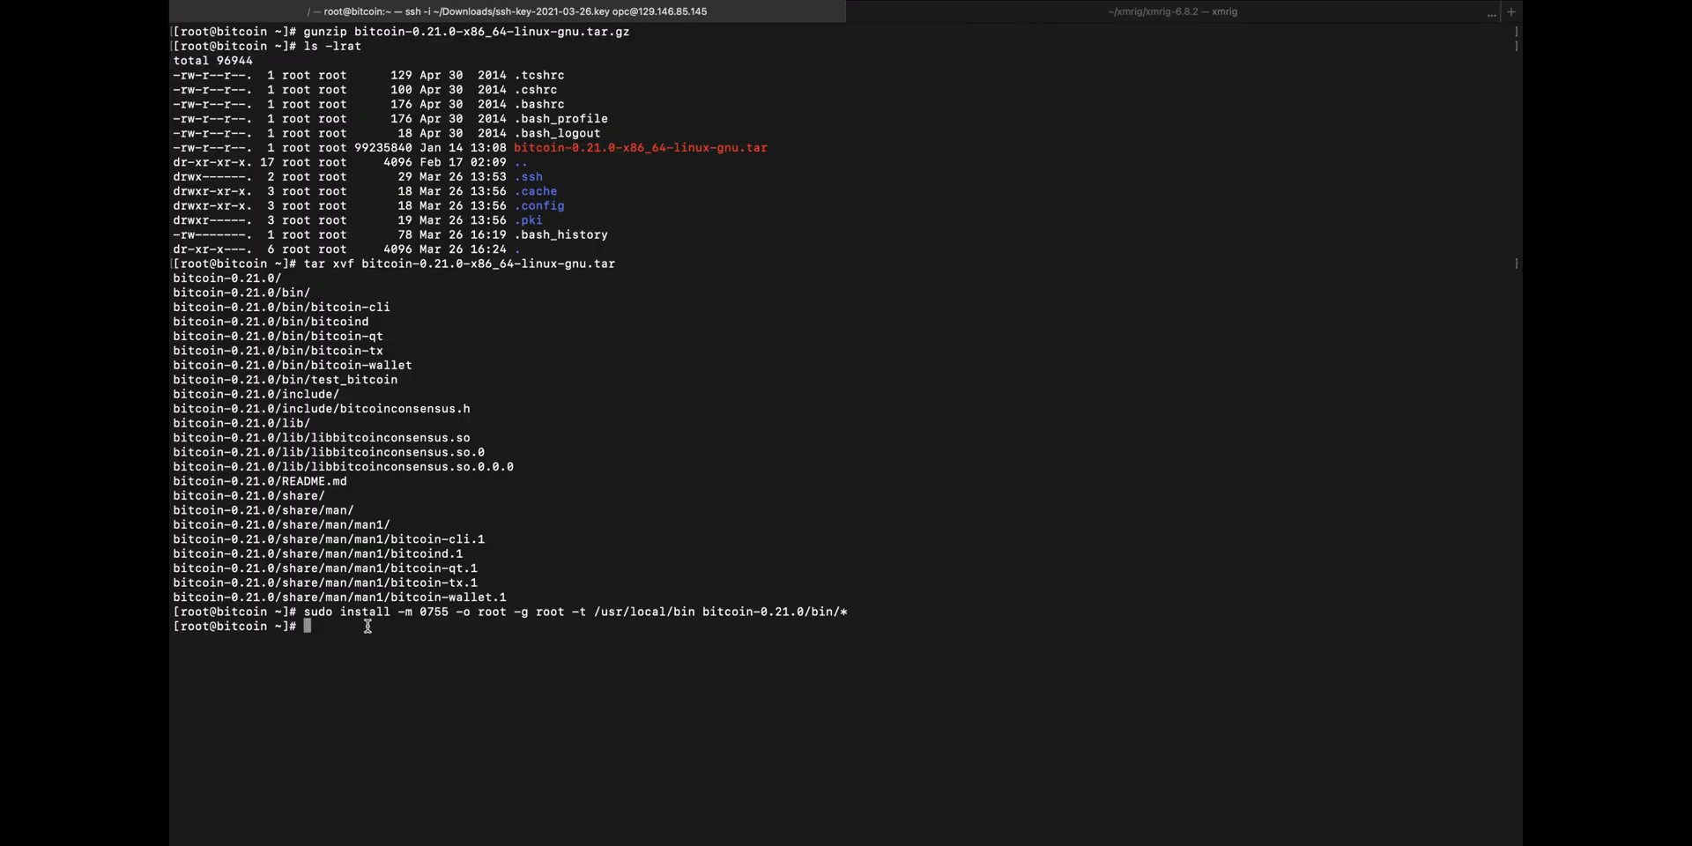
mouse_move(545, 612)
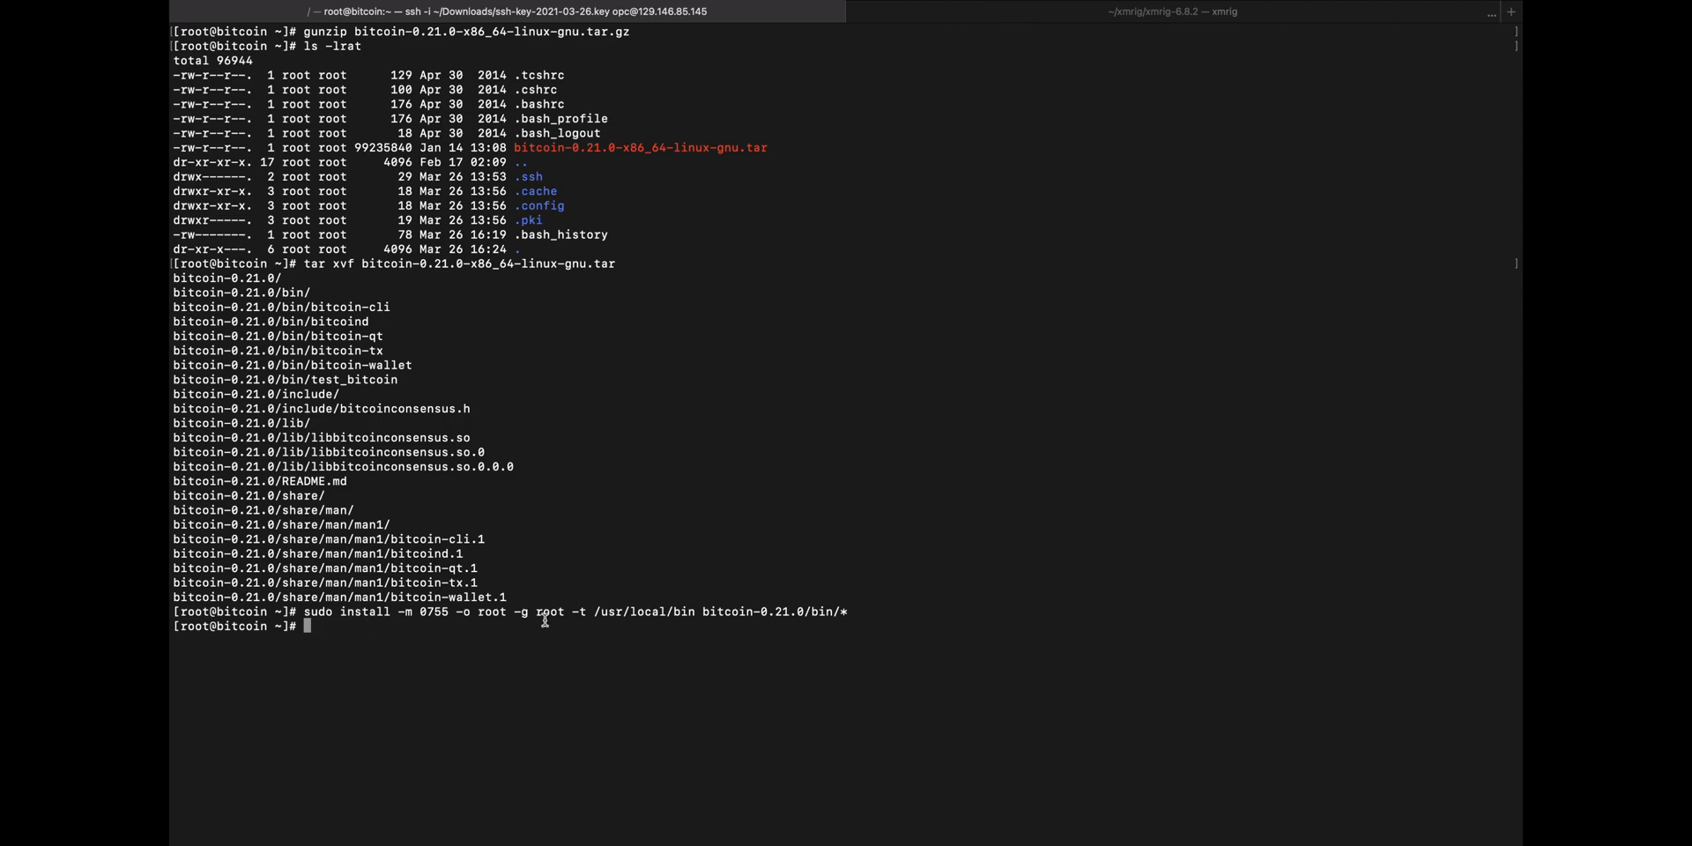
mouse_move(722, 650)
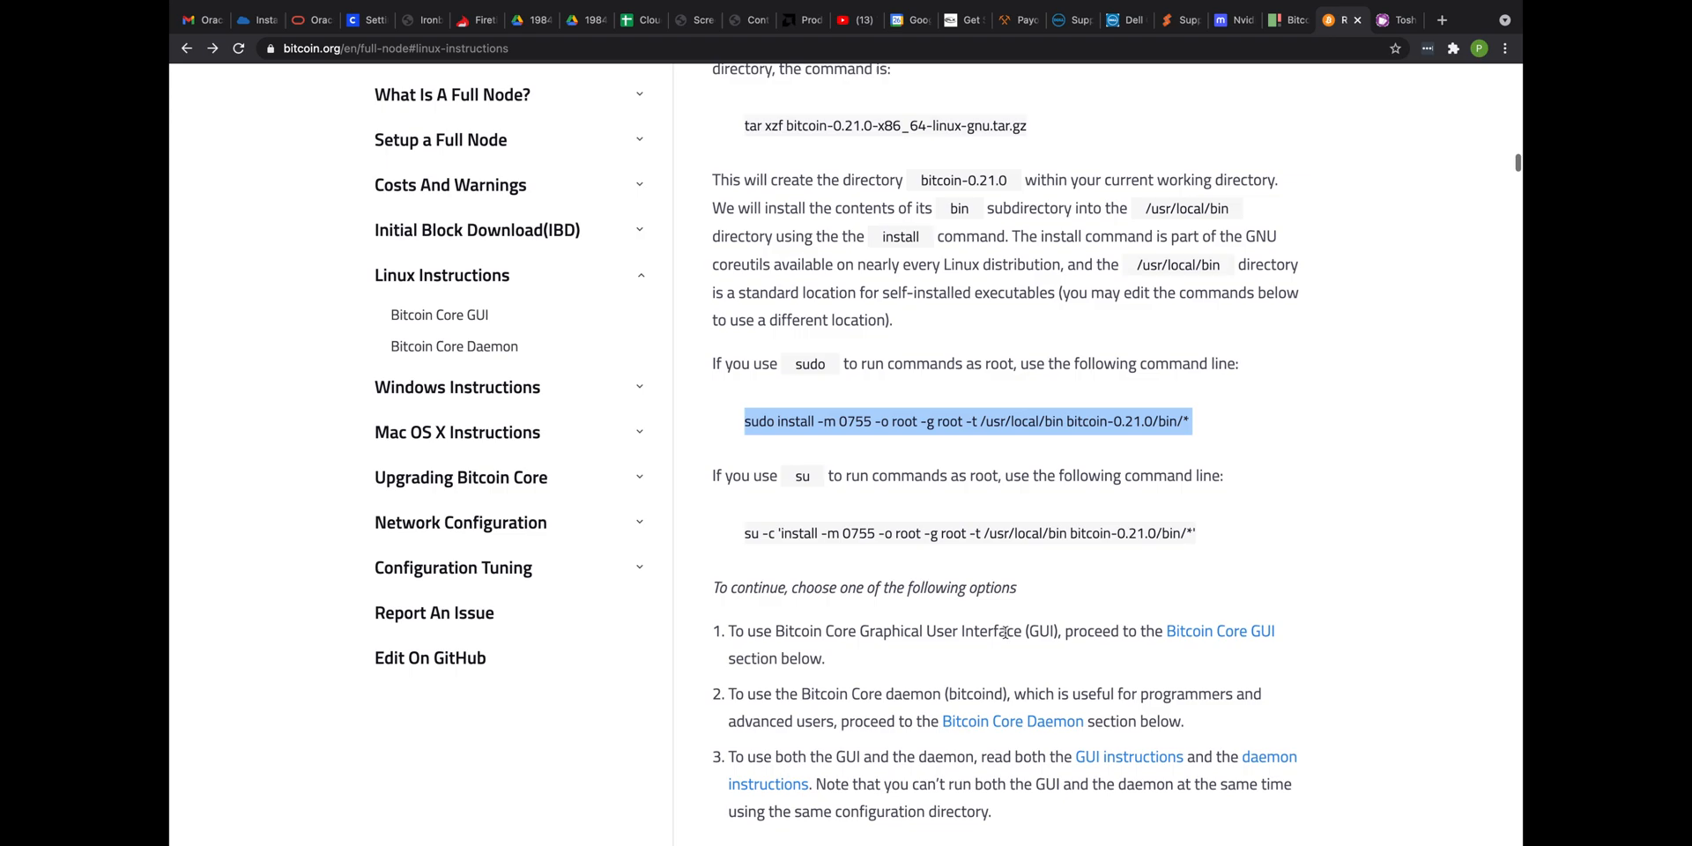
Copy 'bitcoind -daemon' from the guide's Bitcoin Core Daemon section
scroll("down", 3)
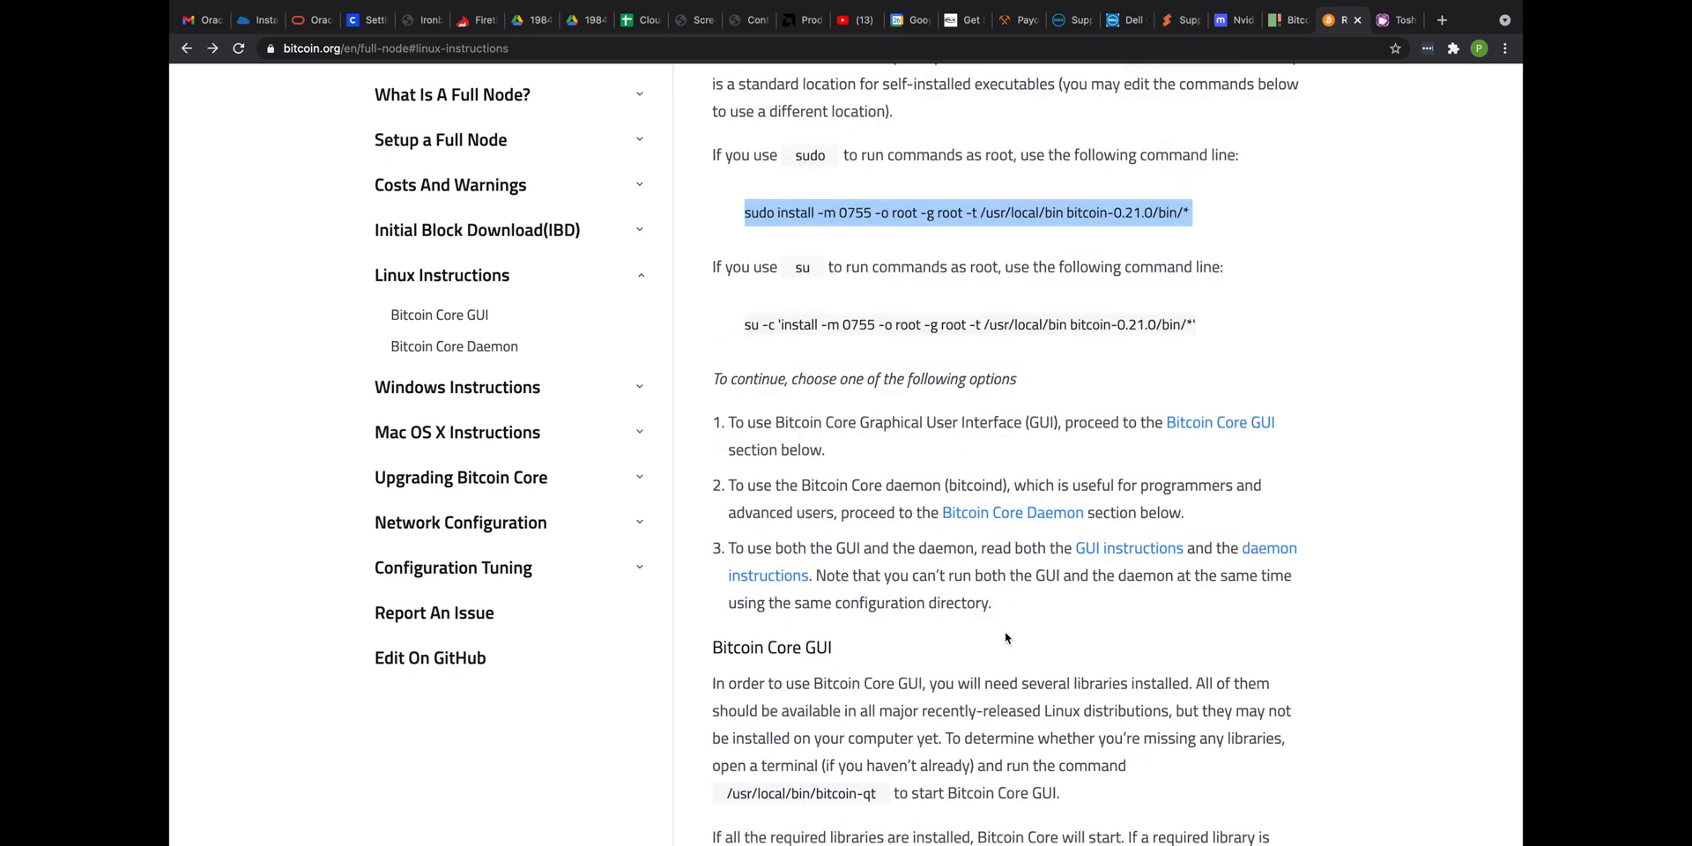
scroll("down", 3)
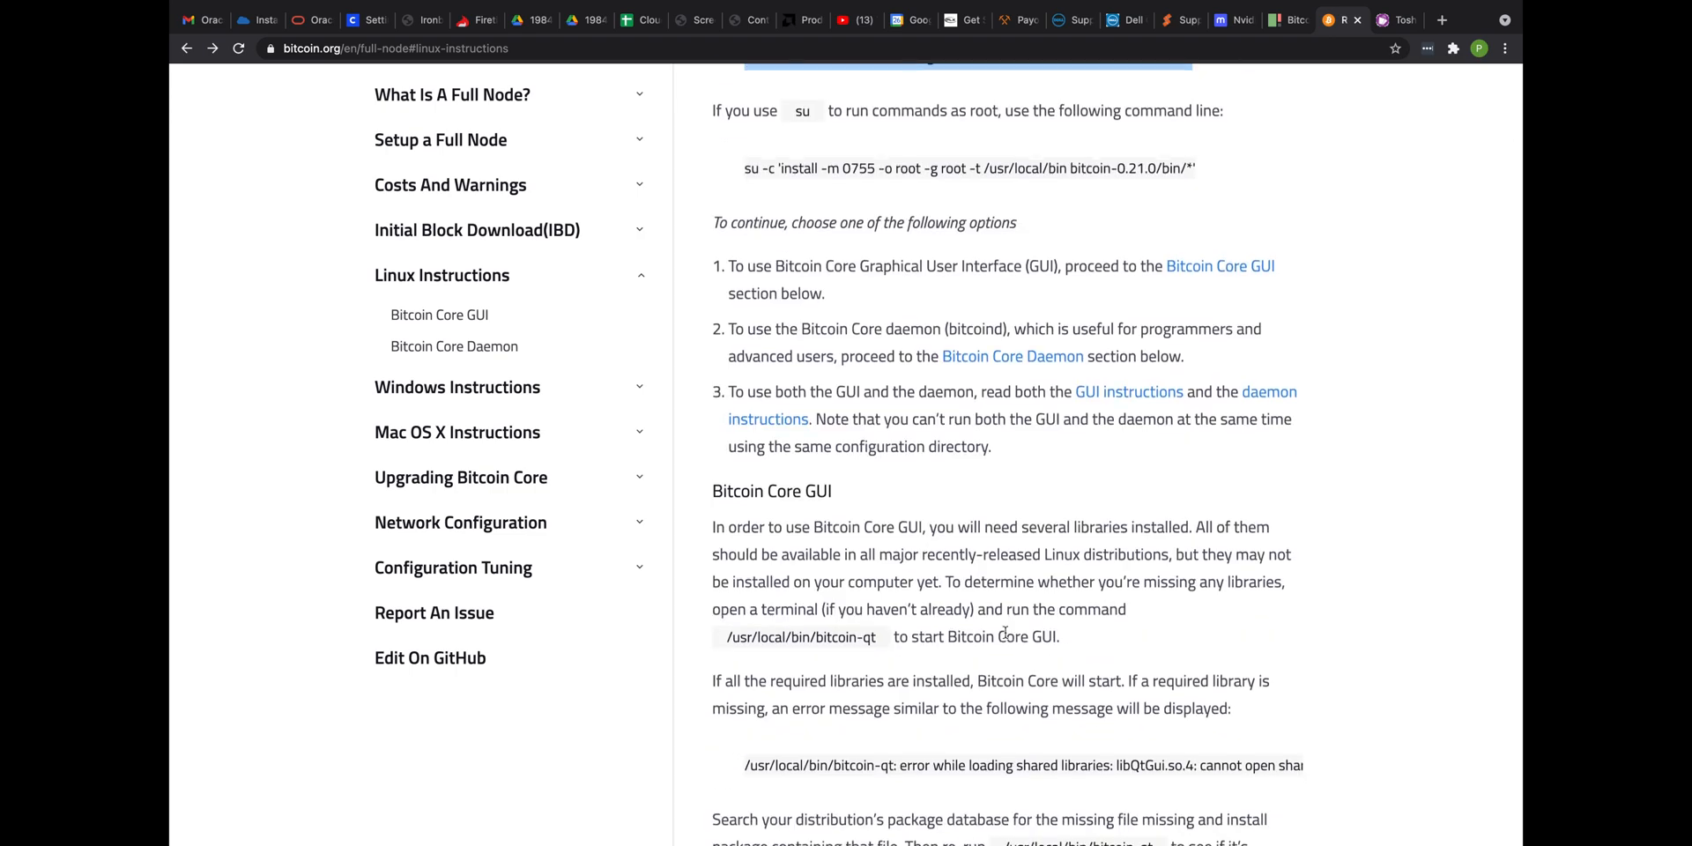
scroll("down", 3)
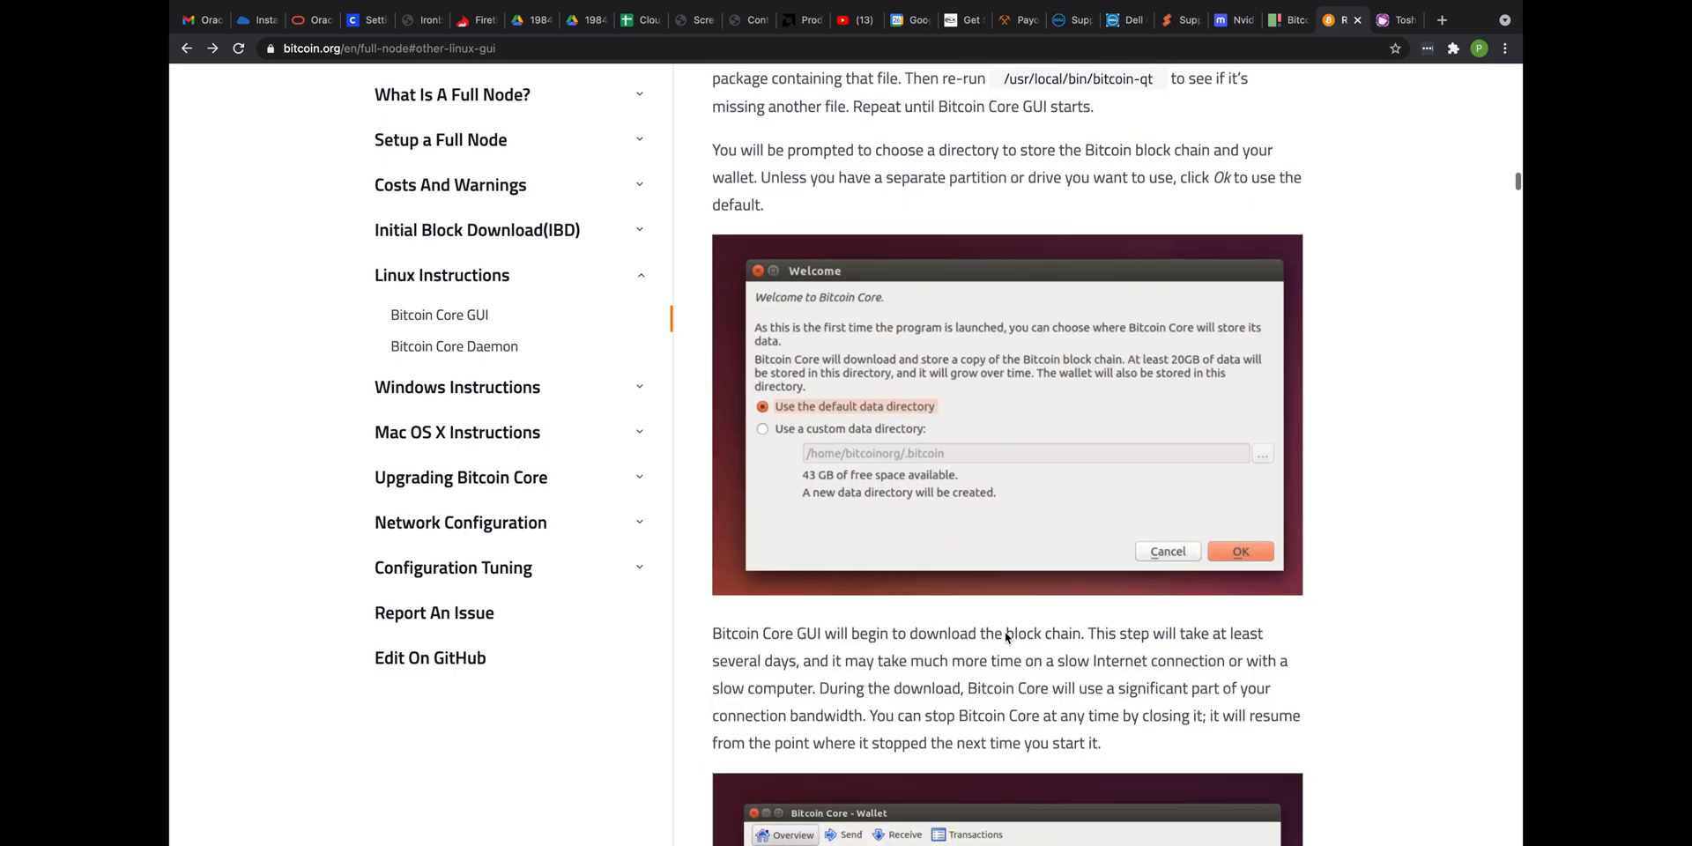
scroll("down", 3)
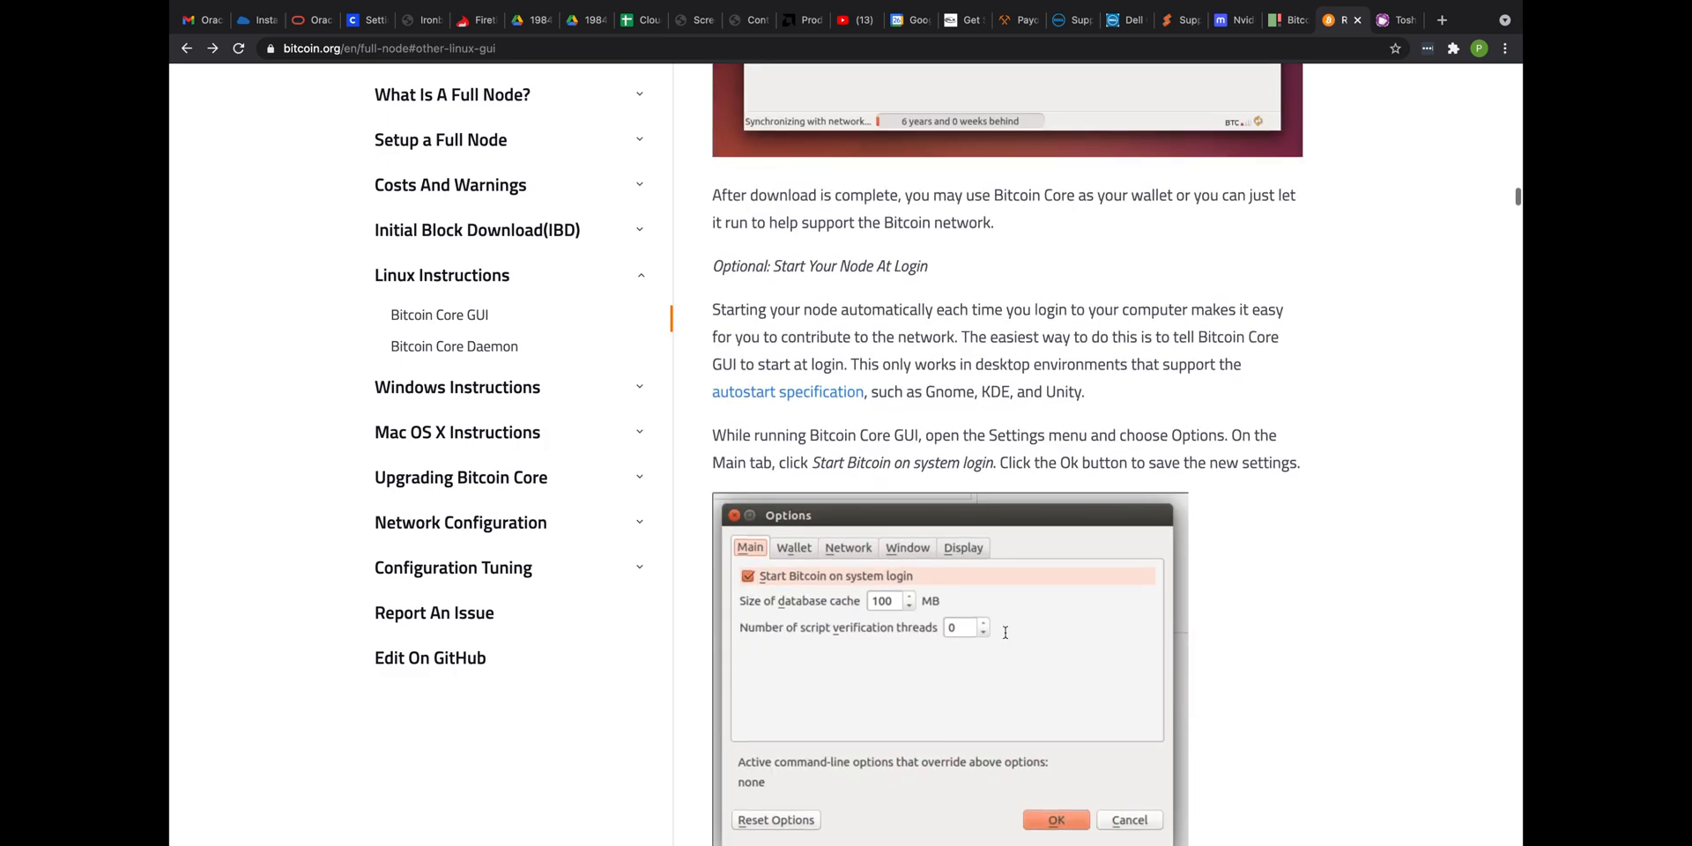
scroll("down", 3)
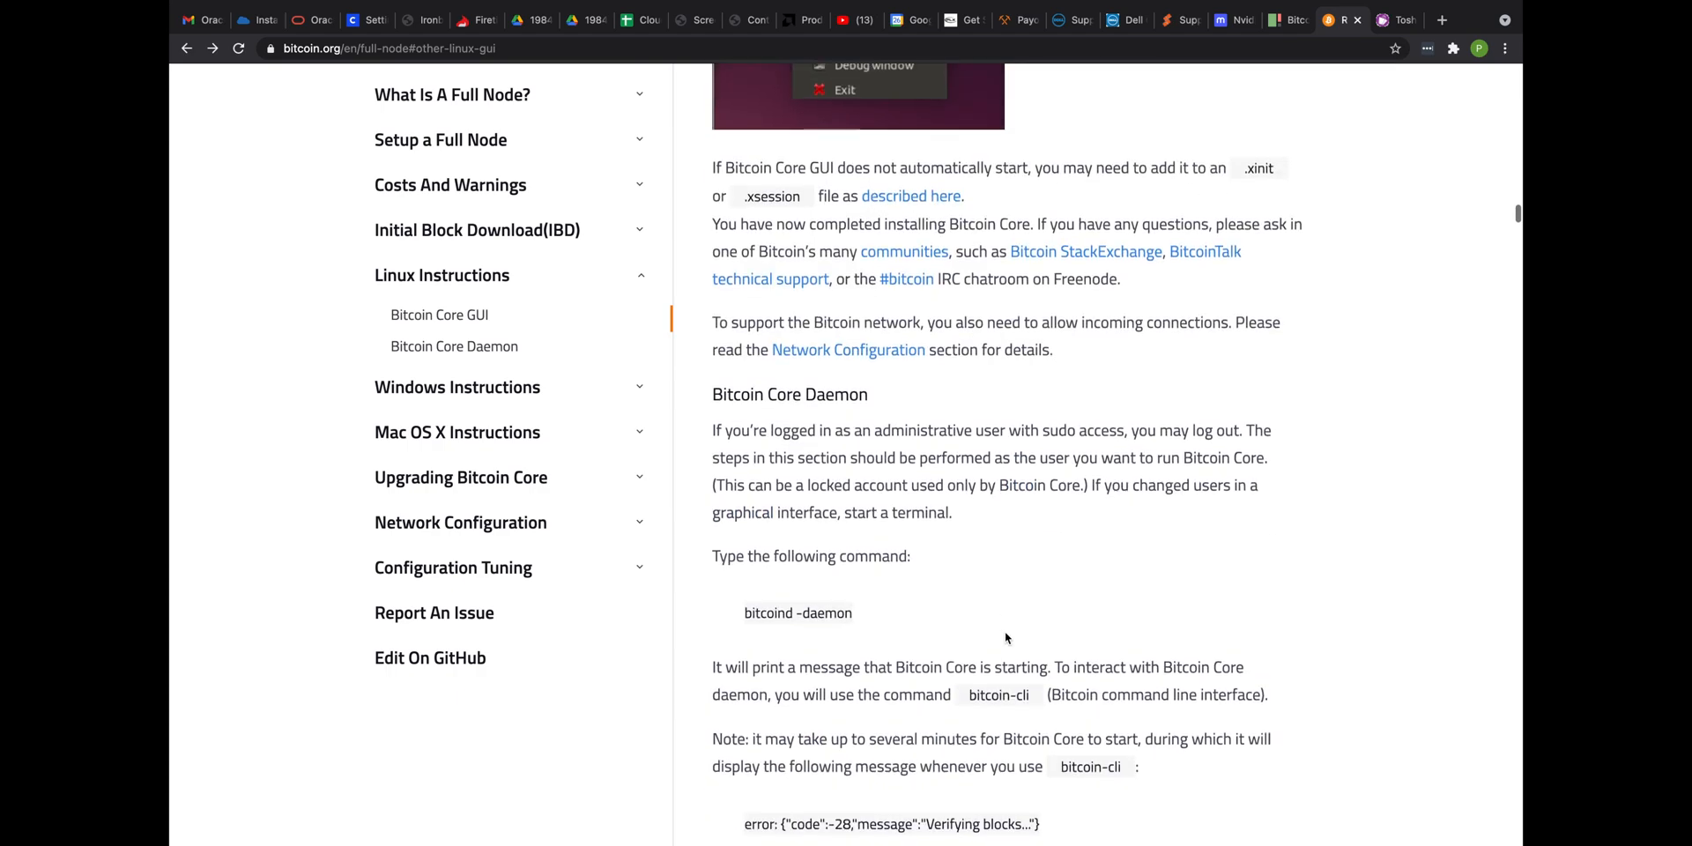
scroll("down", 3)
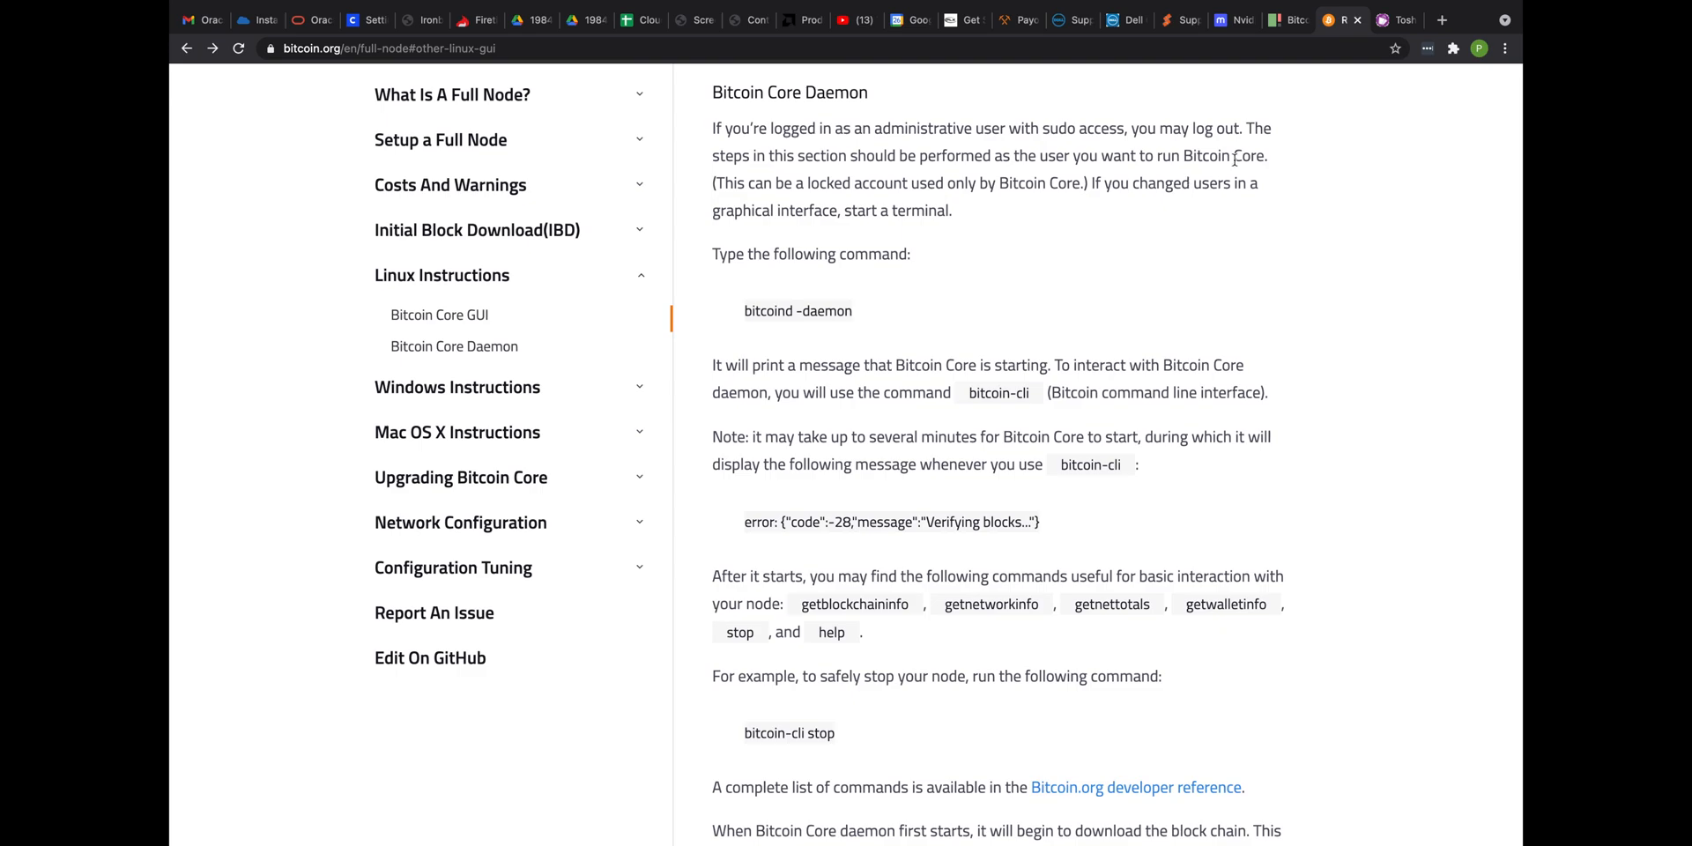
mouse_move(995, 154)
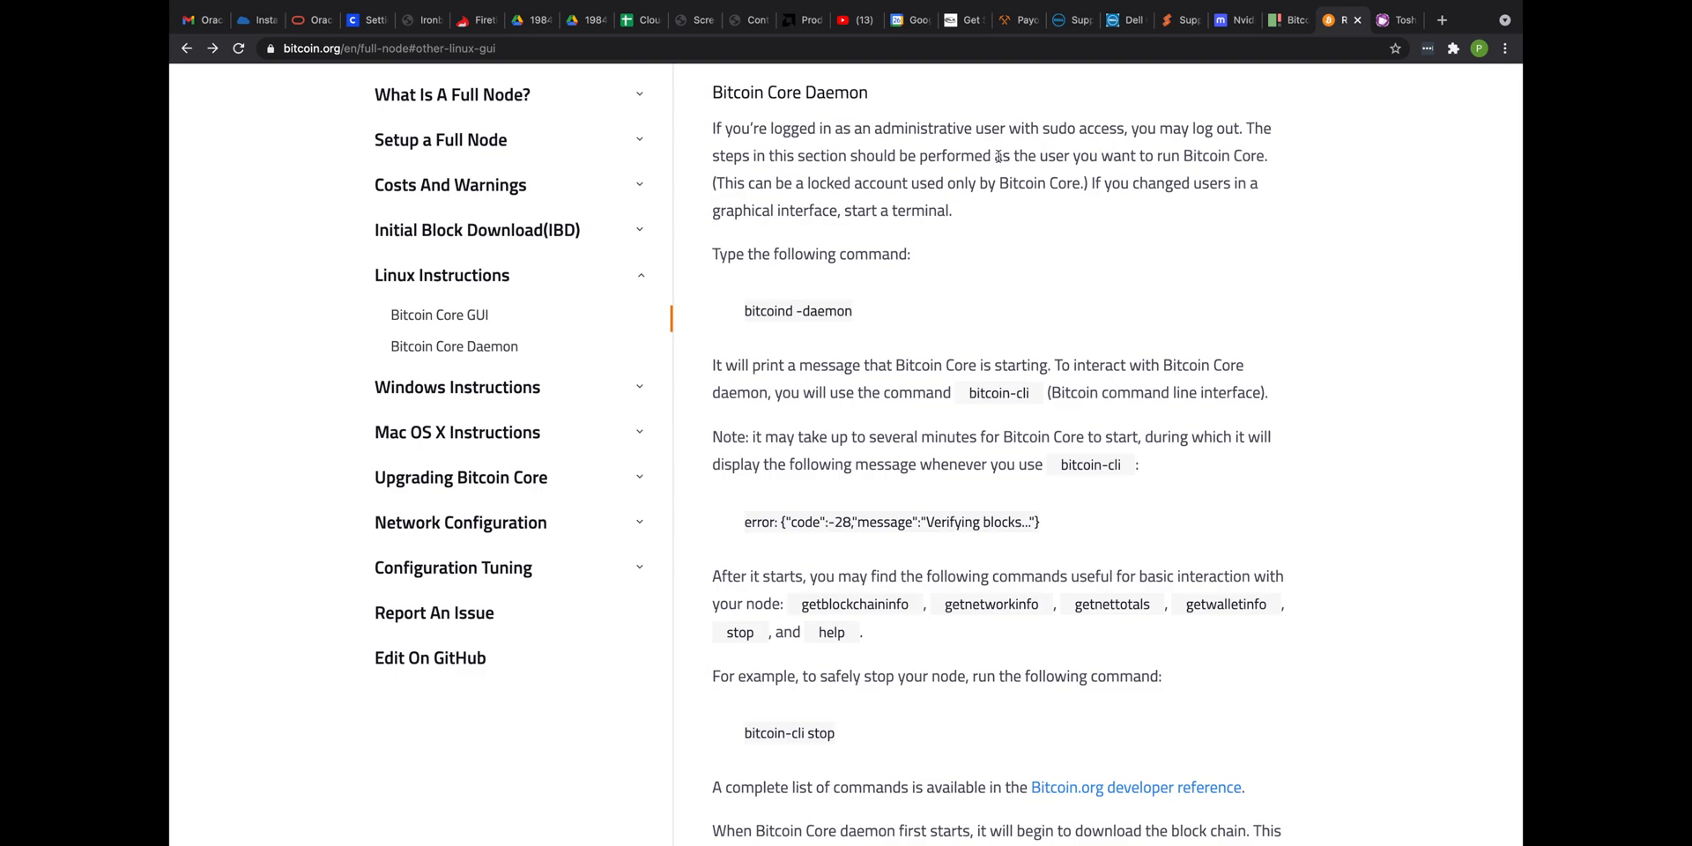
mouse_move(1105, 155)
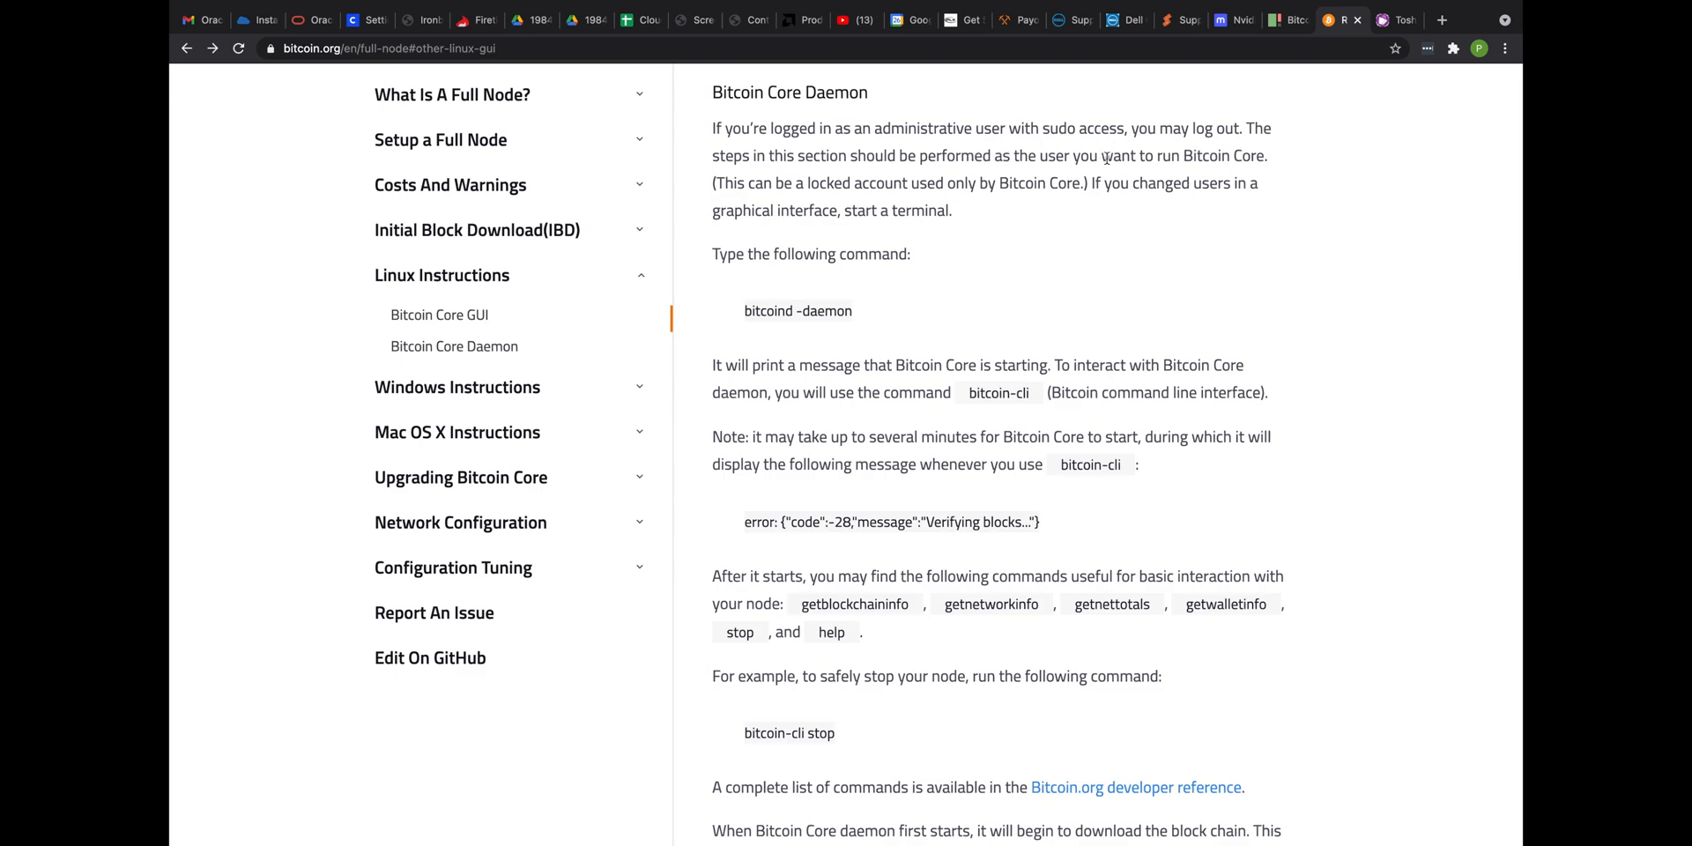
mouse_move(983, 214)
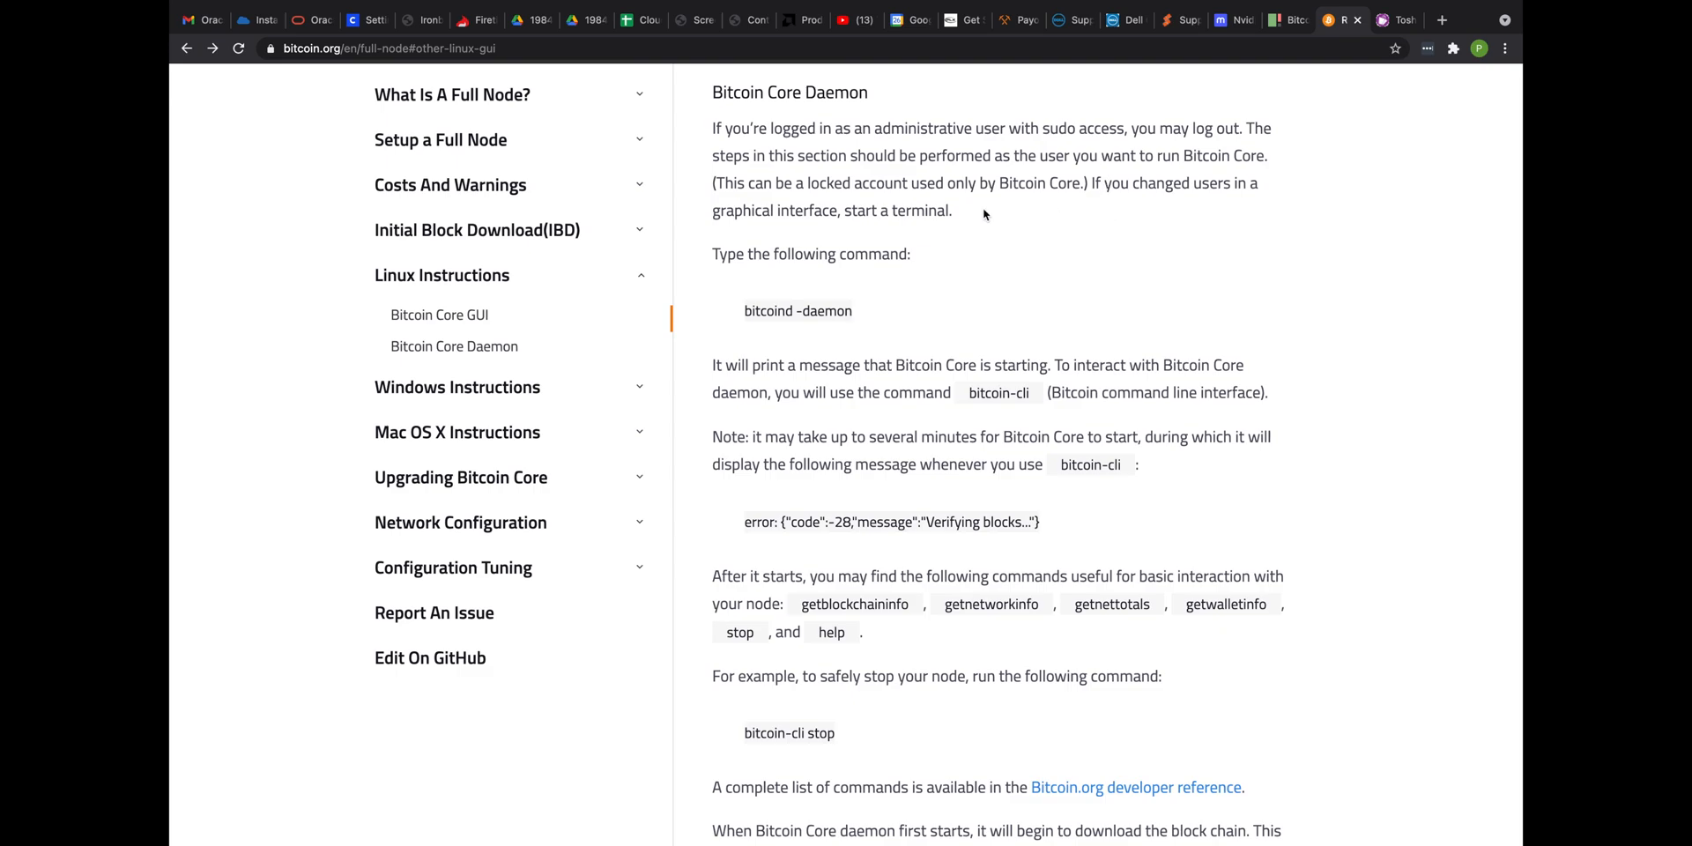
mouse_move(832, 309)
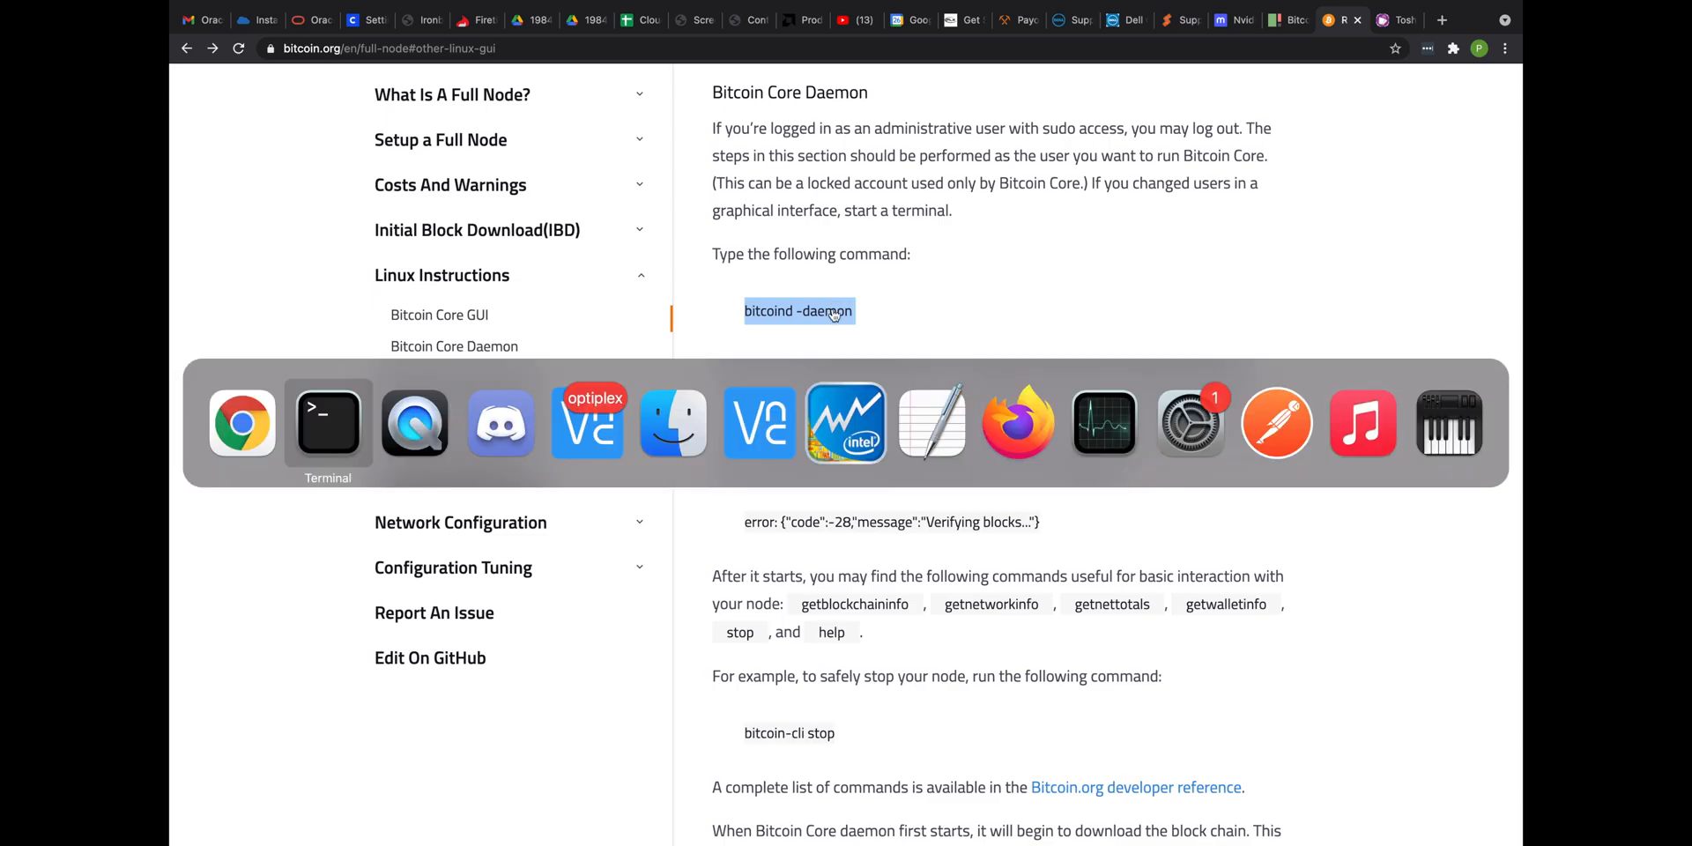
left_click(328, 421)
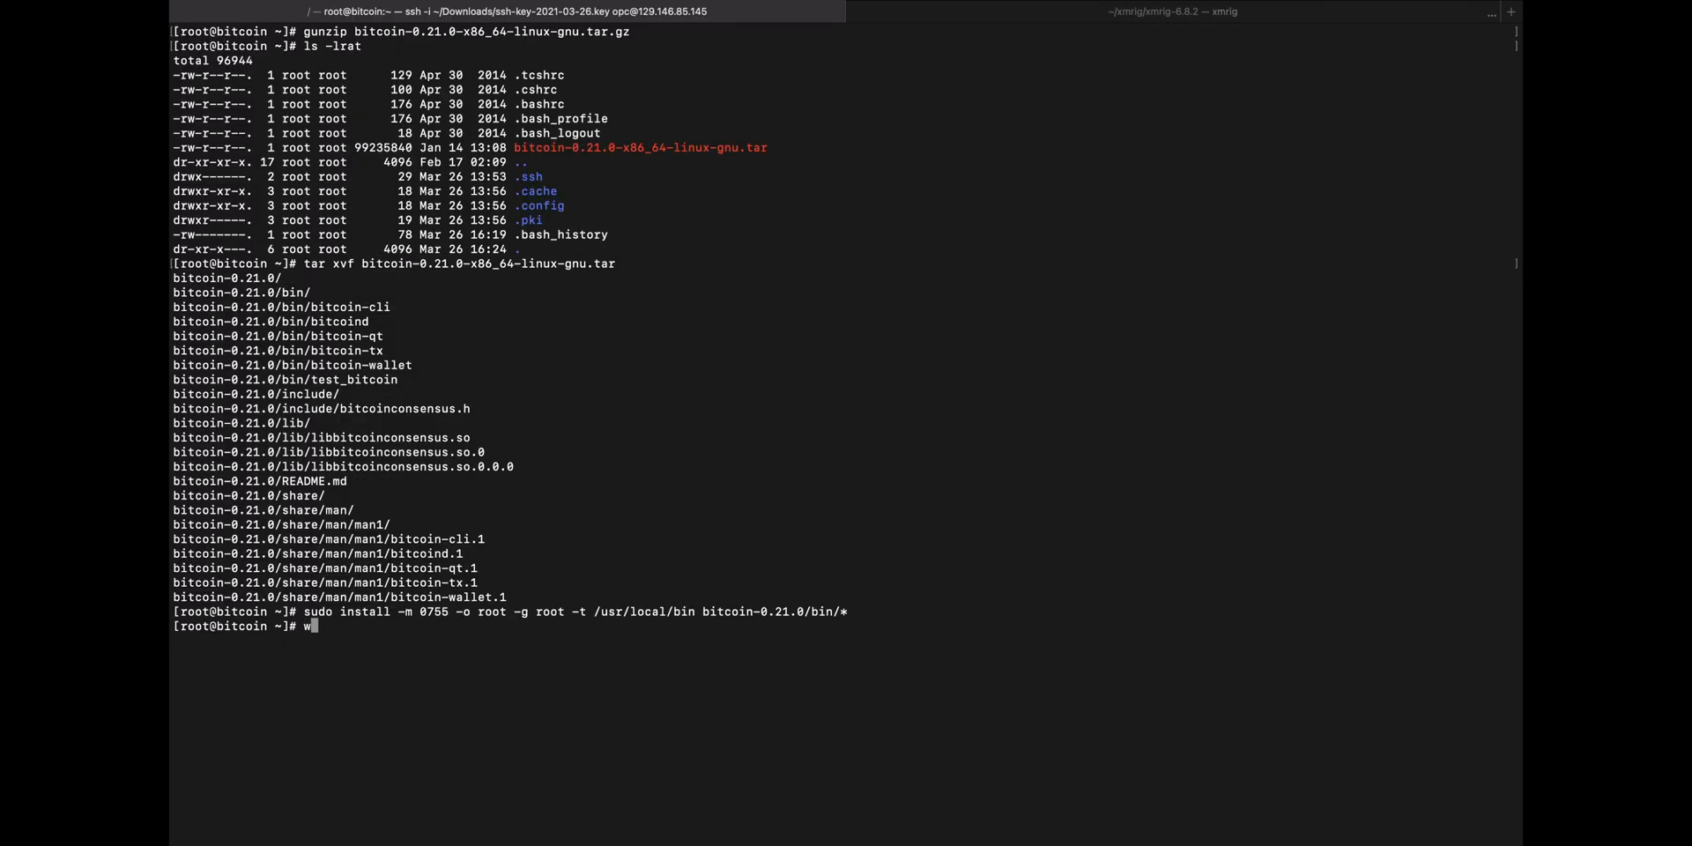
Check for bitcoind, try 'bitcoind -daemon', then start it from /usr/local/bin/bitcoind
key("Return")
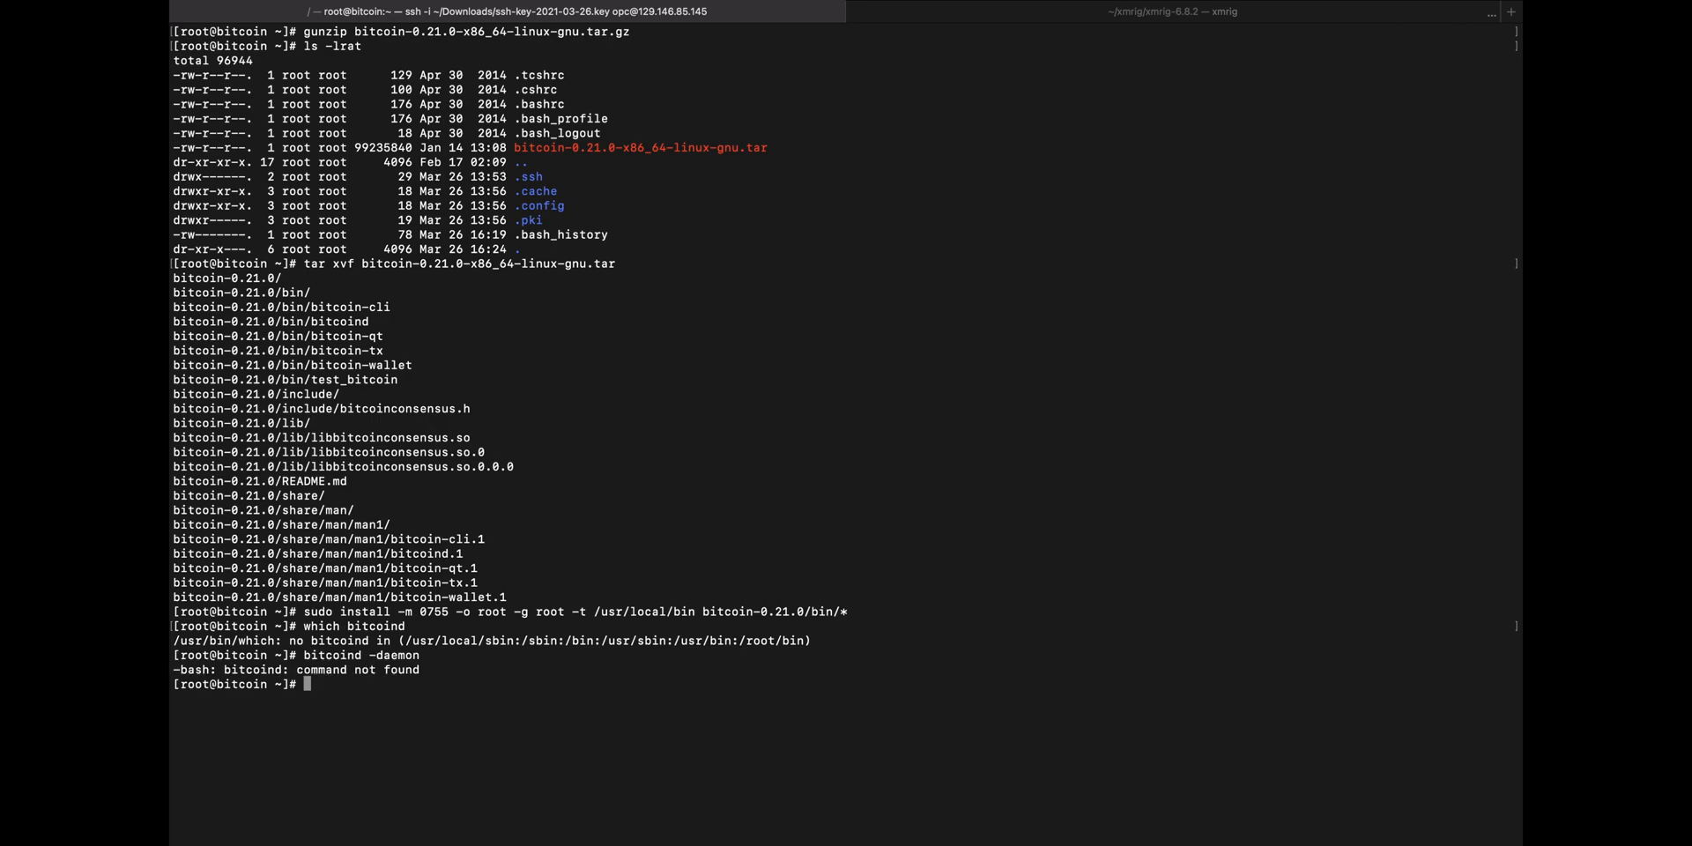
type("bitcoind -daemon")
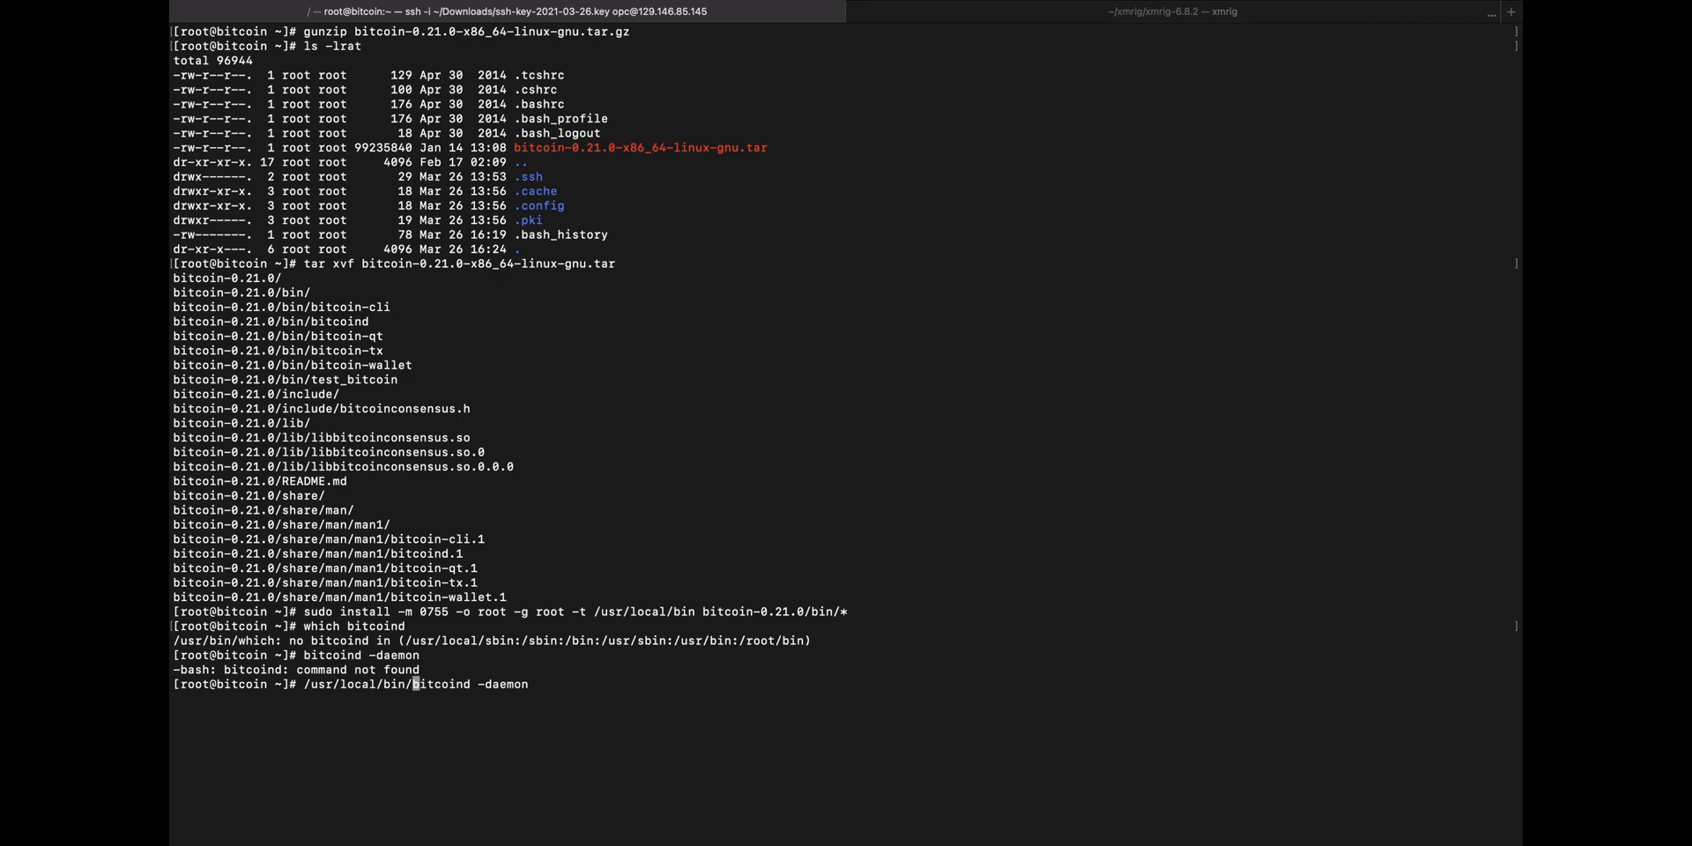
key("Return")
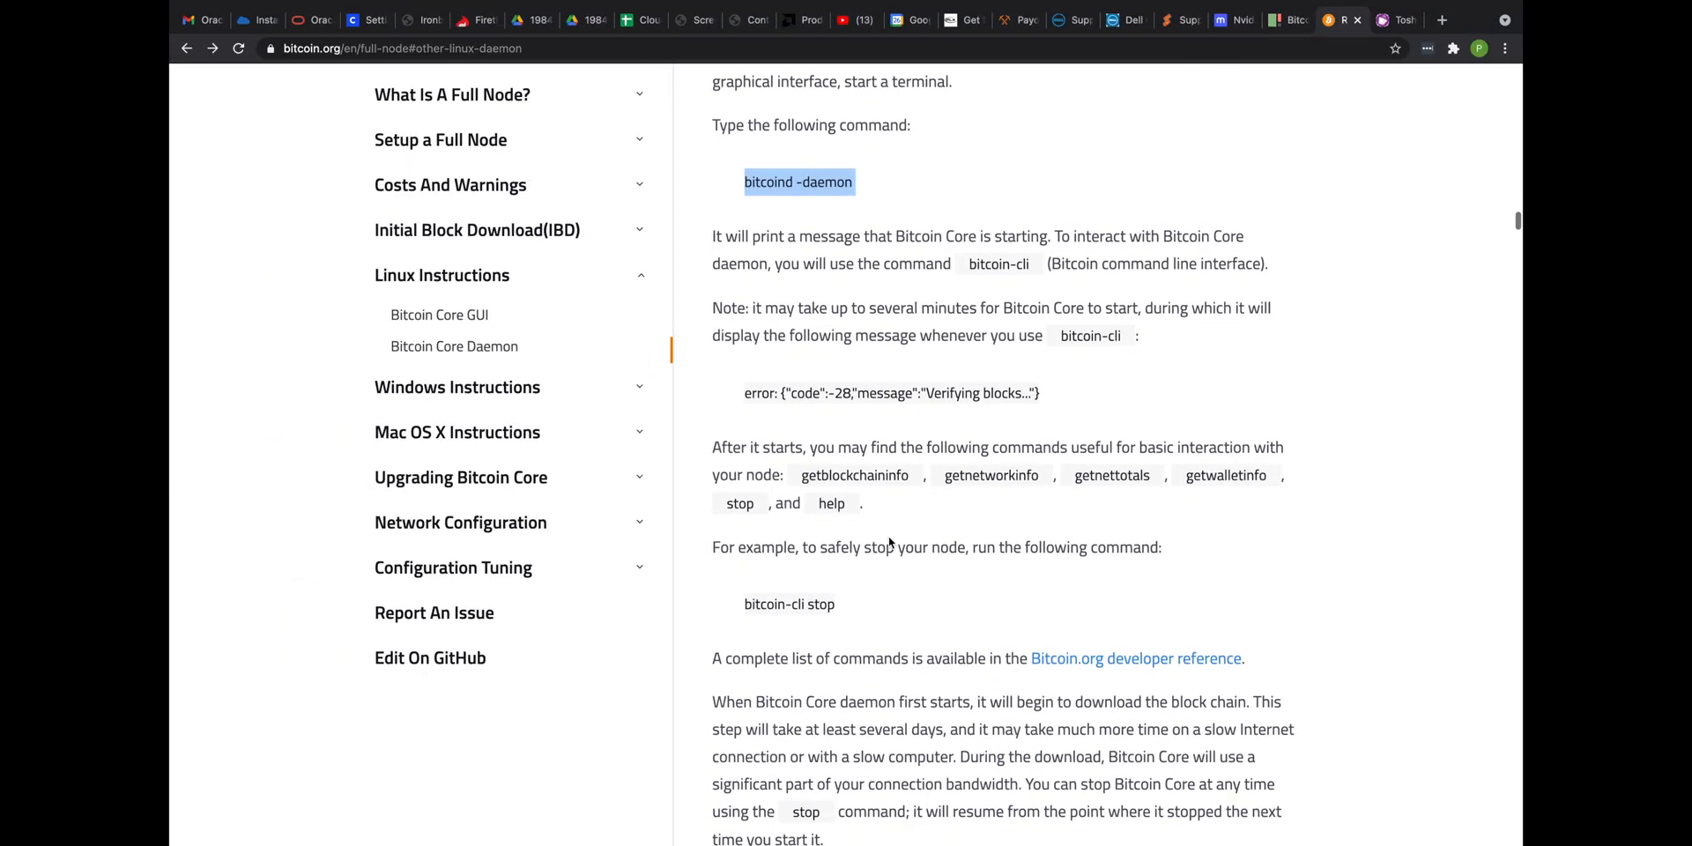
mouse_move(969, 268)
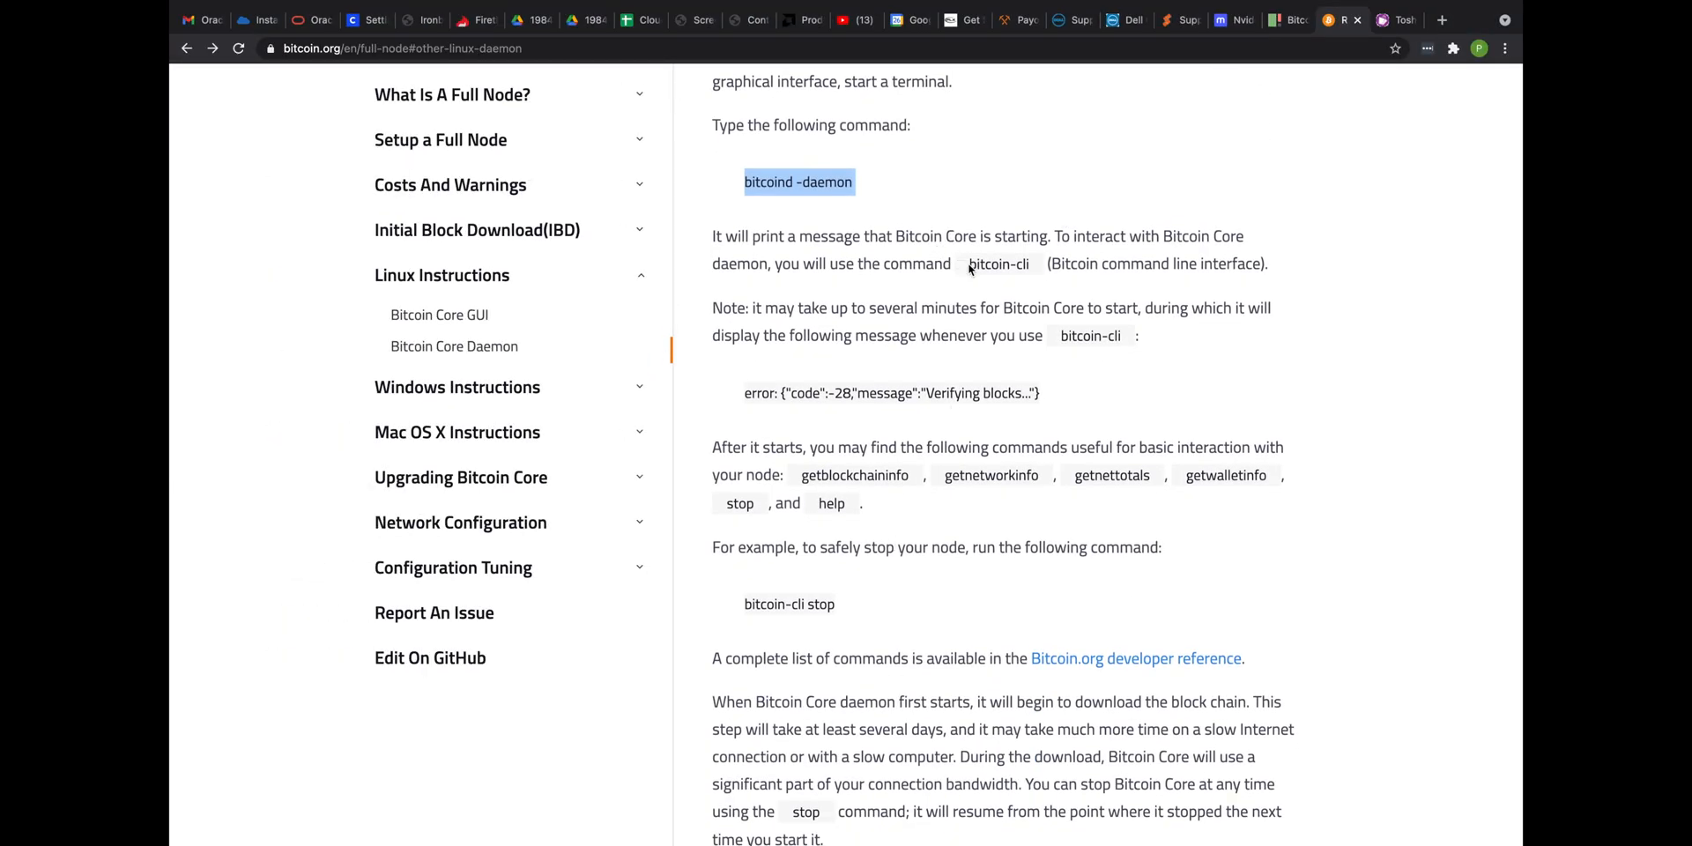
mouse_move(946, 329)
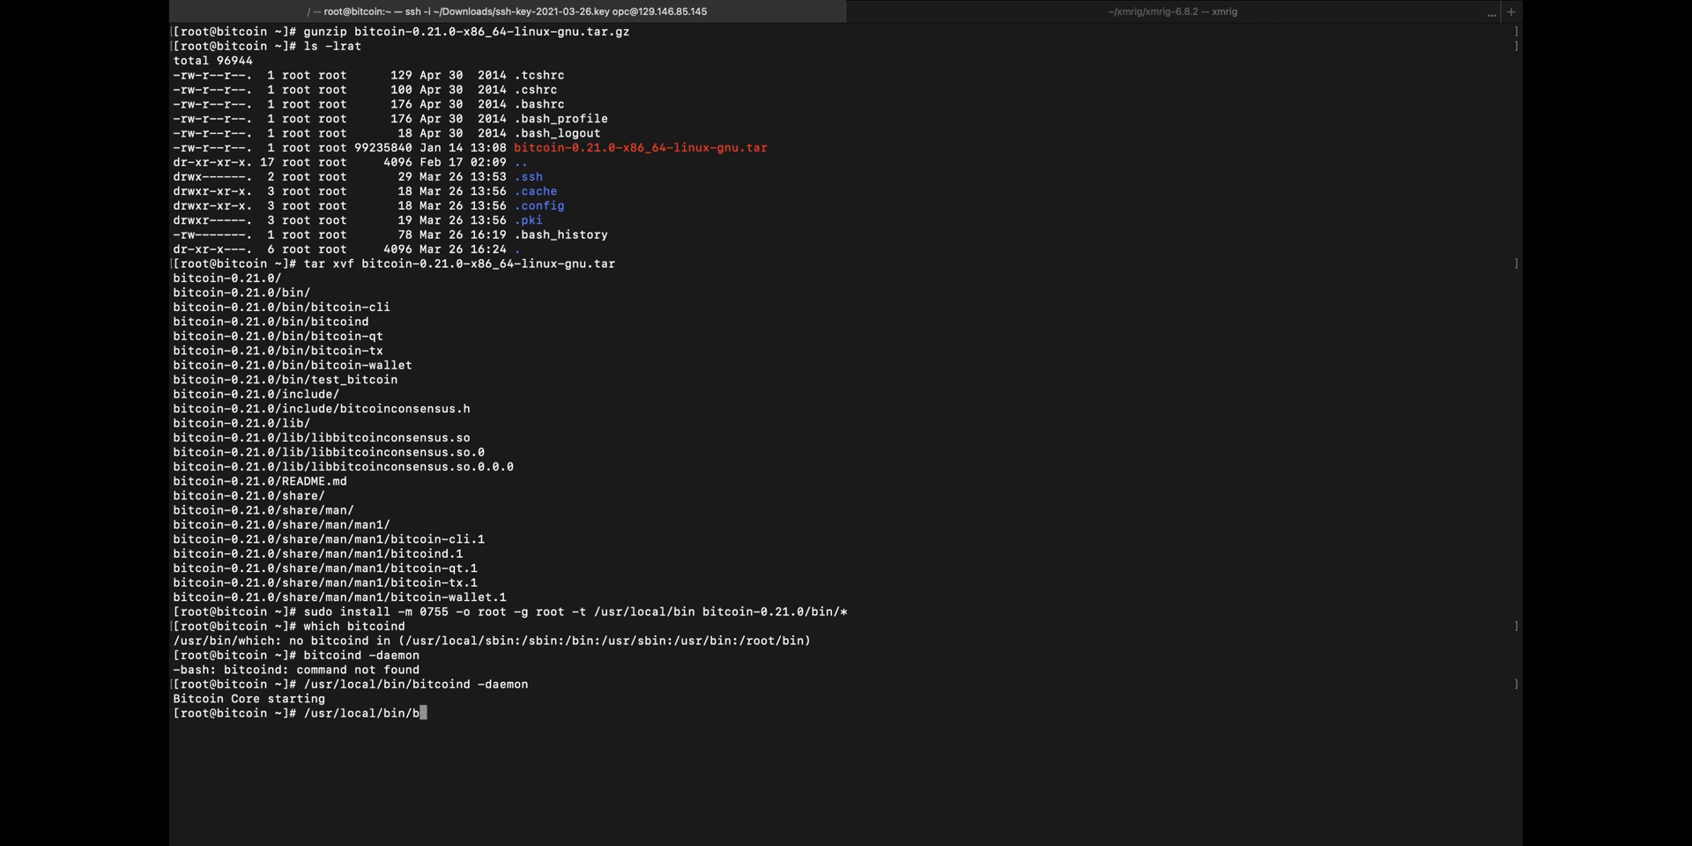
Run bitcoin-cli -getinfo: version 210000, 0 blocks, 220000 headers, 7 outbound connections
type("itcoin-cli")
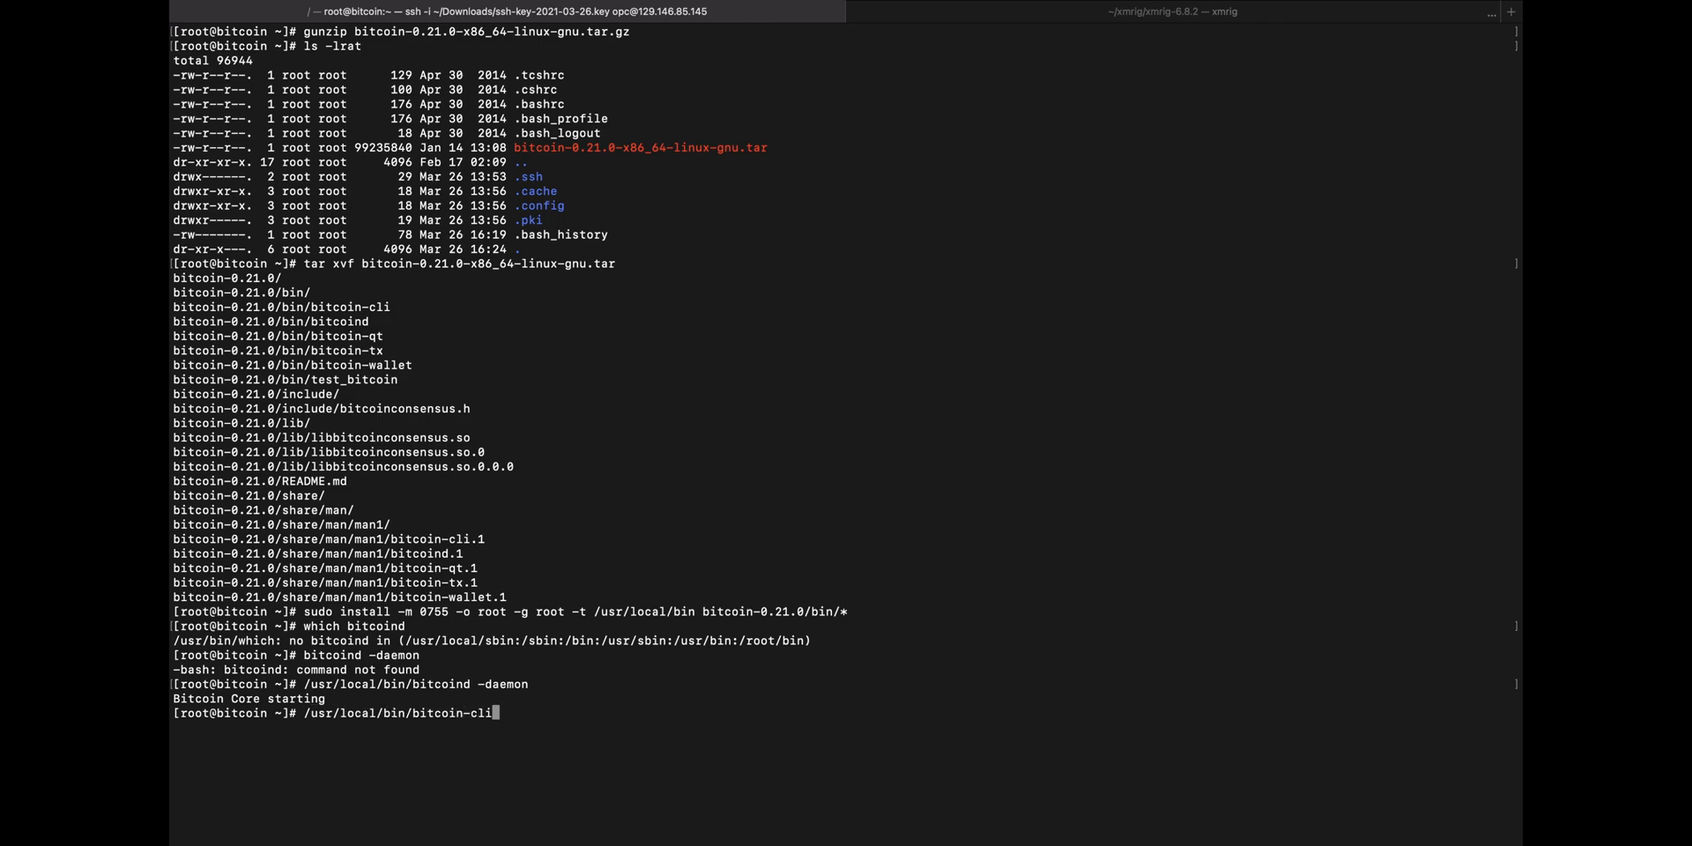
key("Return")
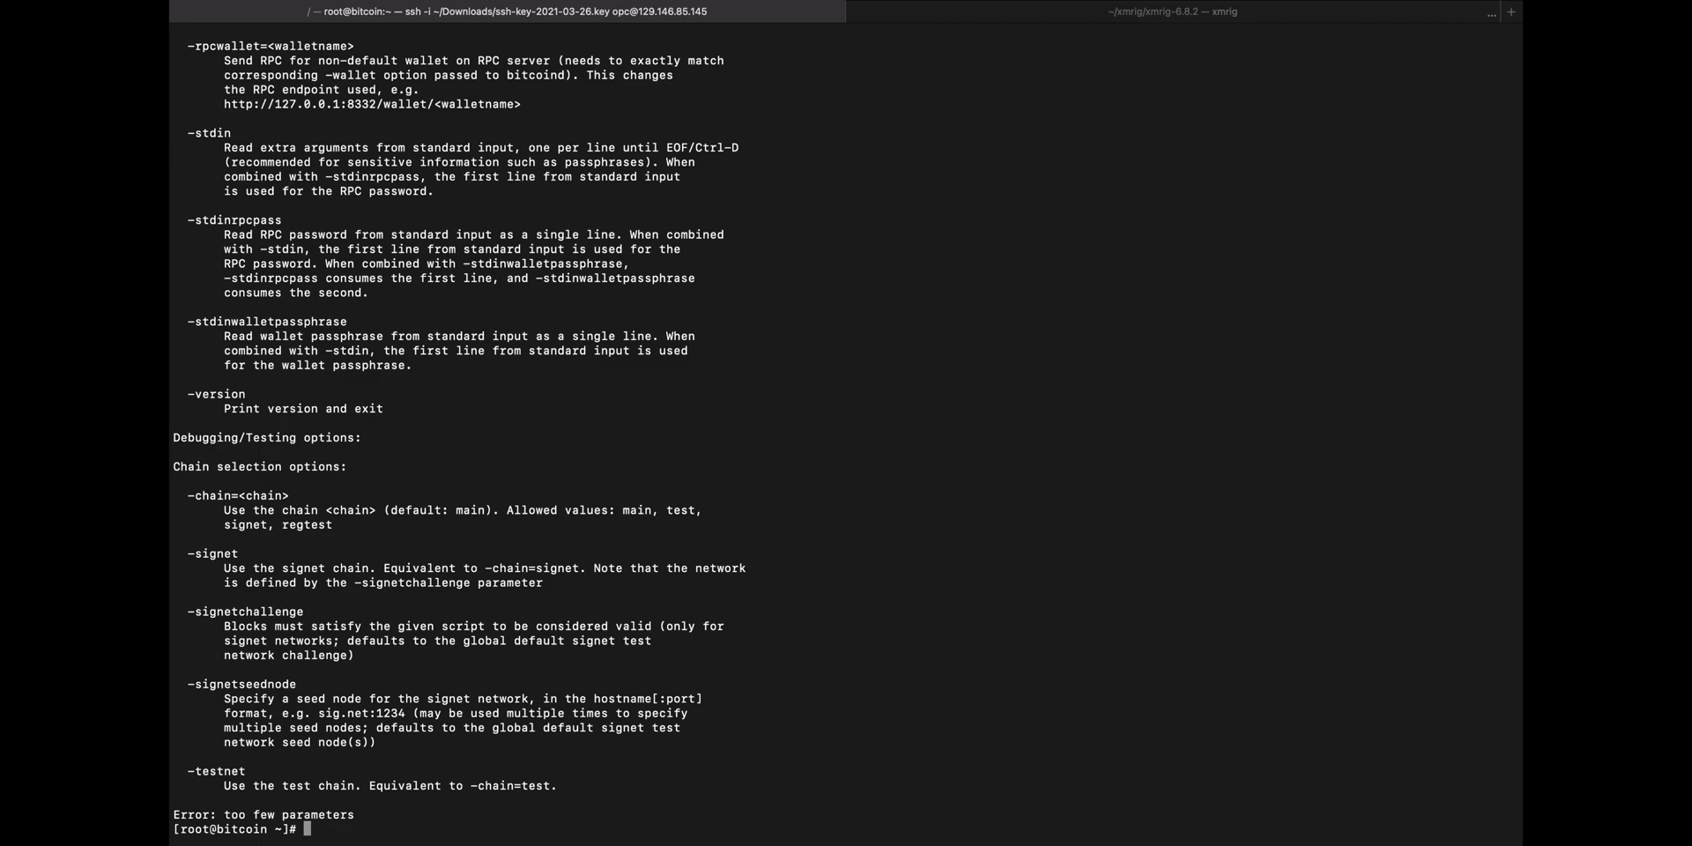
mouse_move(697, 308)
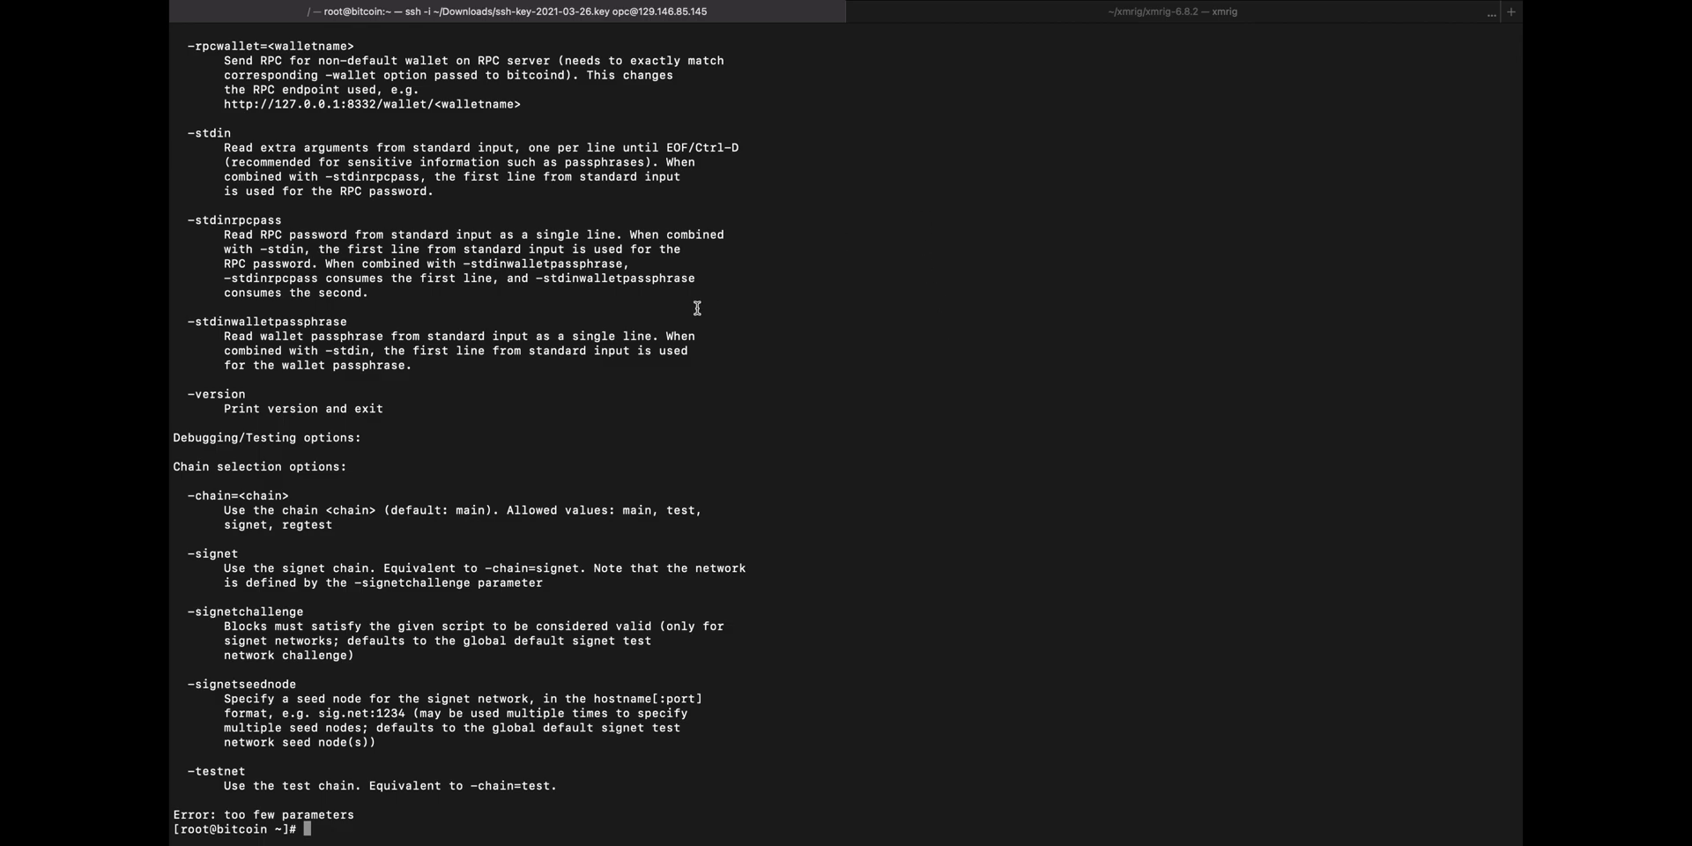
scroll("up", 3)
type("/usr/local/bin/bitcoin-cli -get")
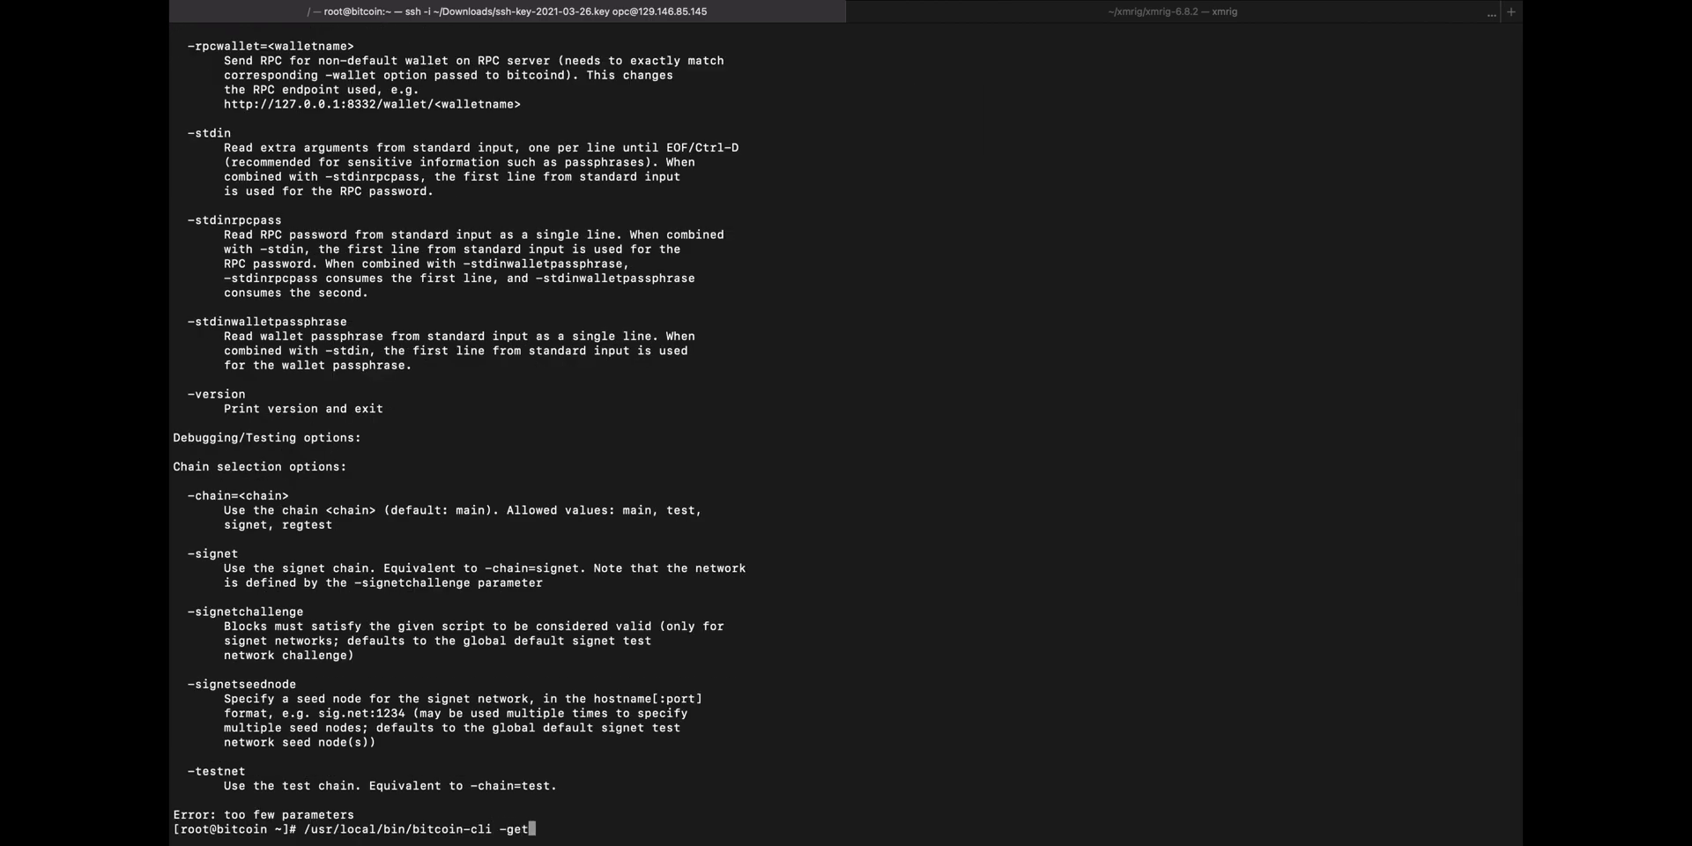
key("Return")
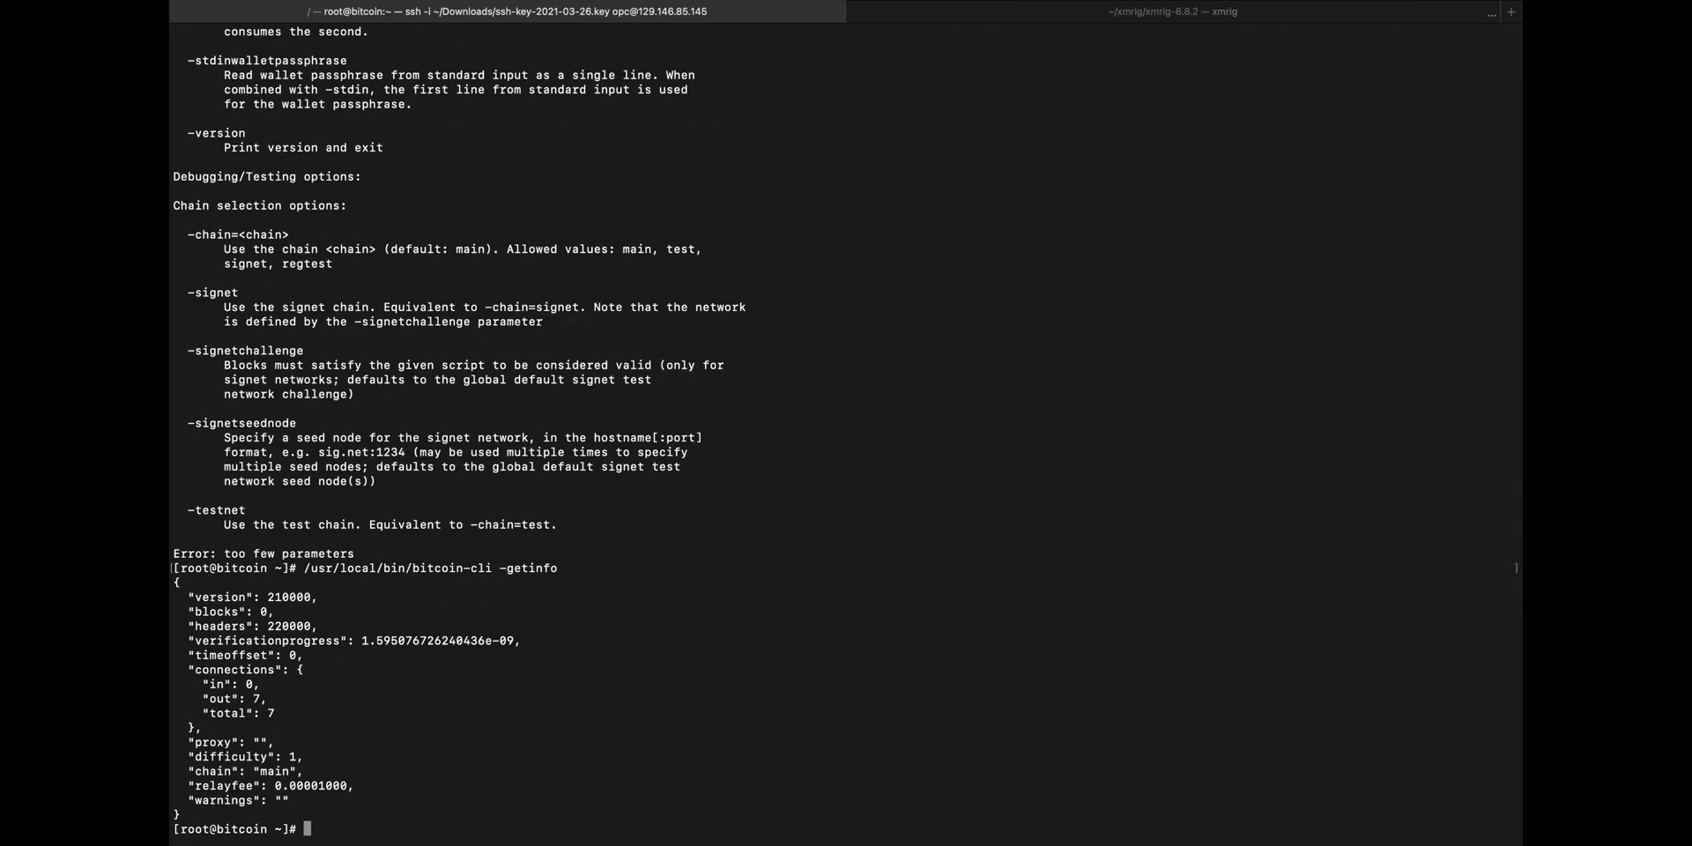
mouse_move(391, 611)
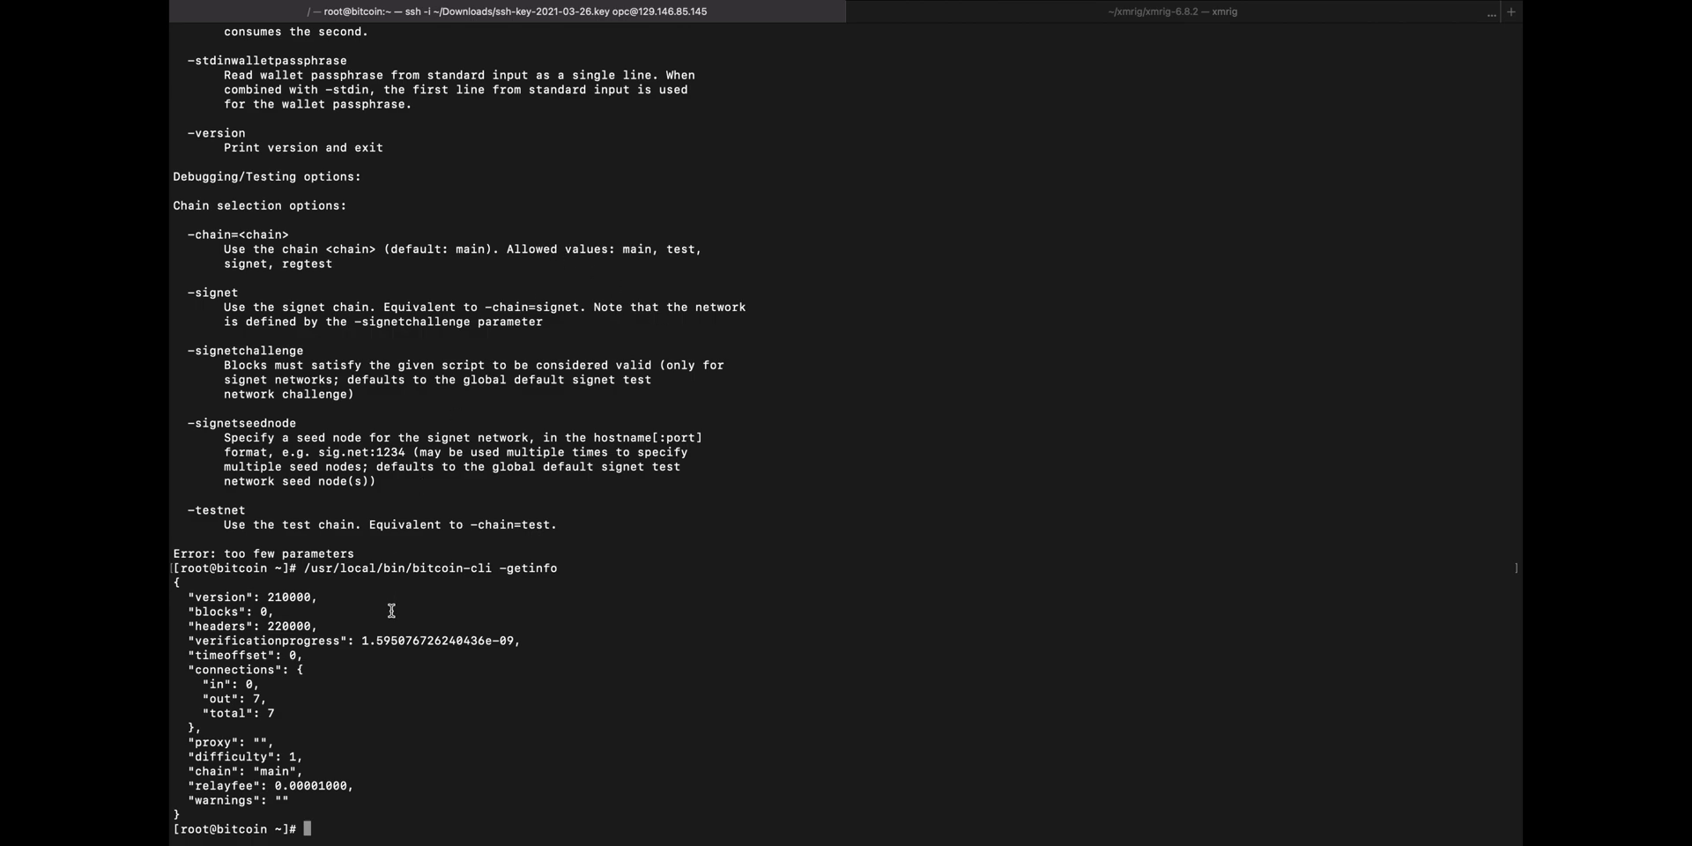
mouse_move(269, 616)
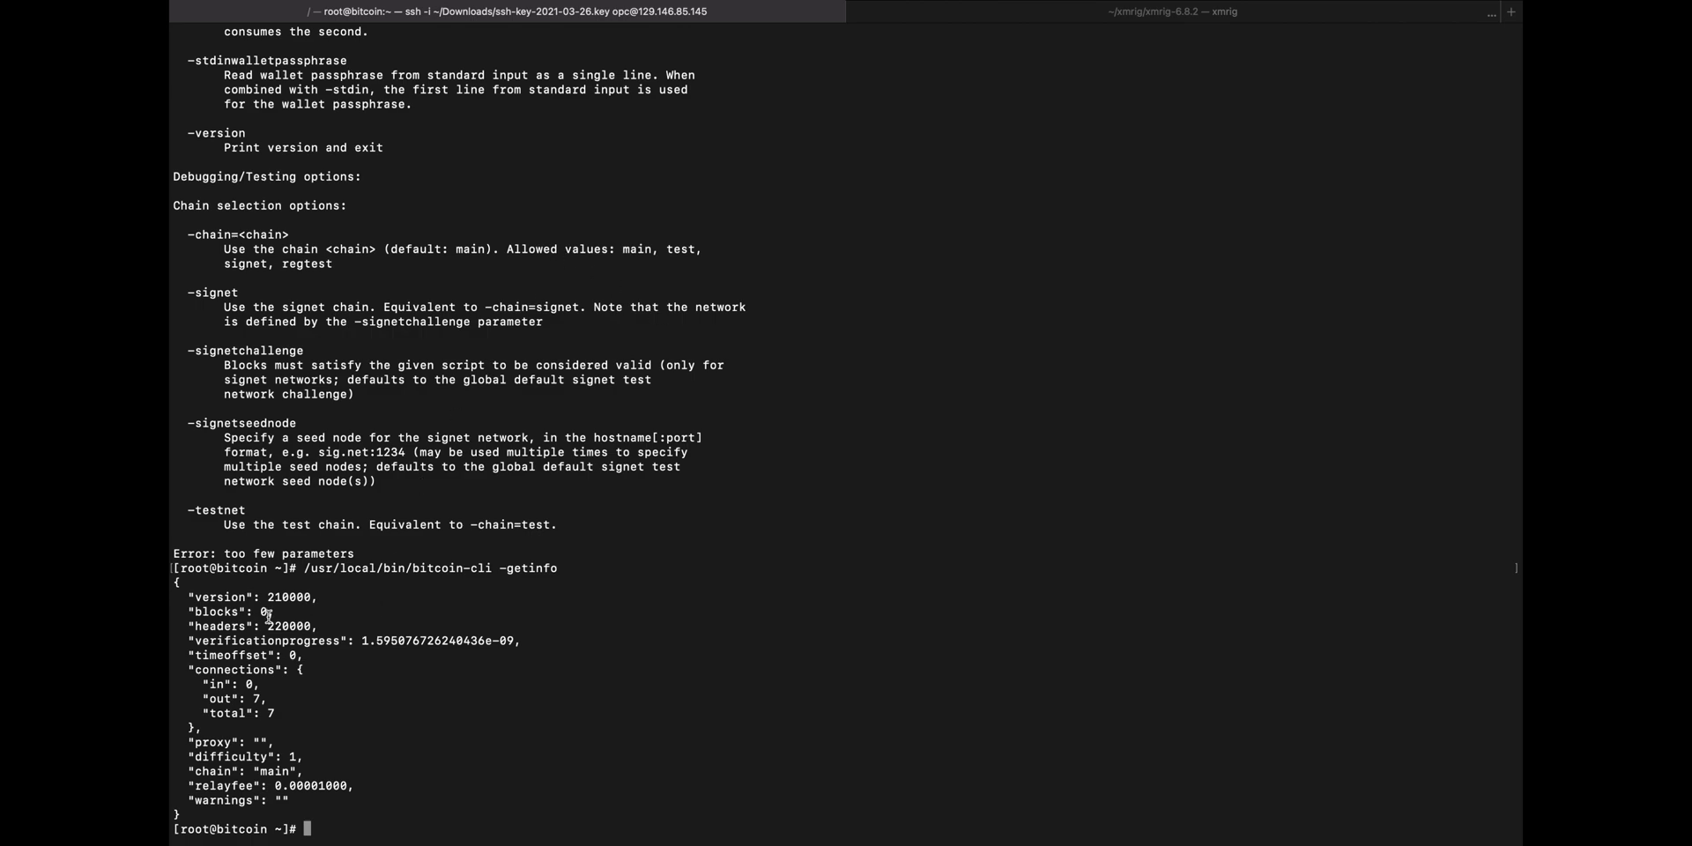
mouse_move(286, 748)
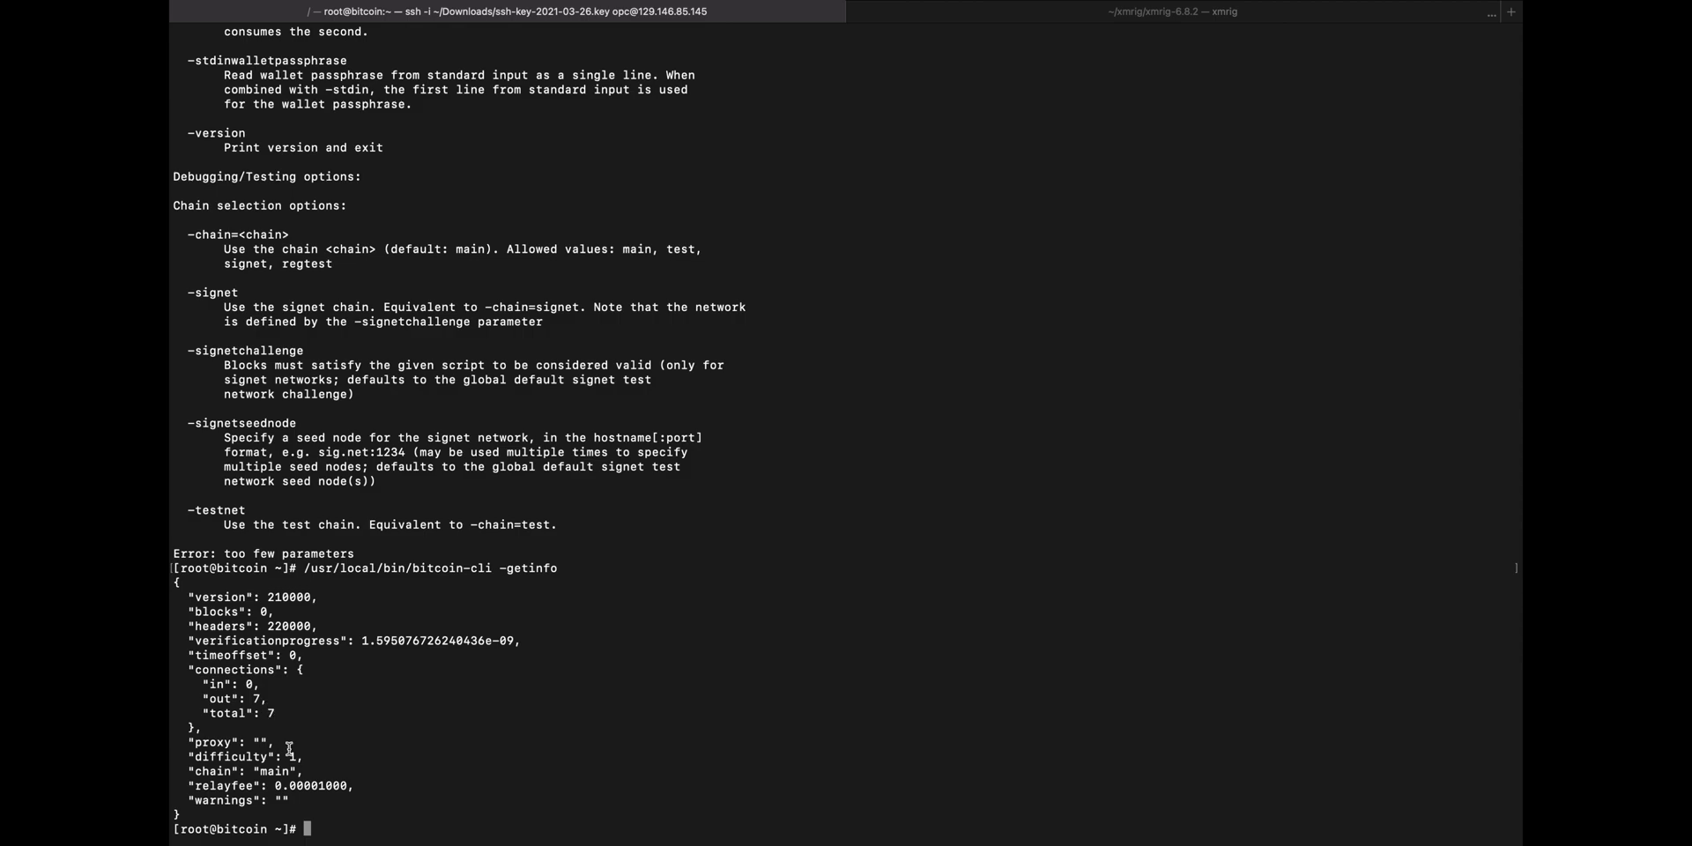
mouse_move(564, 730)
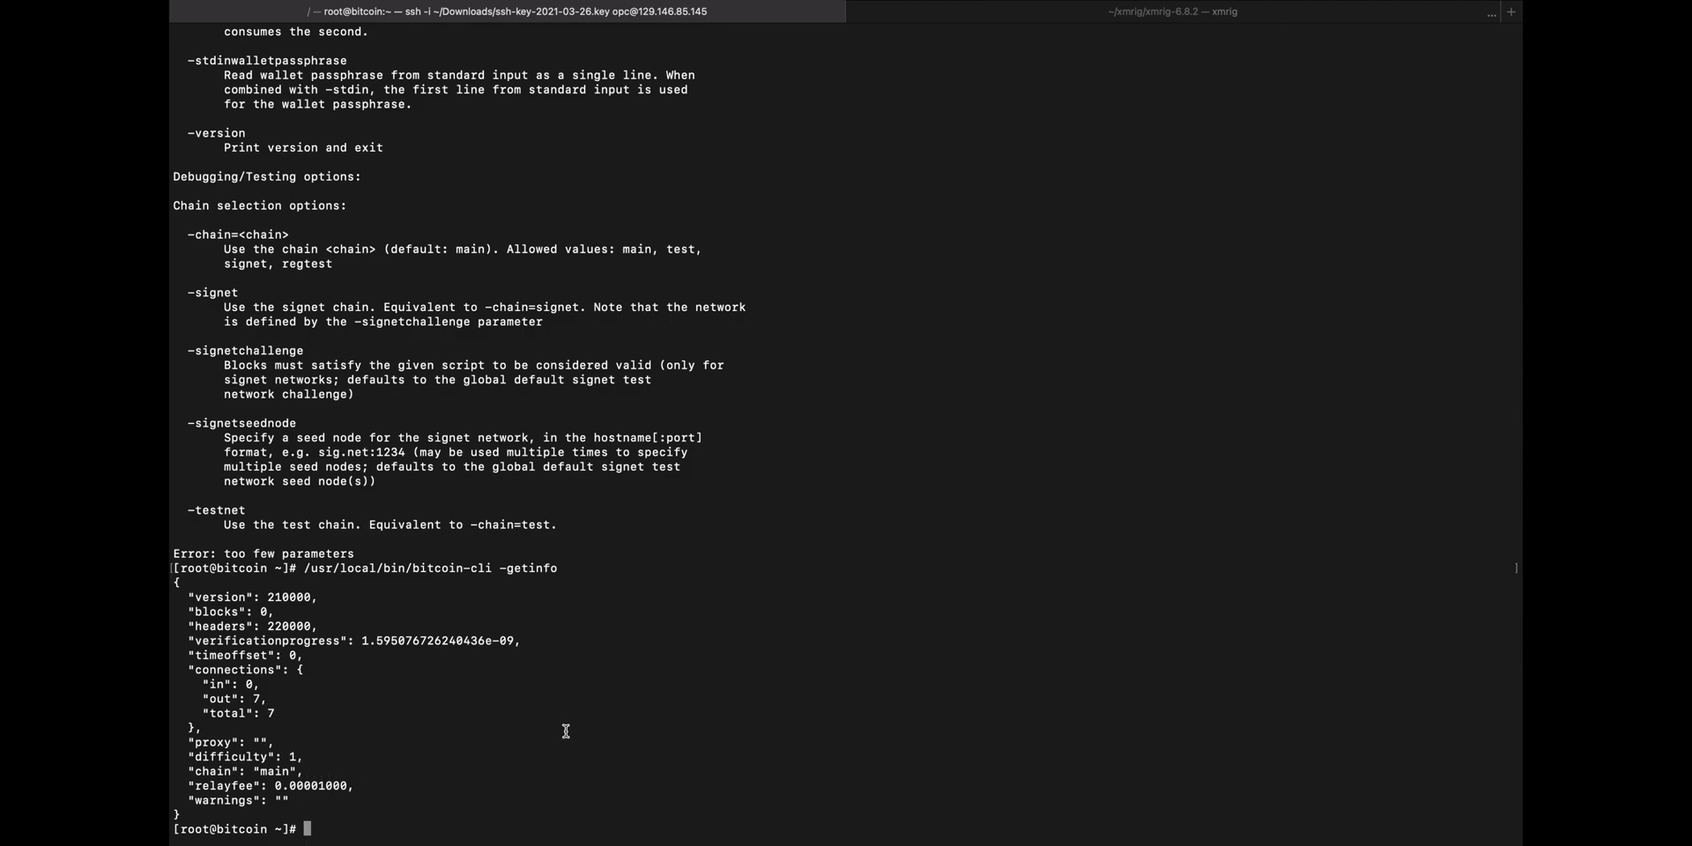
mouse_move(566, 737)
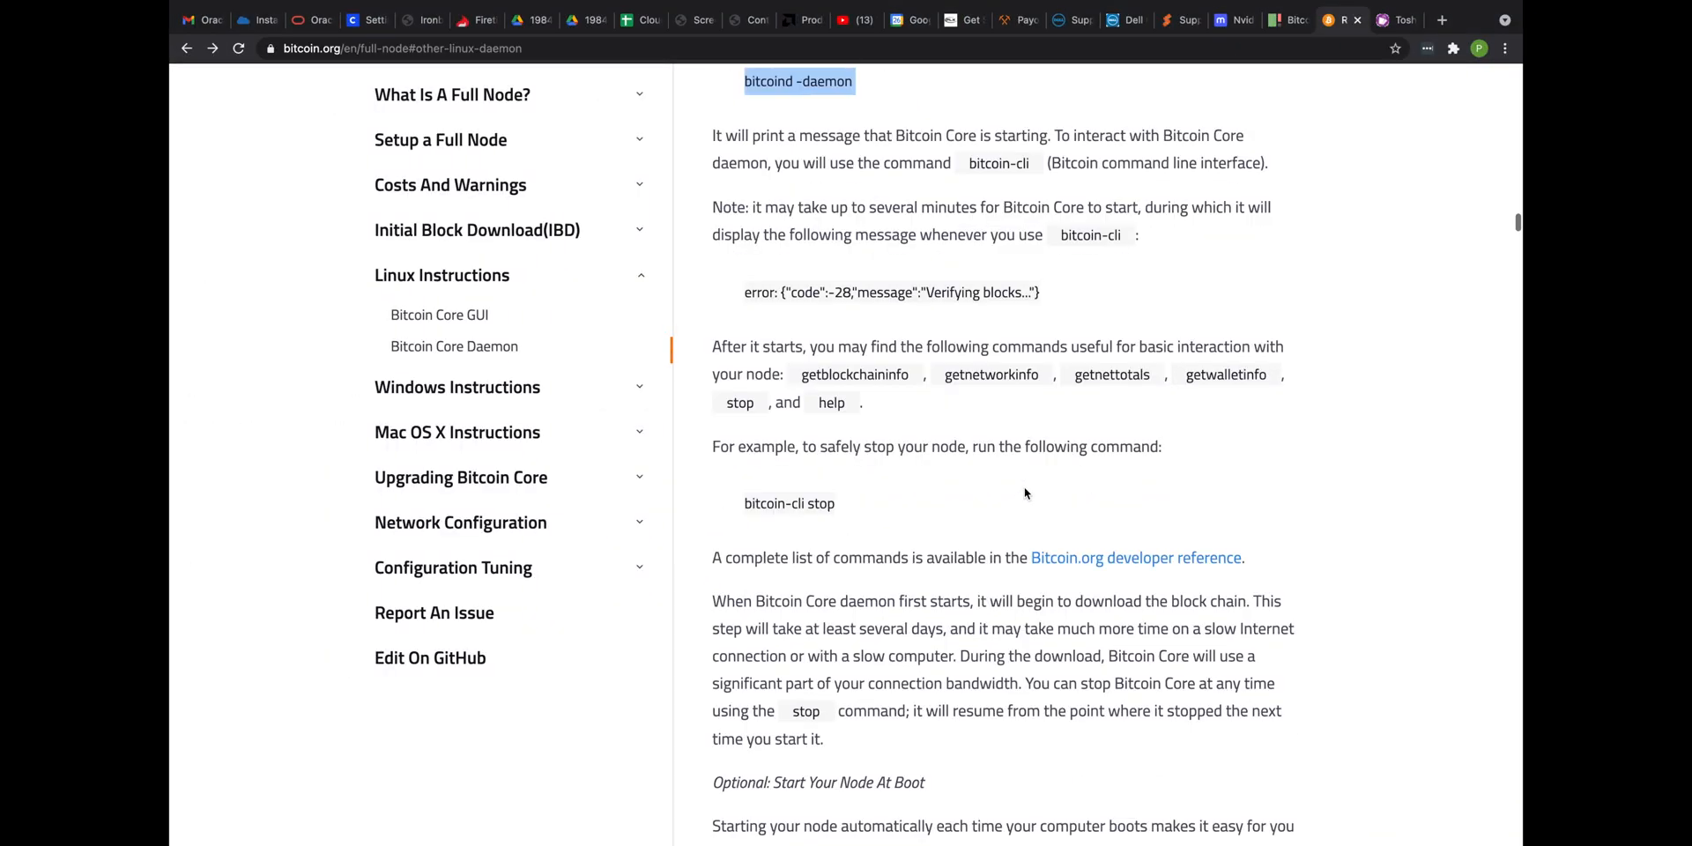
Scroll the bitcoin.org daemon guide past the crontab boot section to Windows Instructions
scroll("down", 3)
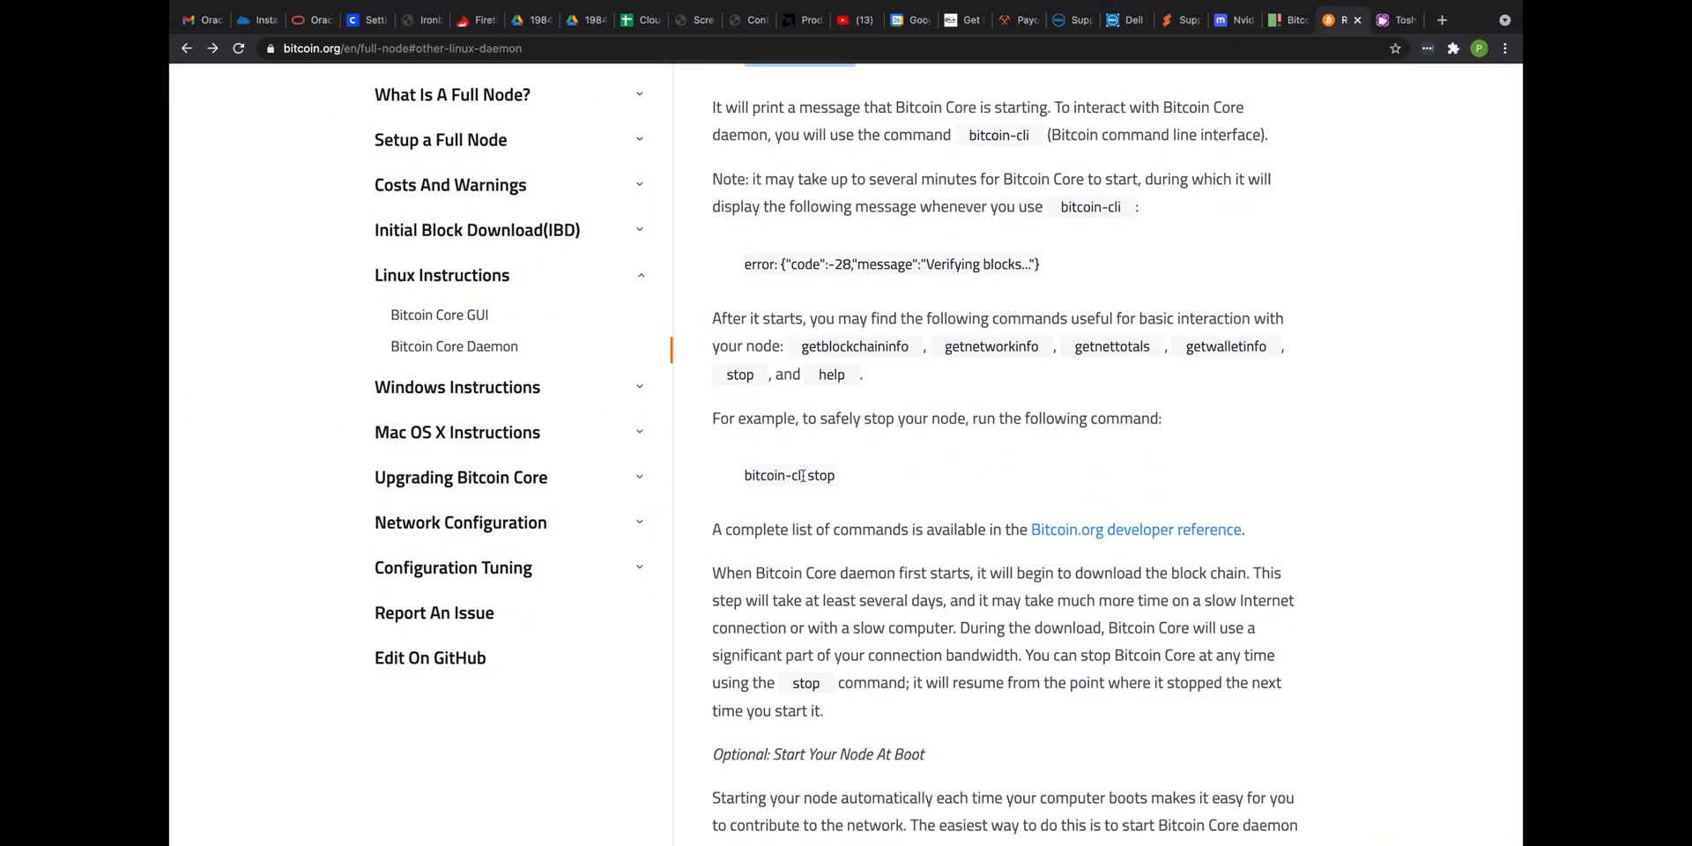
mouse_move(922, 561)
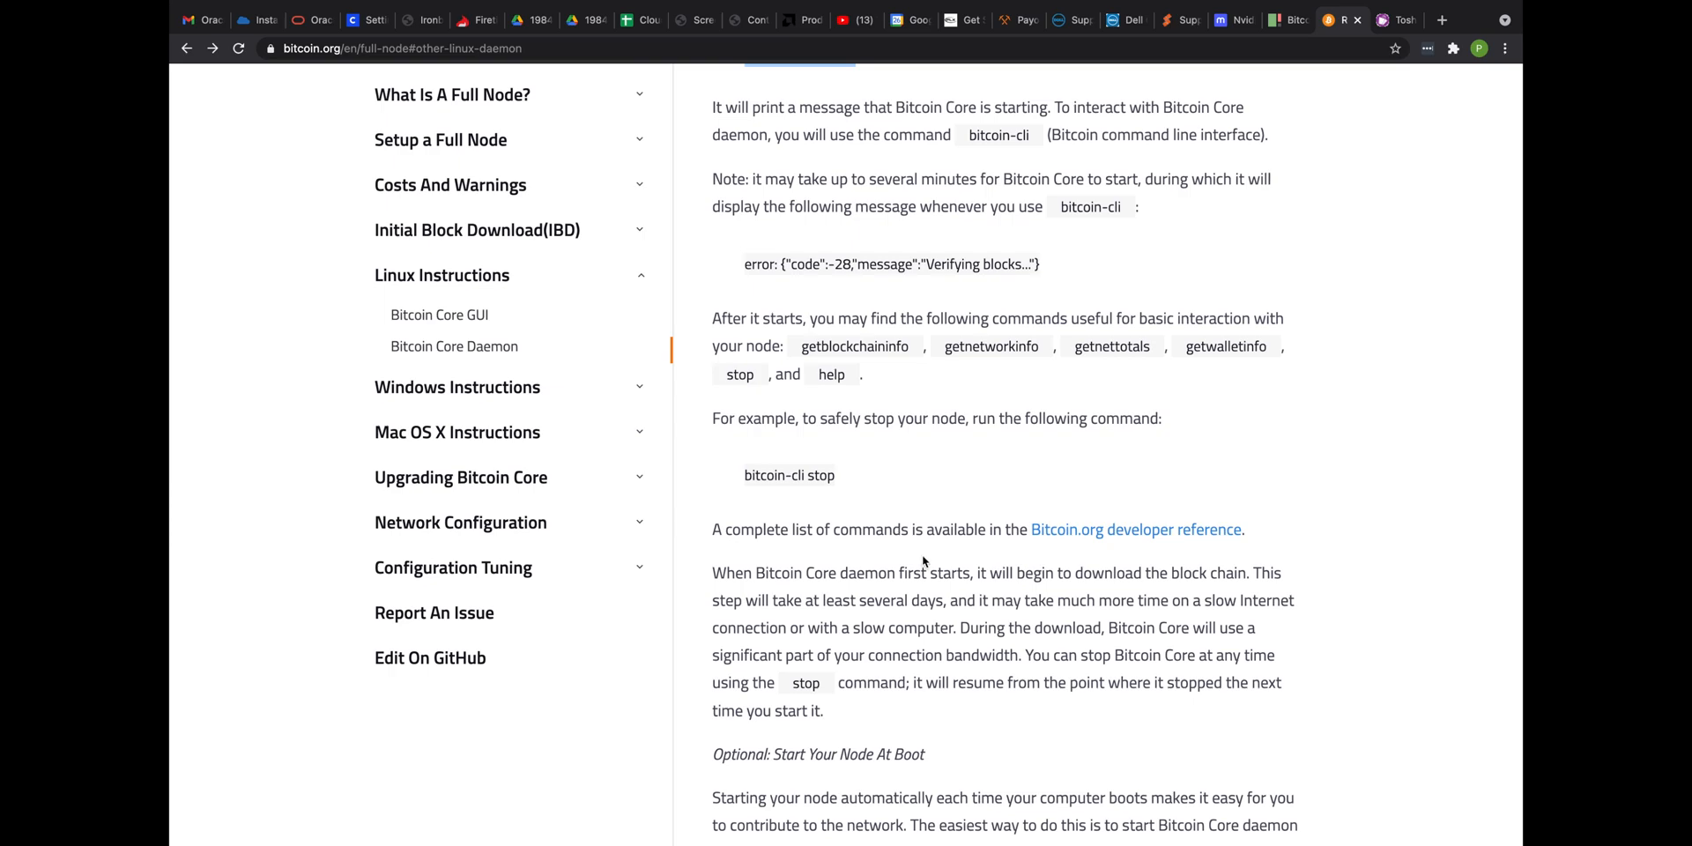
scroll("down", 3)
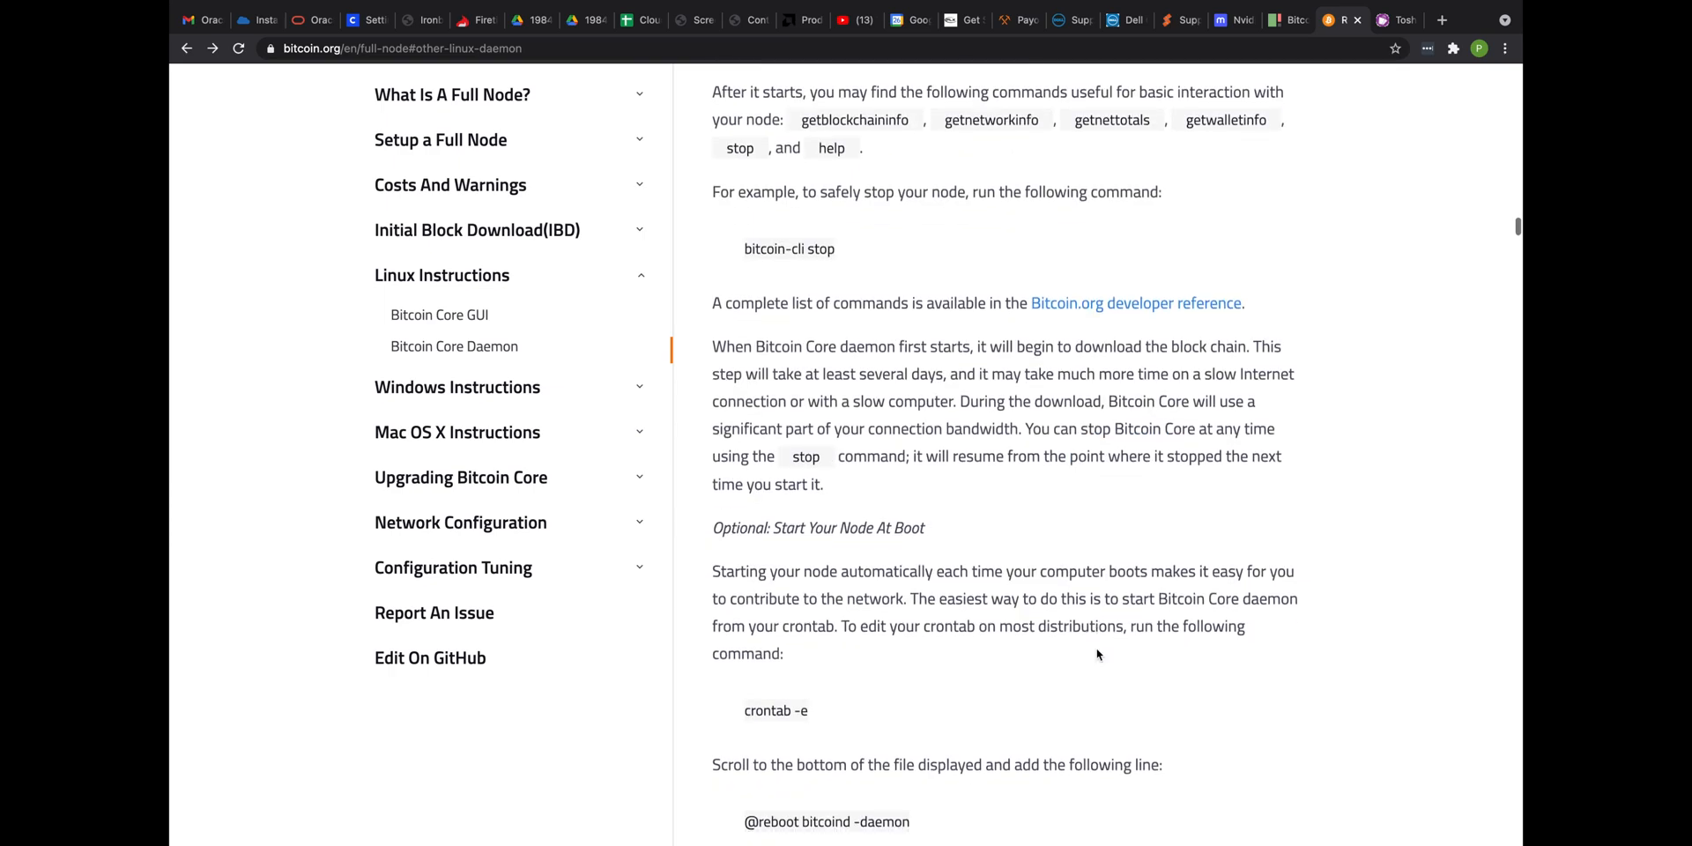
scroll("down", 3)
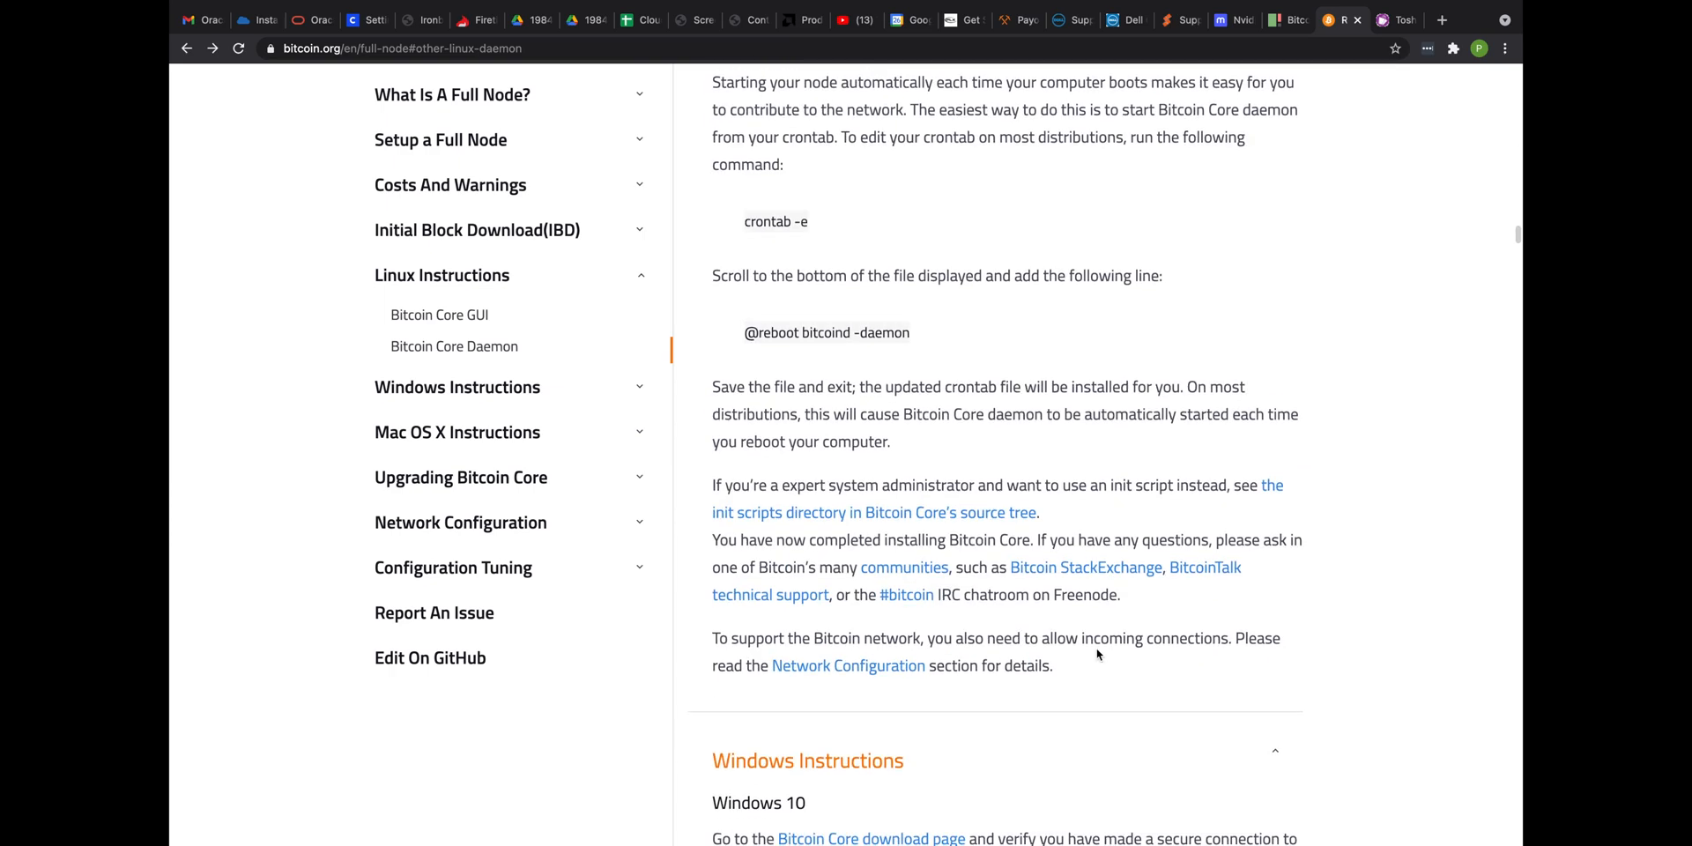
scroll("down", 3)
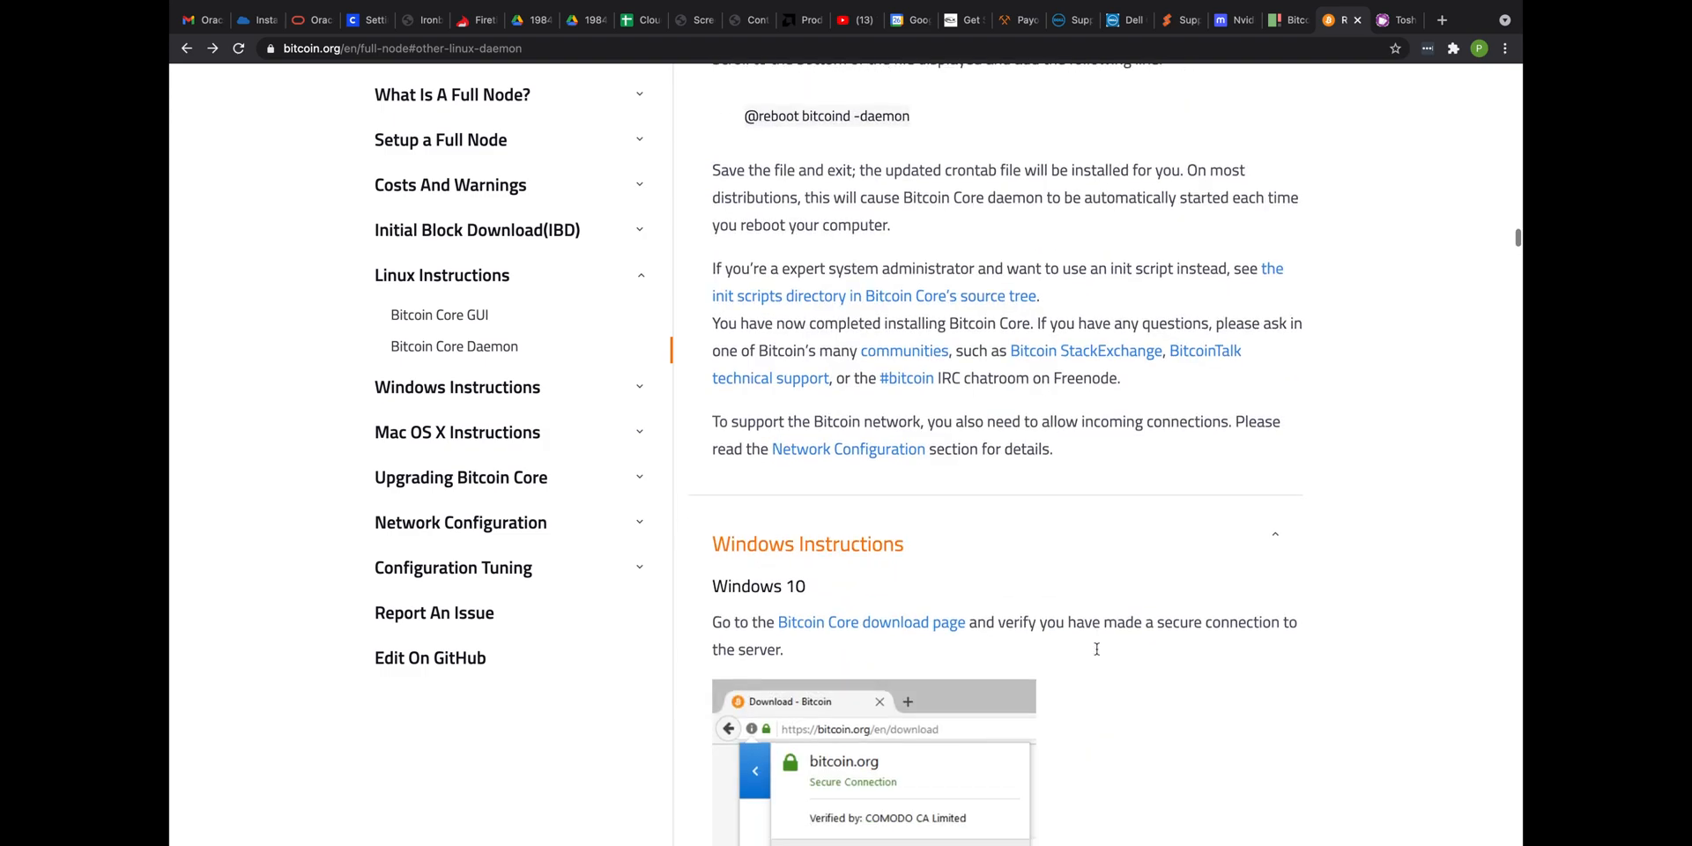
mouse_move(461, 477)
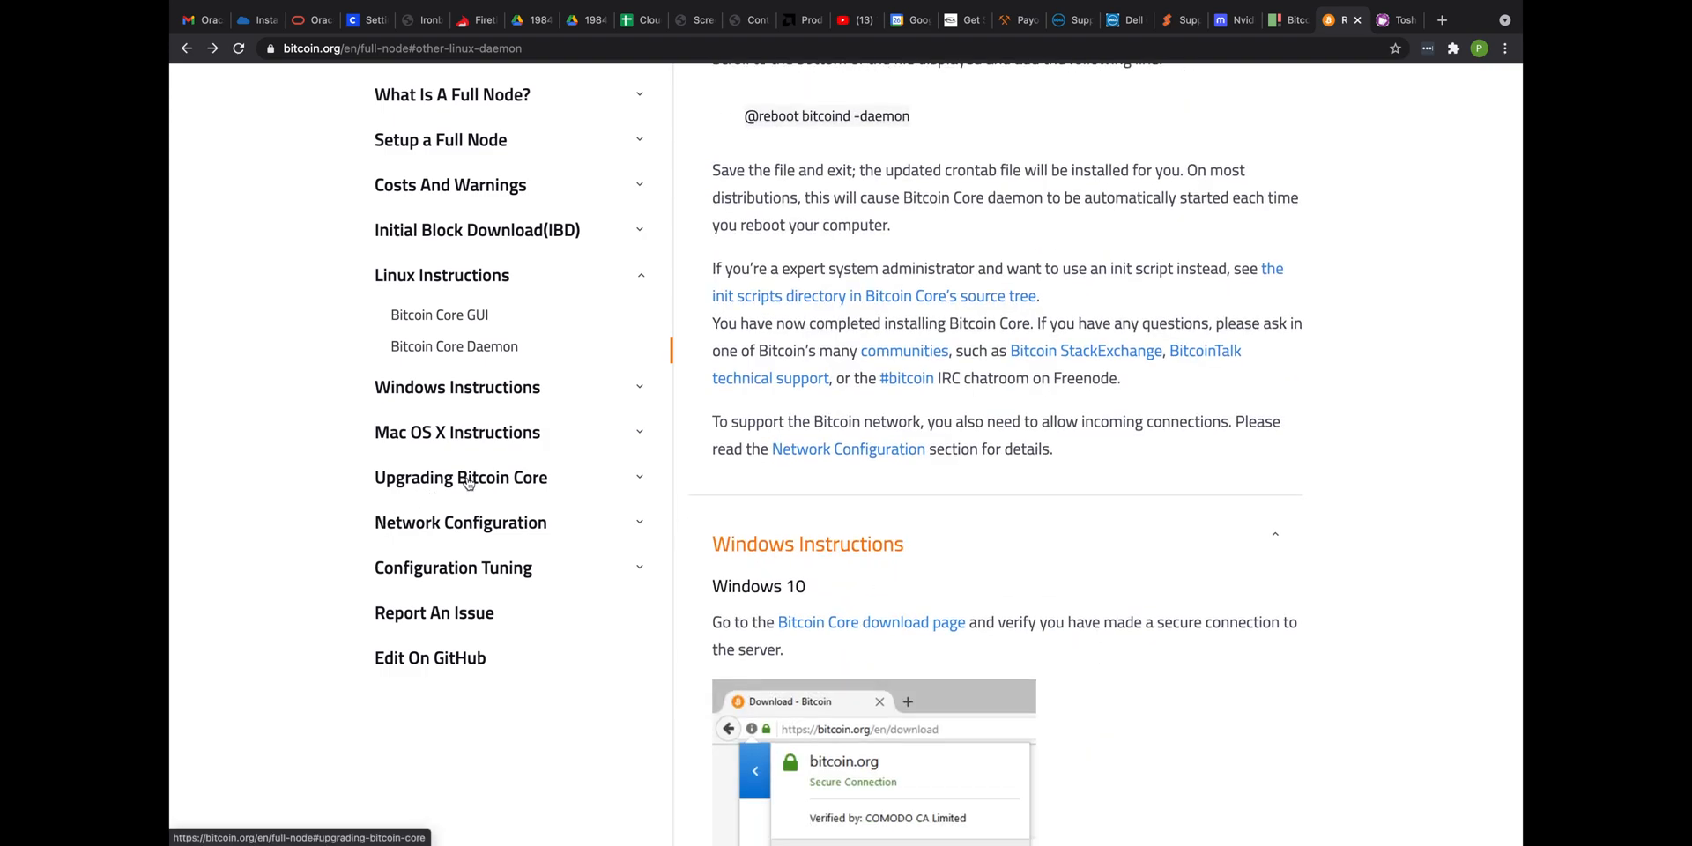
mouse_move(470, 567)
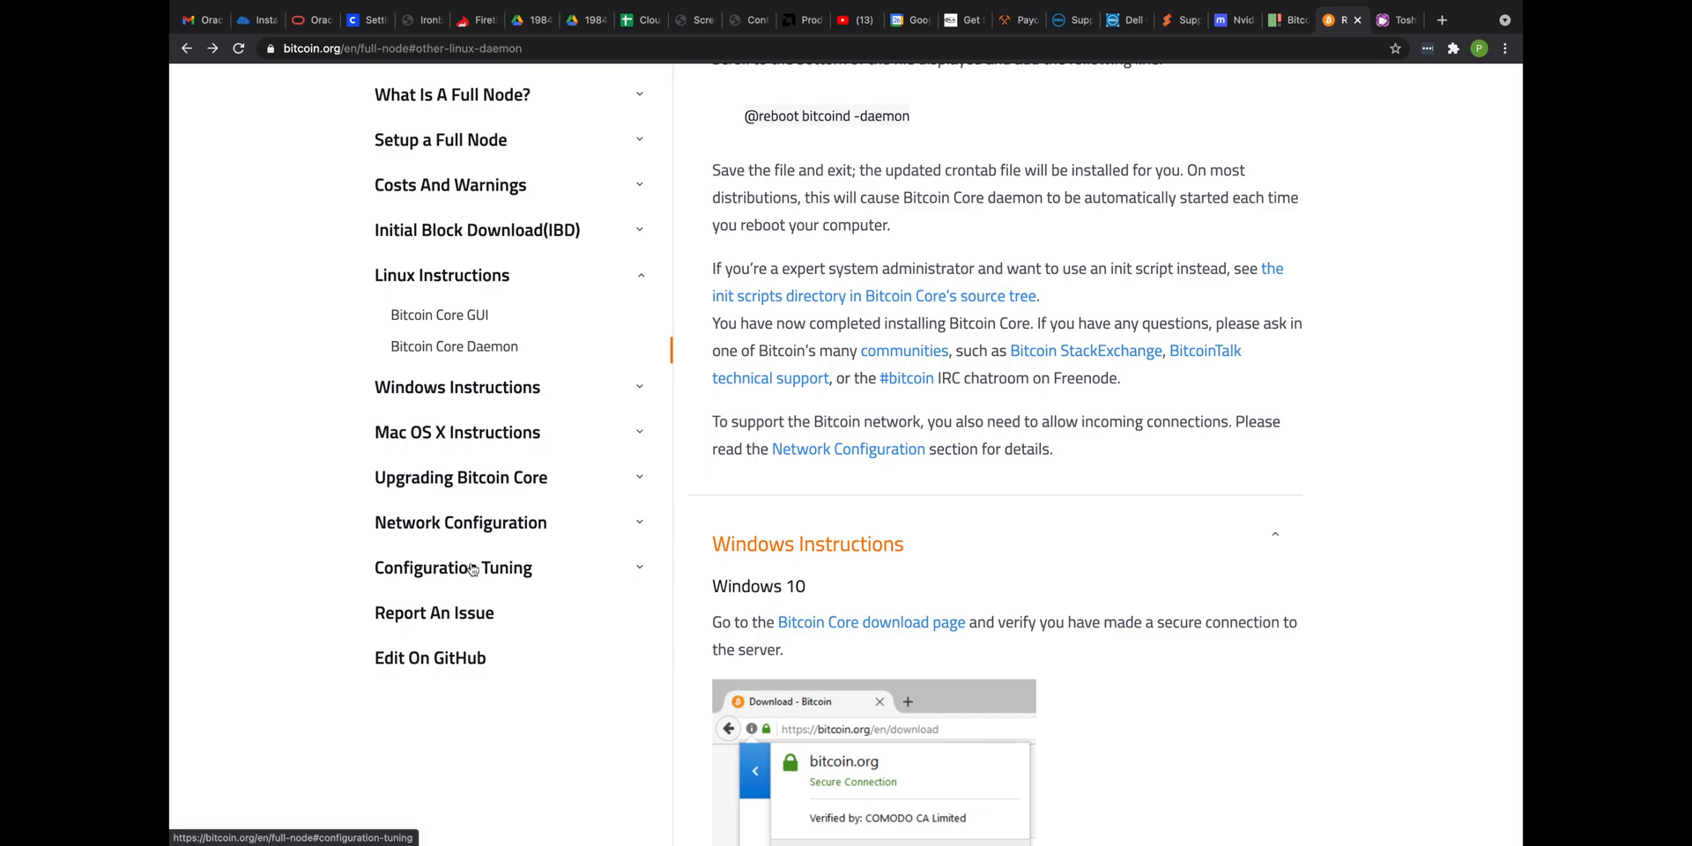
mouse_move(996, 417)
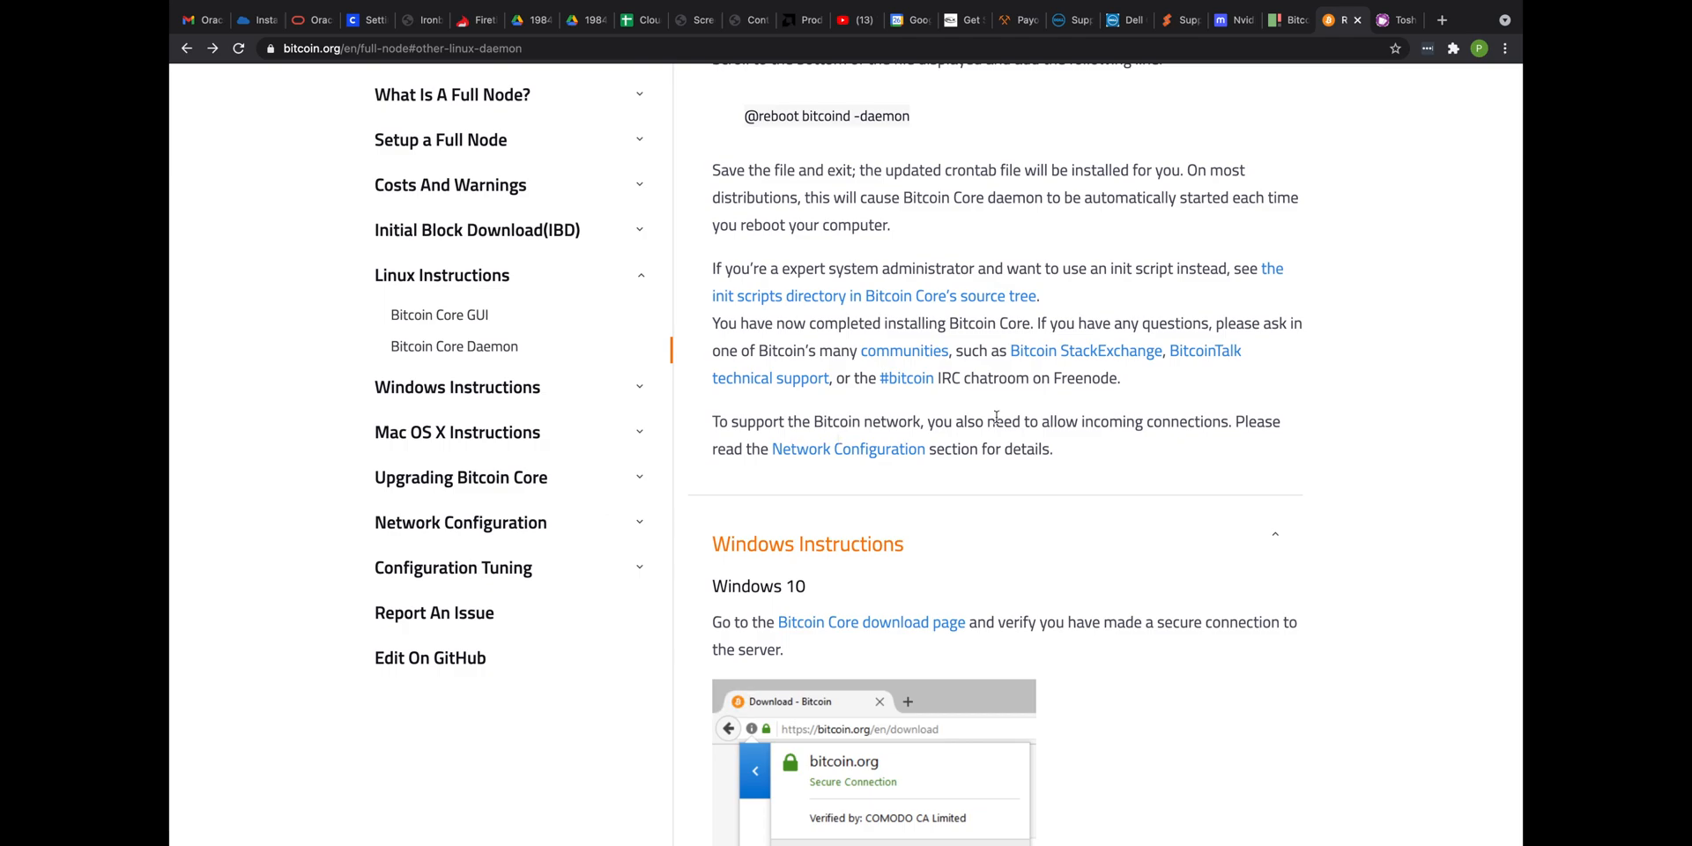
scroll("up", 3)
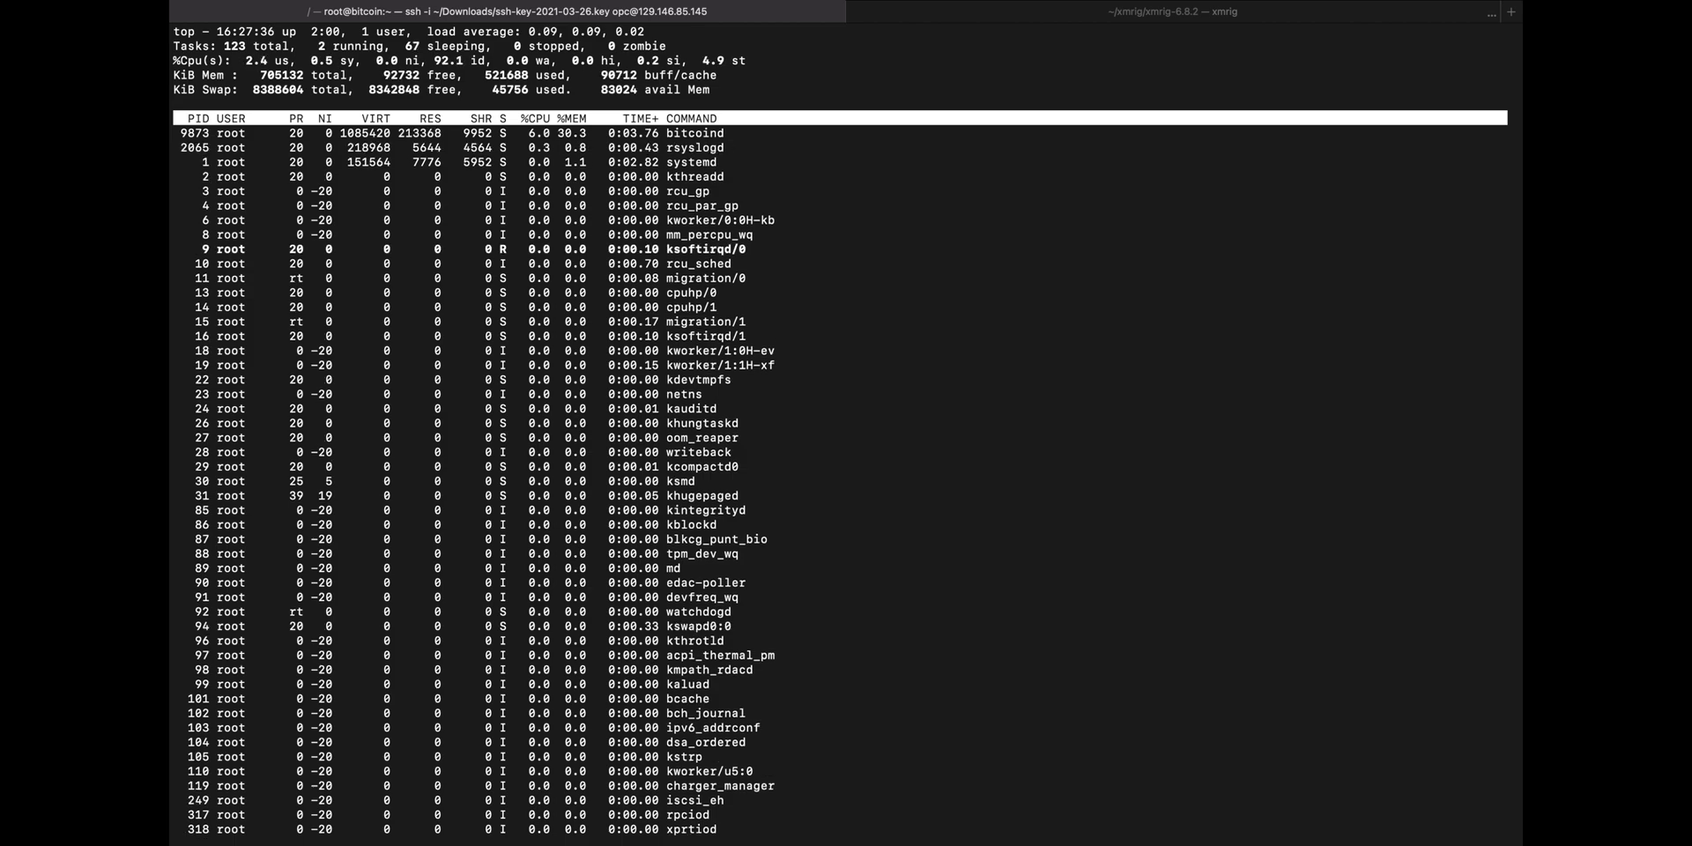
Quit top, change to /var/log, and open the messages log with less
key("q")
type("ls")
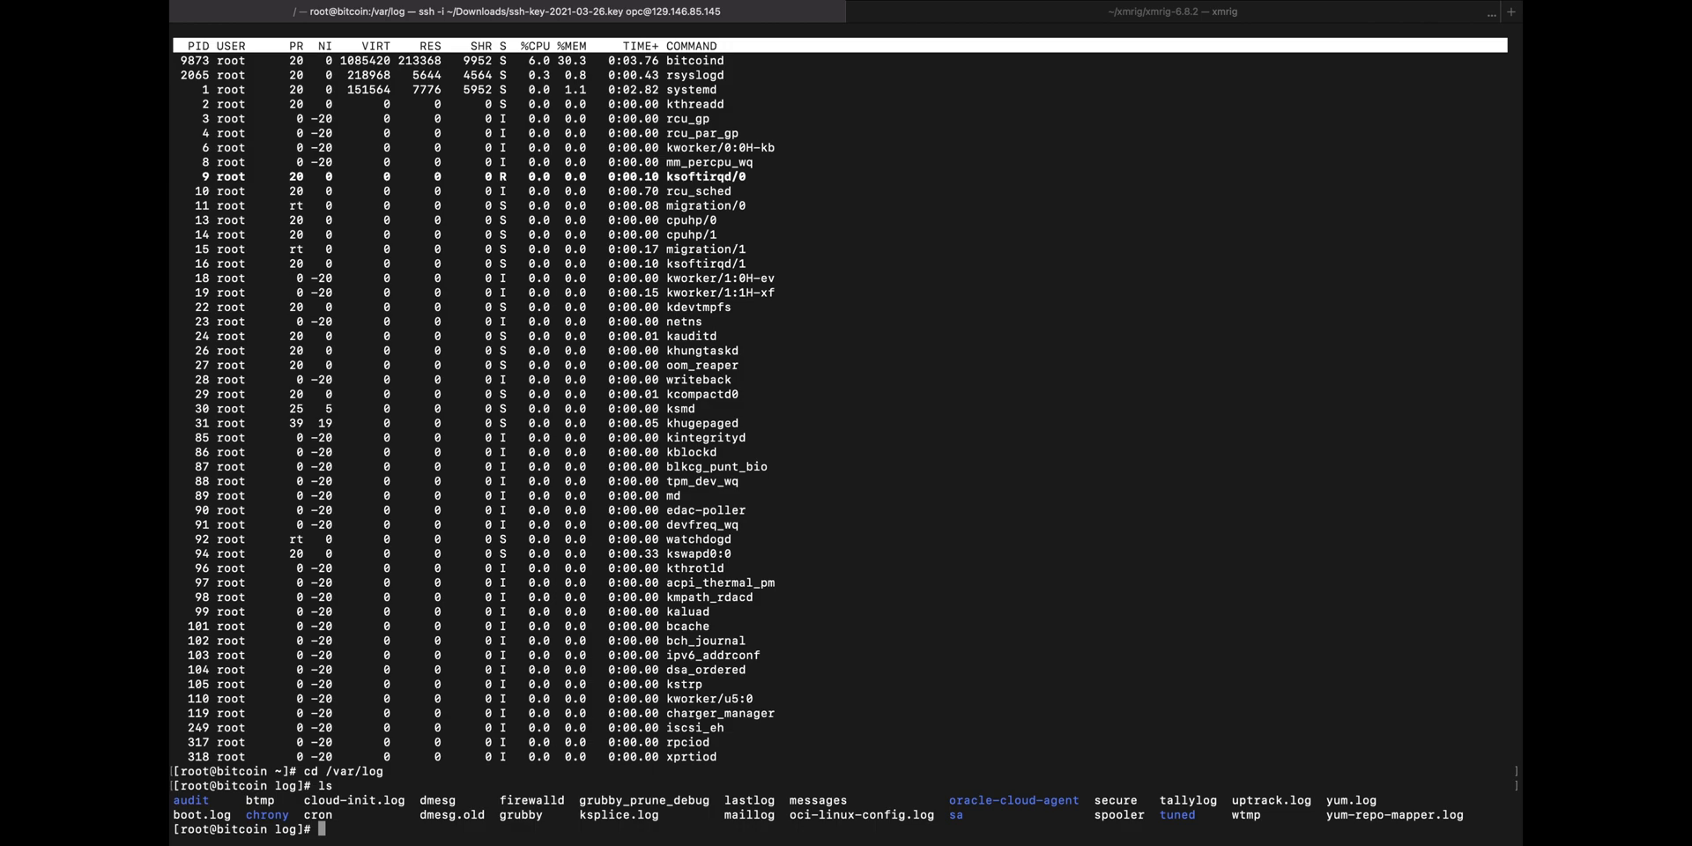
type("cd me")
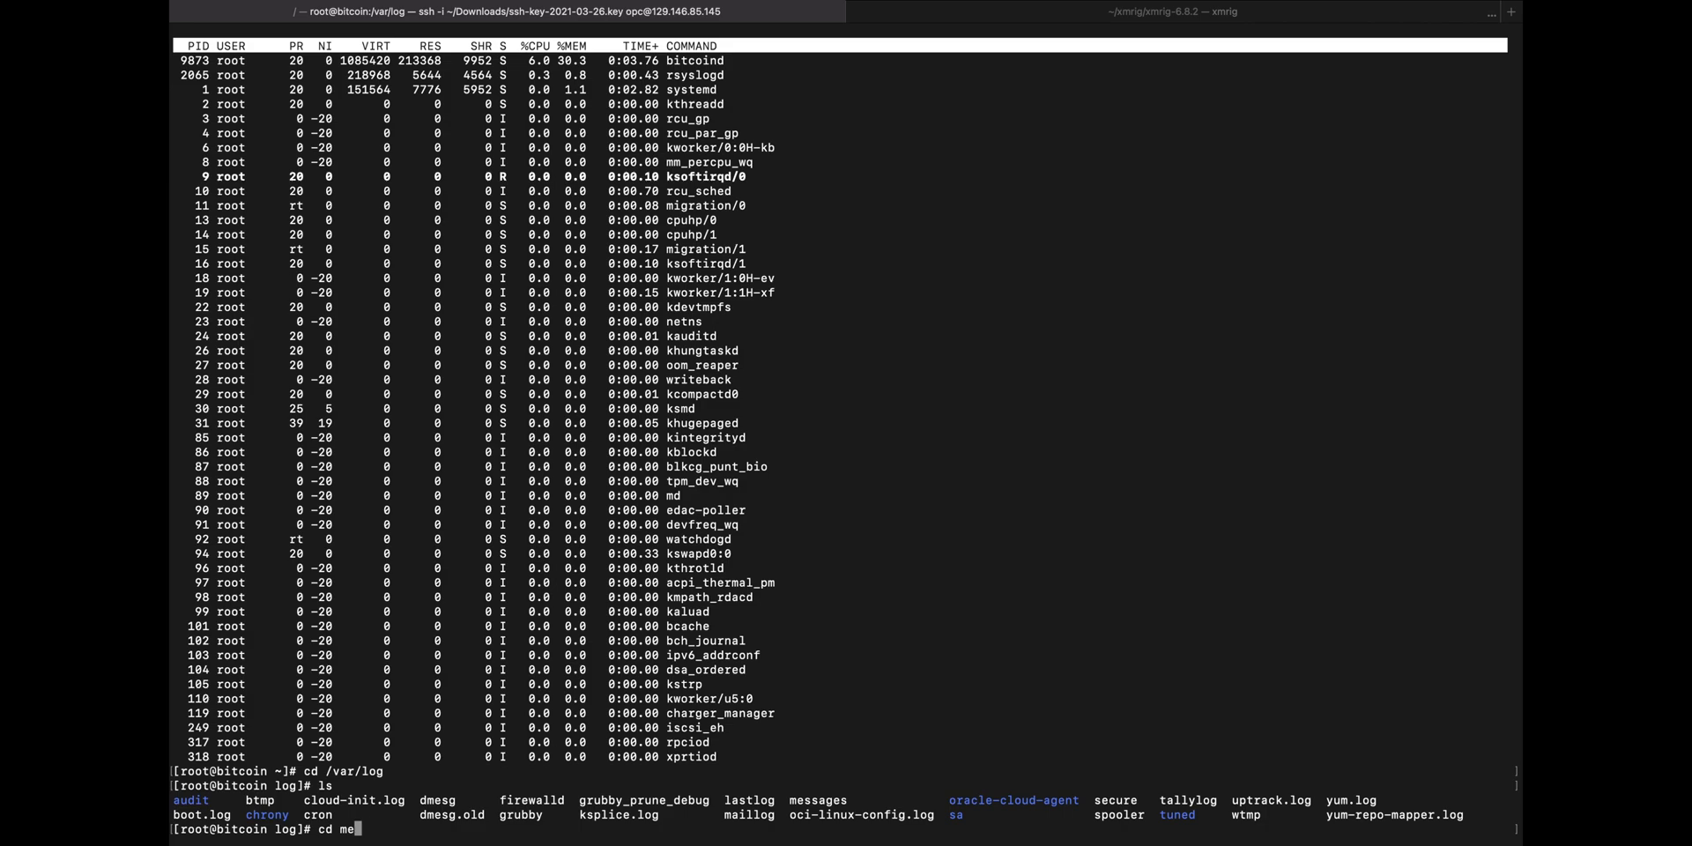
type("les")
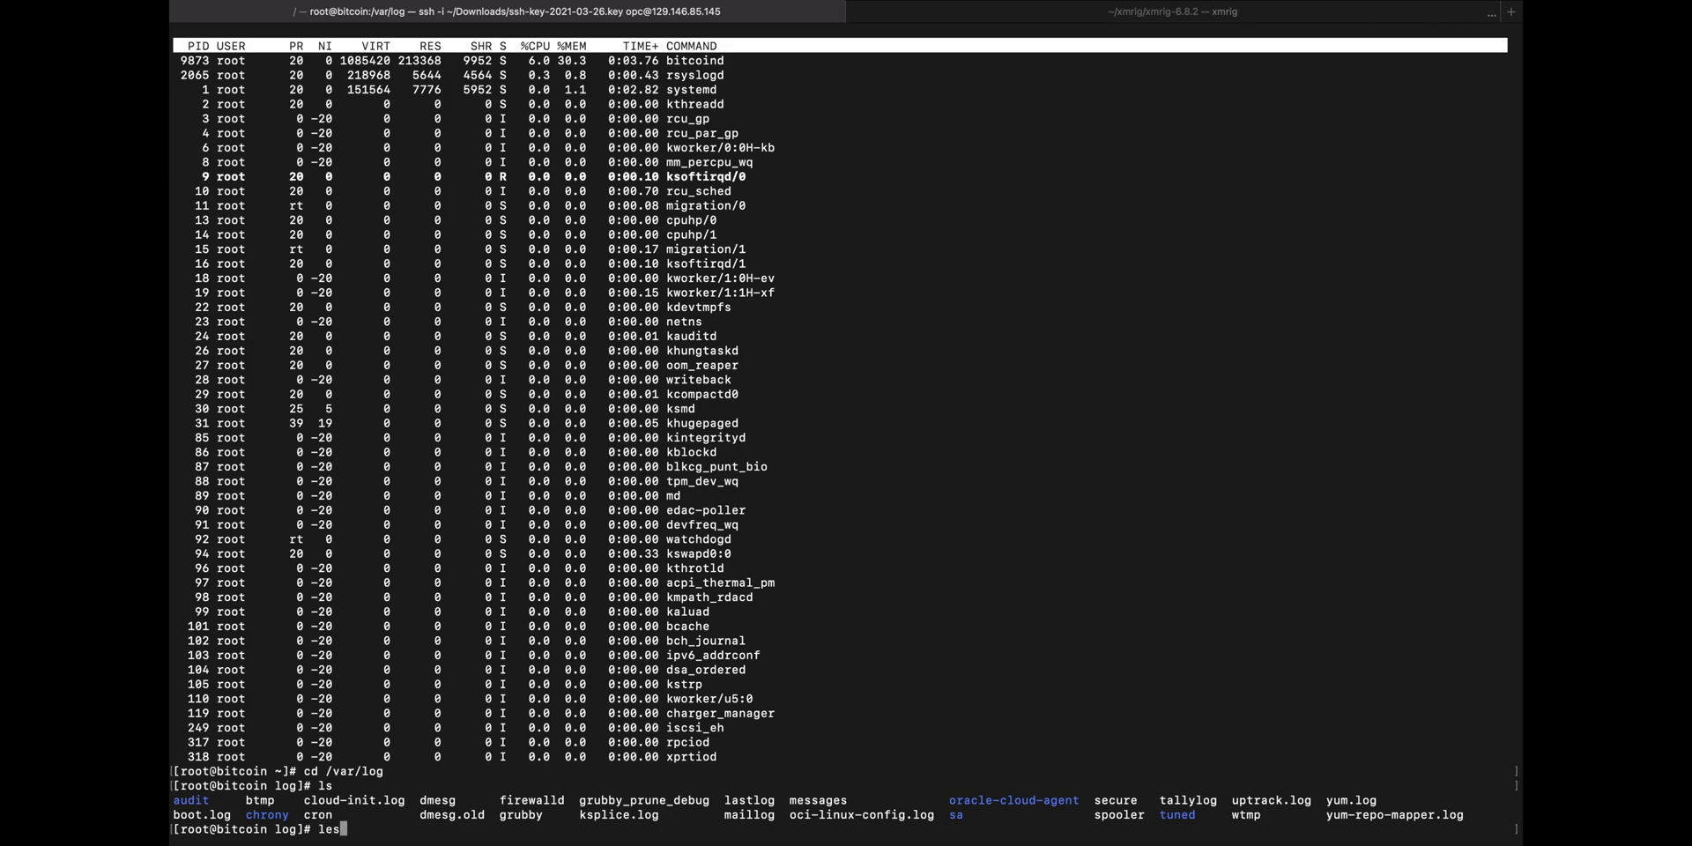
key("Return")
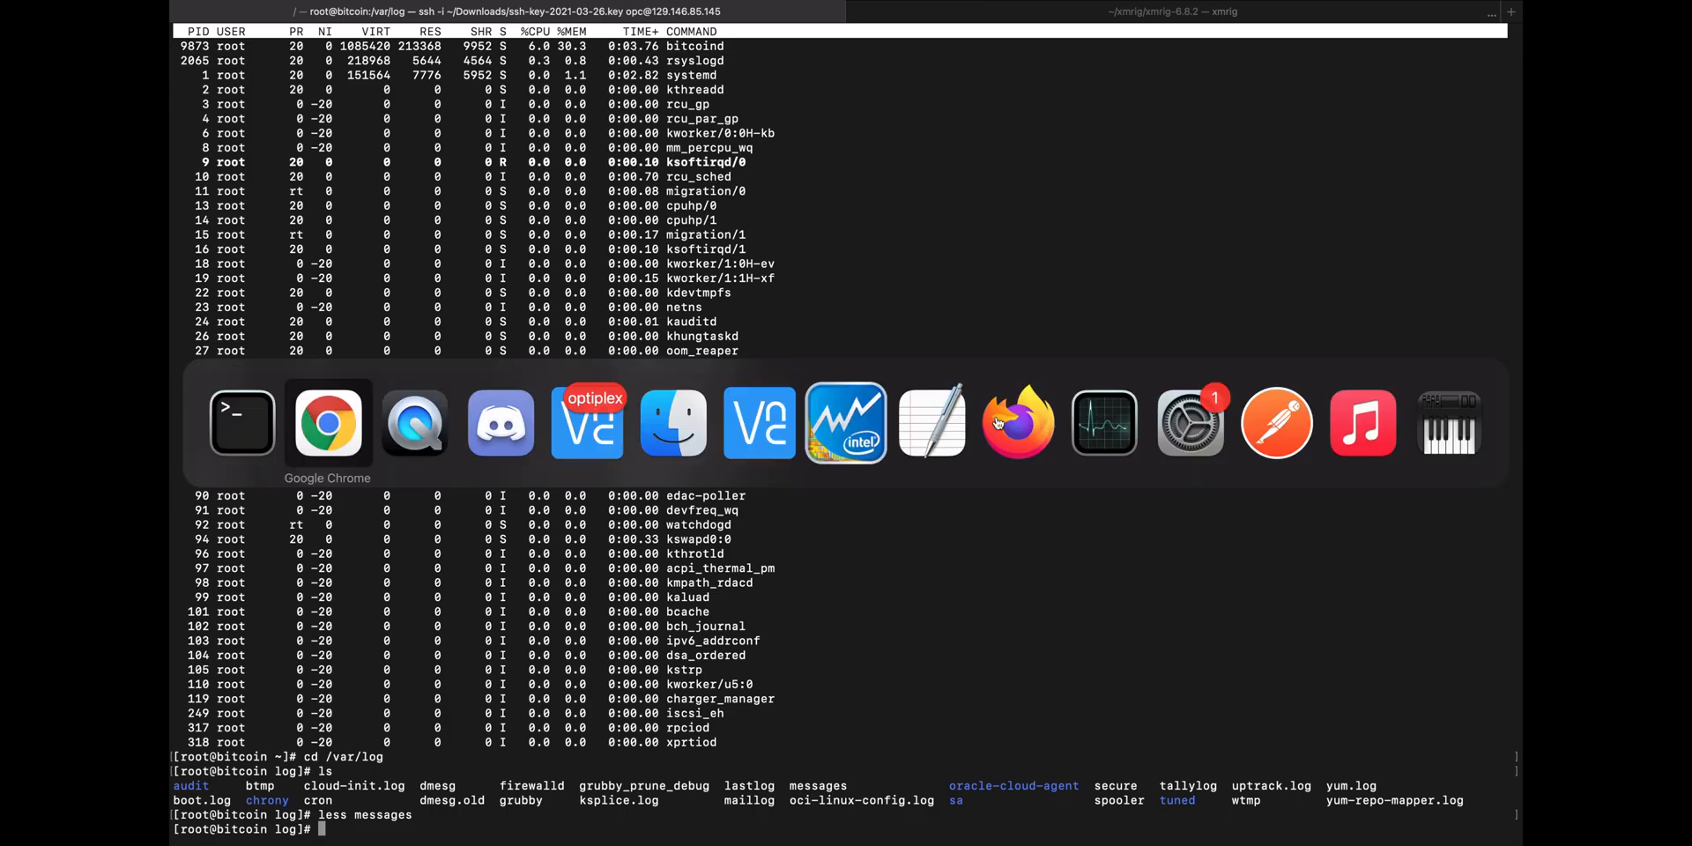
Review Oracle's Always Free services page, then return to the bitcoin instance's details page
left_click(327, 422)
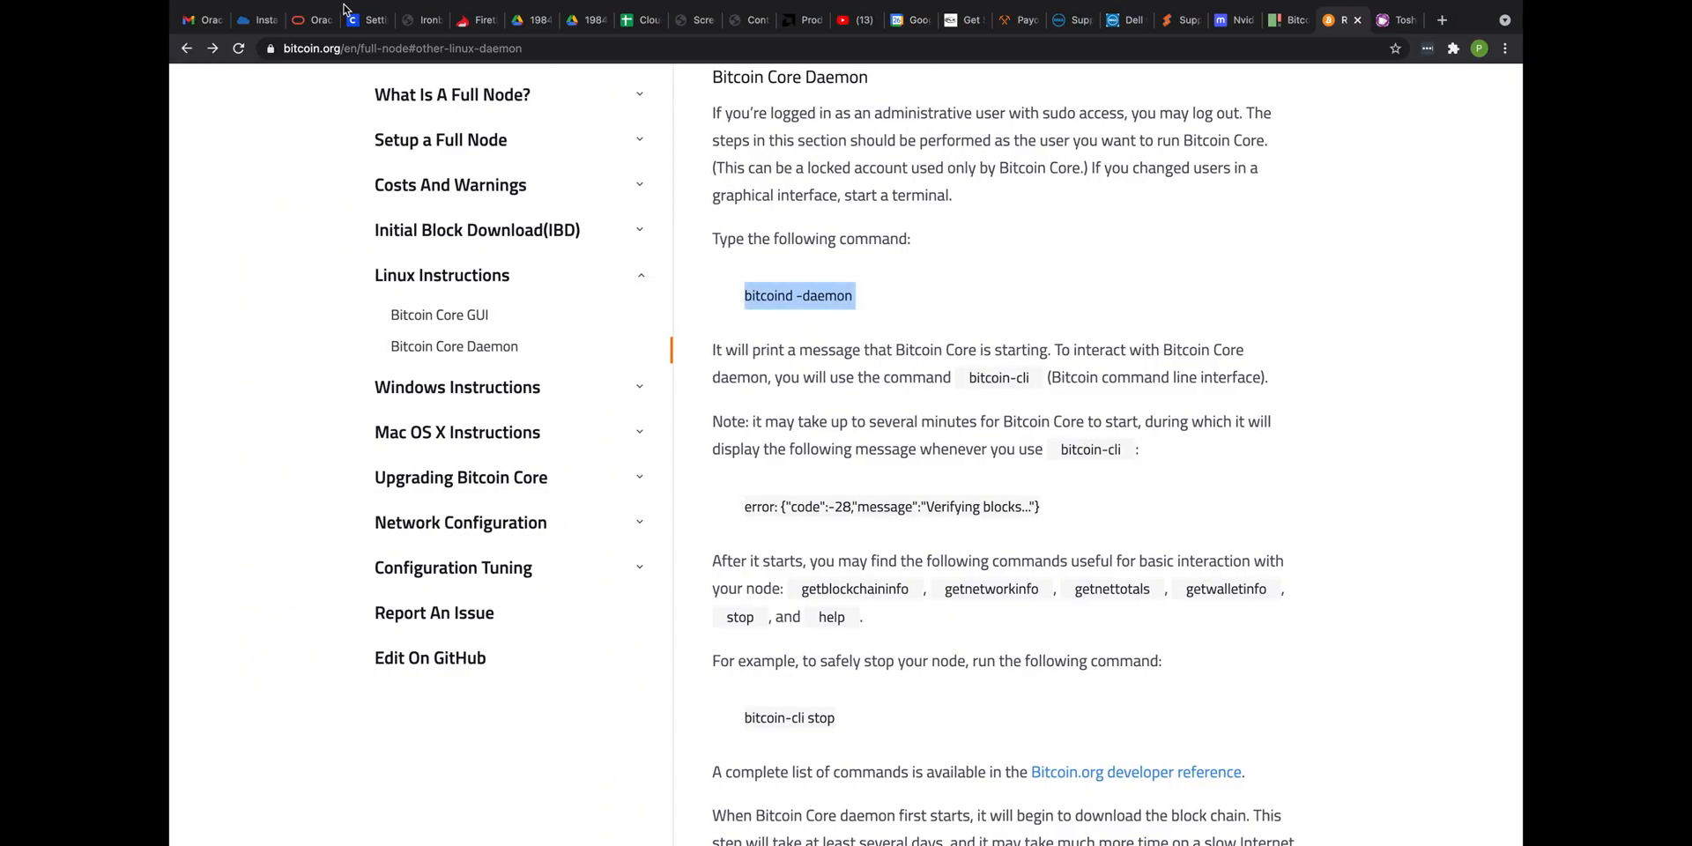
left_click(312, 20)
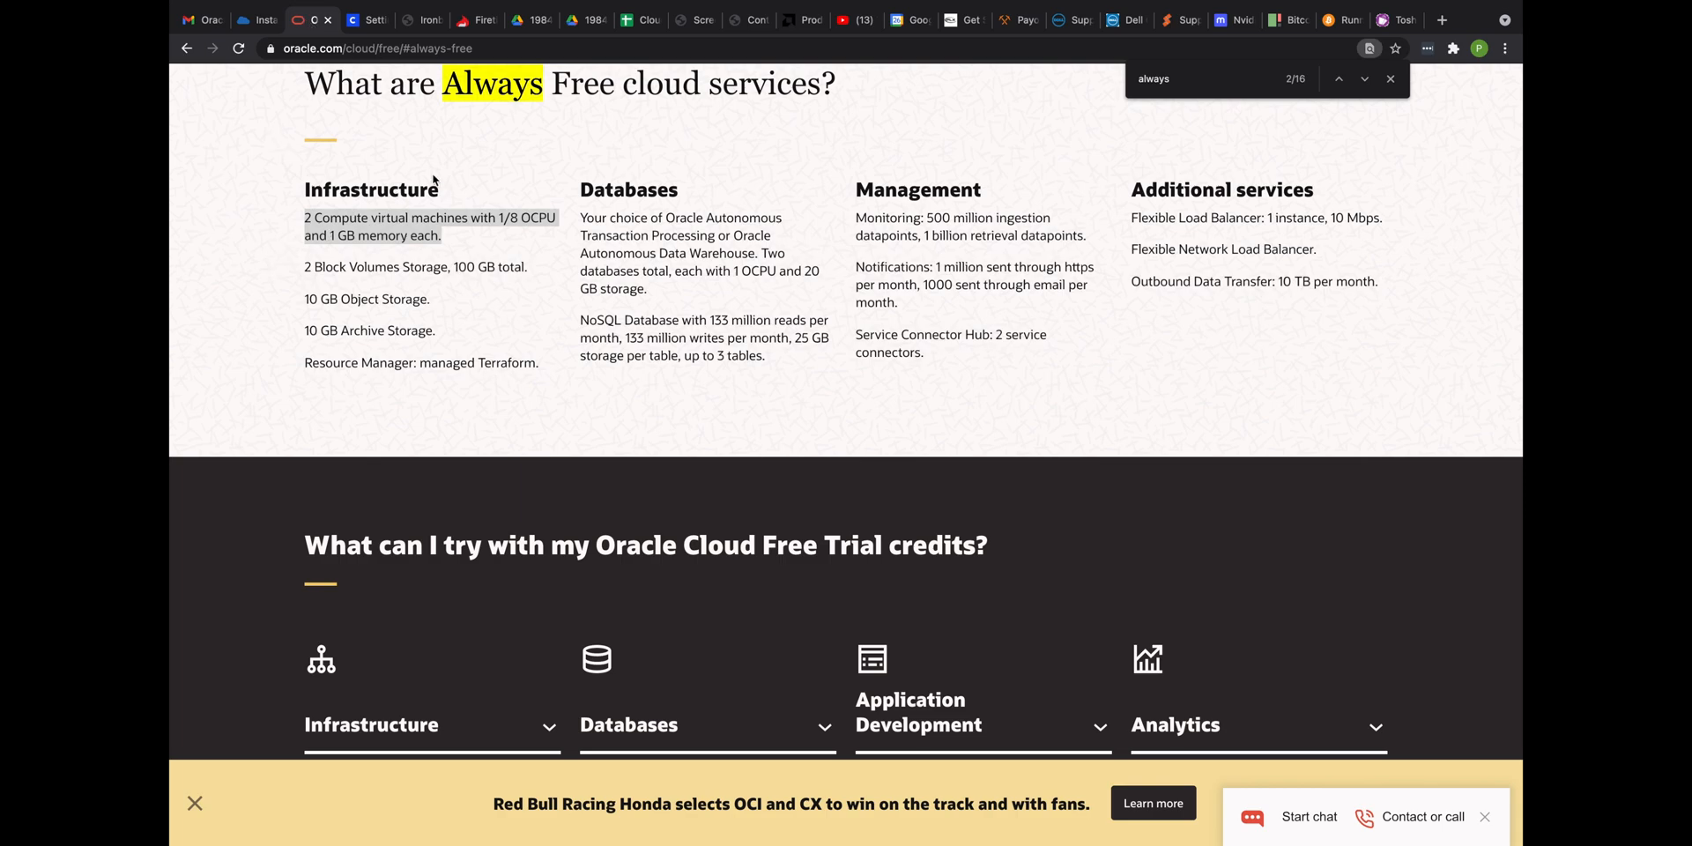
mouse_move(462, 167)
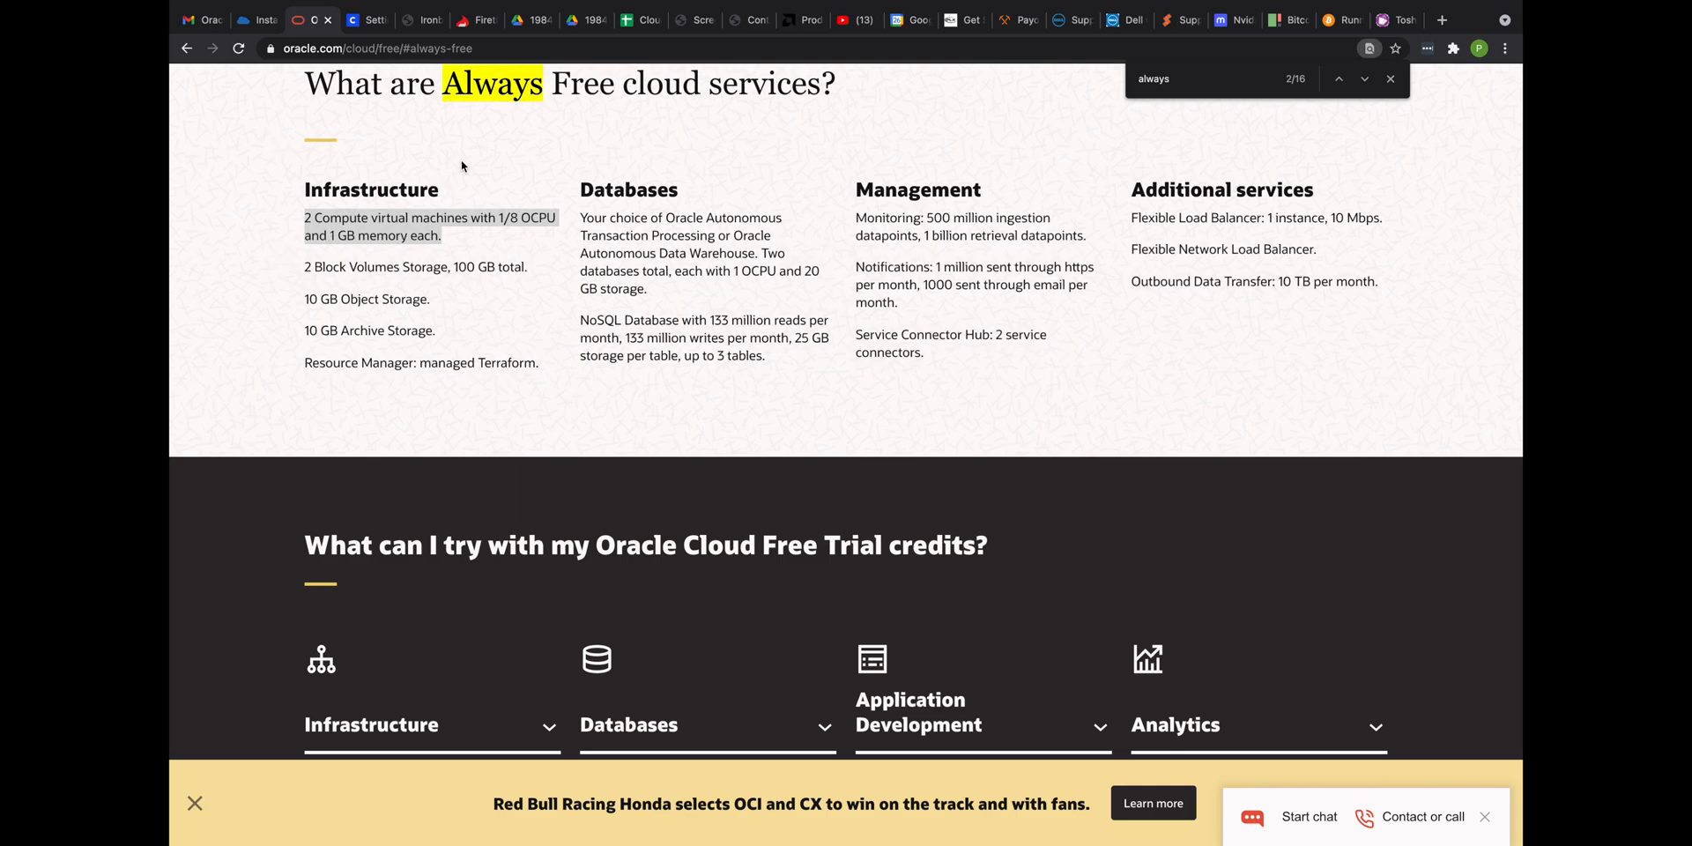
mouse_move(386, 235)
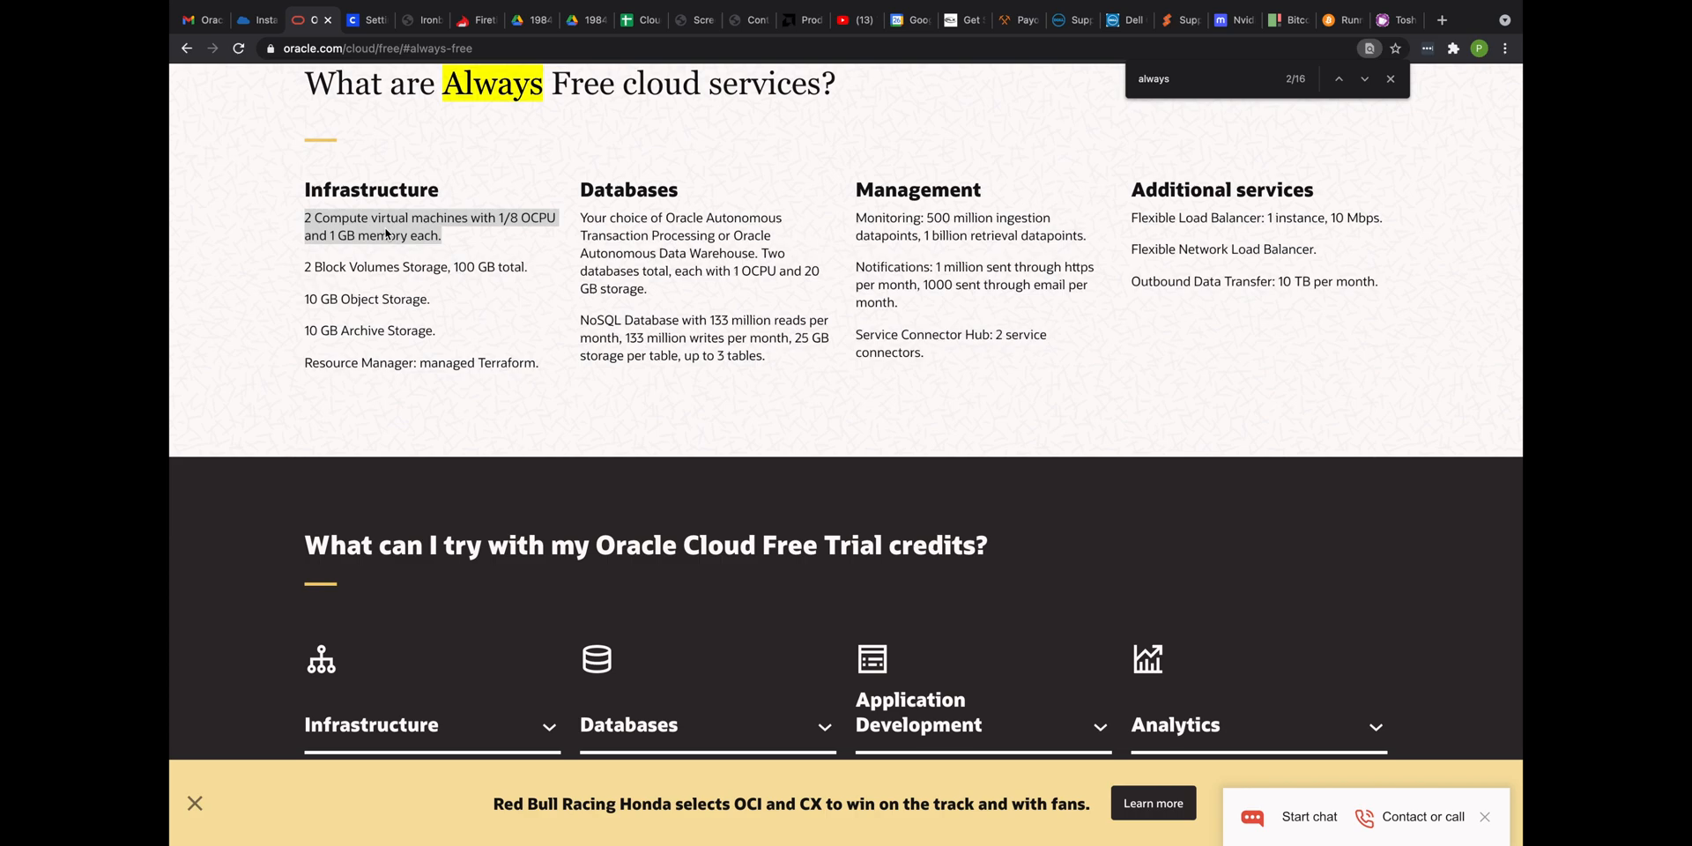
left_click(256, 20)
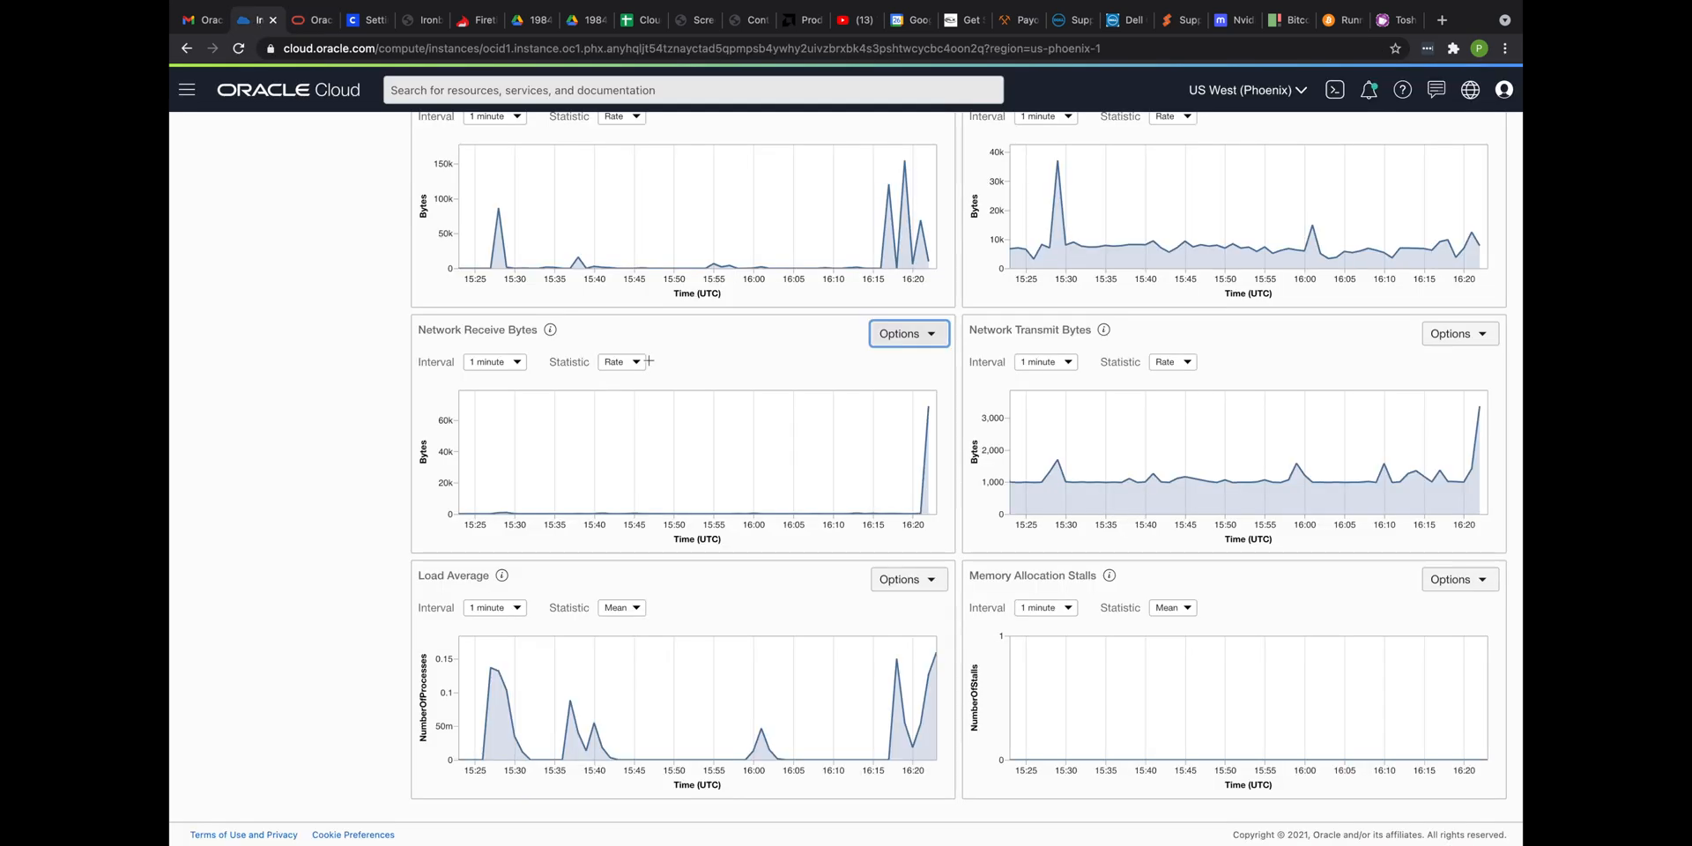
scroll("up", 3)
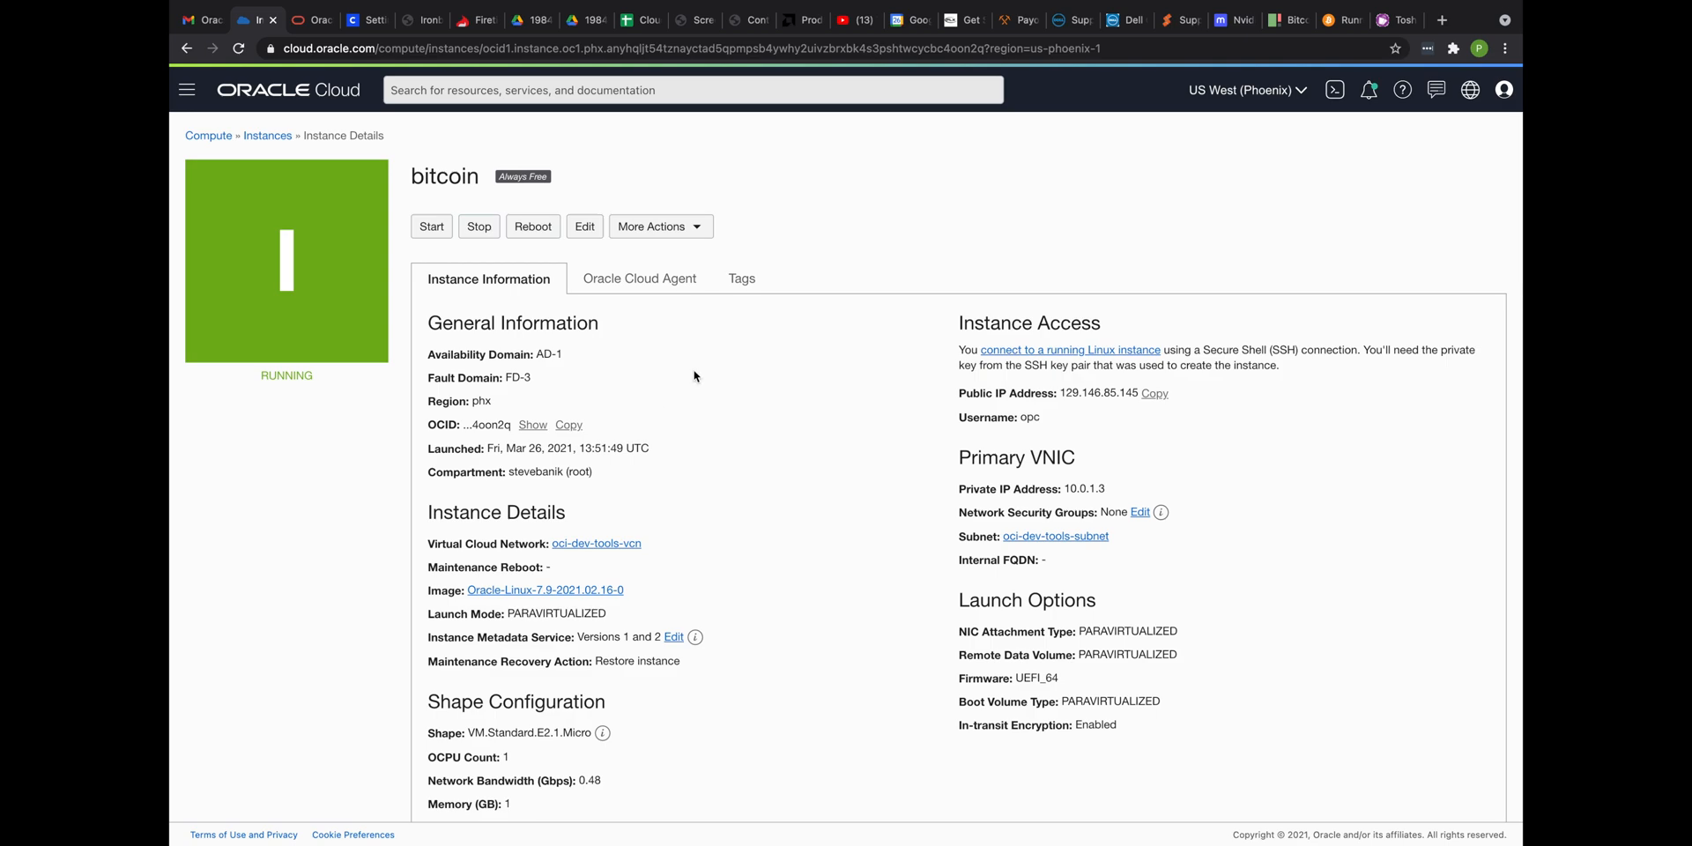